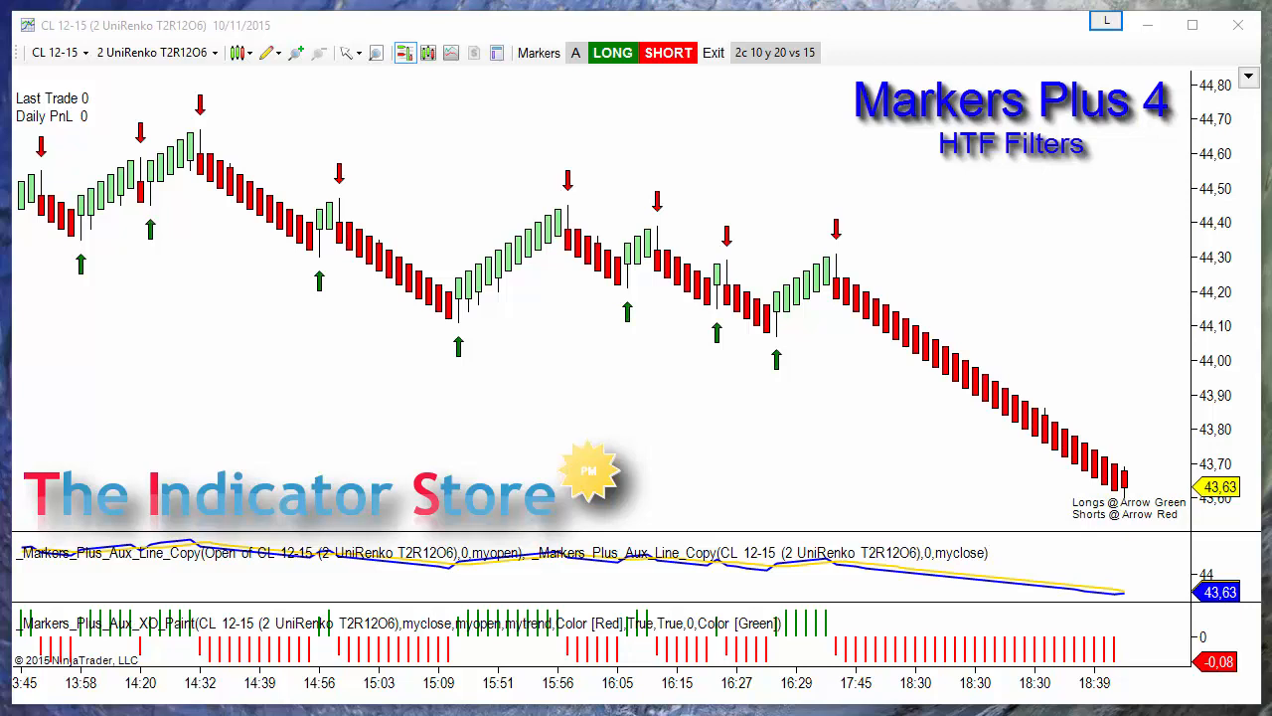
mouse_move(616, 527)
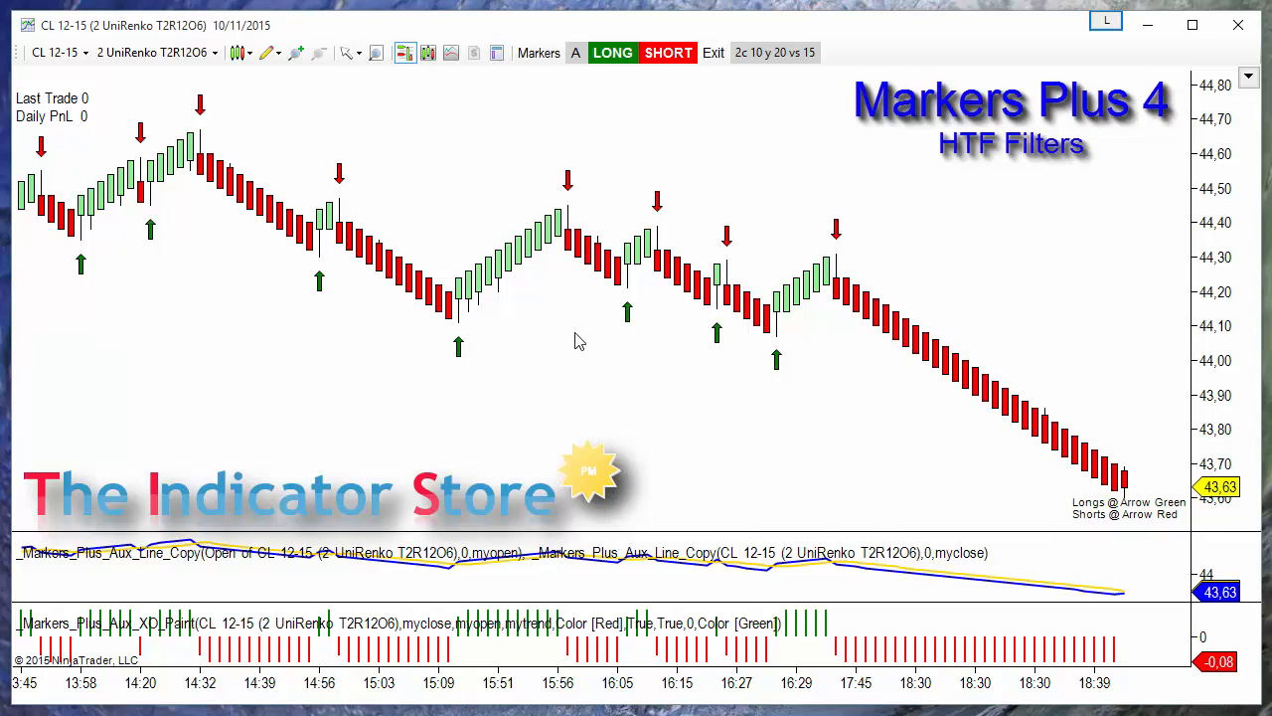
mouse_move(580, 195)
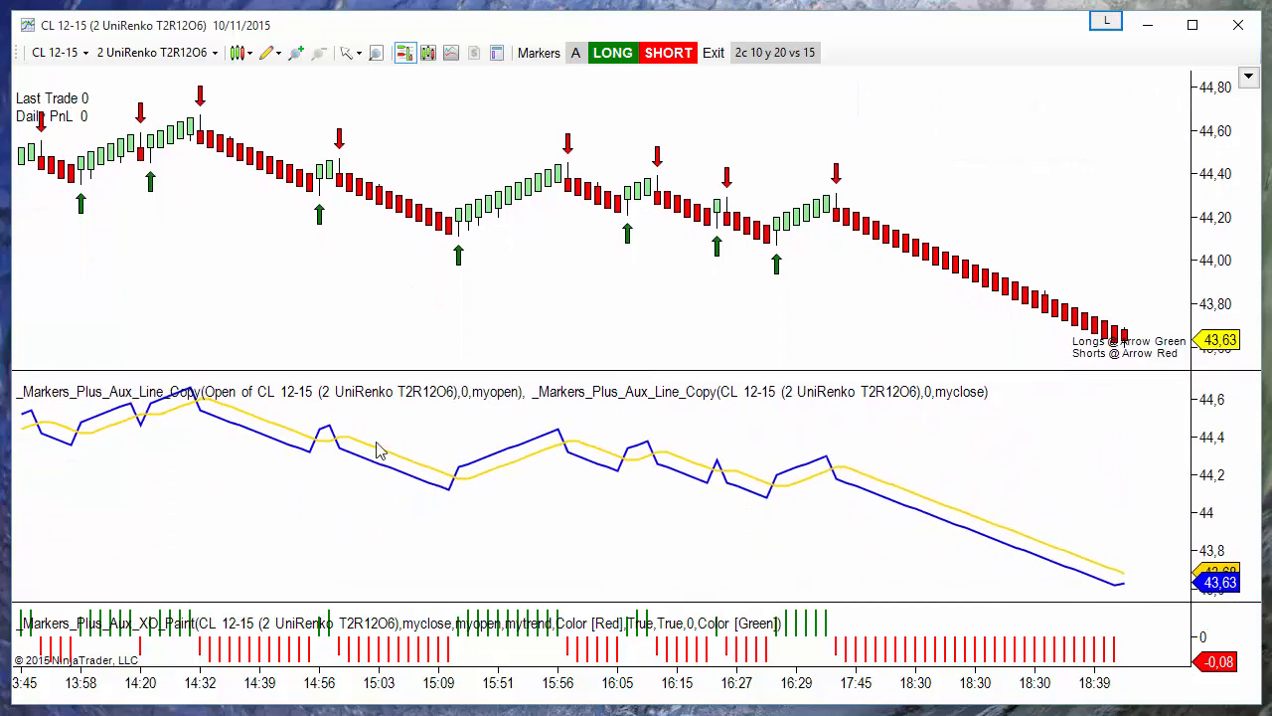
mouse_move(350, 465)
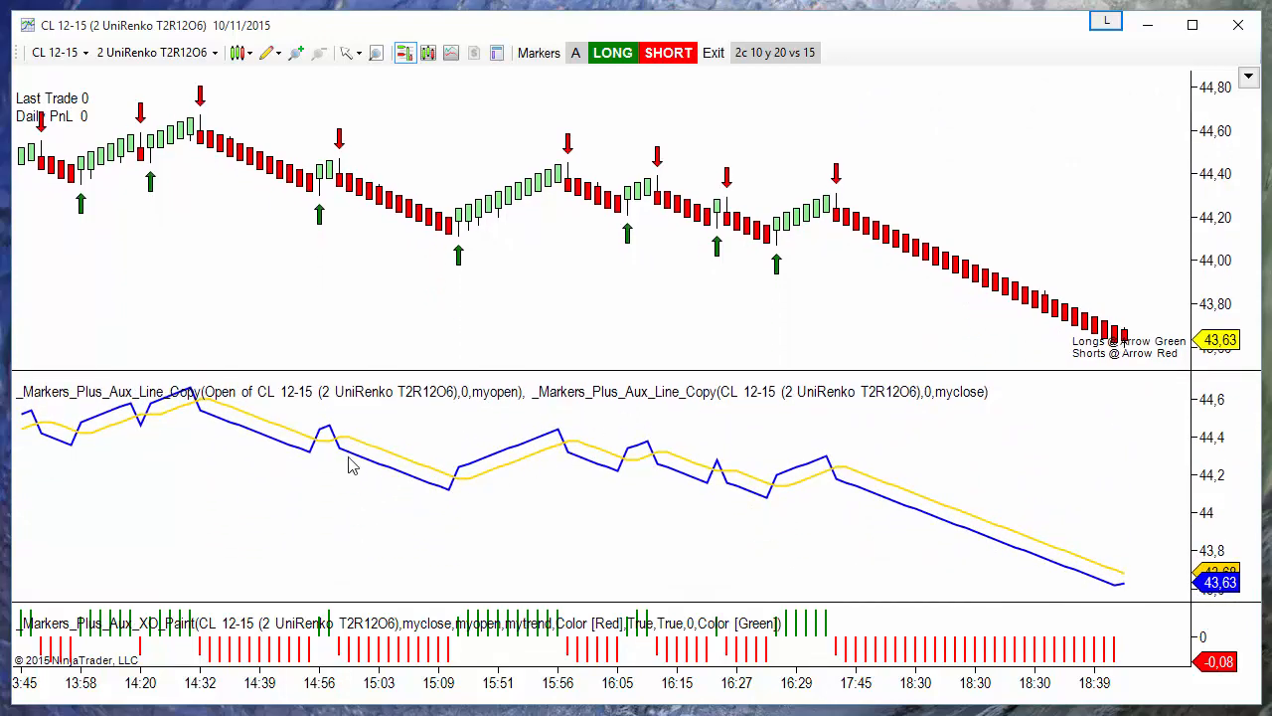
mouse_move(447, 477)
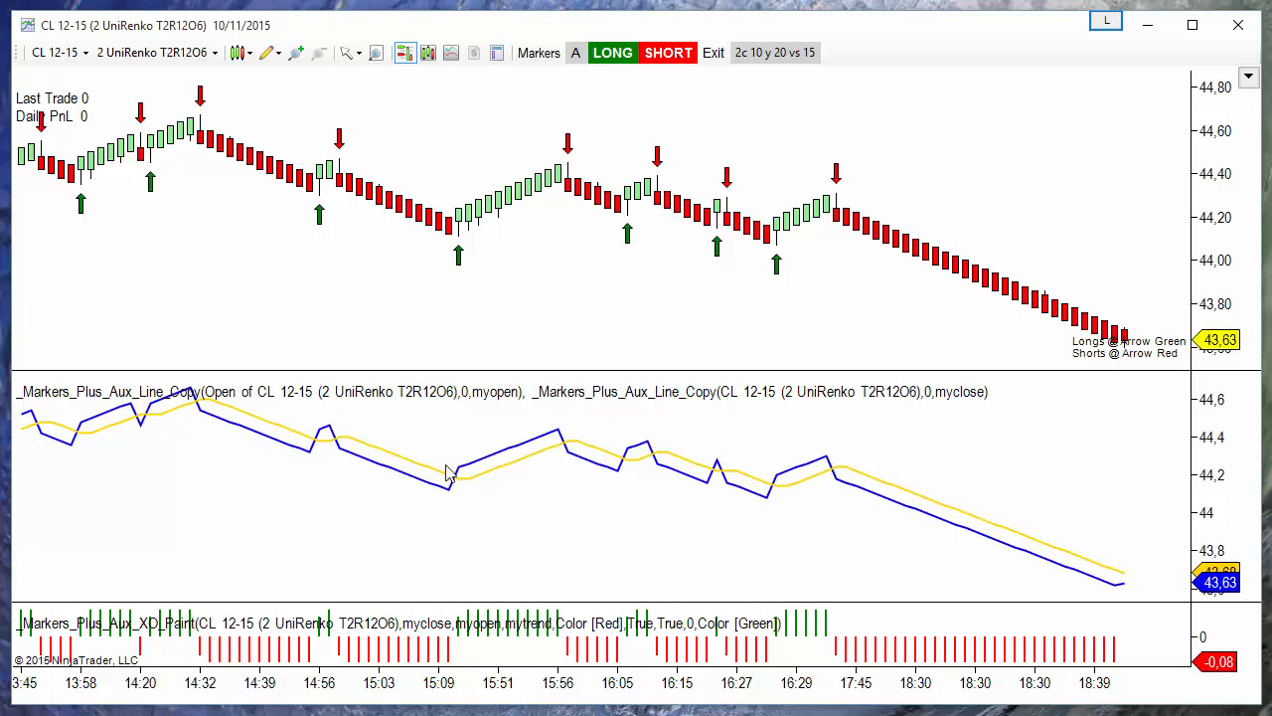
mouse_move(461, 540)
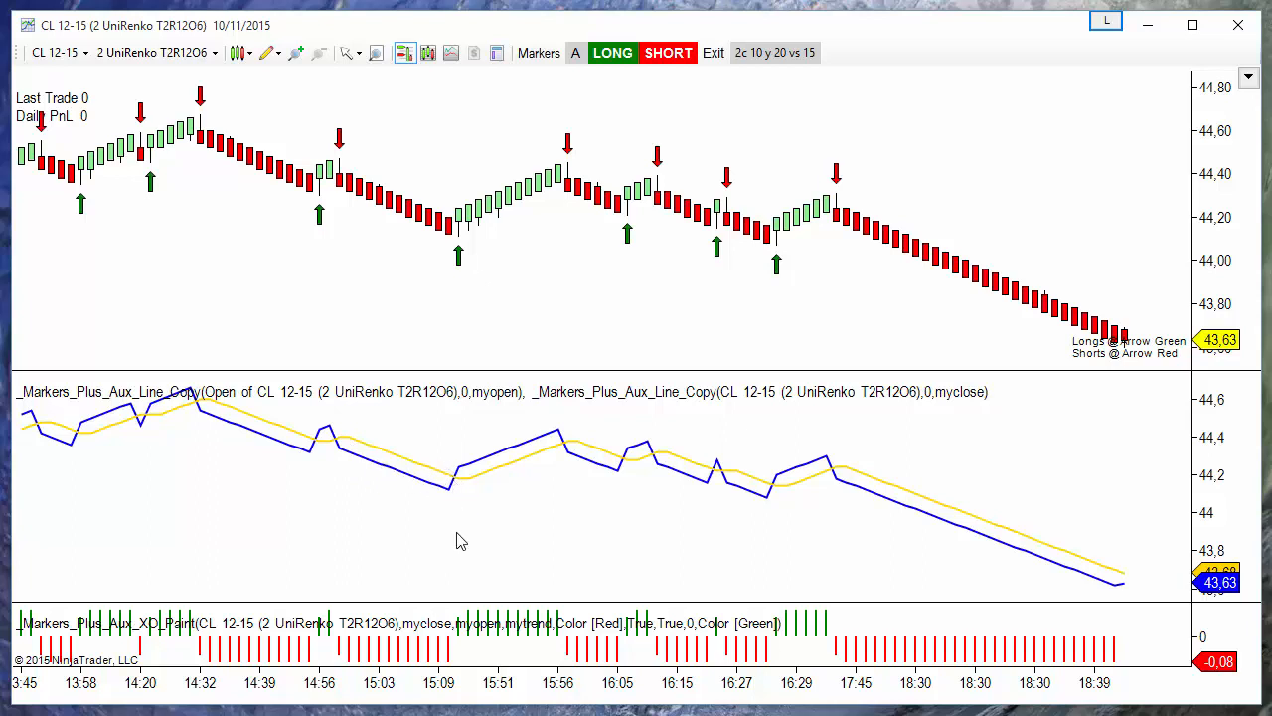
mouse_move(469, 596)
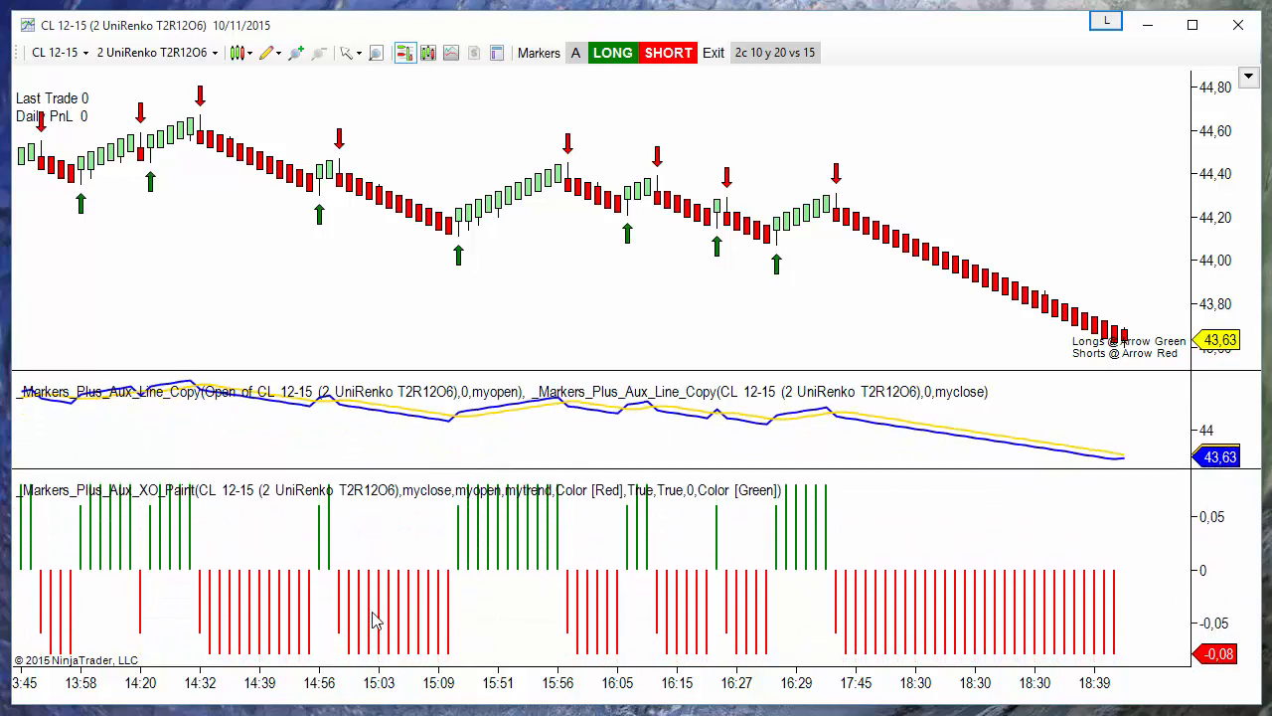
mouse_move(448, 330)
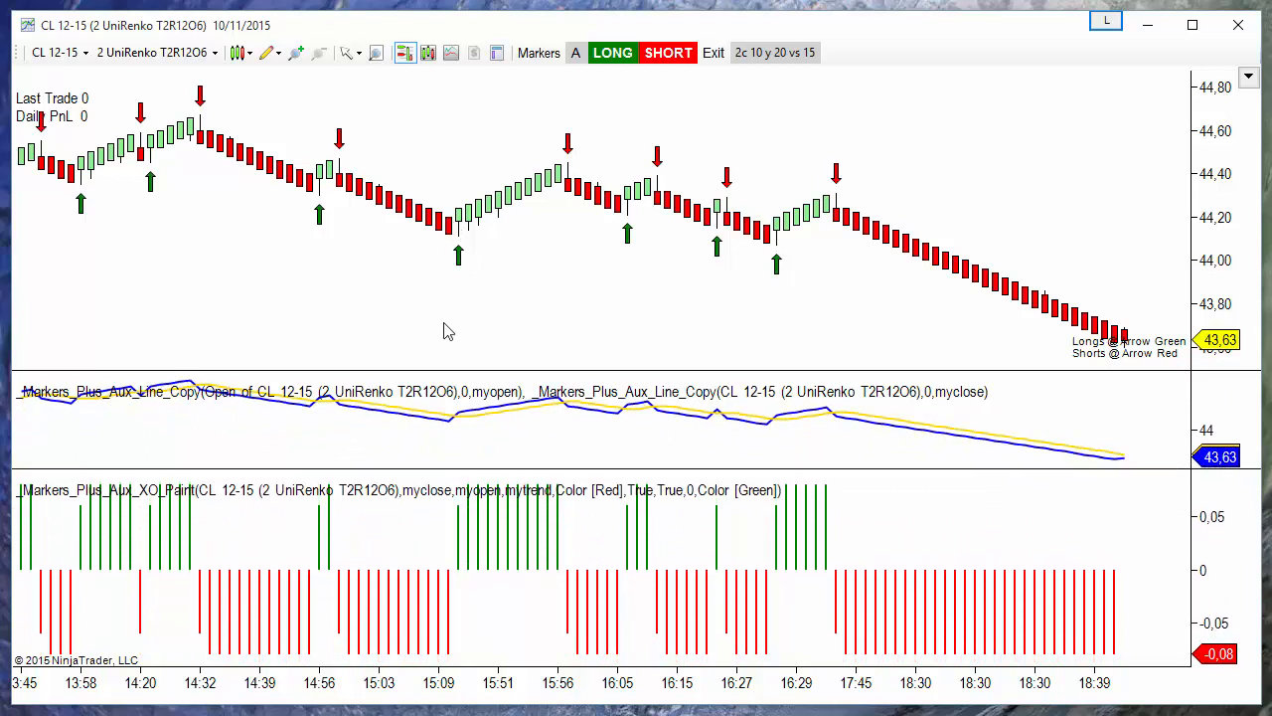
mouse_move(465, 549)
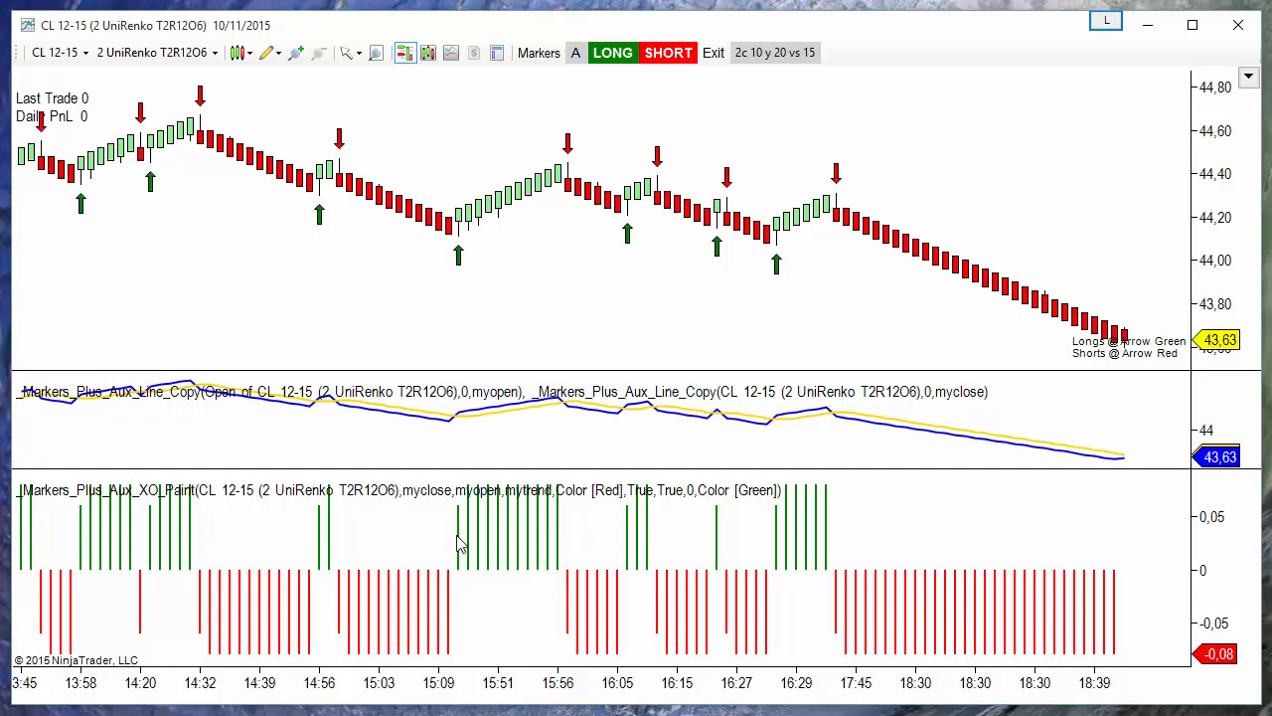
mouse_move(454, 594)
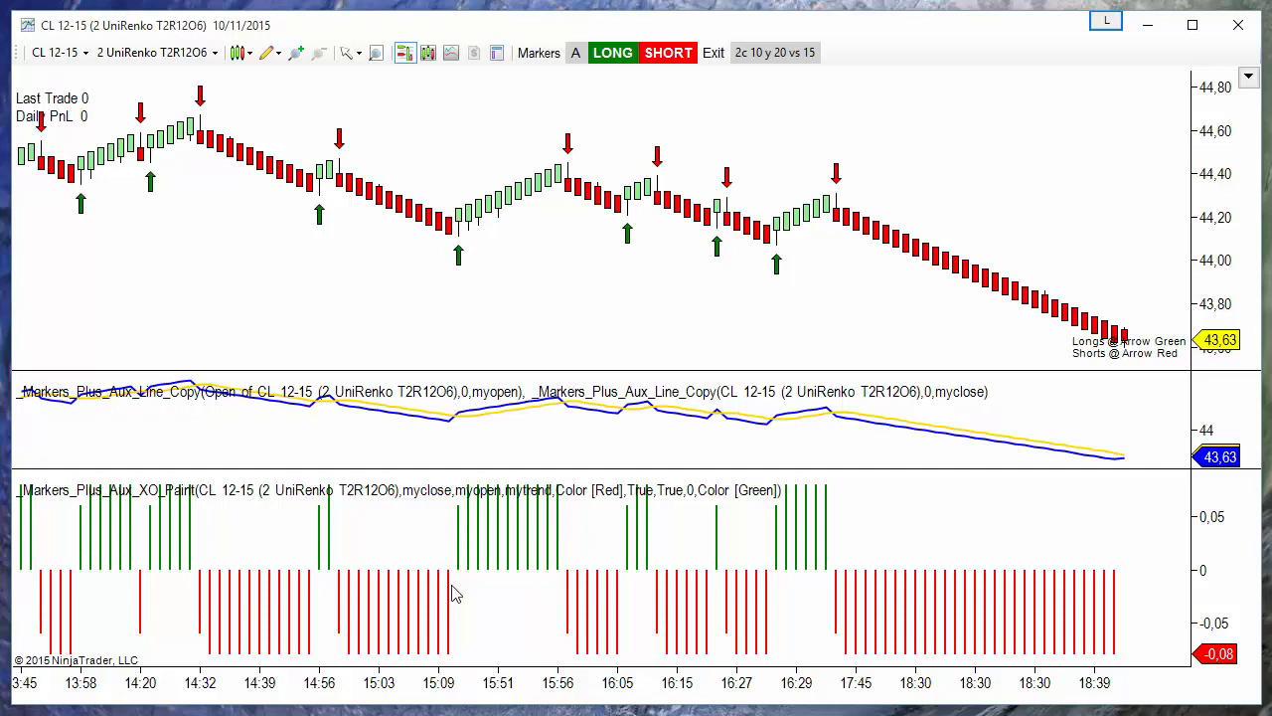
mouse_move(437, 427)
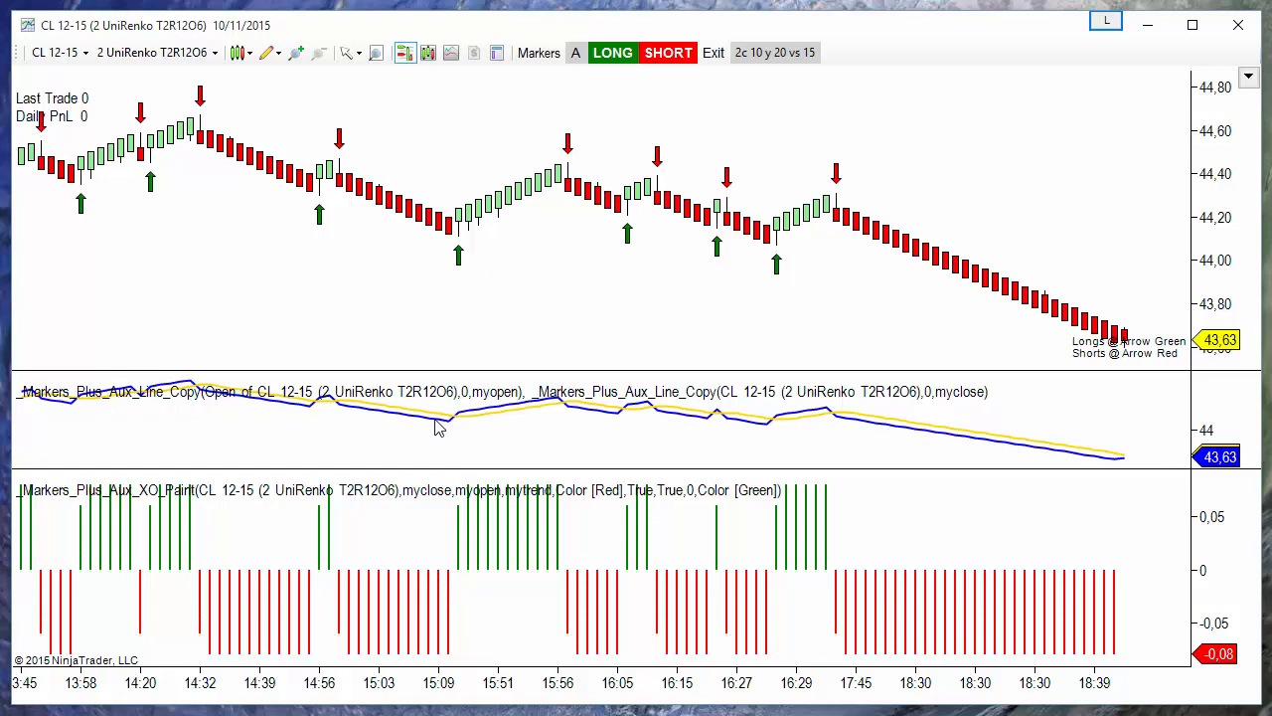
mouse_move(461, 408)
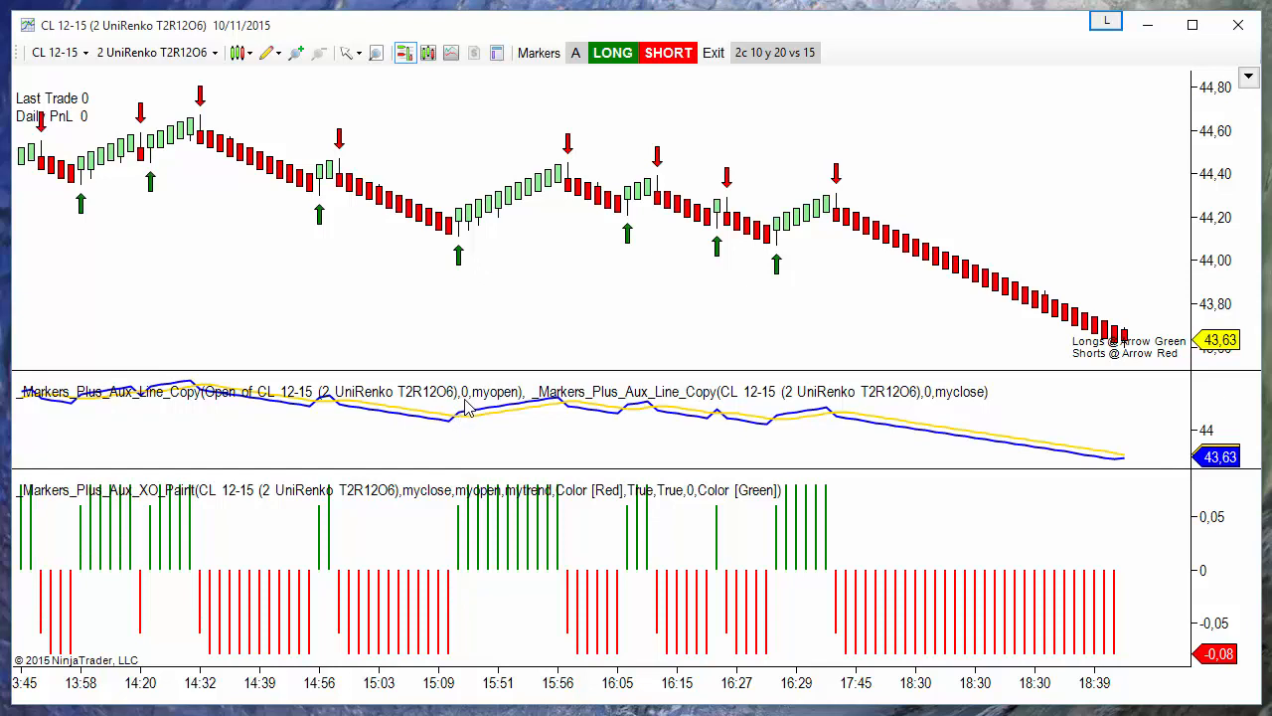
mouse_move(461, 247)
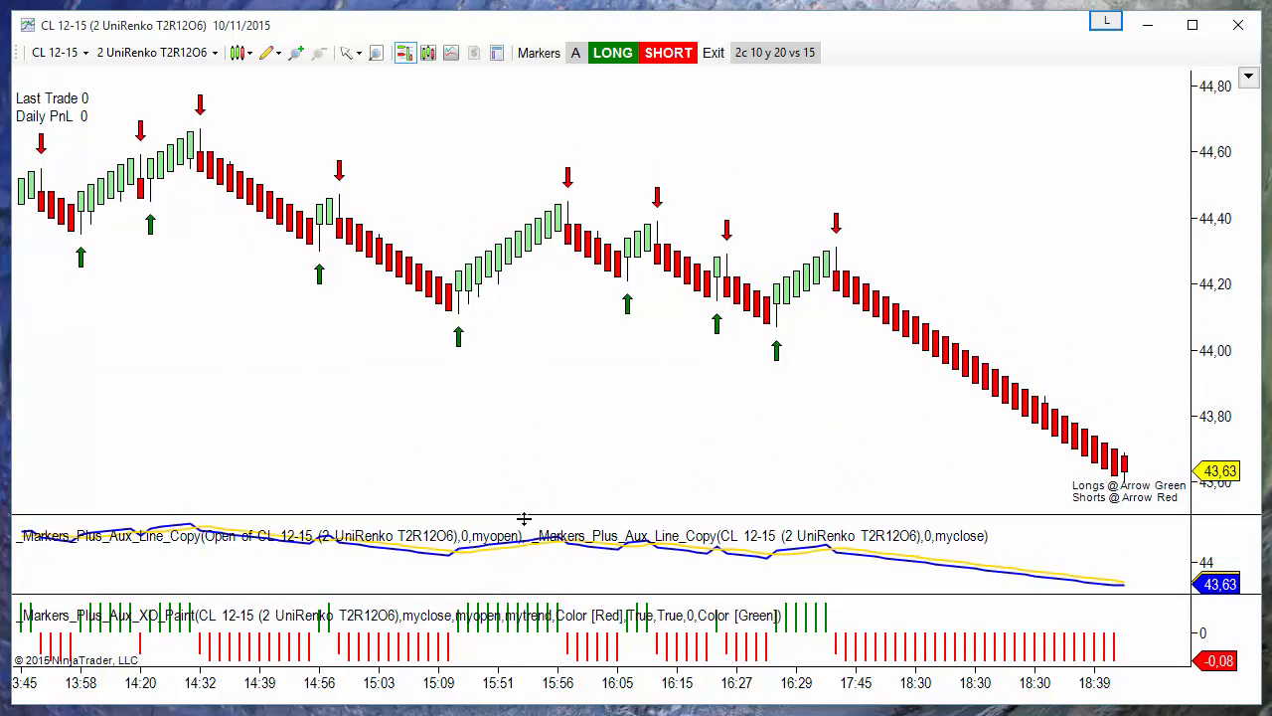
mouse_move(1241, 385)
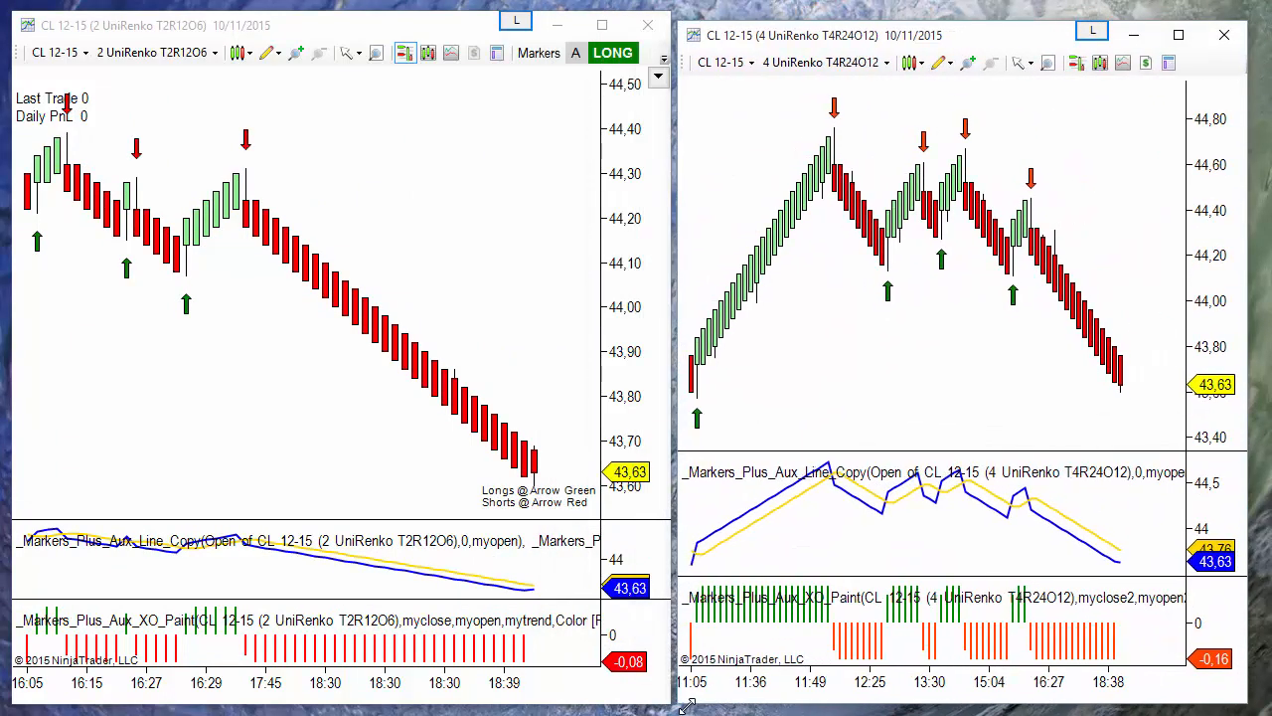
mouse_move(825, 696)
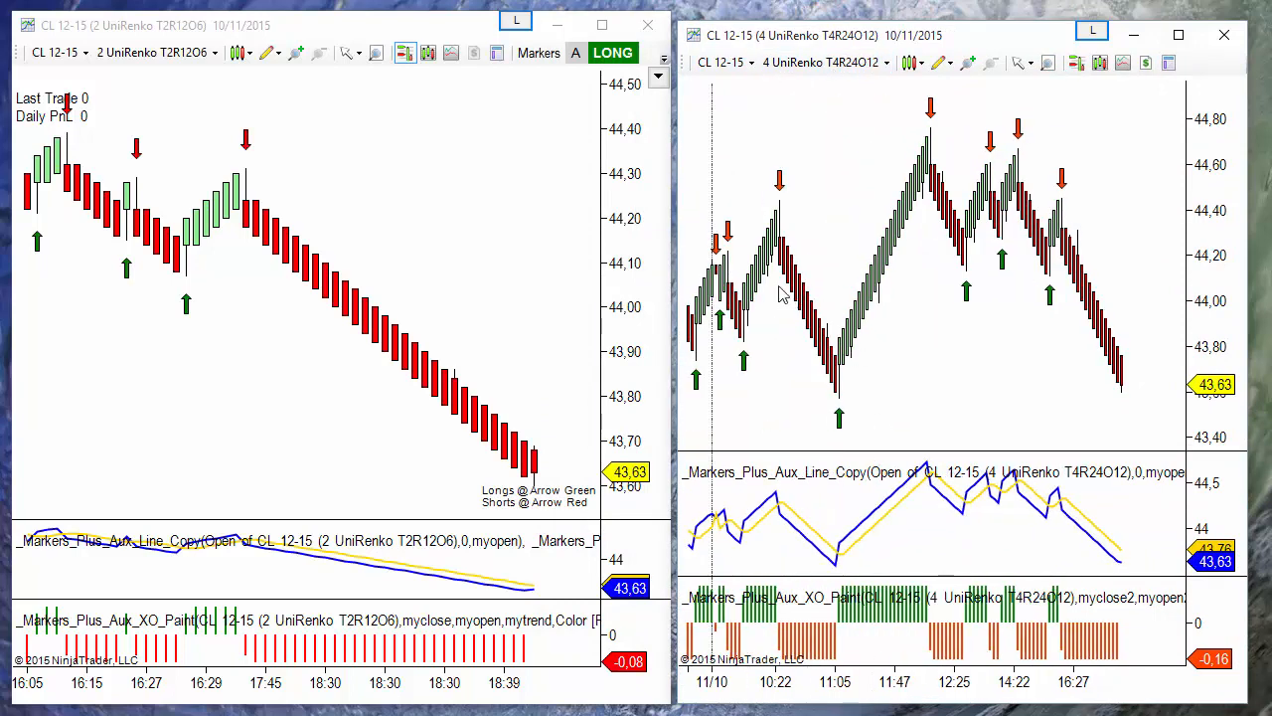
mouse_move(159, 698)
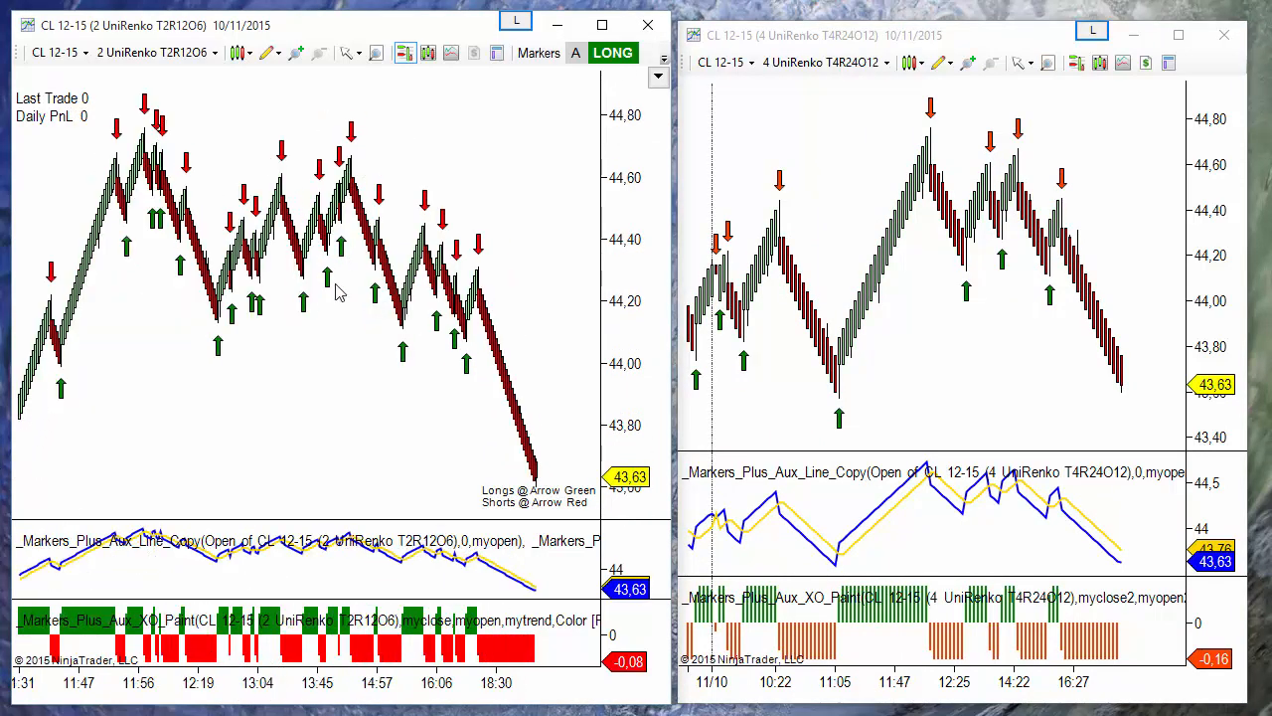
mouse_move(656, 403)
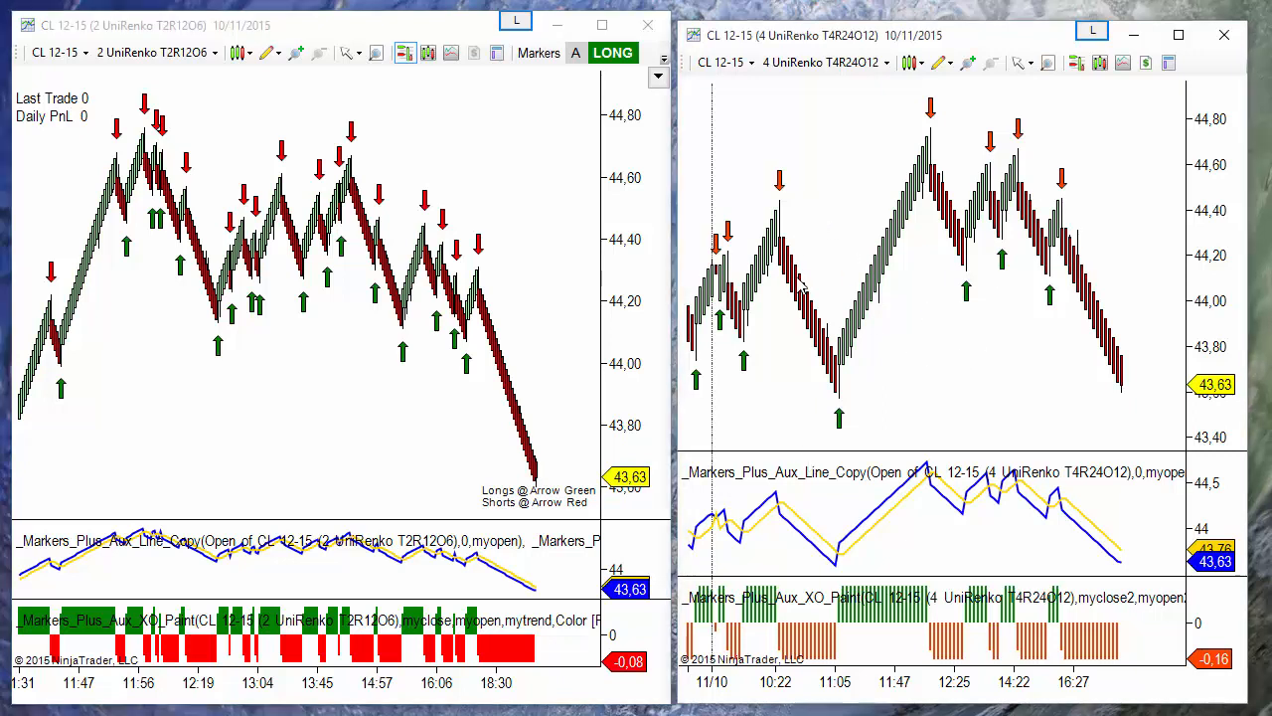
mouse_move(827, 406)
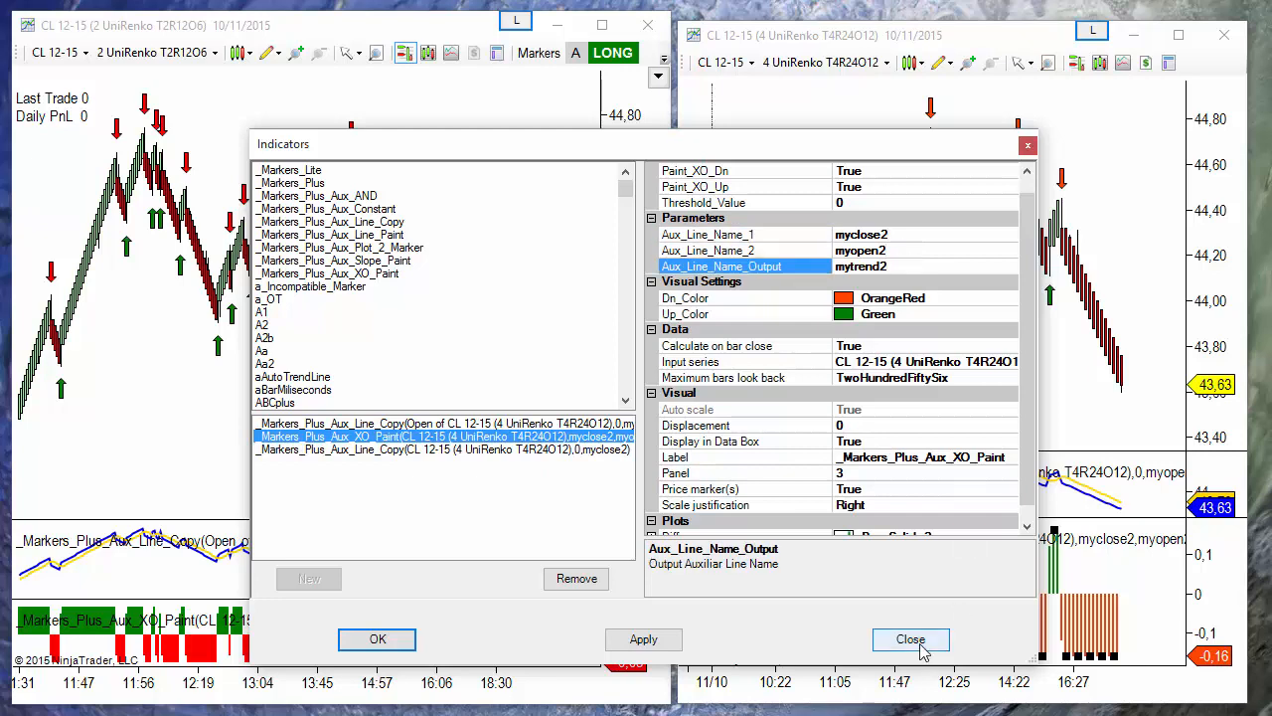
Close the 4-tick settings and review the 2-tick myclose line and XO Paint inputs myclose/myopen
click(910, 641)
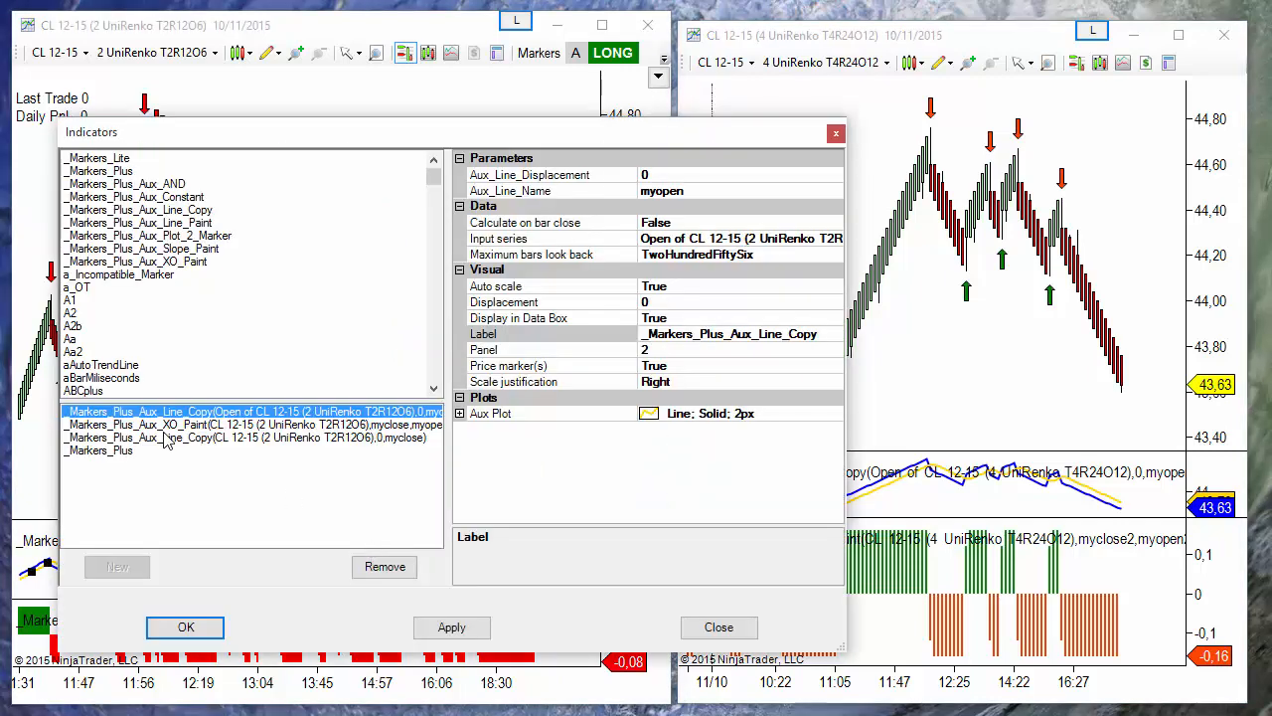
mouse_move(187, 449)
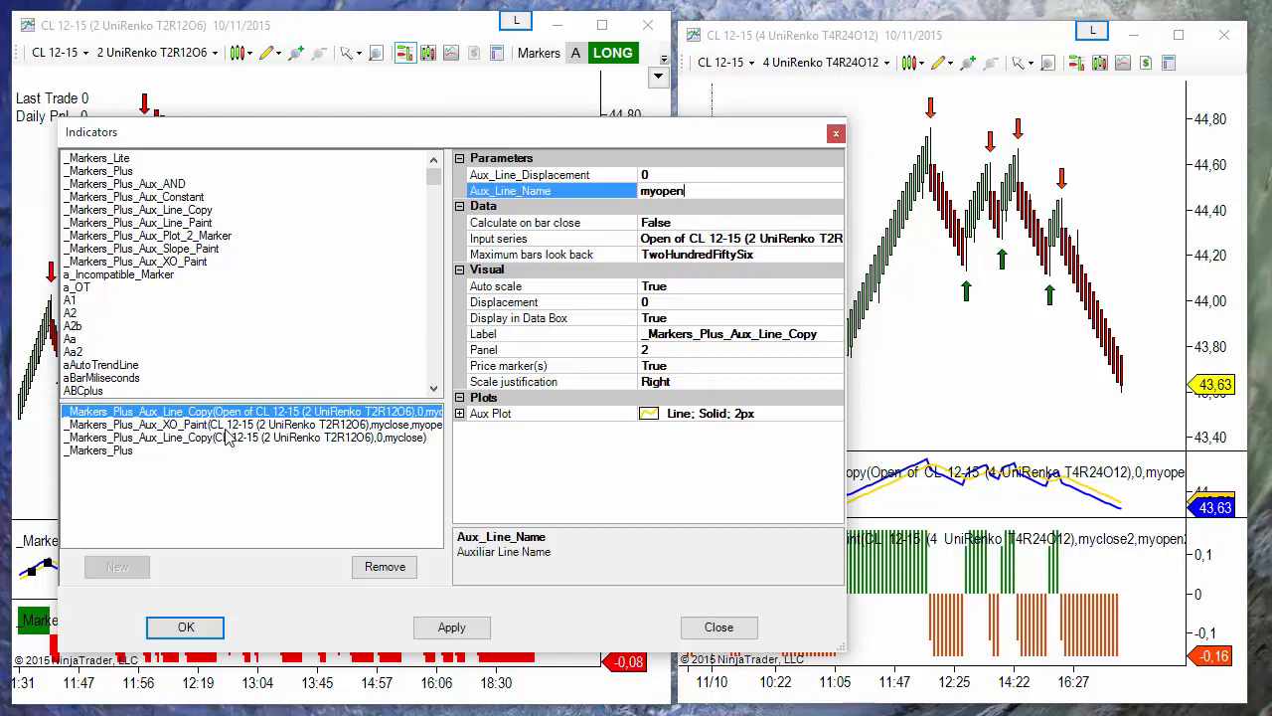
click(238, 439)
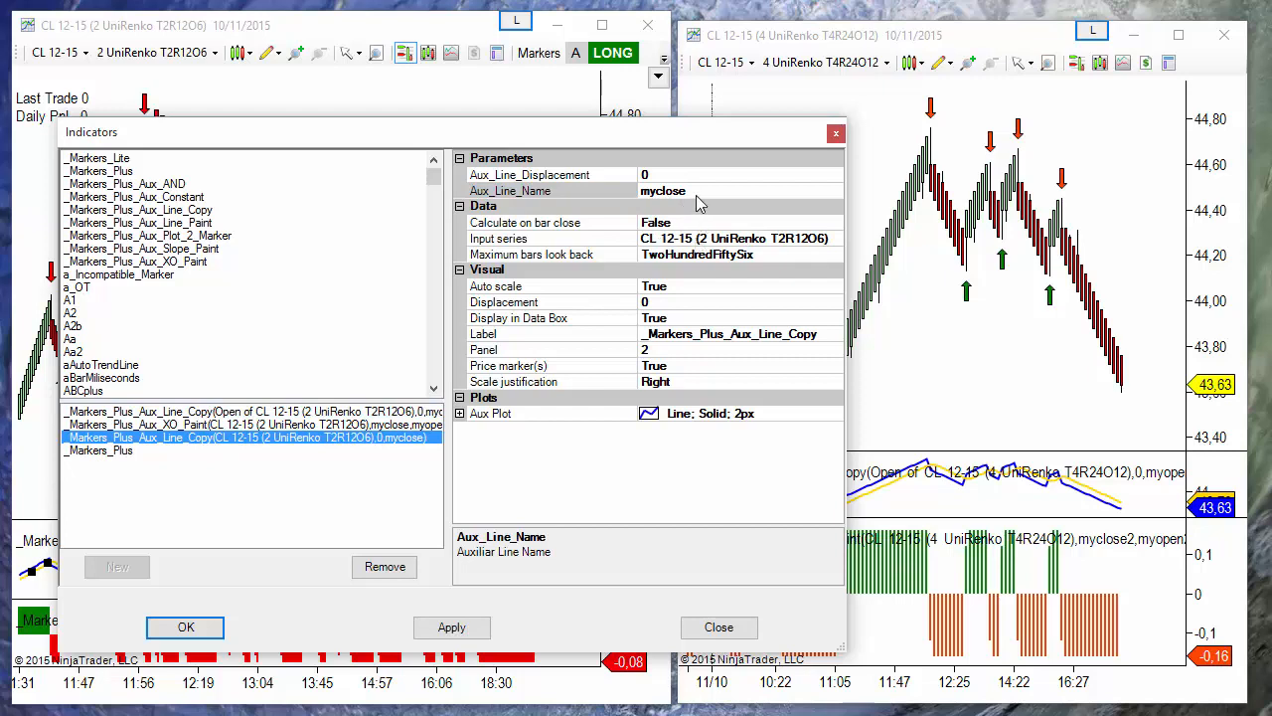
click(666, 191)
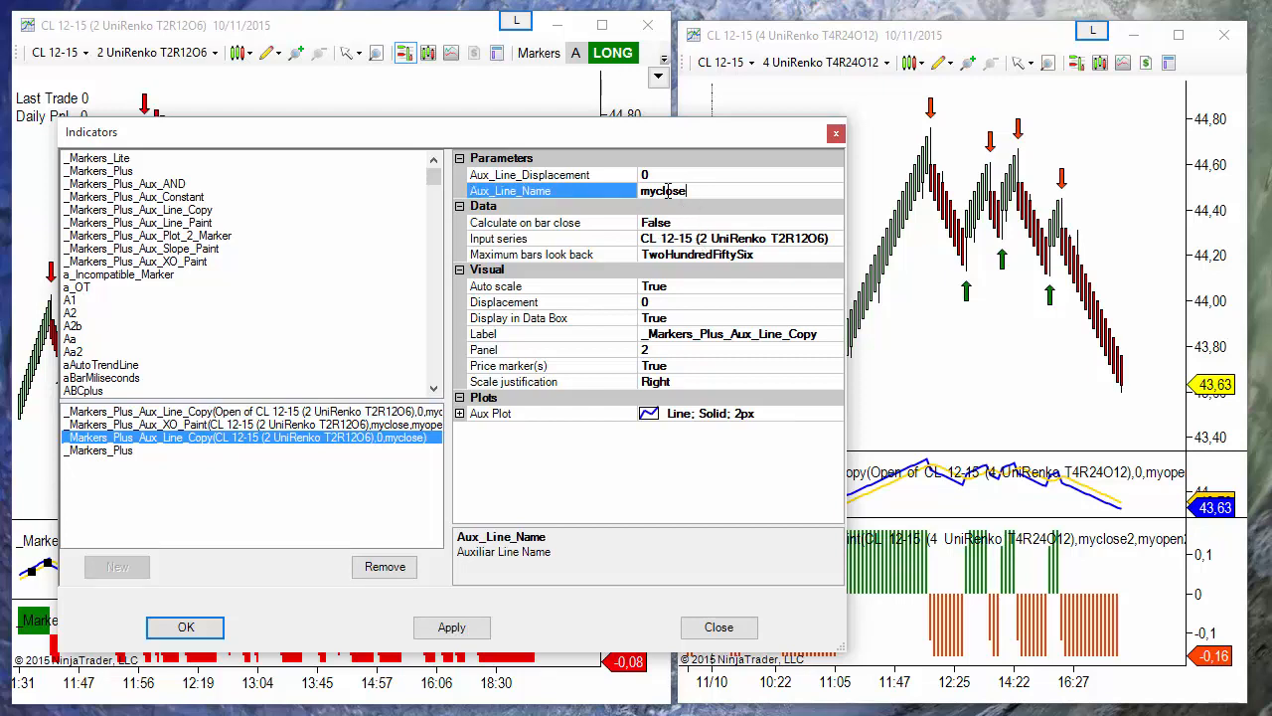
click(199, 426)
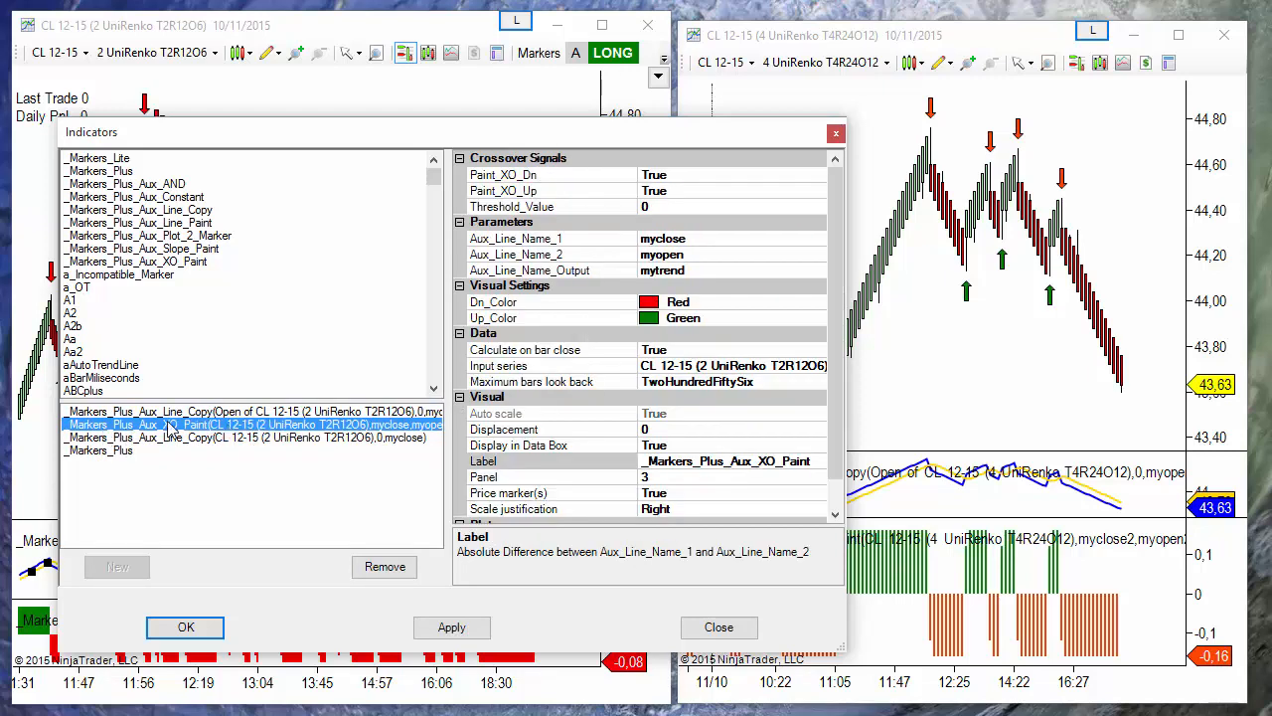
click(686, 238)
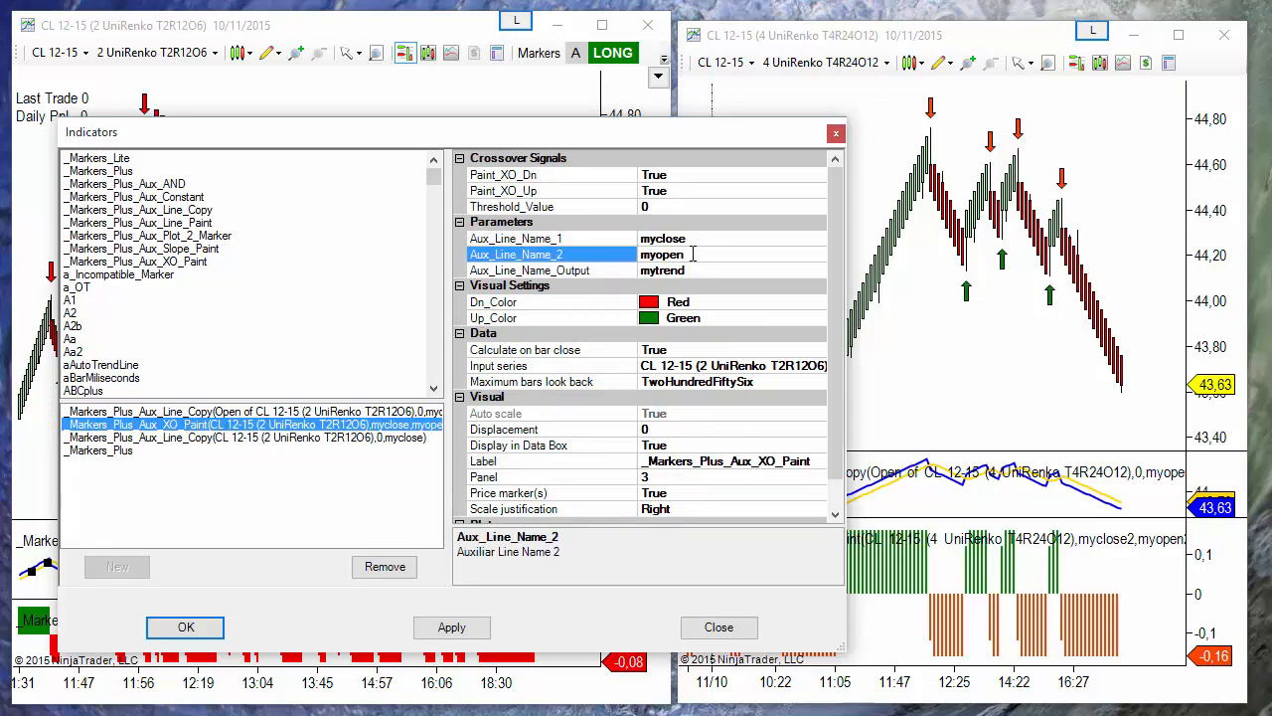
click(529, 270)
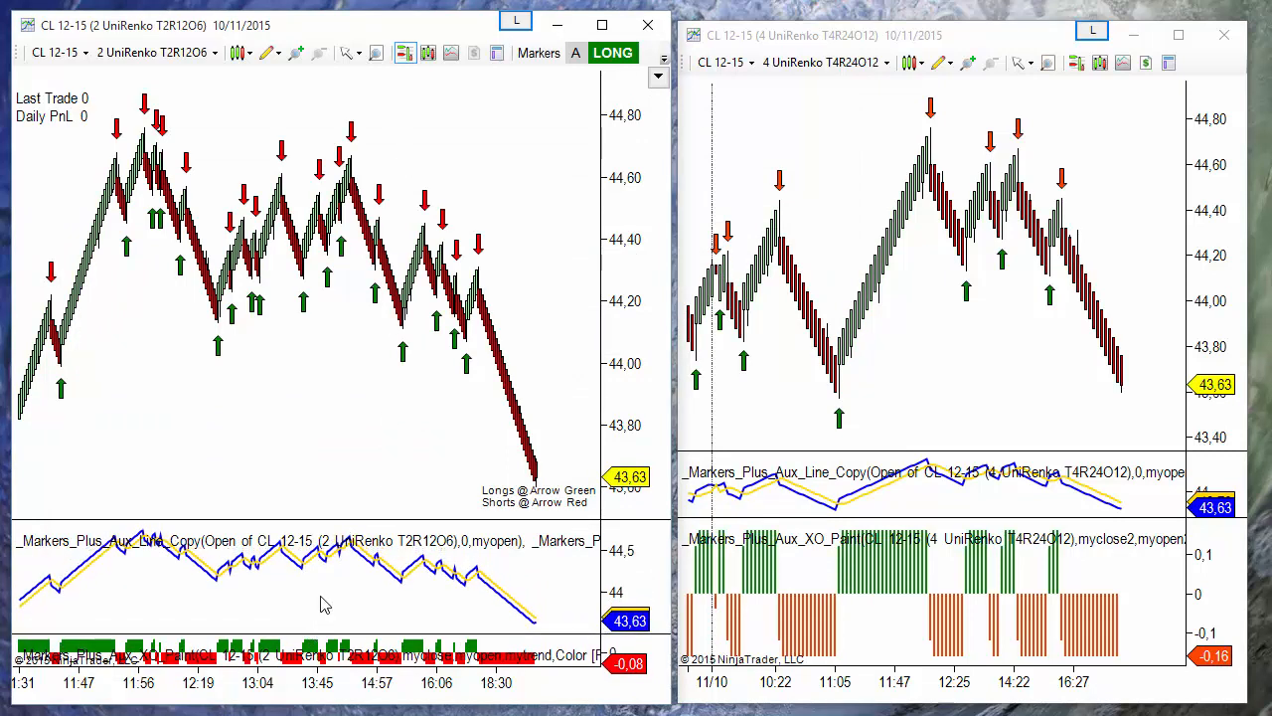
mouse_move(318, 179)
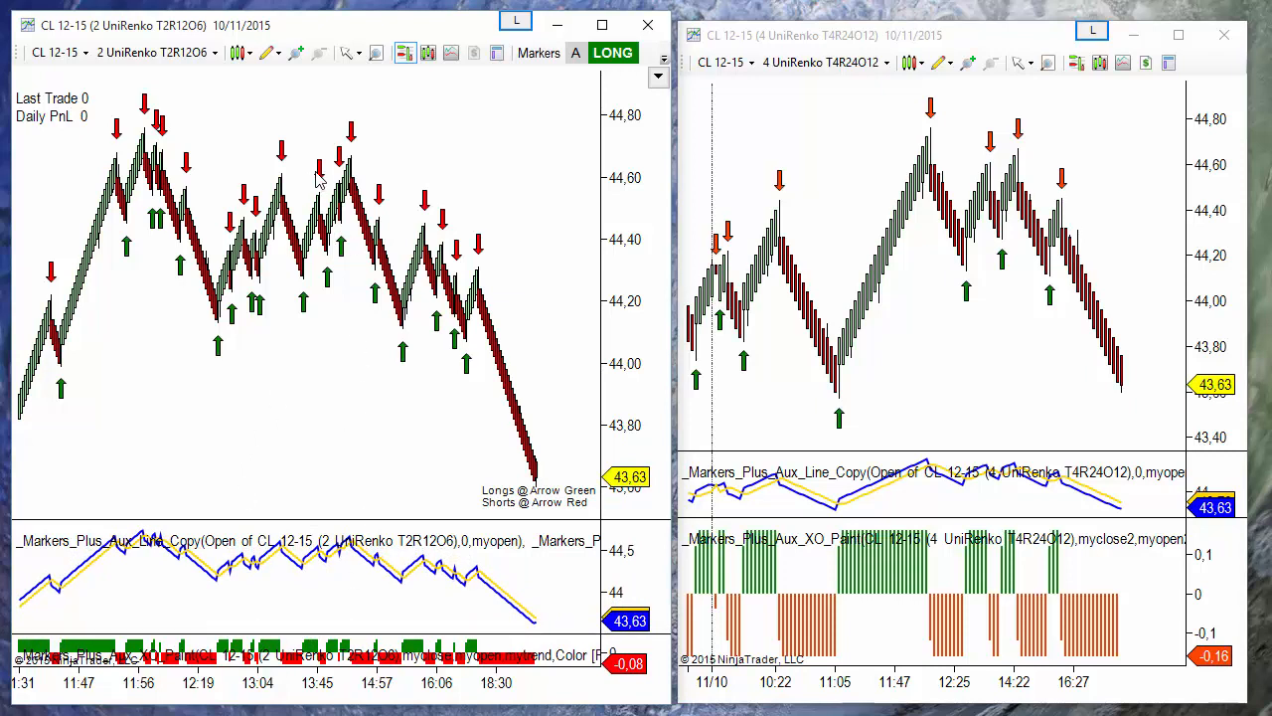
mouse_move(349, 543)
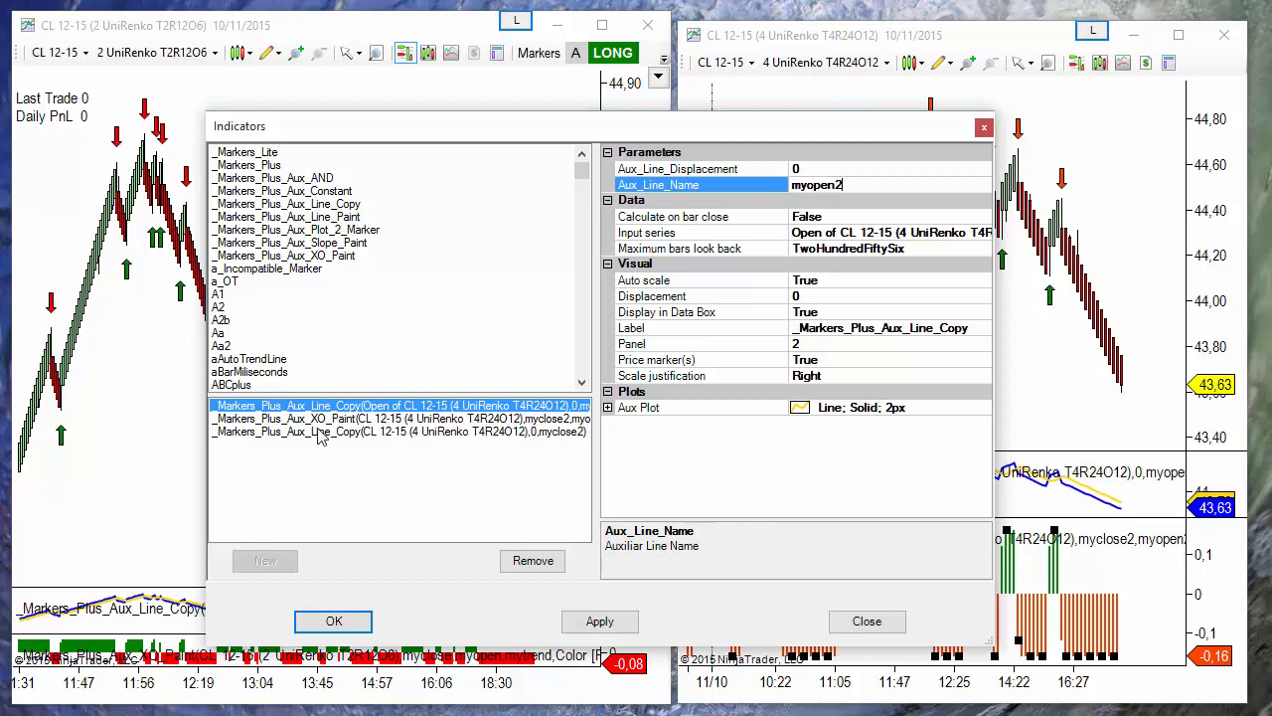
Review myclose2 Aux Line Copy and XO Paint inputs myclose2/myopen2, output mytrend2, then close the window
click(387, 431)
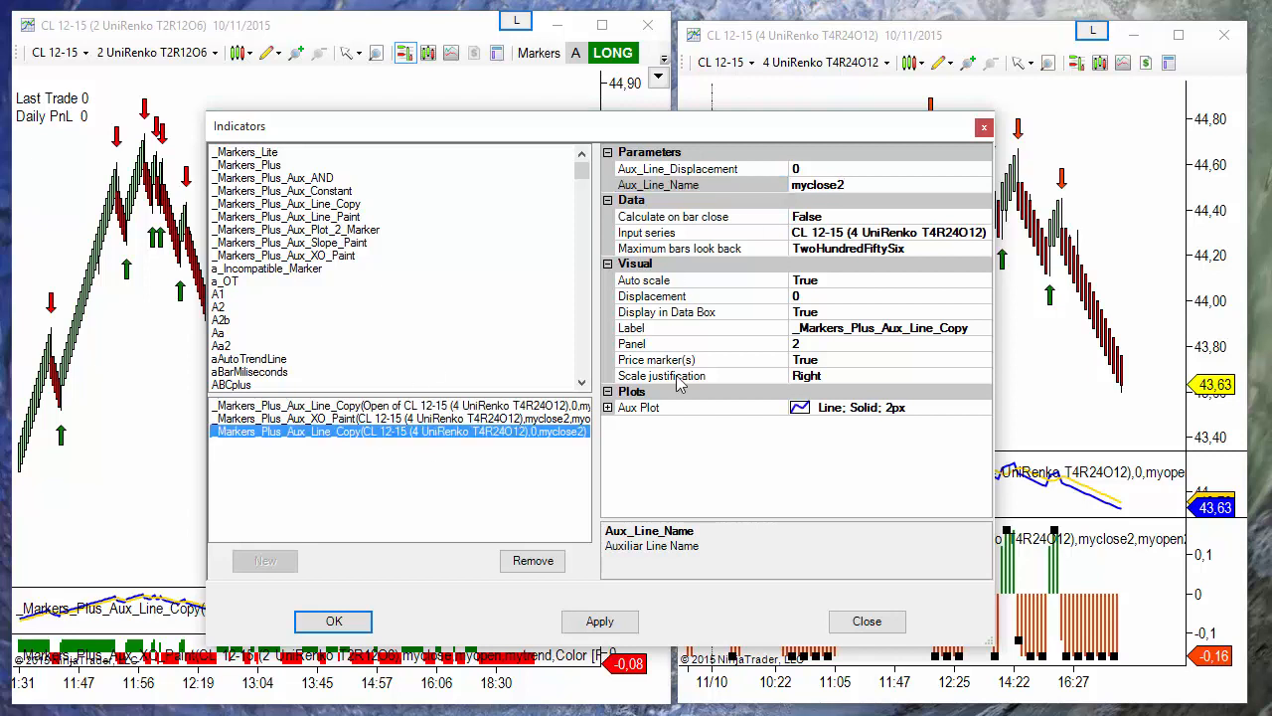
click(845, 185)
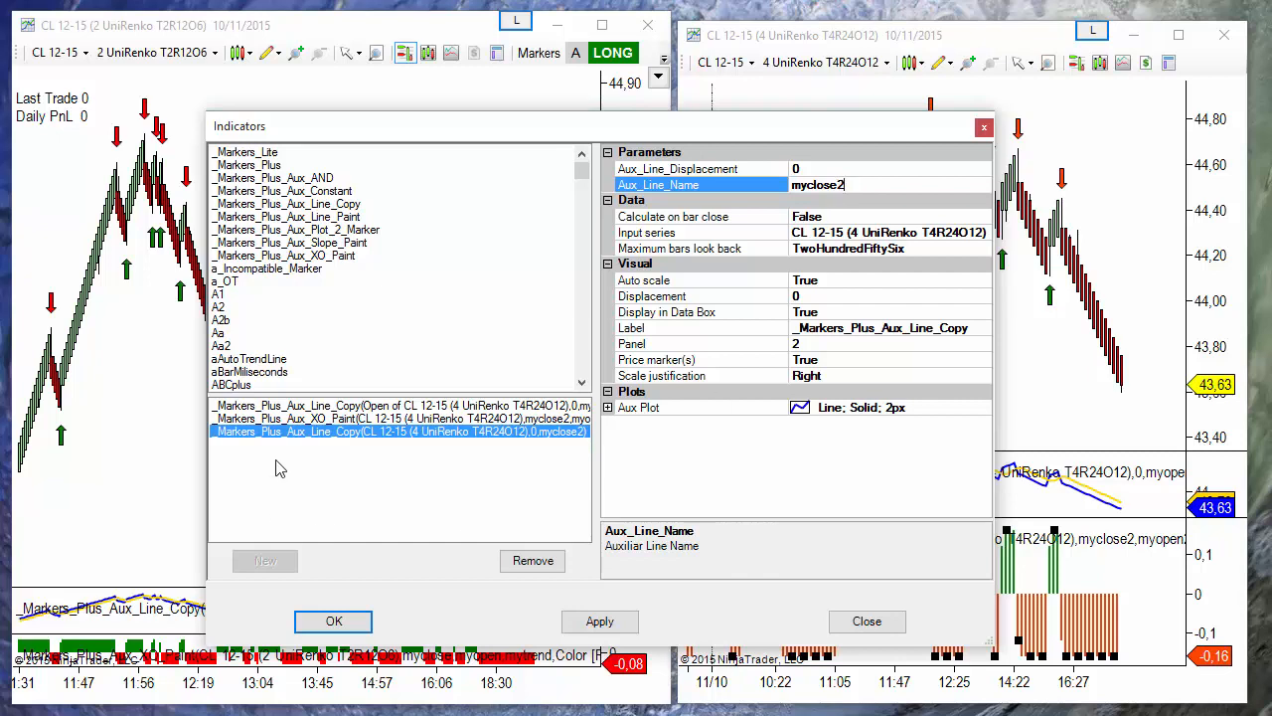
mouse_move(328, 420)
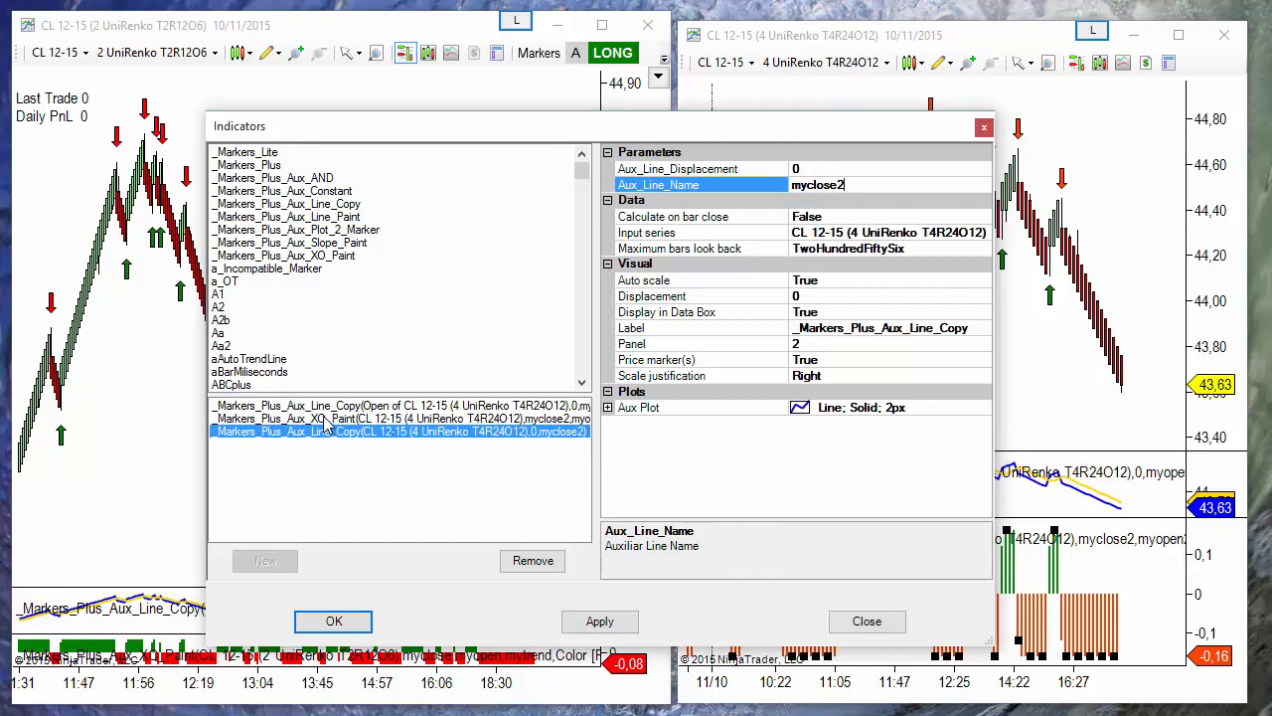
click(348, 417)
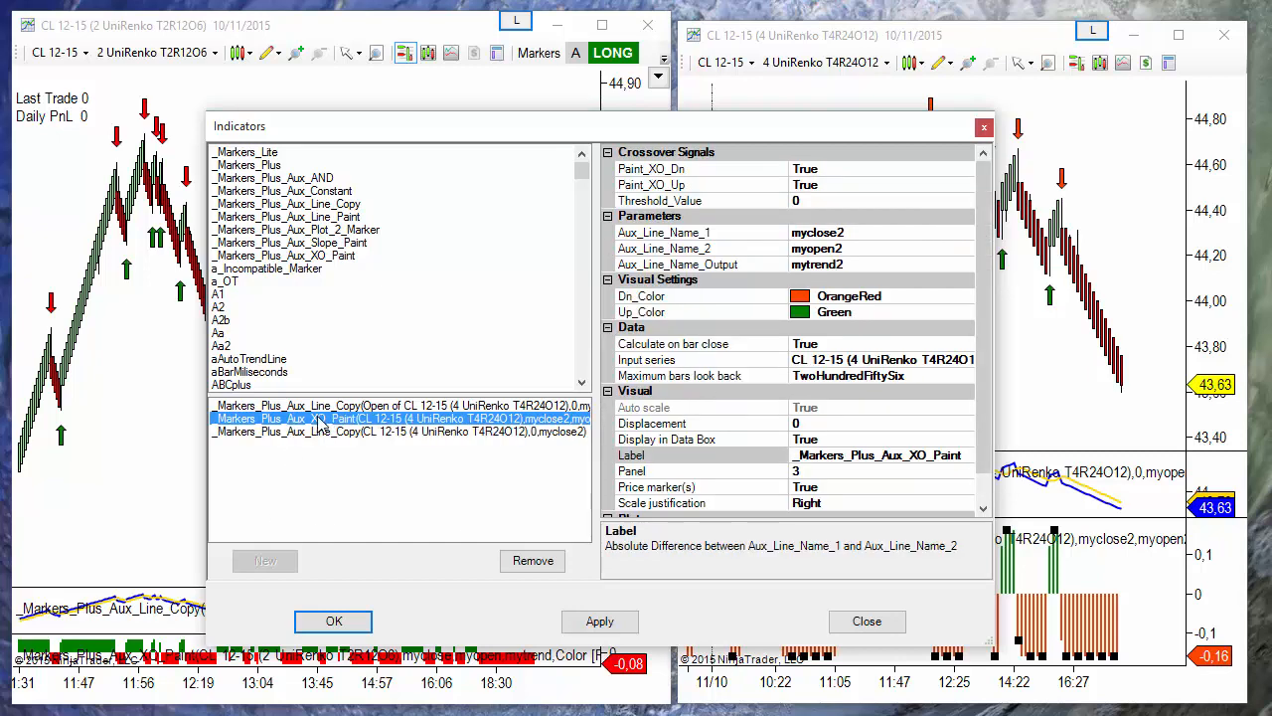
mouse_move(864, 239)
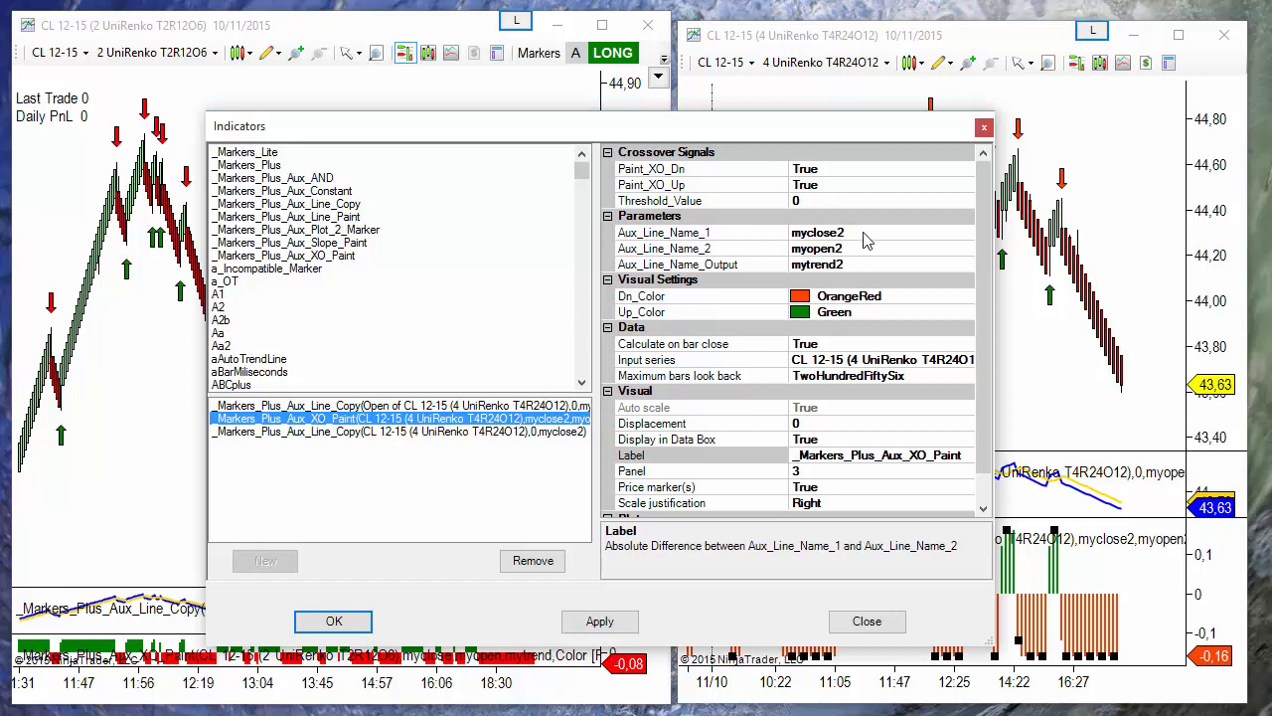
click(664, 231)
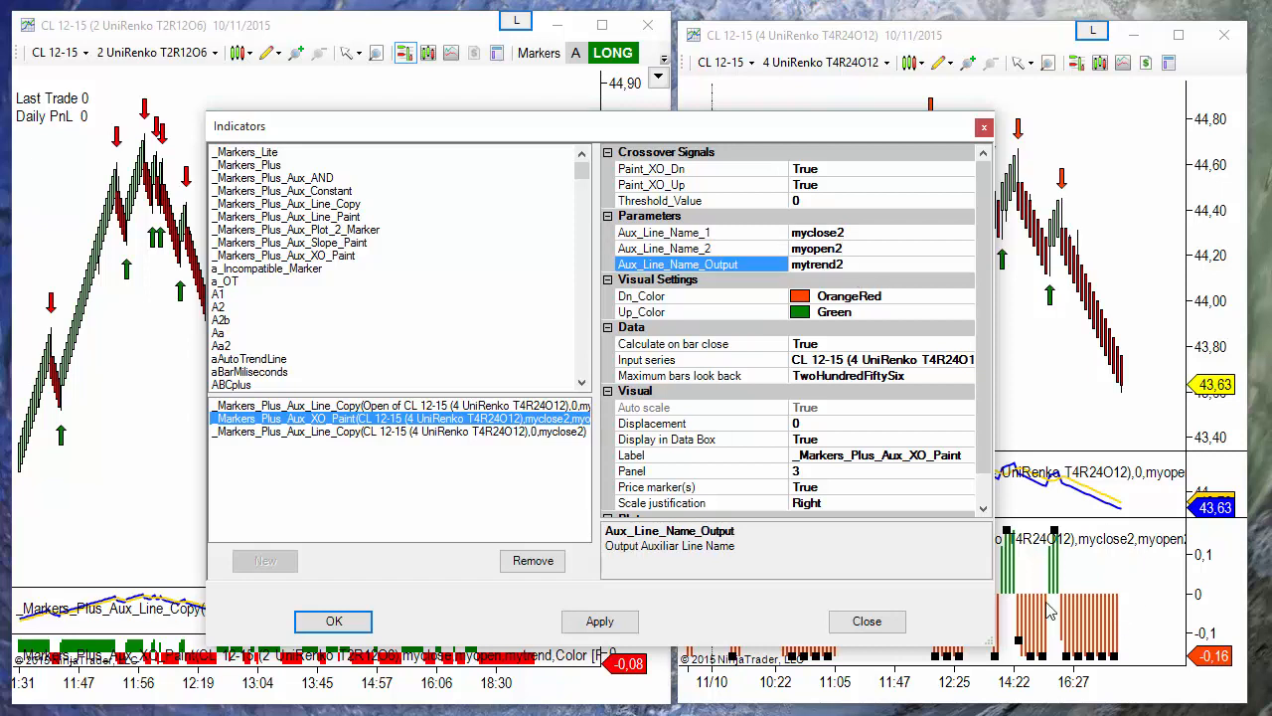
click(819, 263)
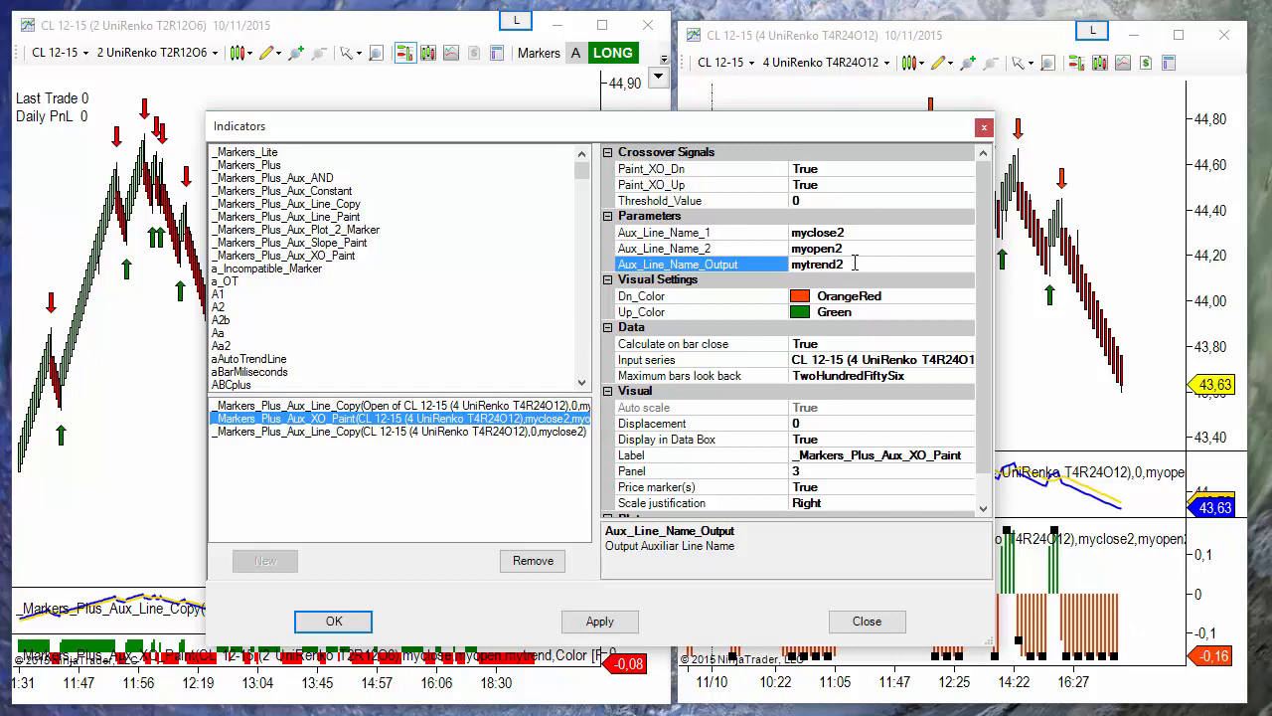
drag(239, 126, 103, 100)
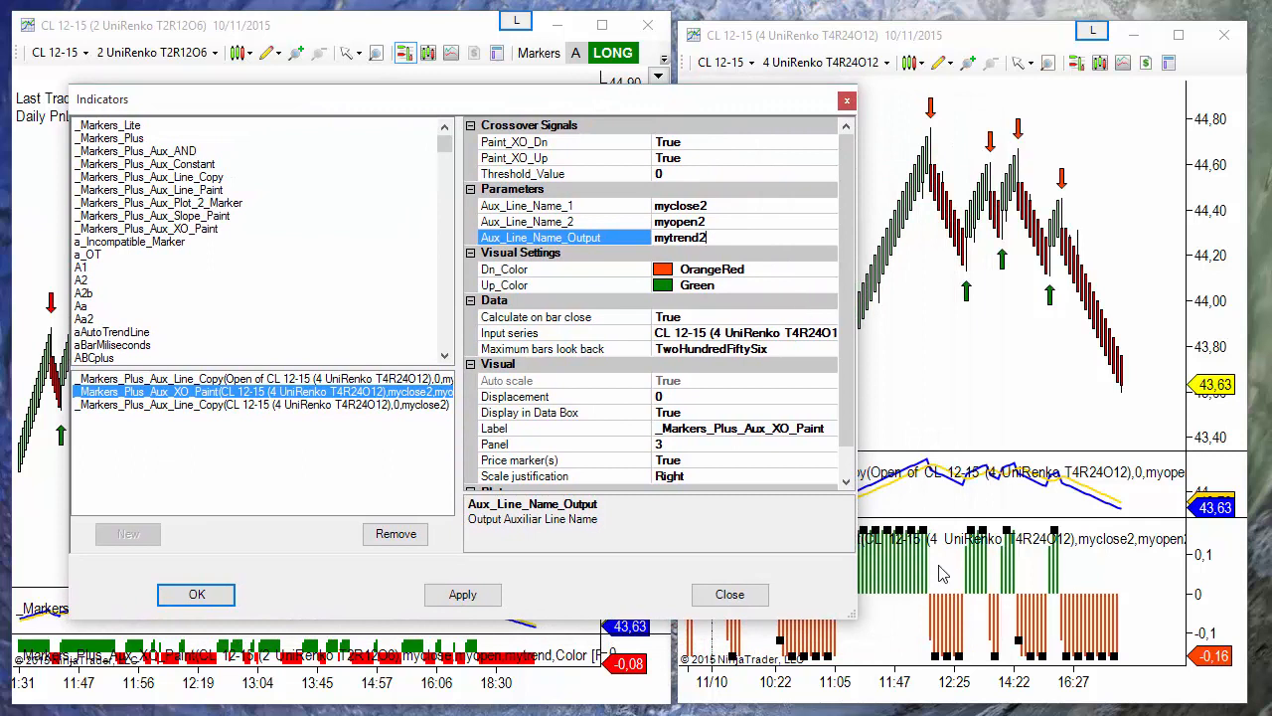
mouse_move(509, 332)
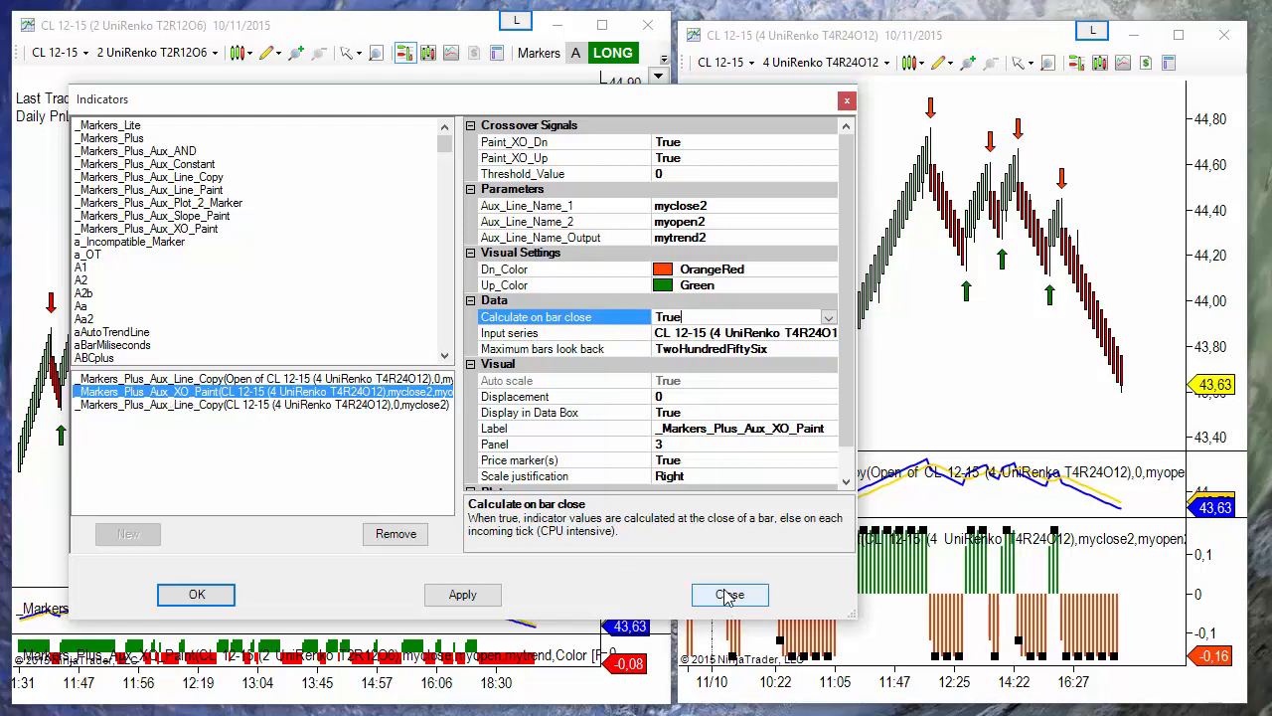
click(729, 595)
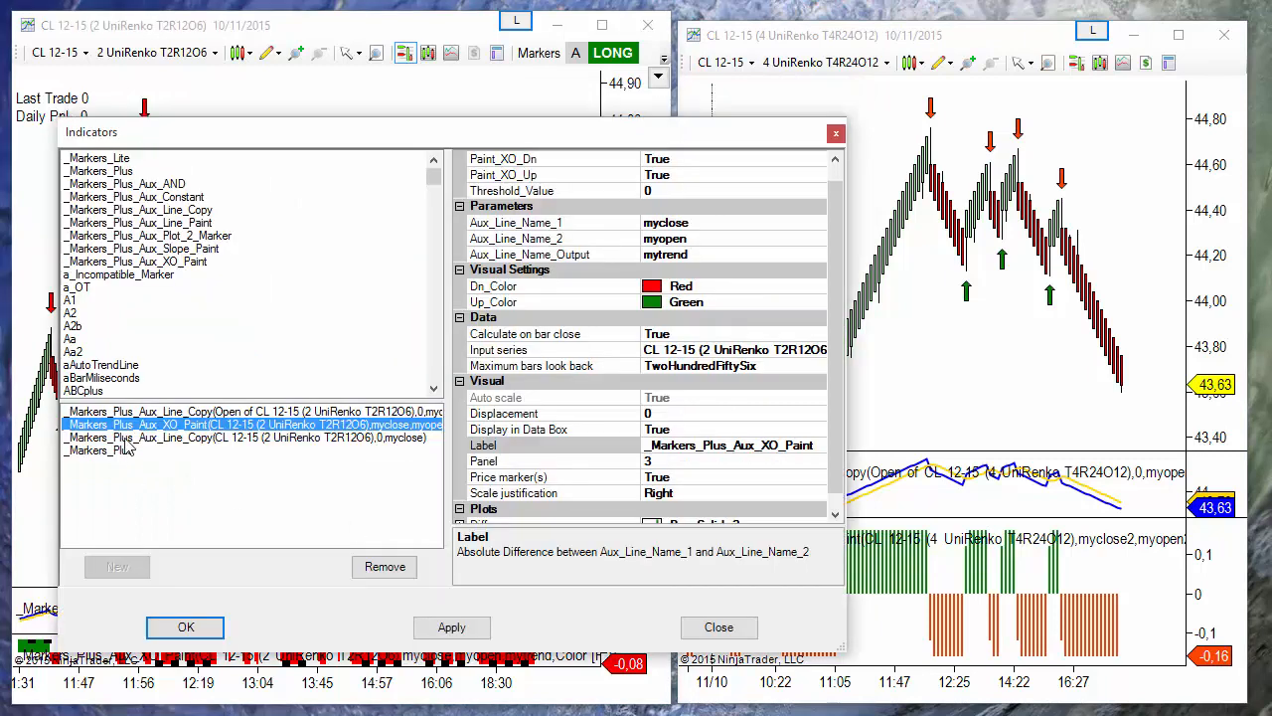
Check XO Paint's Calculate on bar close setting and select the myclose Aux Line Copy
click(524, 334)
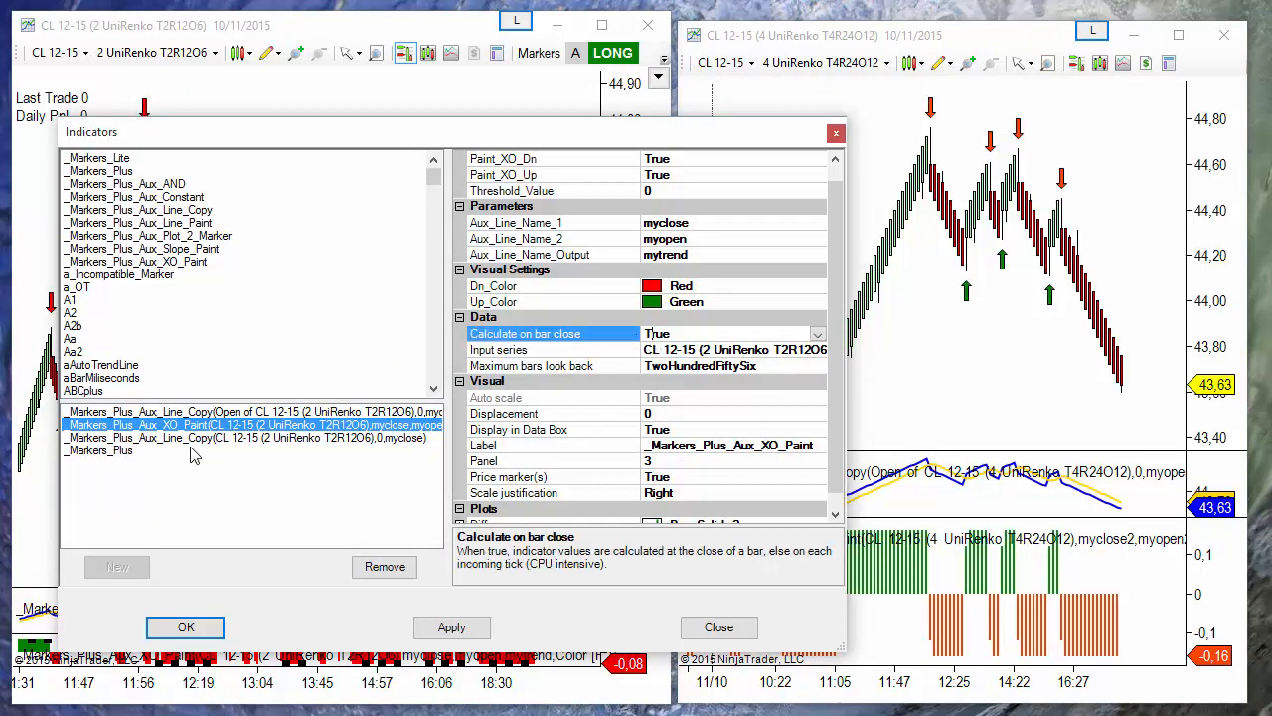
click(248, 410)
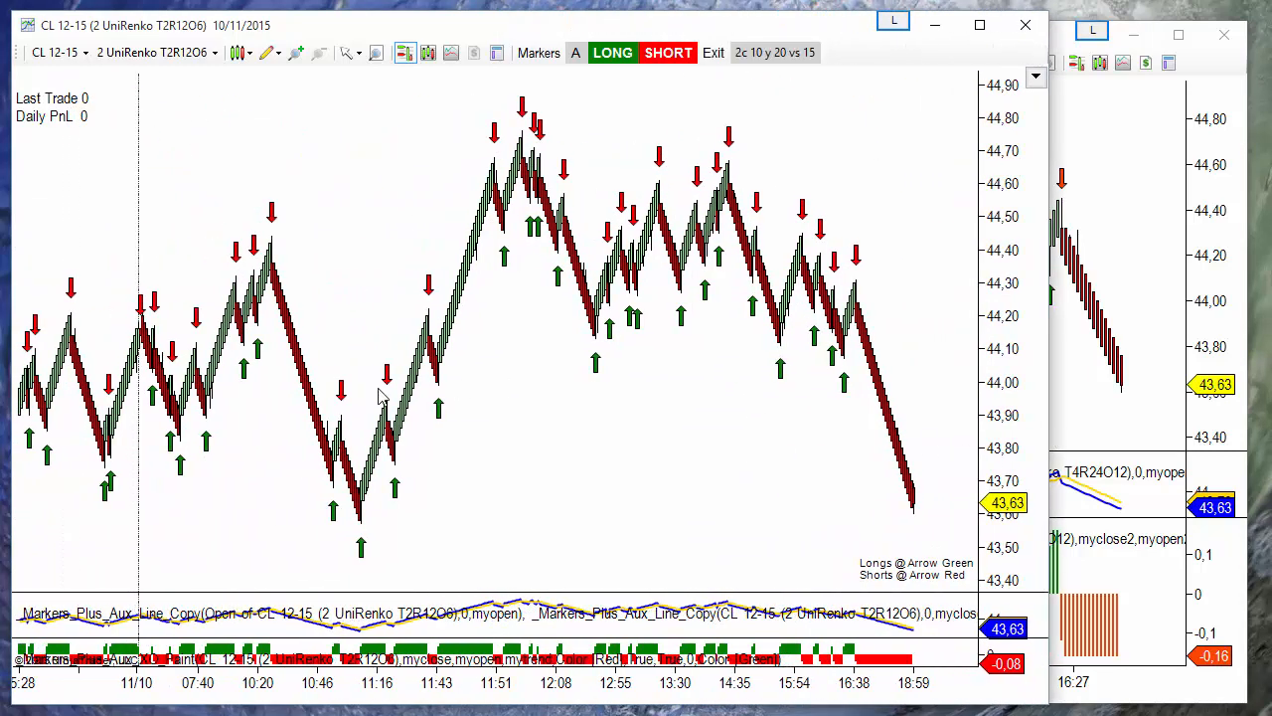
mouse_move(560, 373)
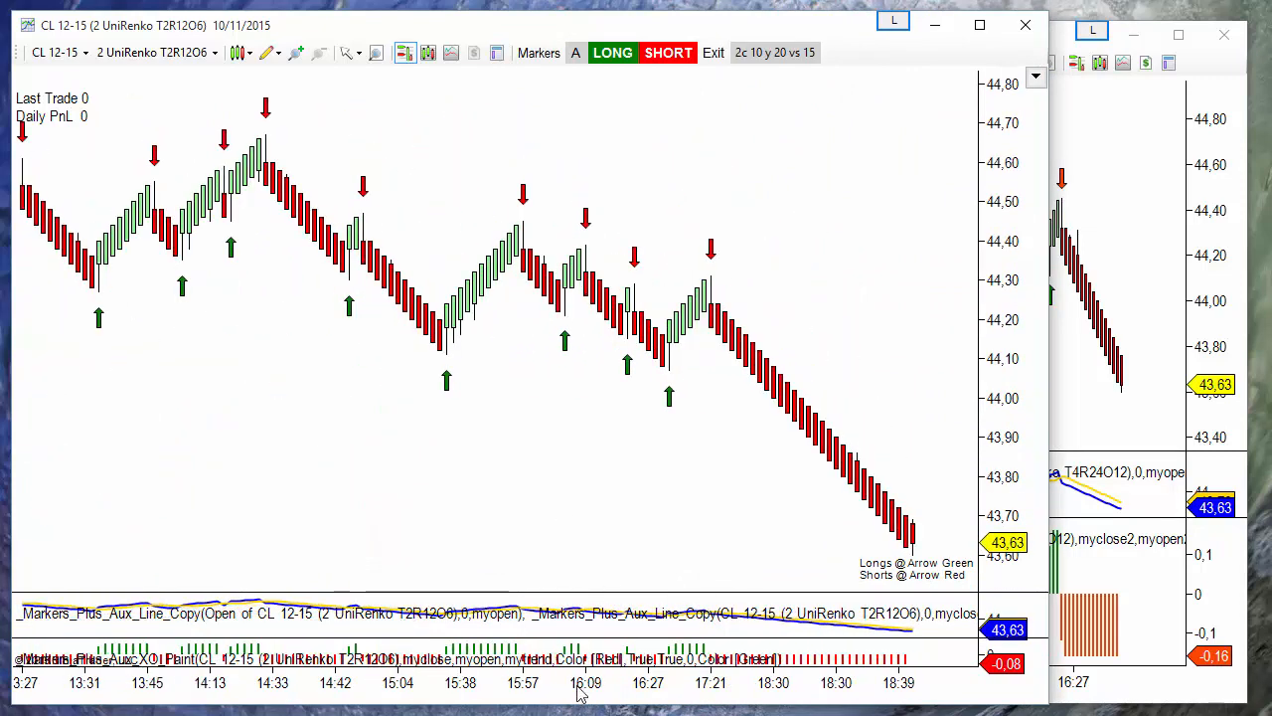
mouse_move(566, 346)
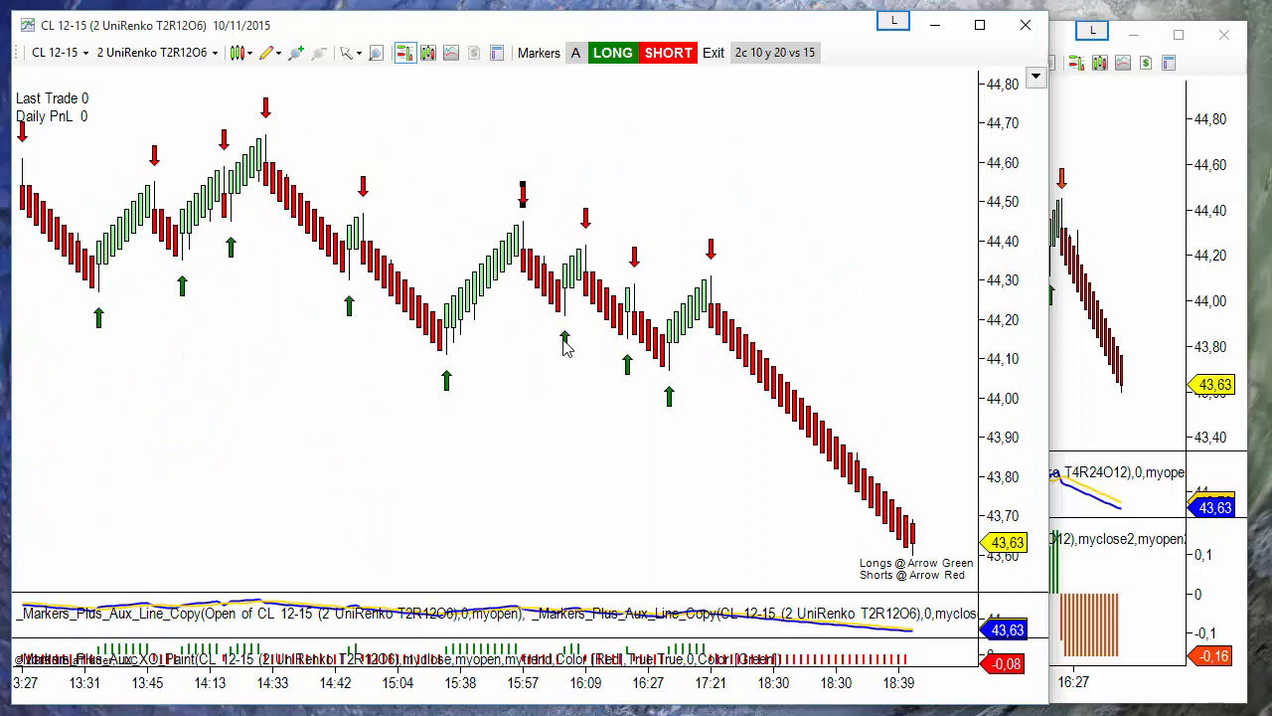
mouse_move(888, 576)
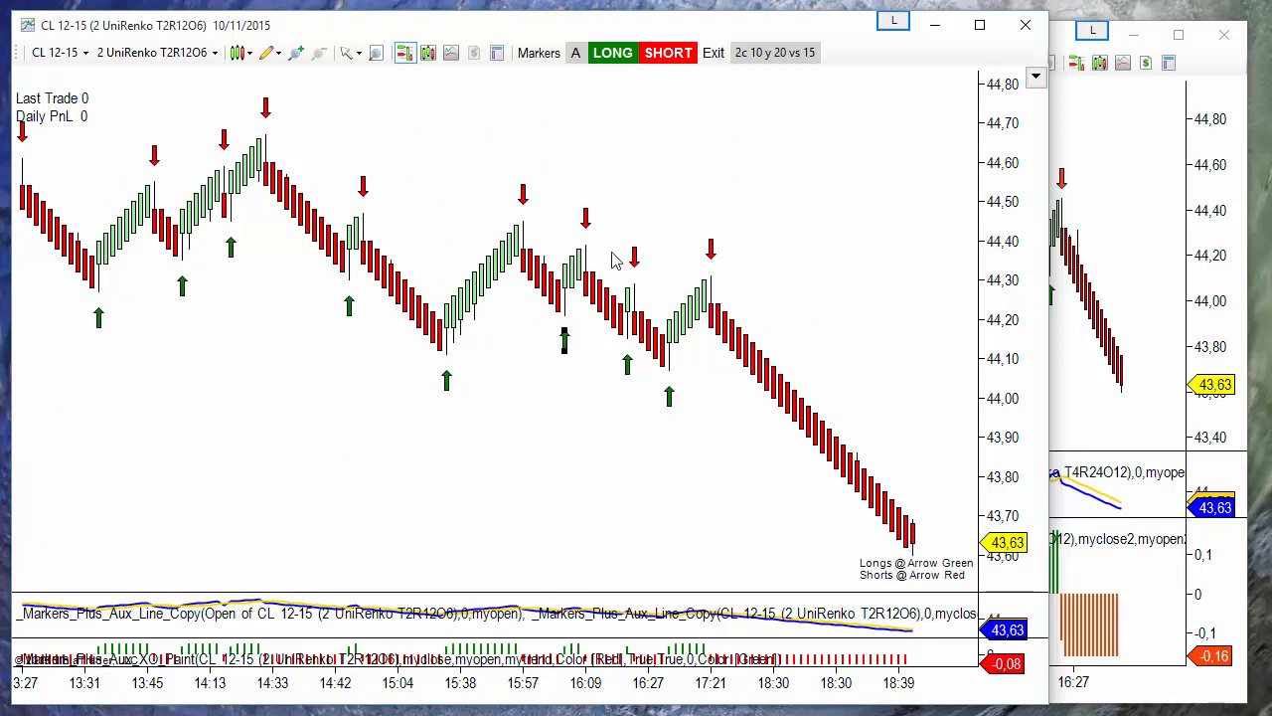
mouse_move(608, 415)
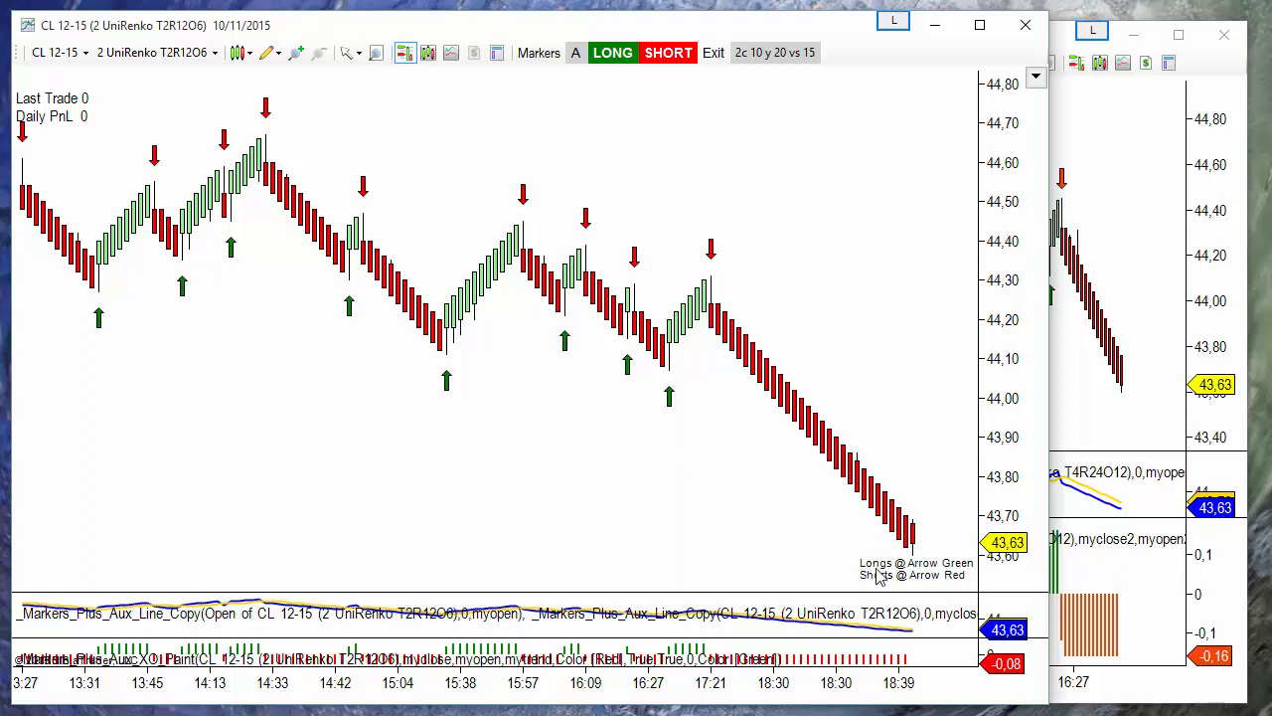
mouse_move(565, 338)
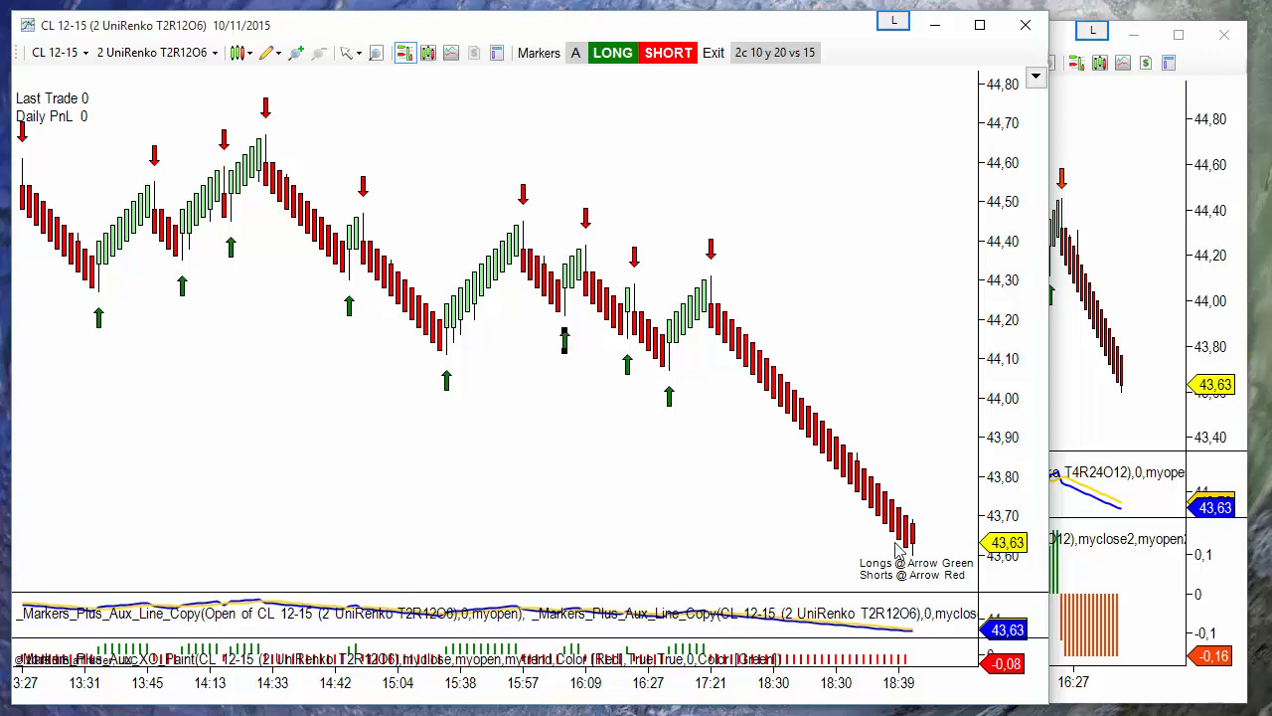
mouse_move(511, 417)
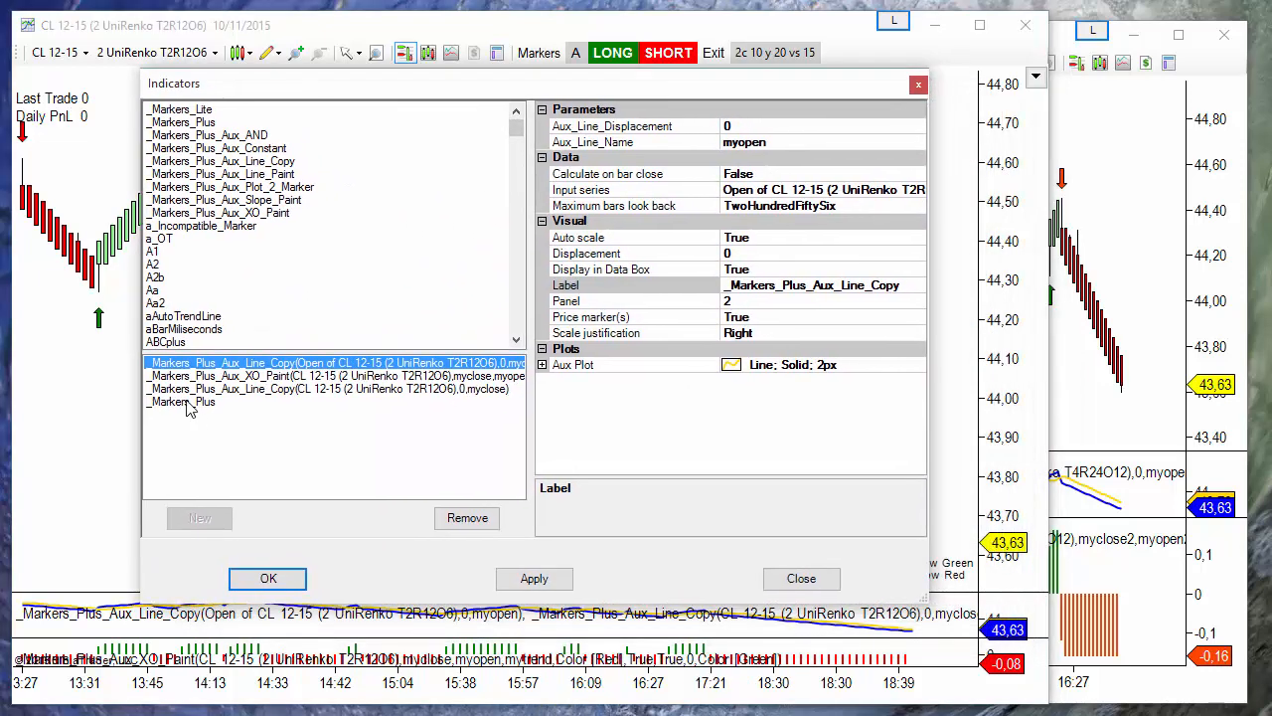
Review Markers_Plus filter section using mytrend2 with long minimum 0 and short maximum 0, then close
click(182, 401)
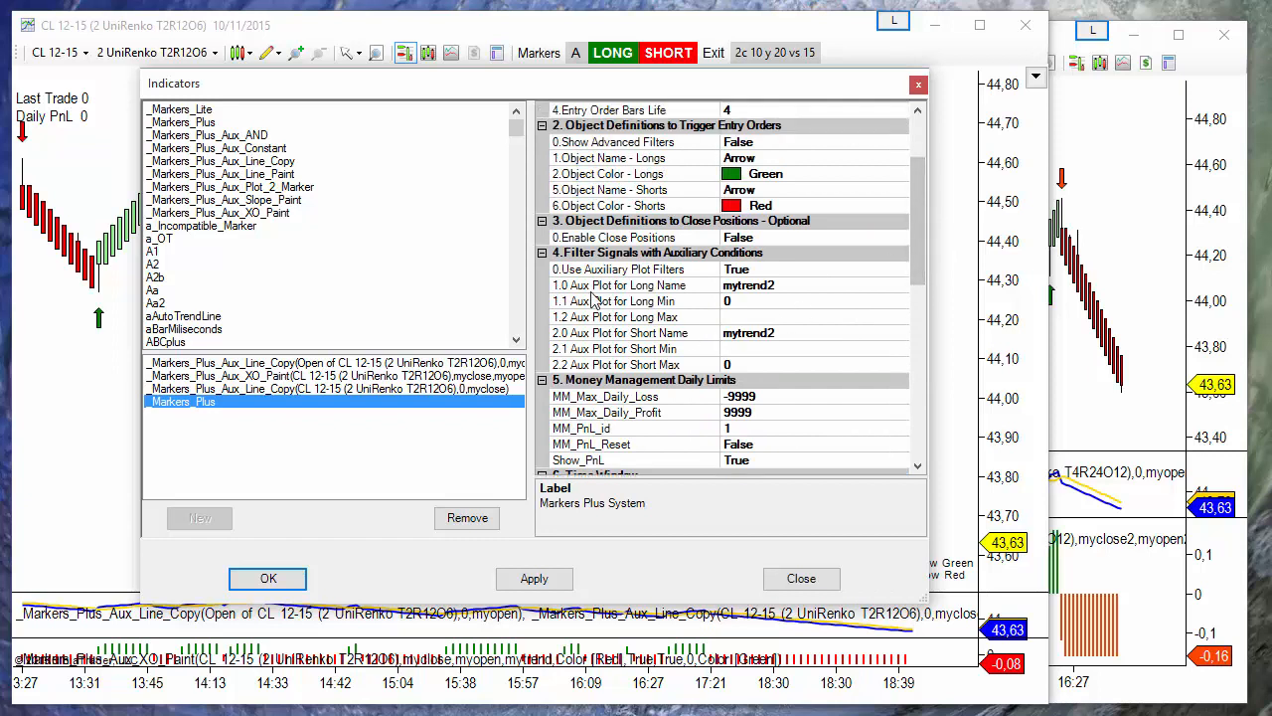
mouse_move(675, 286)
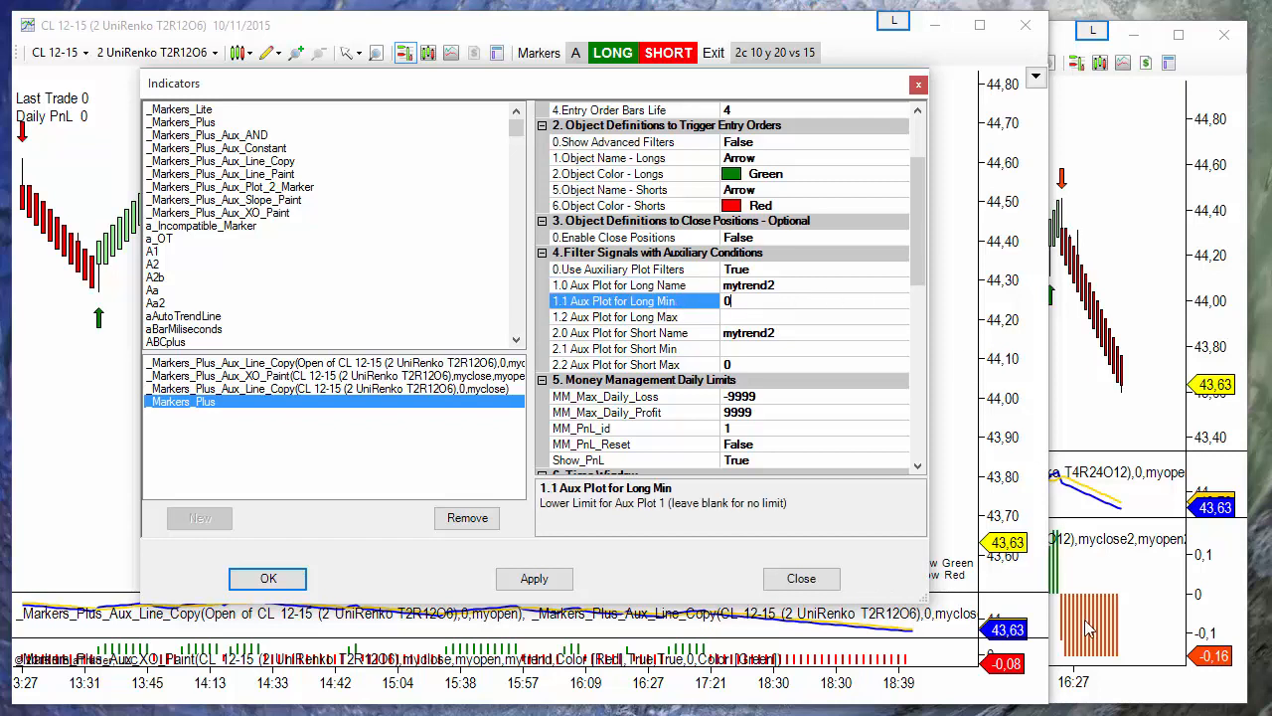
mouse_move(749, 286)
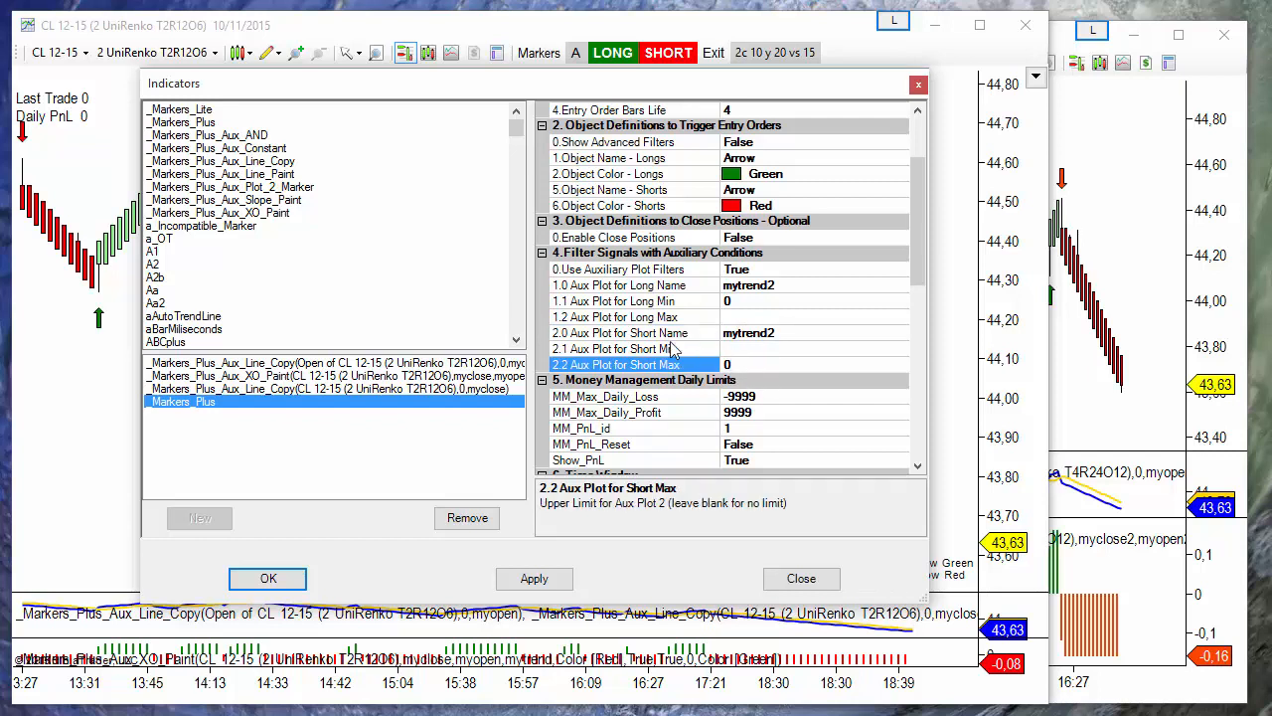
mouse_move(801, 578)
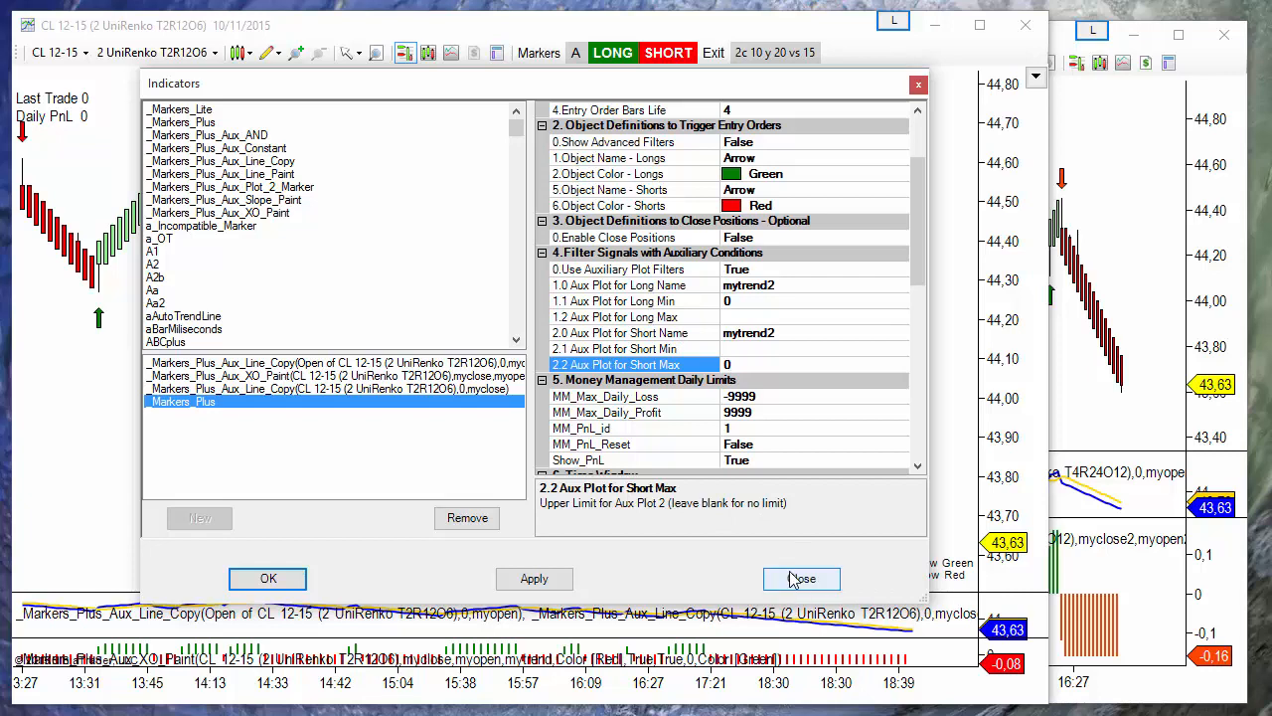
click(801, 579)
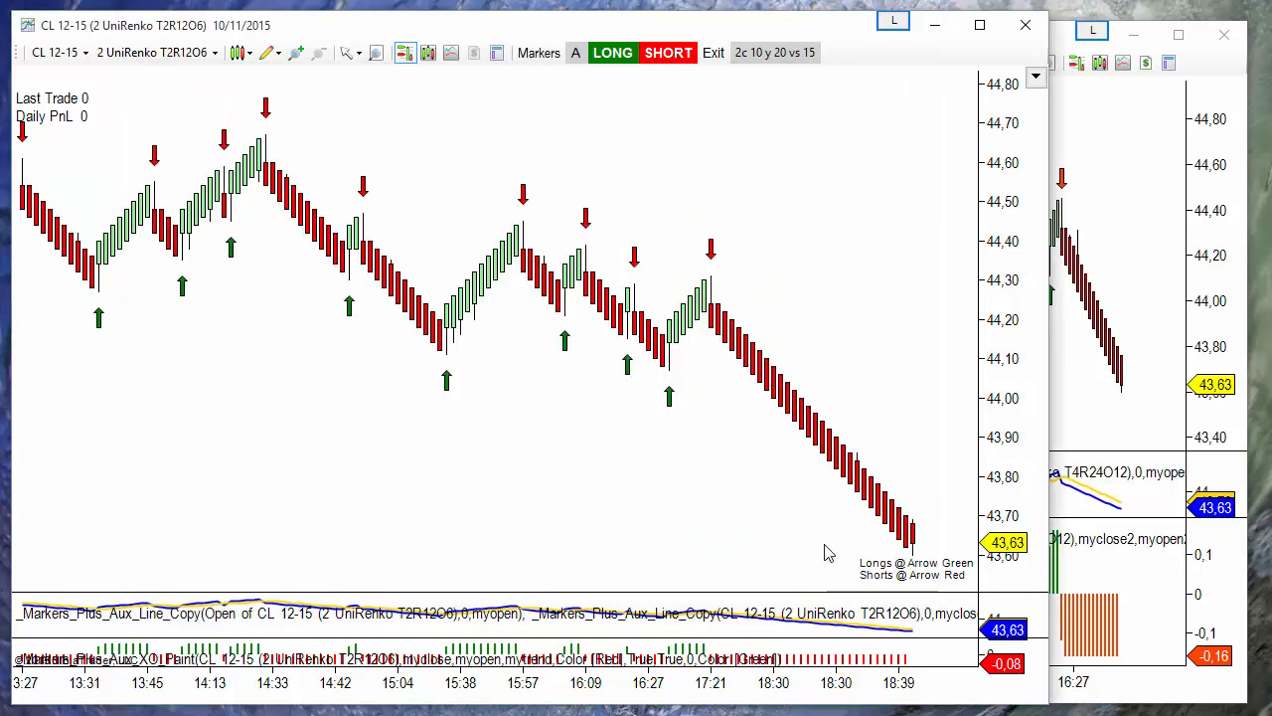
mouse_move(612, 294)
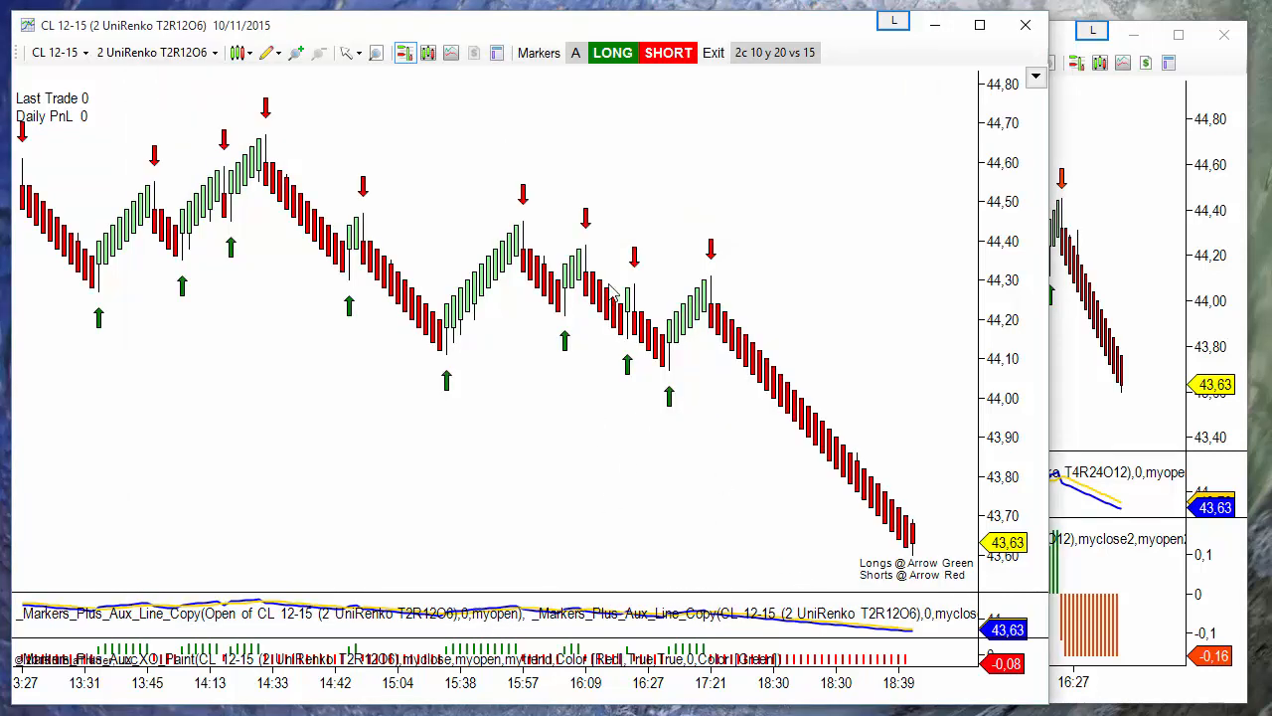
mouse_move(819, 223)
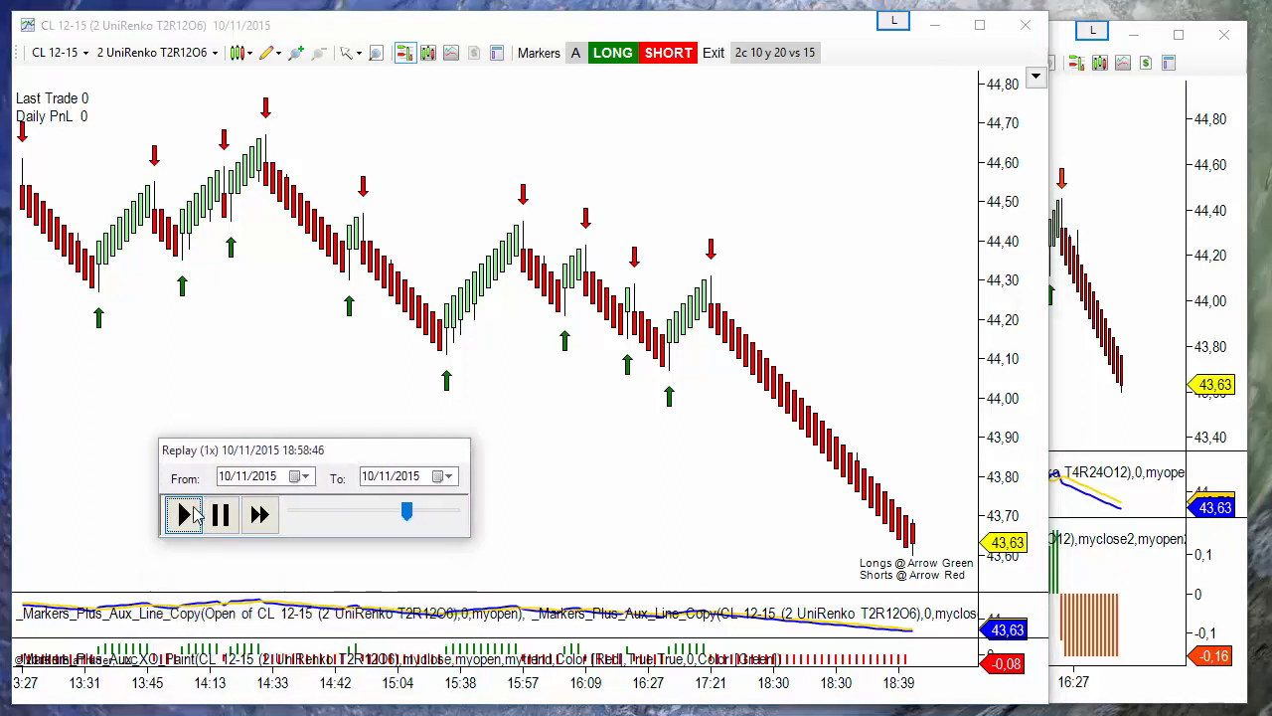
Start market replay and jump it to 6:00 on 10/11/2015
click(182, 515)
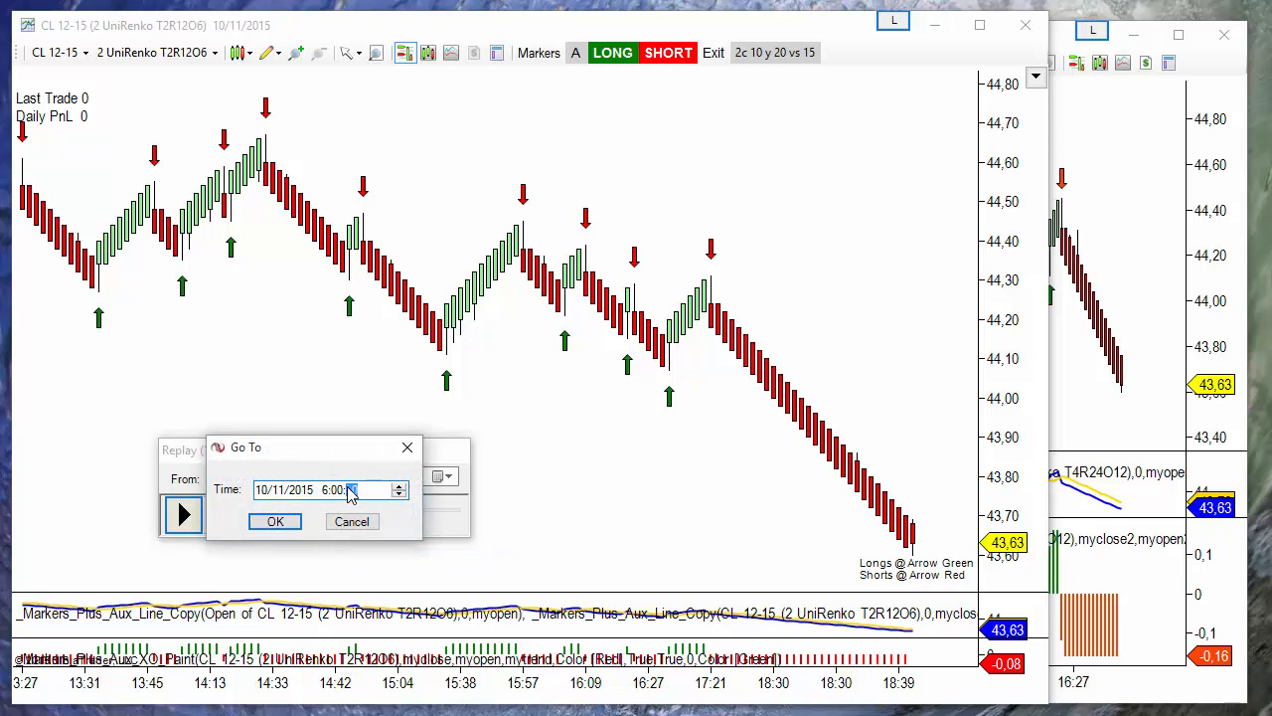
click(275, 521)
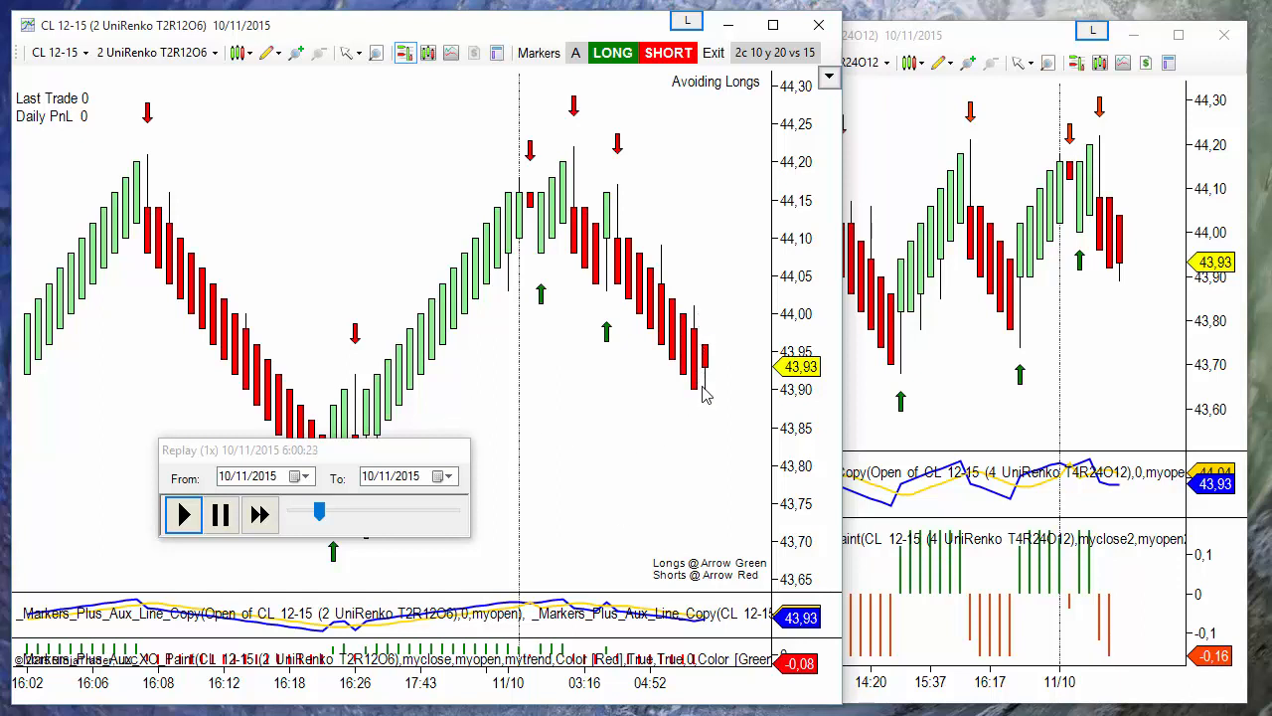
Play the replay at increasing speed, pause it, then slide ahead to about 15:38
click(259, 515)
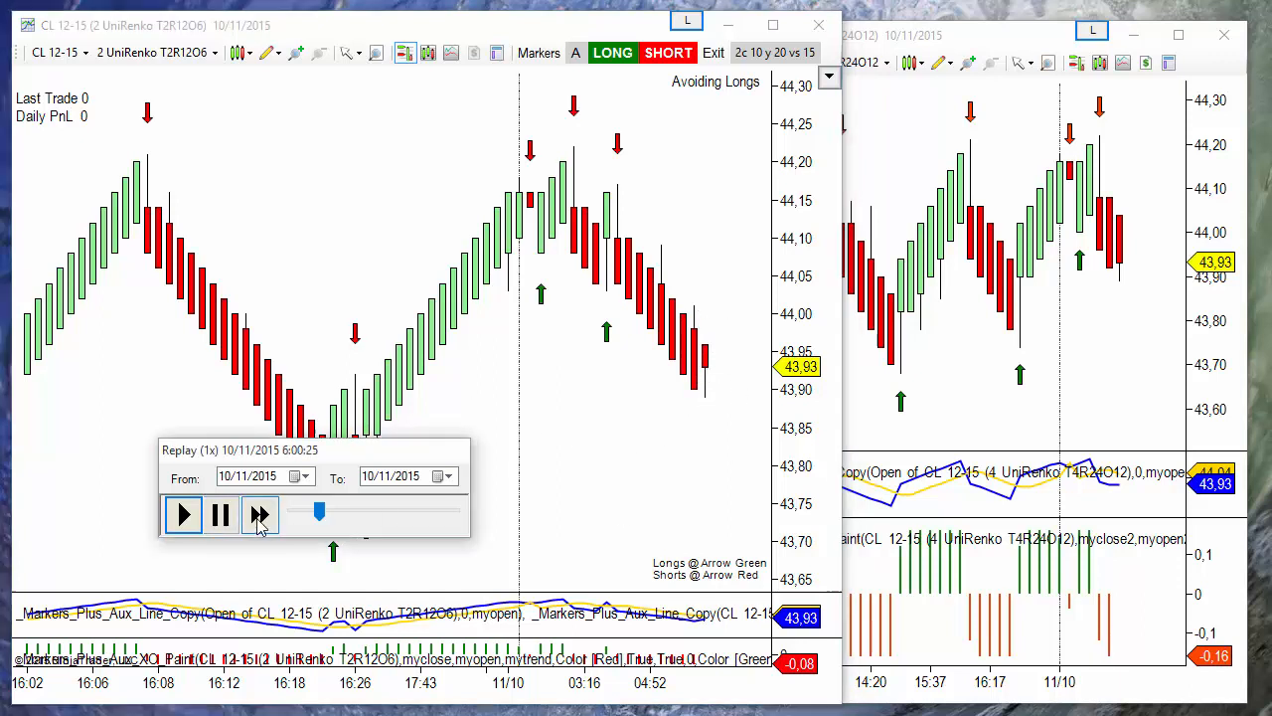
click(258, 517)
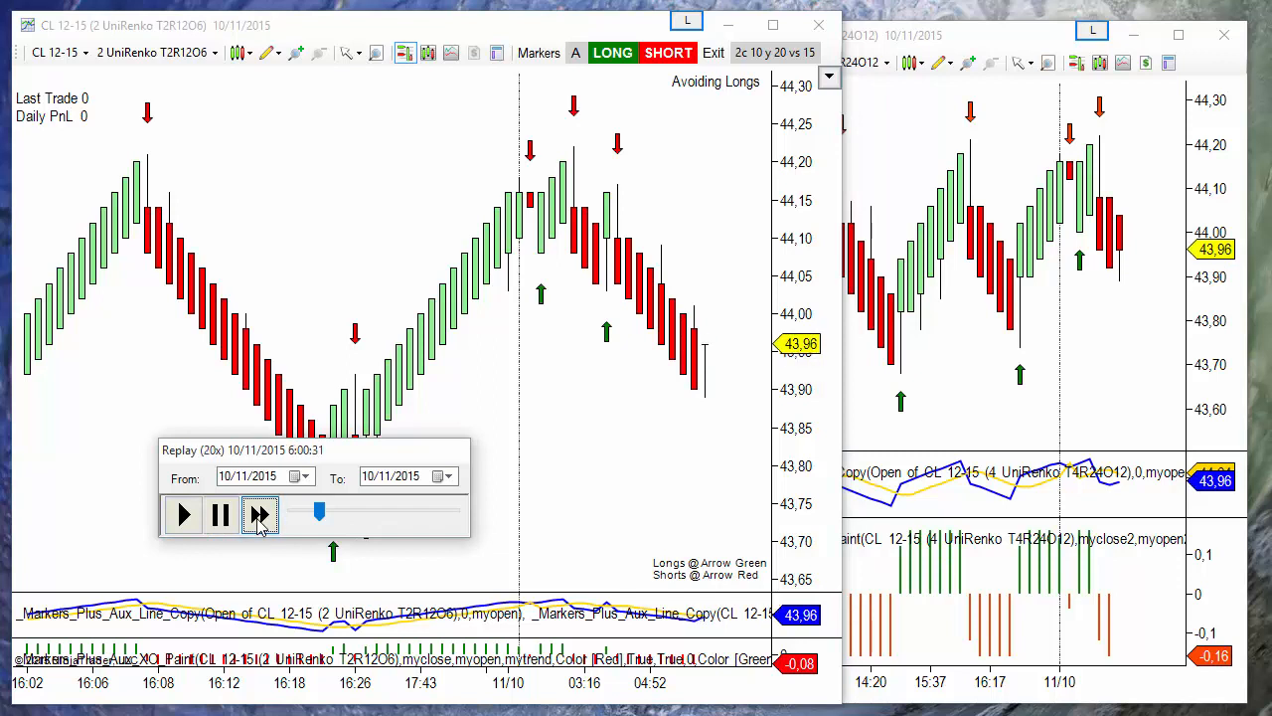
click(259, 513)
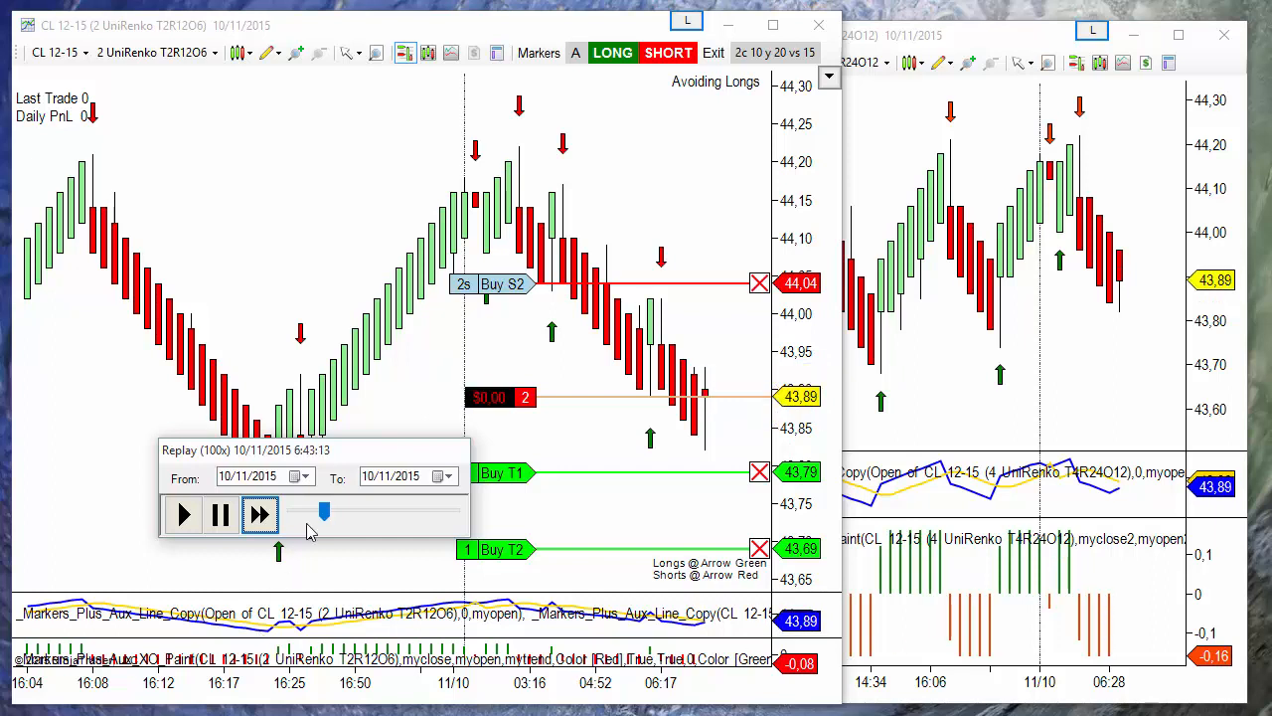
click(258, 515)
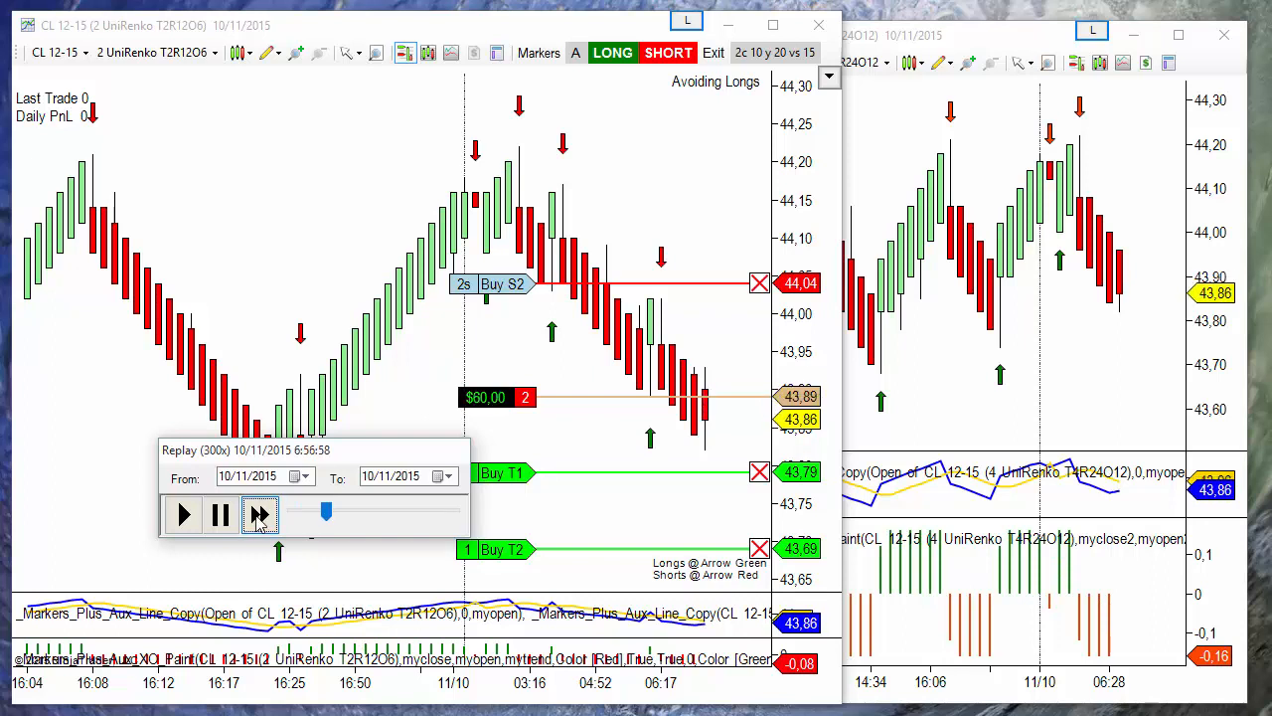
click(258, 515)
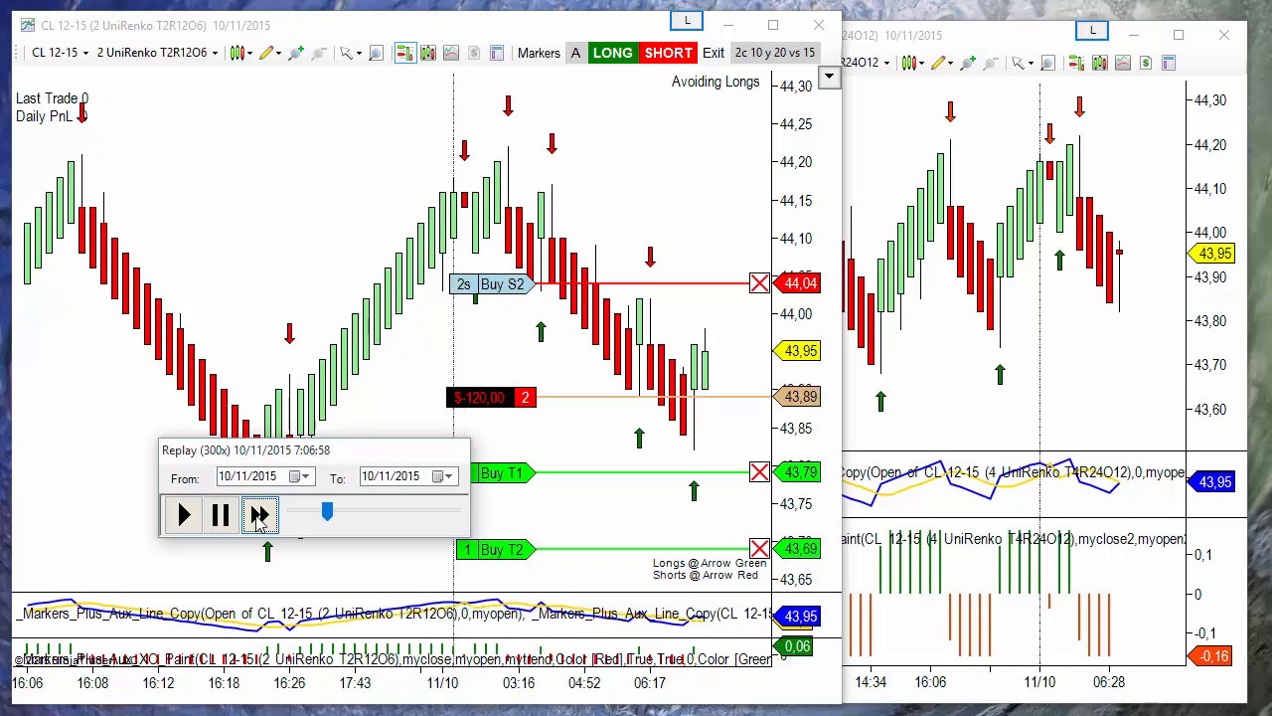
click(259, 515)
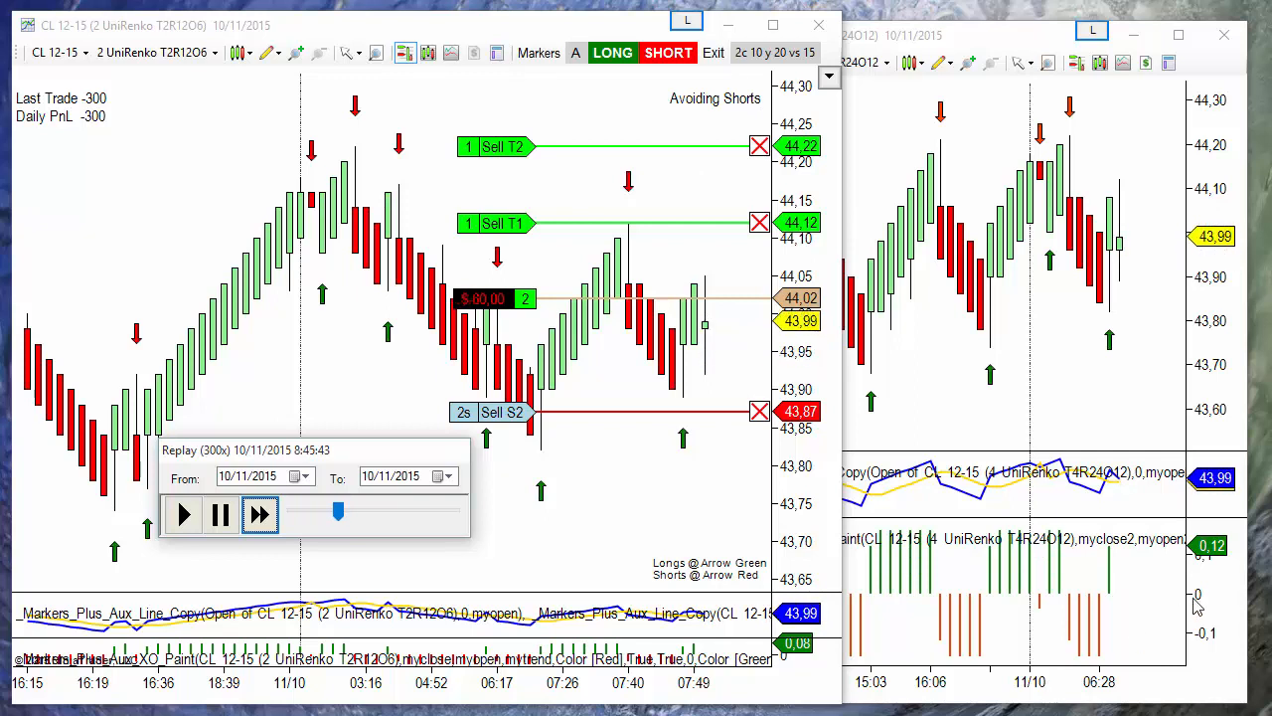
click(258, 513)
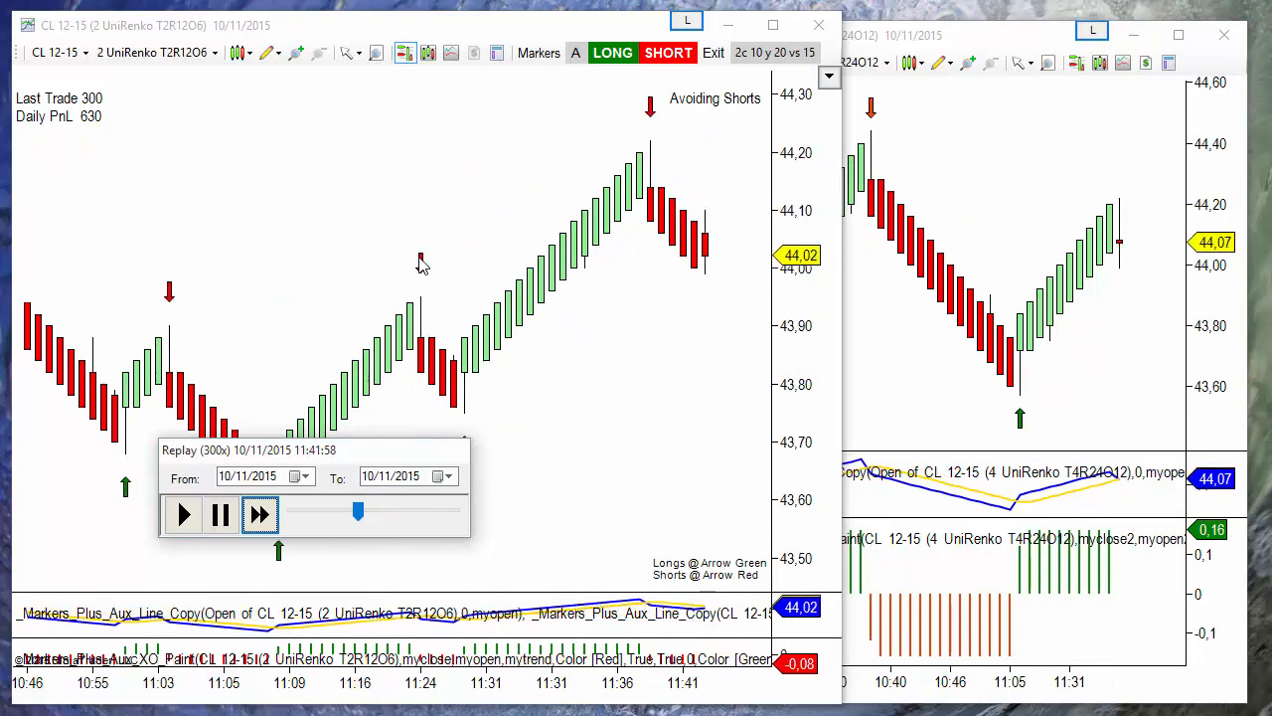
click(260, 515)
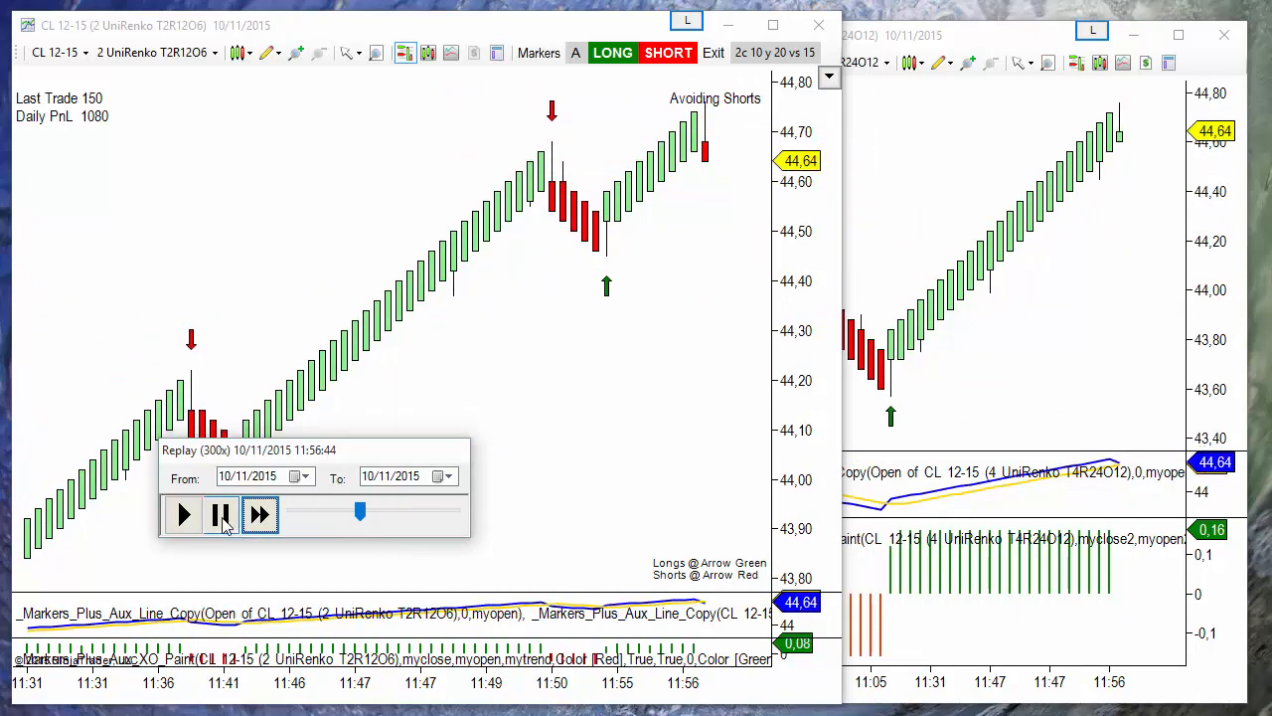
click(221, 514)
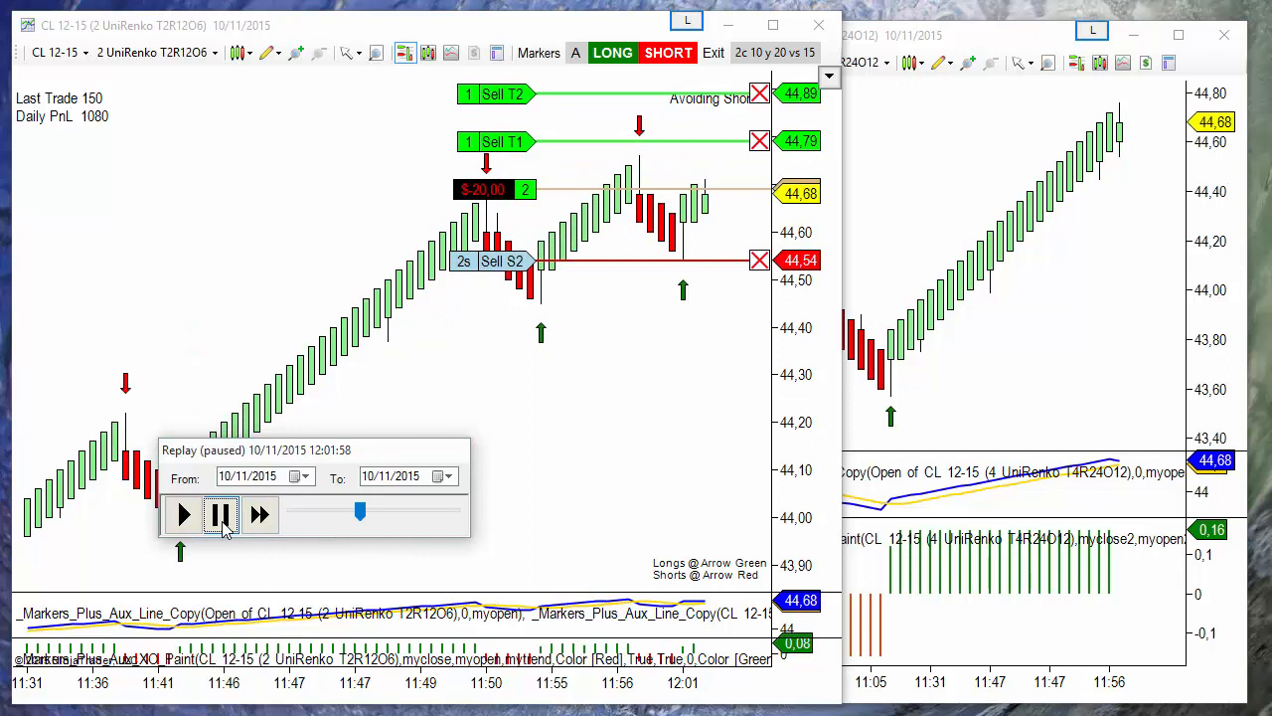
mouse_move(650, 451)
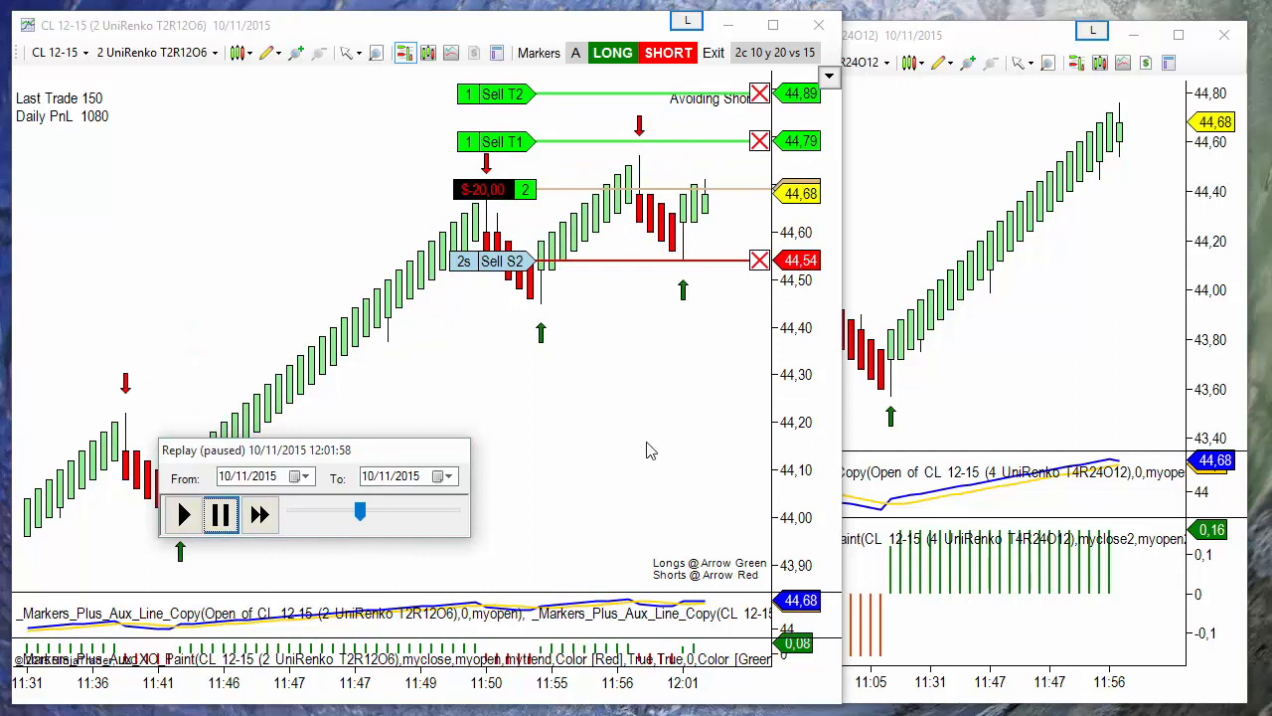
mouse_move(660, 443)
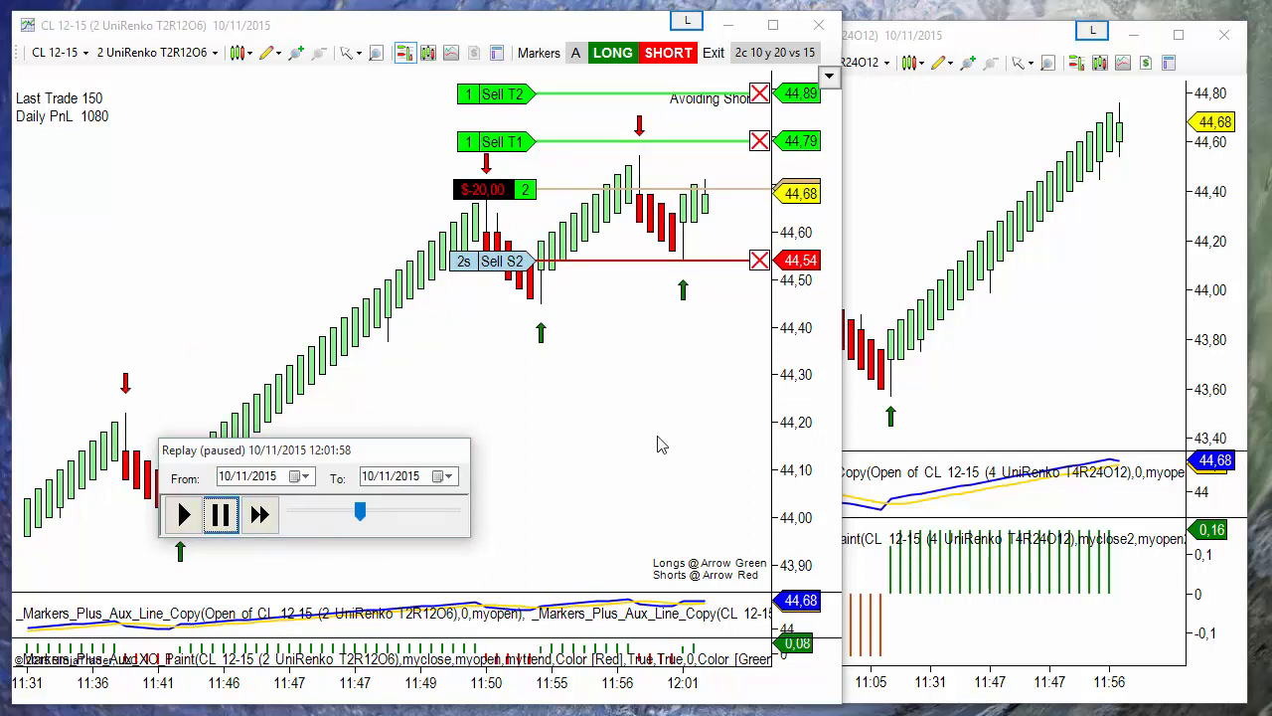
mouse_move(394, 517)
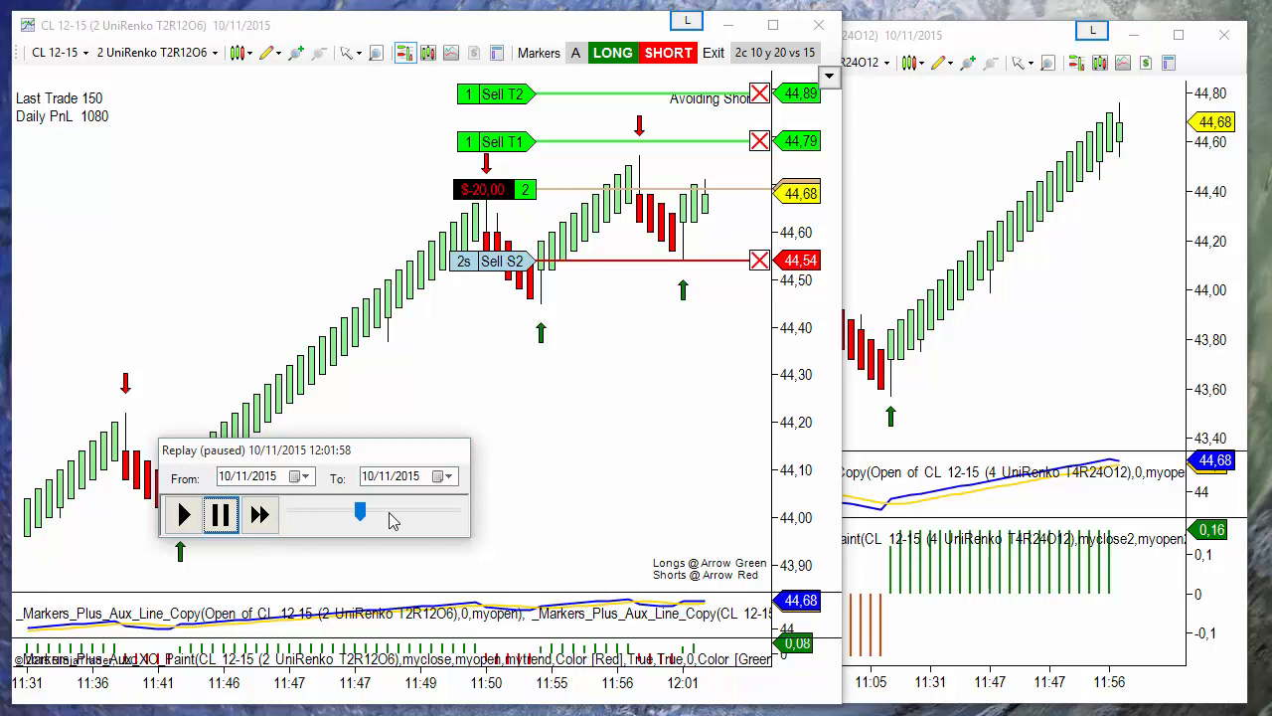
mouse_move(360, 513)
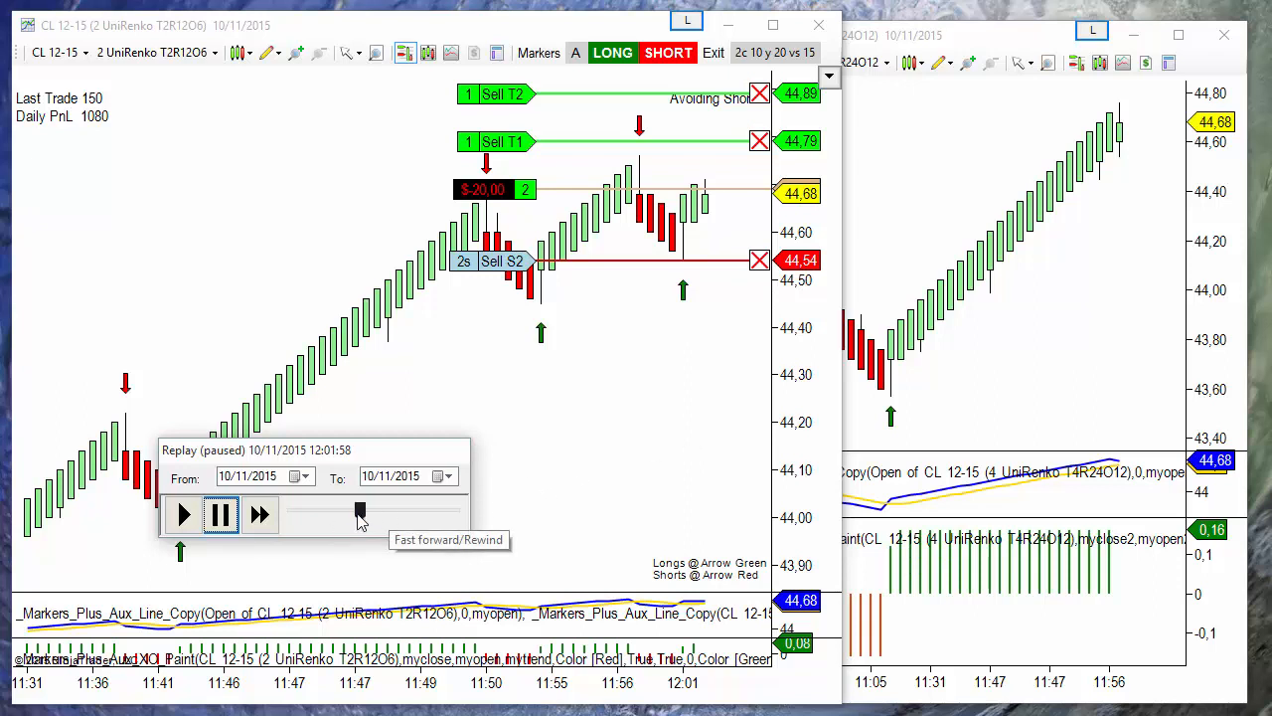
drag(360, 511, 386, 511)
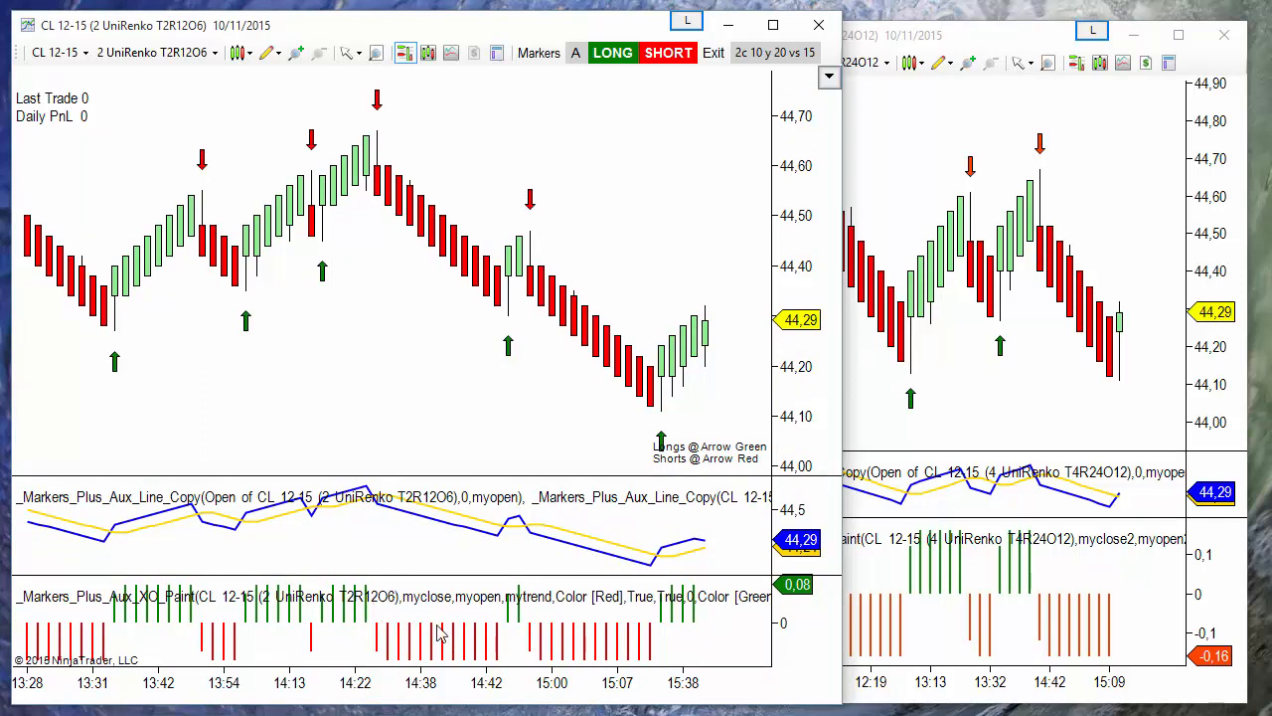
mouse_move(417, 632)
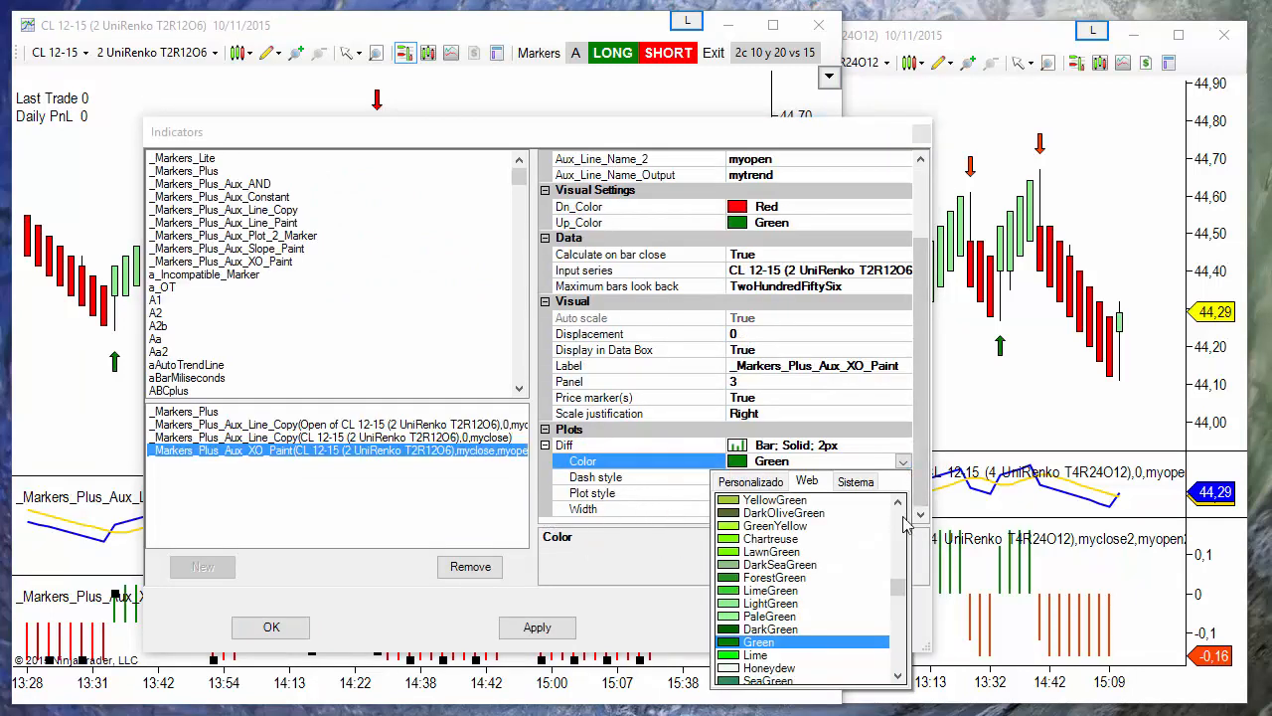
Set XO Paint Diff Color to Transparent and Panel to Same as input series, and apply
click(757, 641)
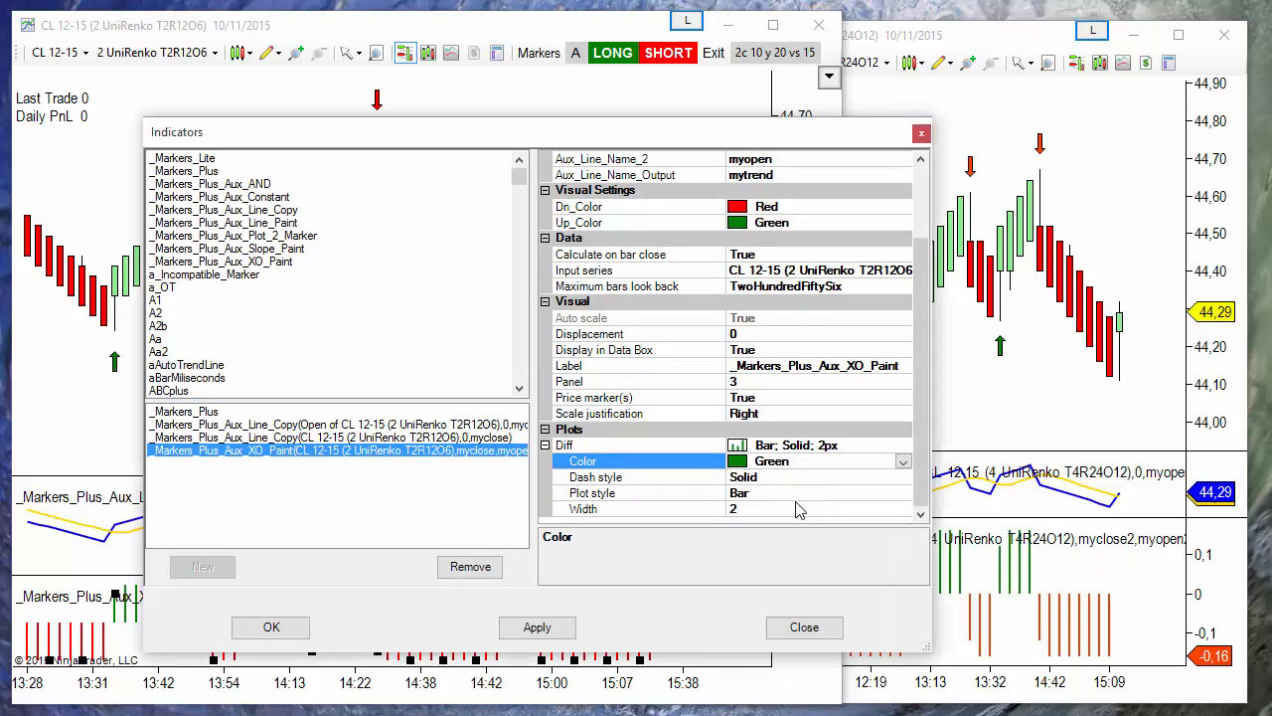
click(907, 461)
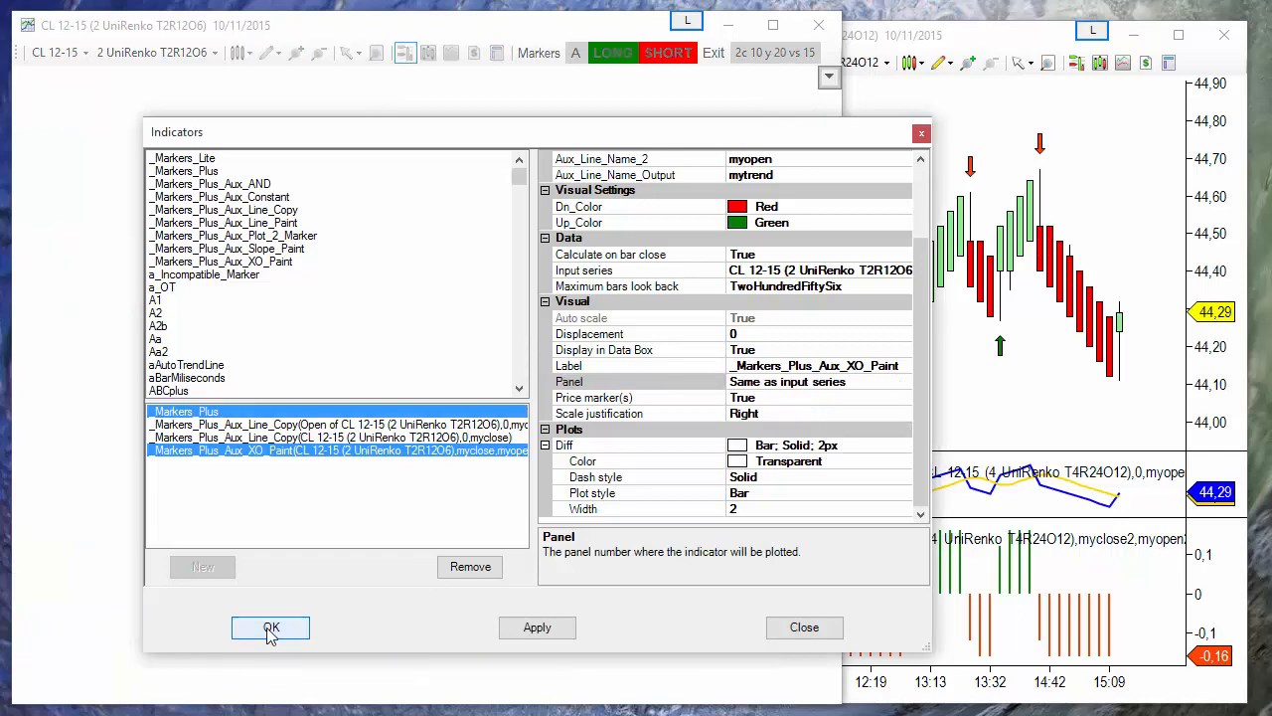
click(271, 628)
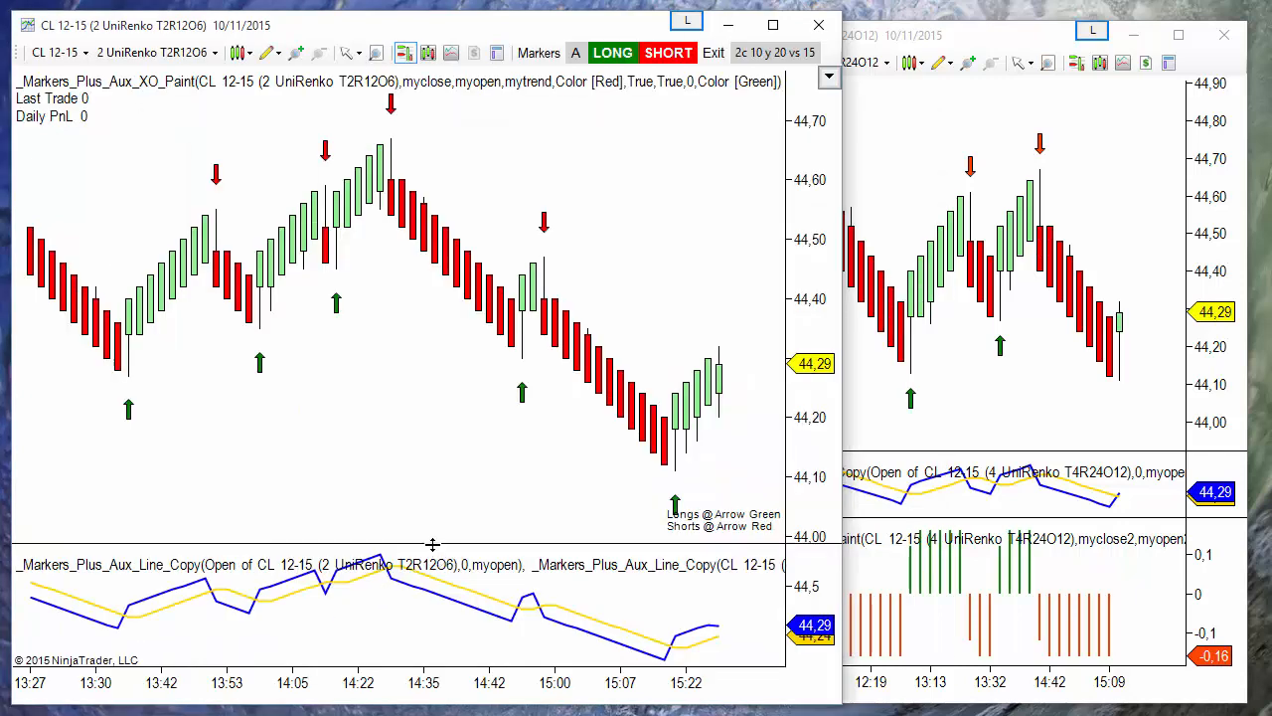
mouse_move(698, 525)
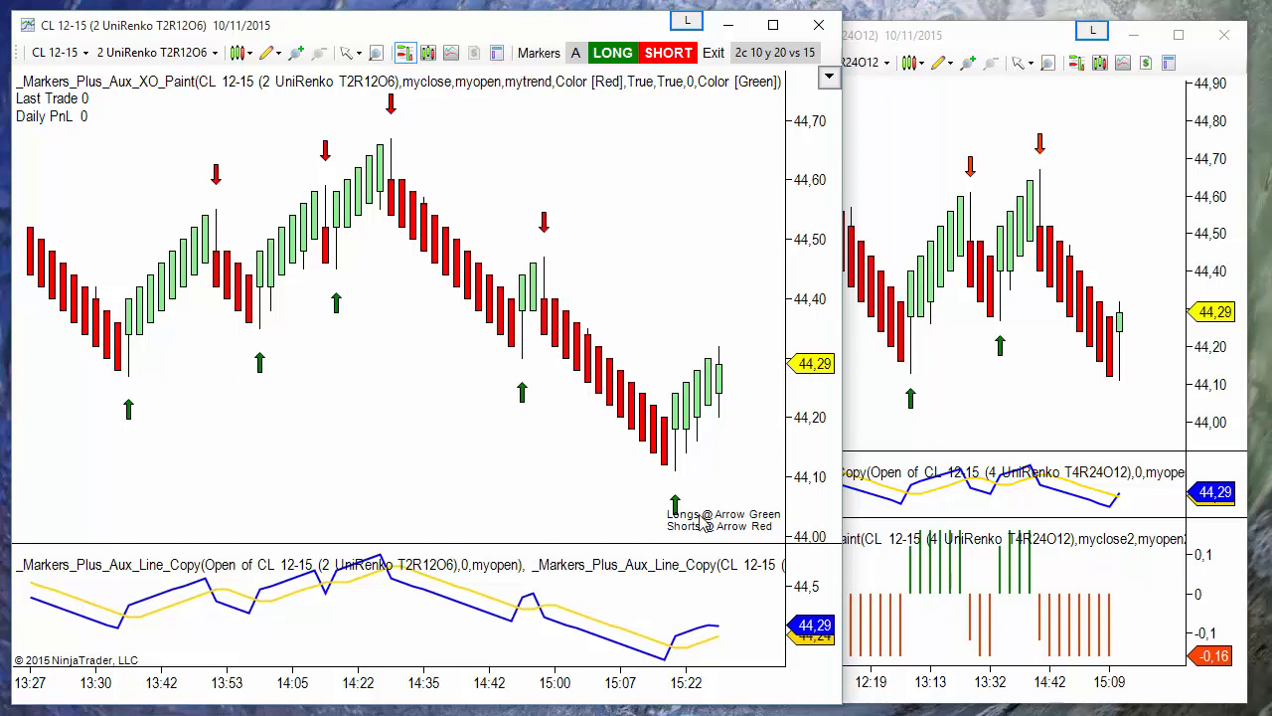
mouse_move(326, 139)
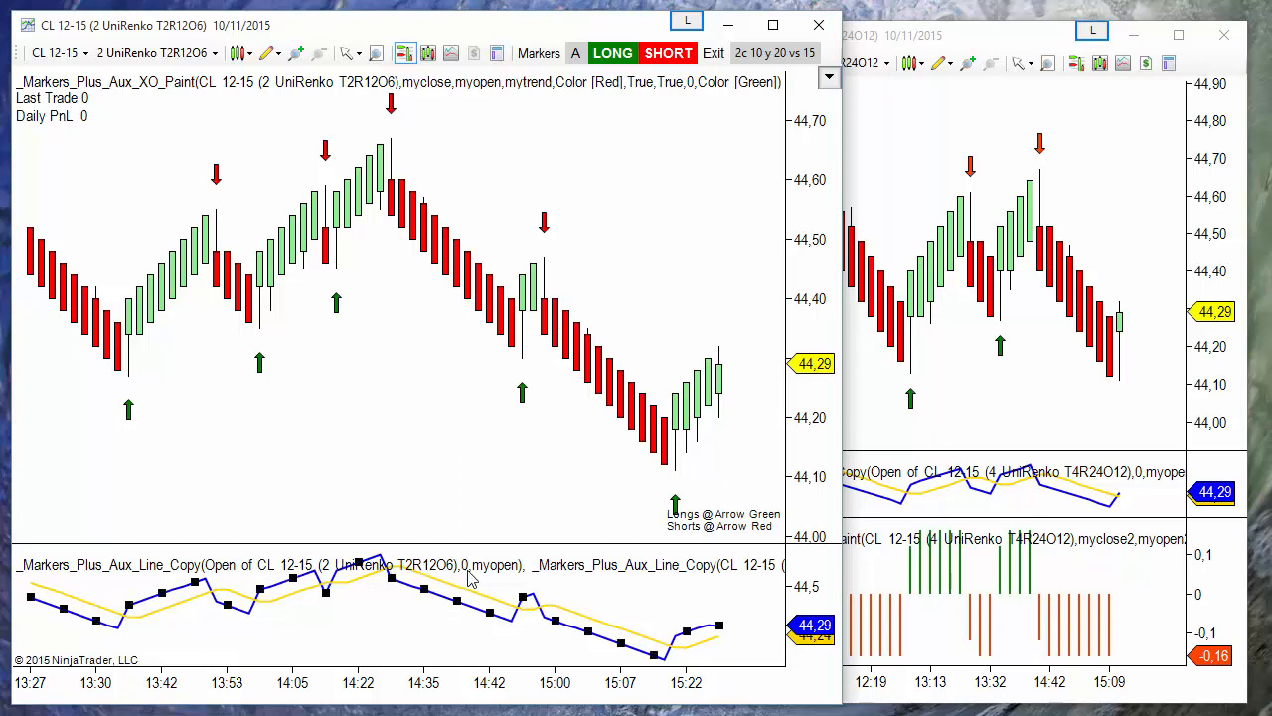
mouse_move(918, 378)
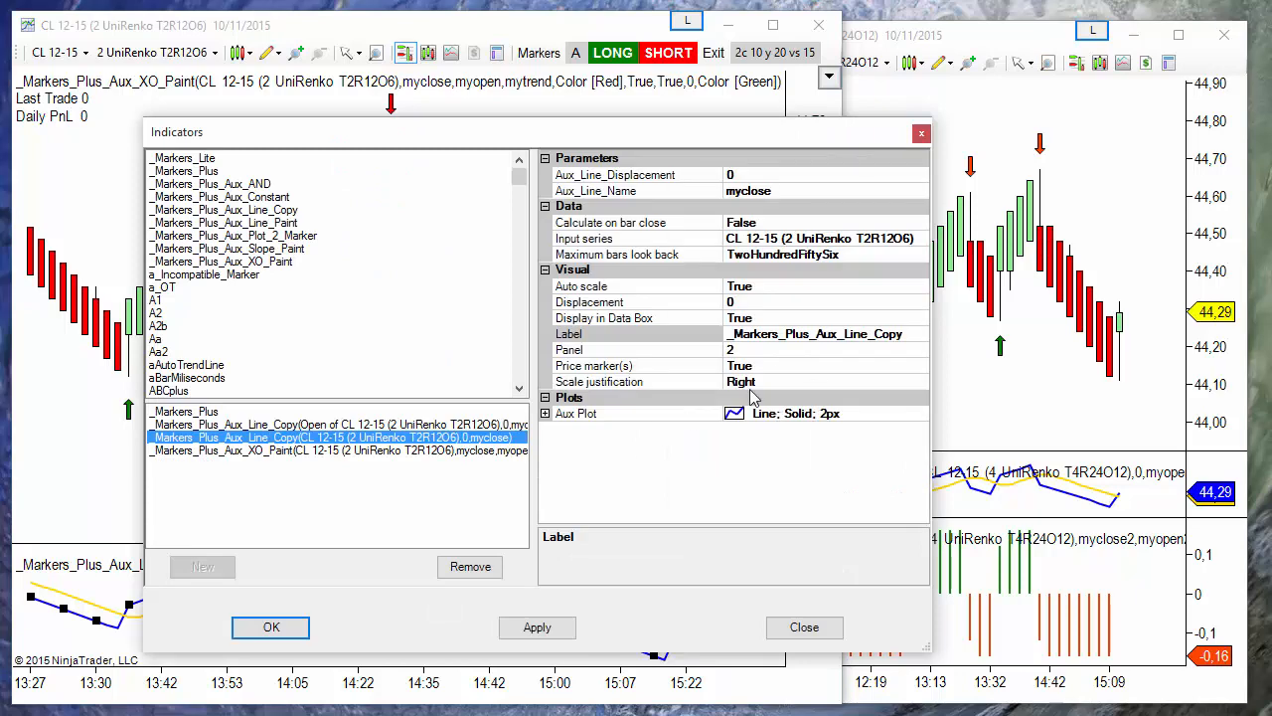
Make the myclose auxiliary line transparent and plot it on the price panel
click(544, 412)
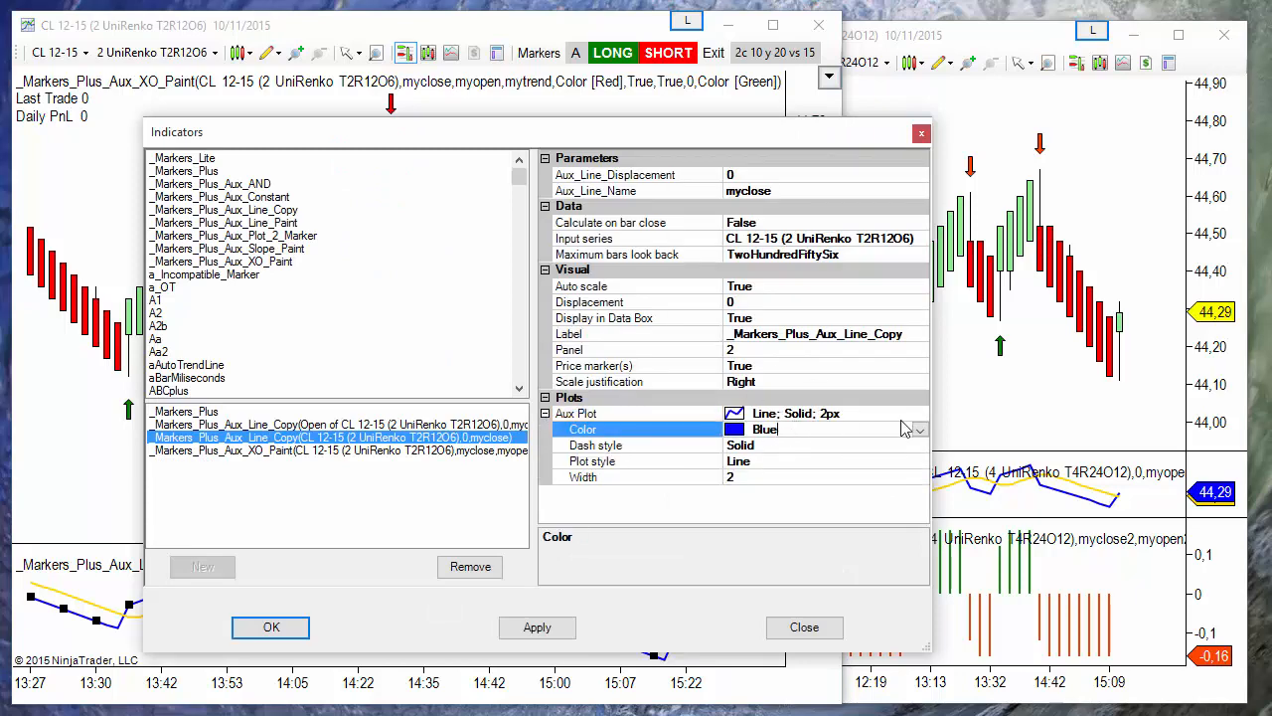
click(921, 430)
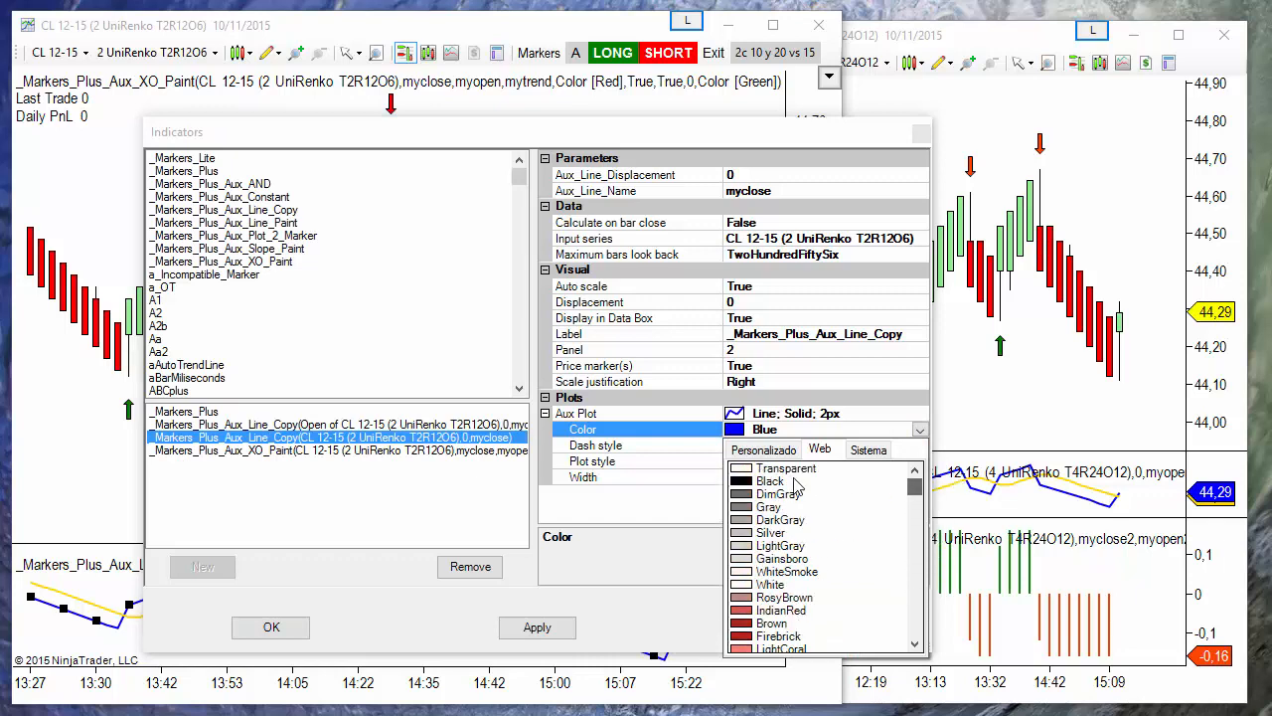
click(788, 468)
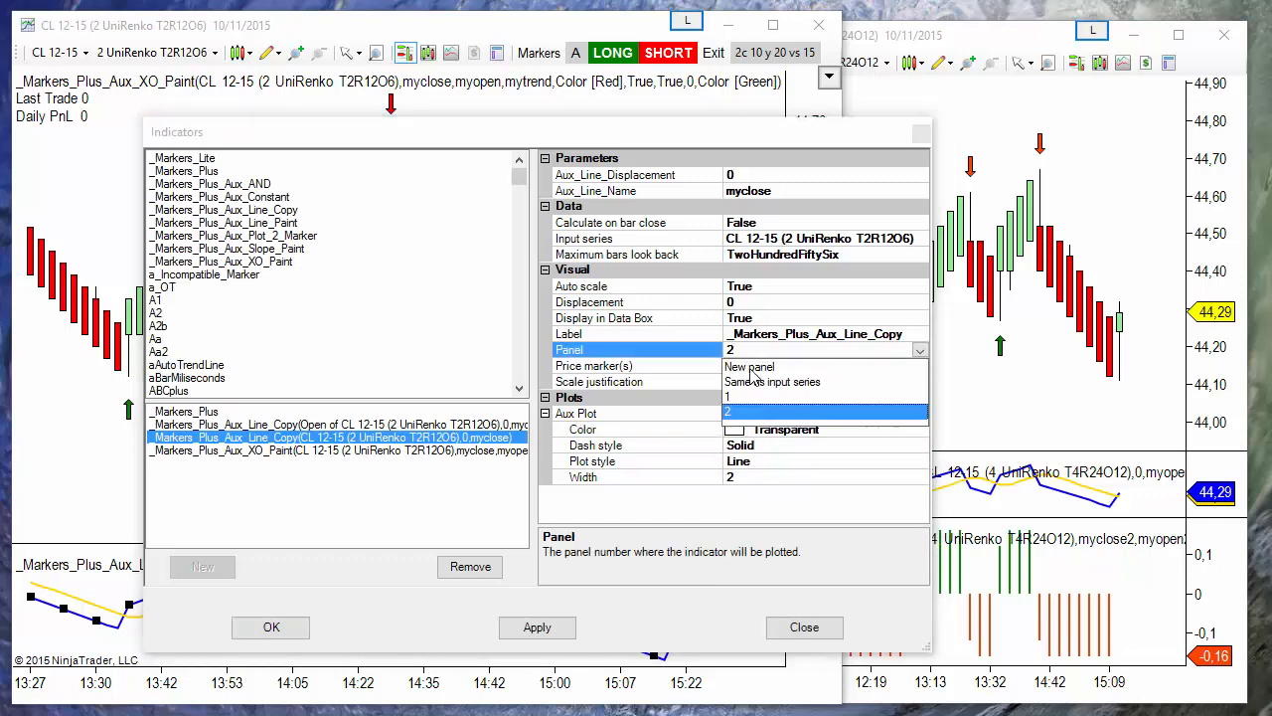
click(773, 382)
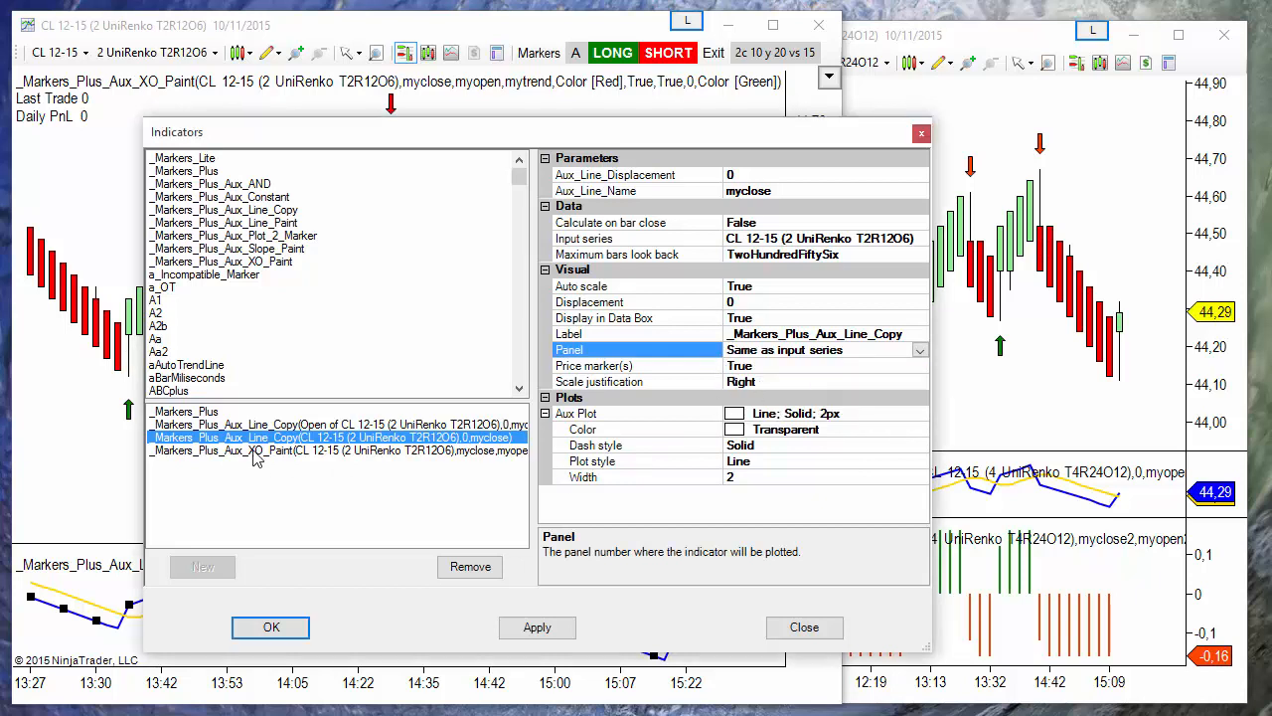
Make the myopen auxiliary line transparent on the price panel and apply the changes
click(337, 421)
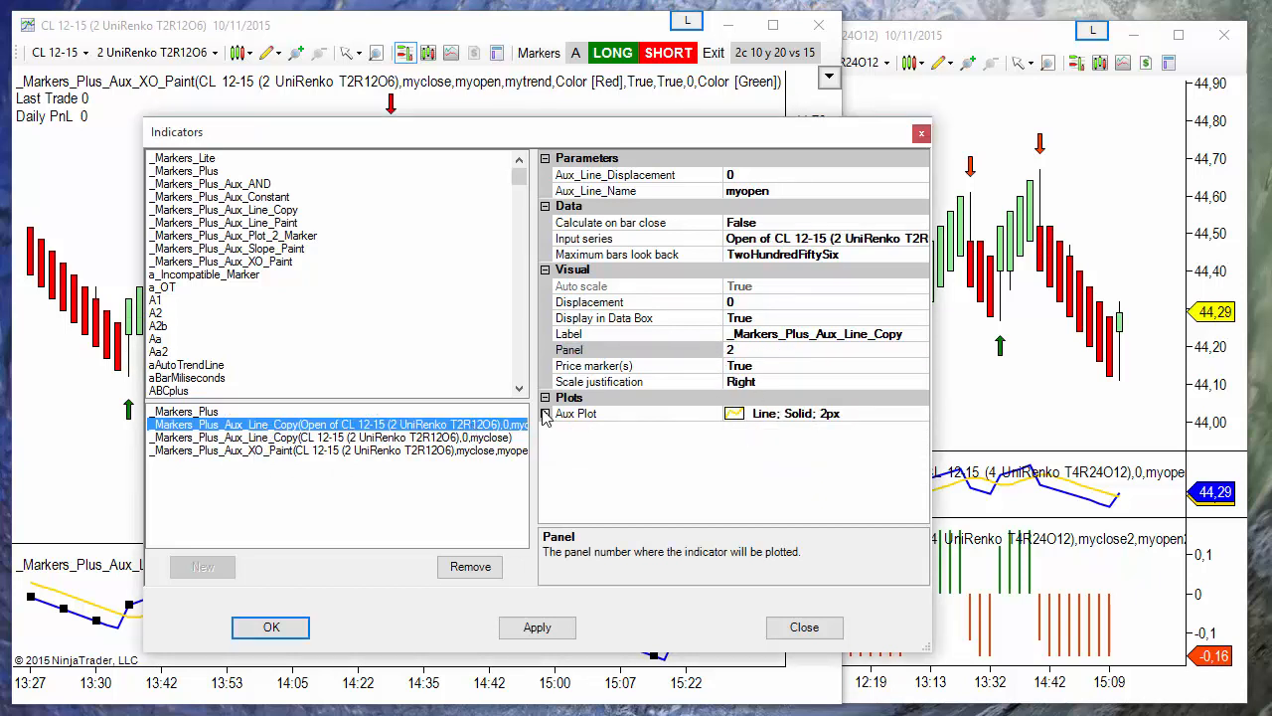
click(545, 414)
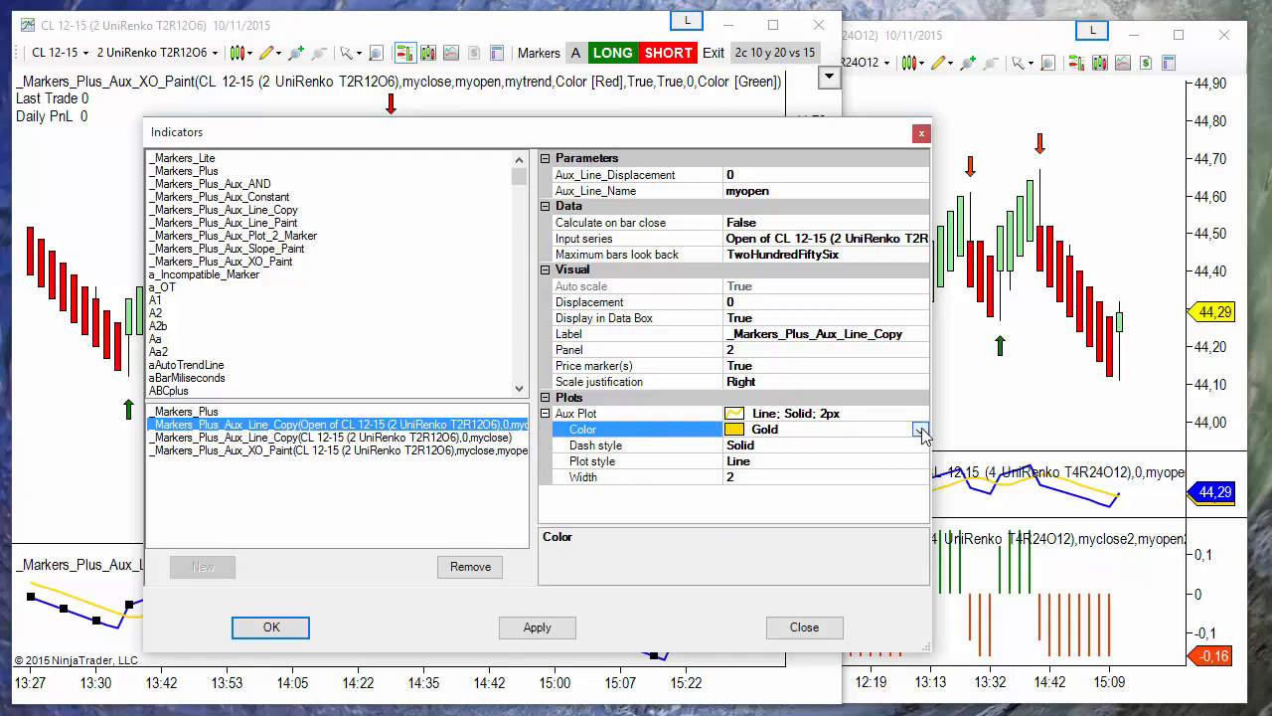
click(918, 430)
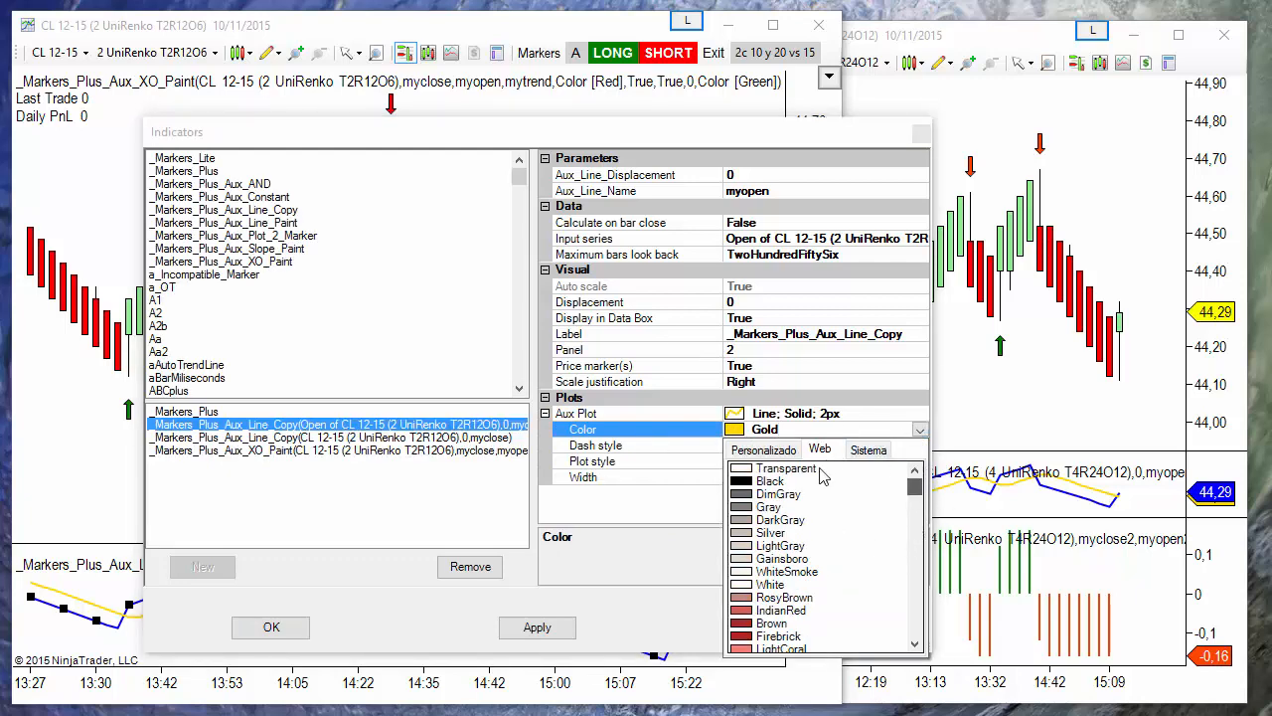
click(779, 469)
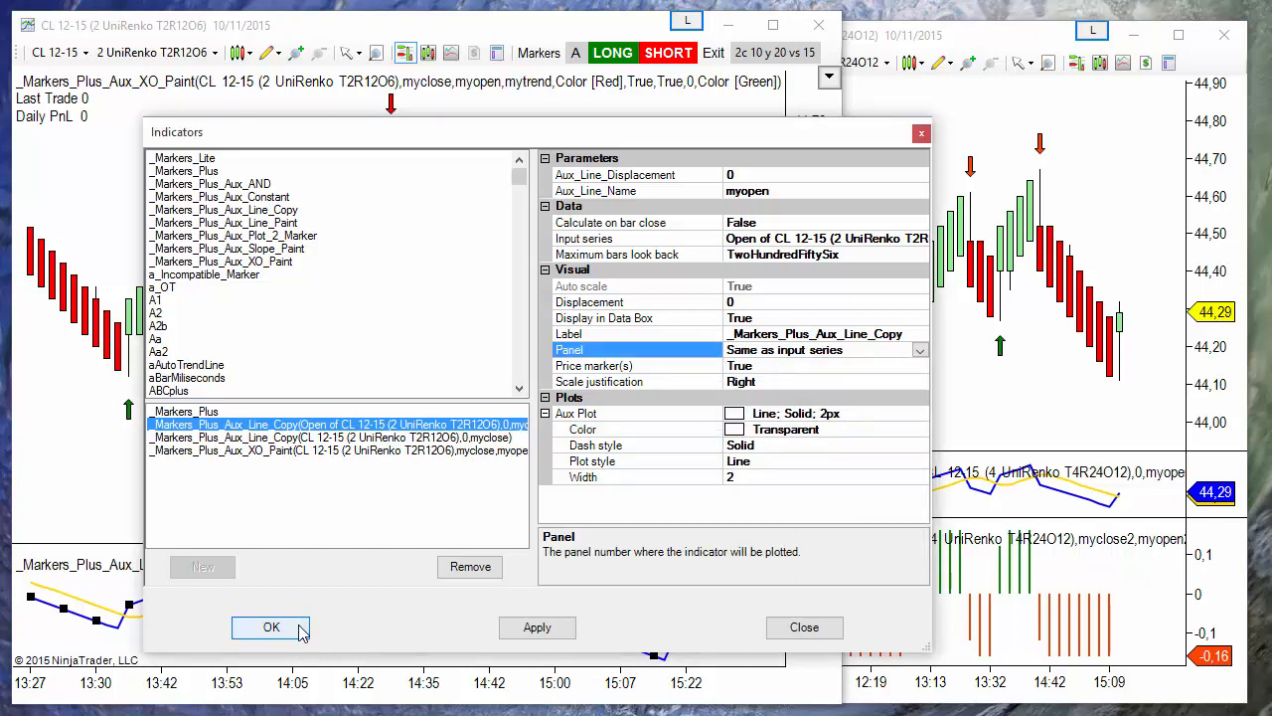
click(269, 626)
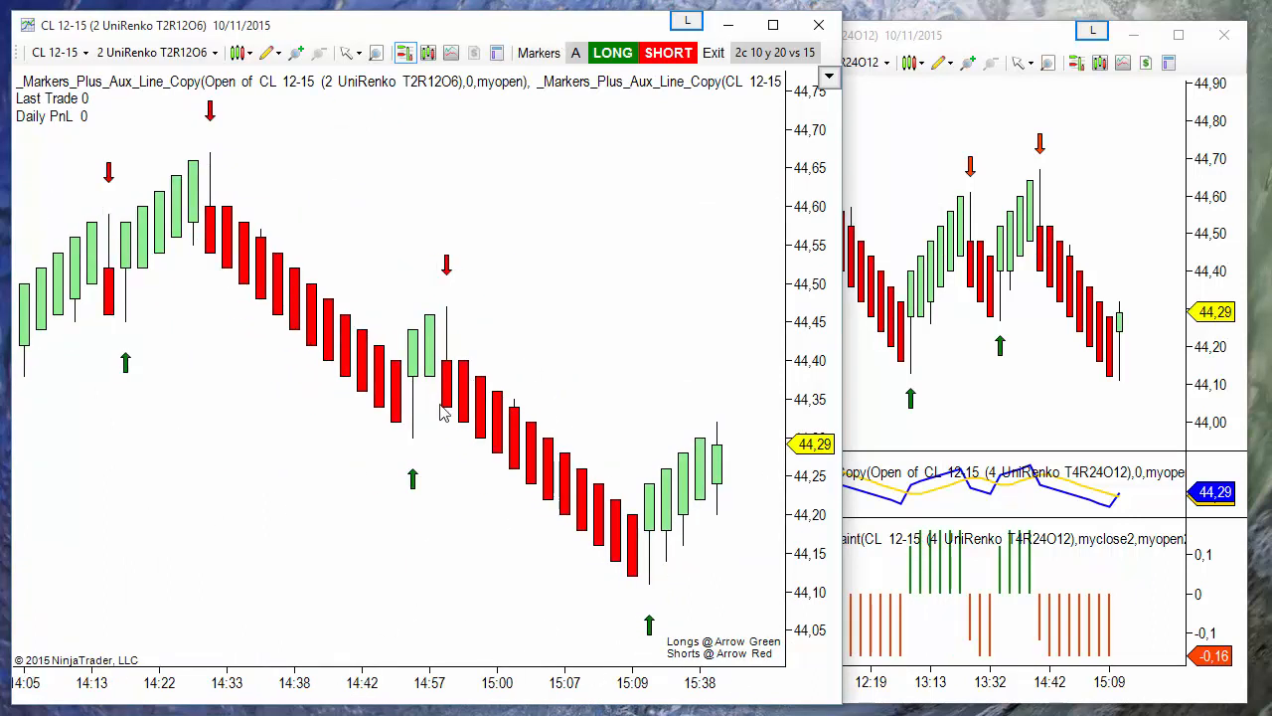
mouse_move(628, 402)
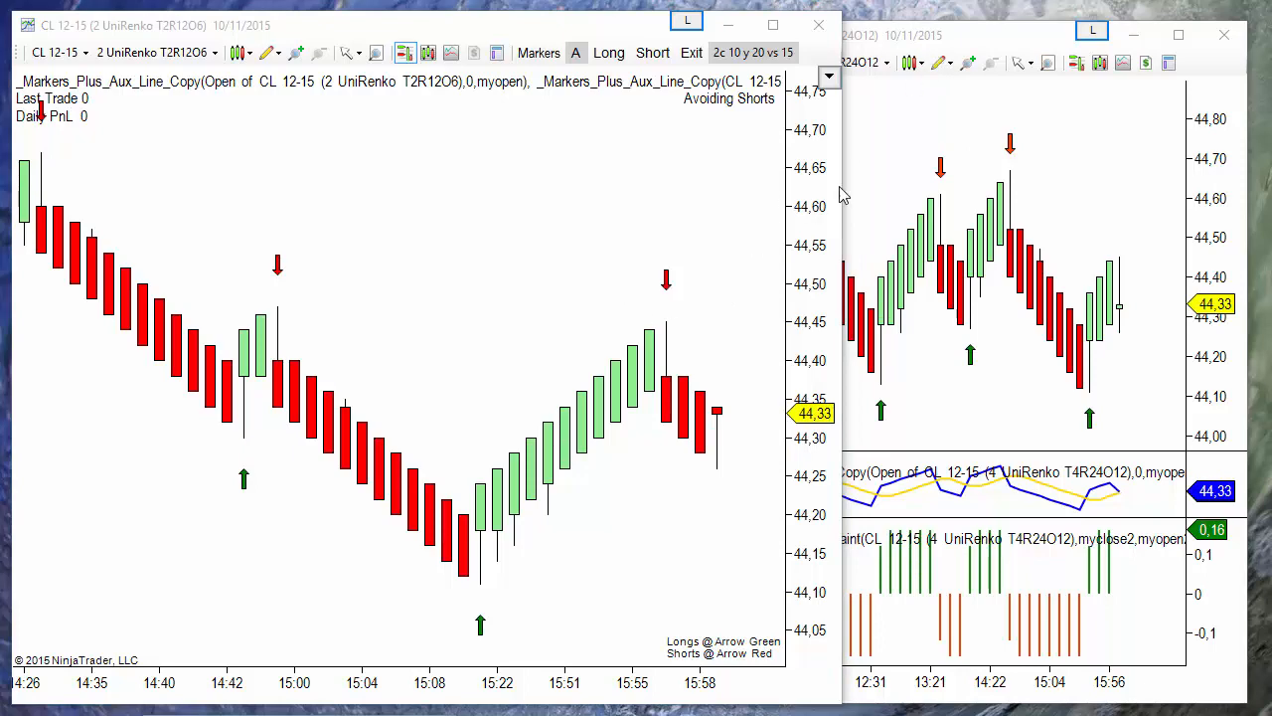
mouse_move(845, 197)
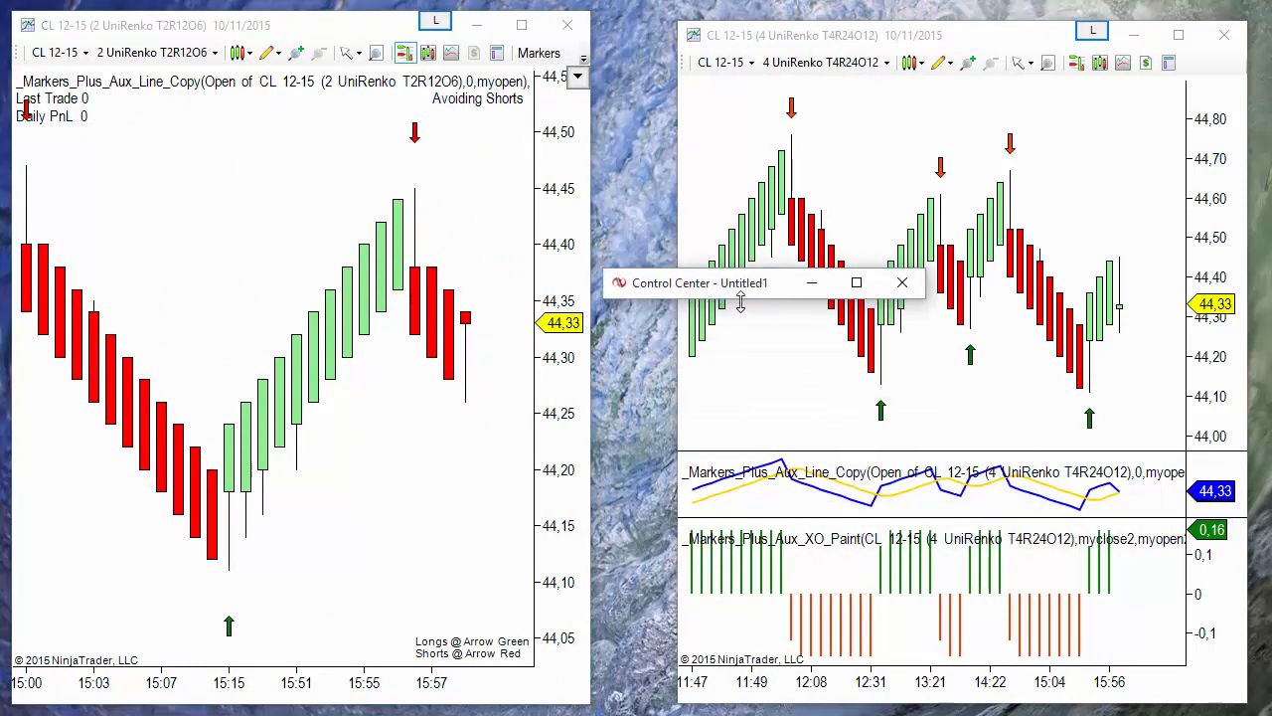
Create a new CL 12-15 chart with UniRenko bars (trend 2, reversal 12, offset 6)
click(627, 310)
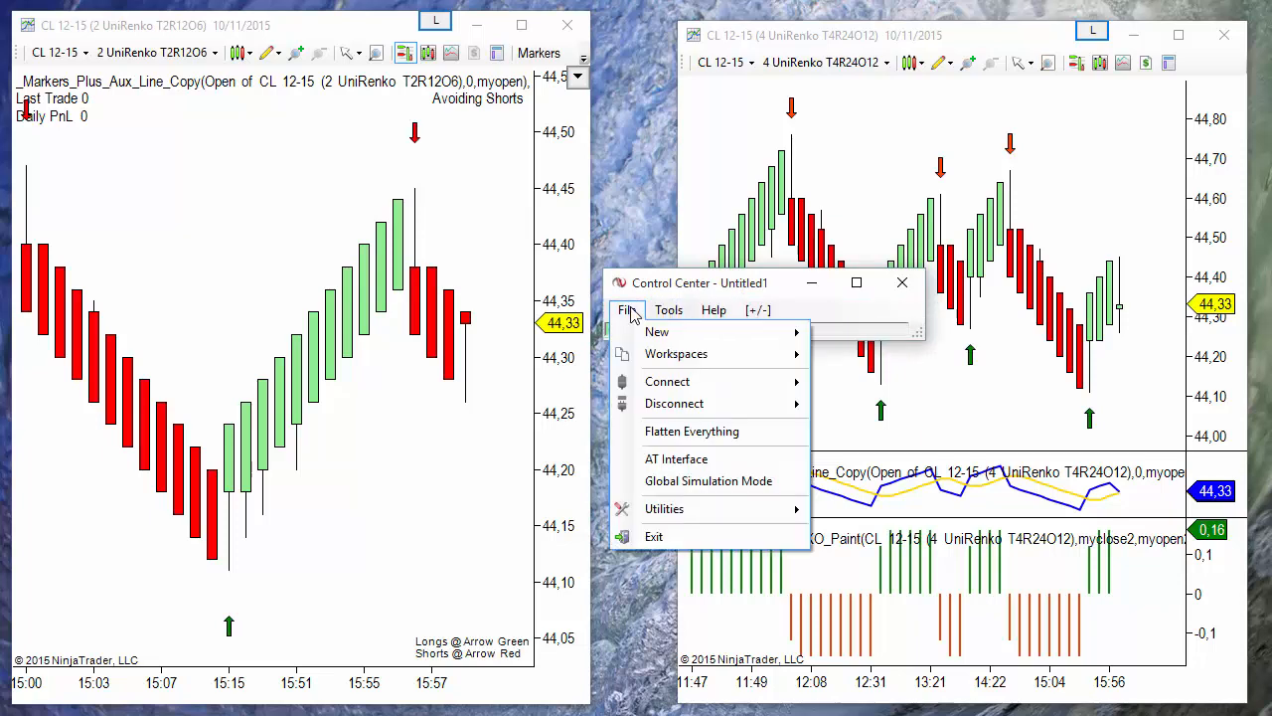
click(629, 310)
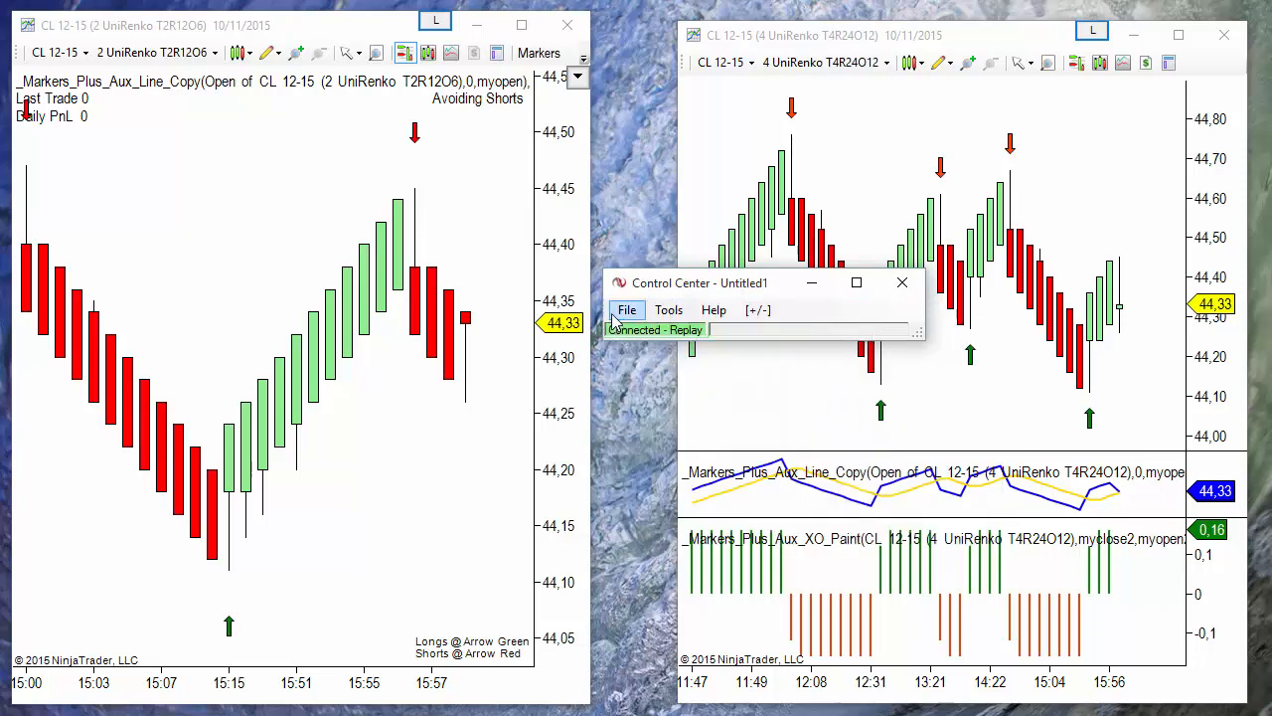
click(626, 310)
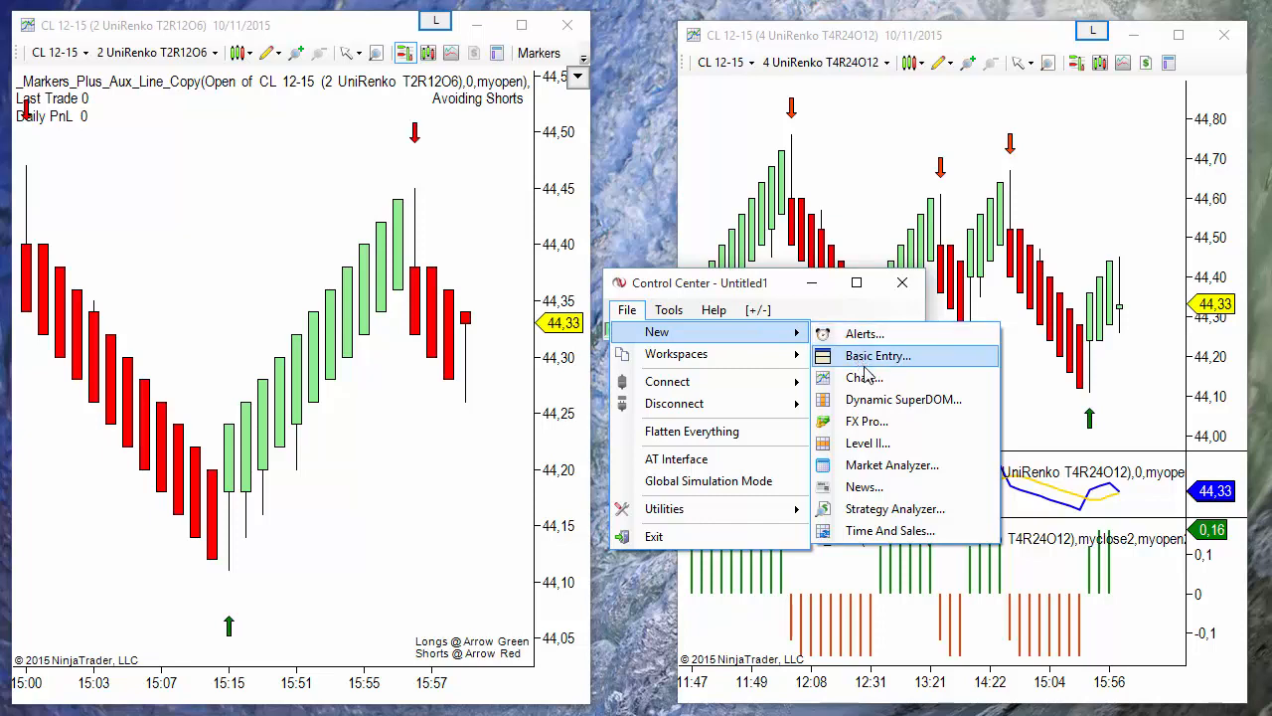
click(863, 378)
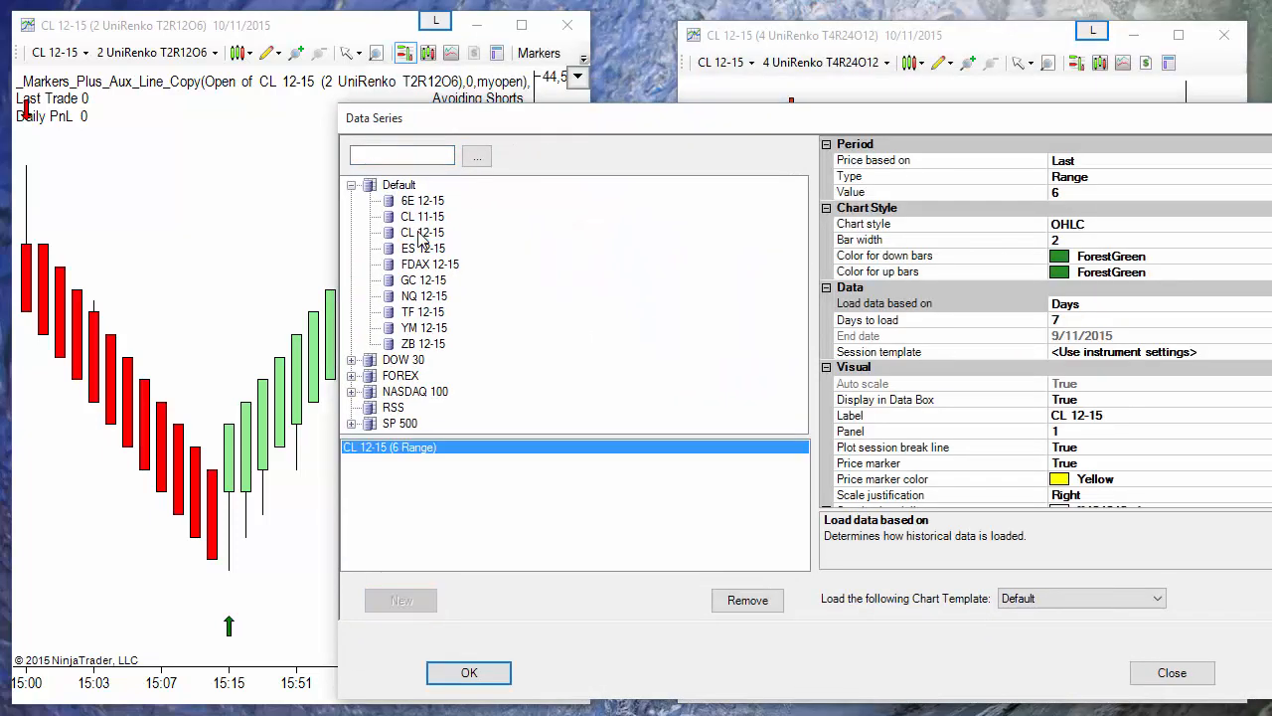
click(1129, 175)
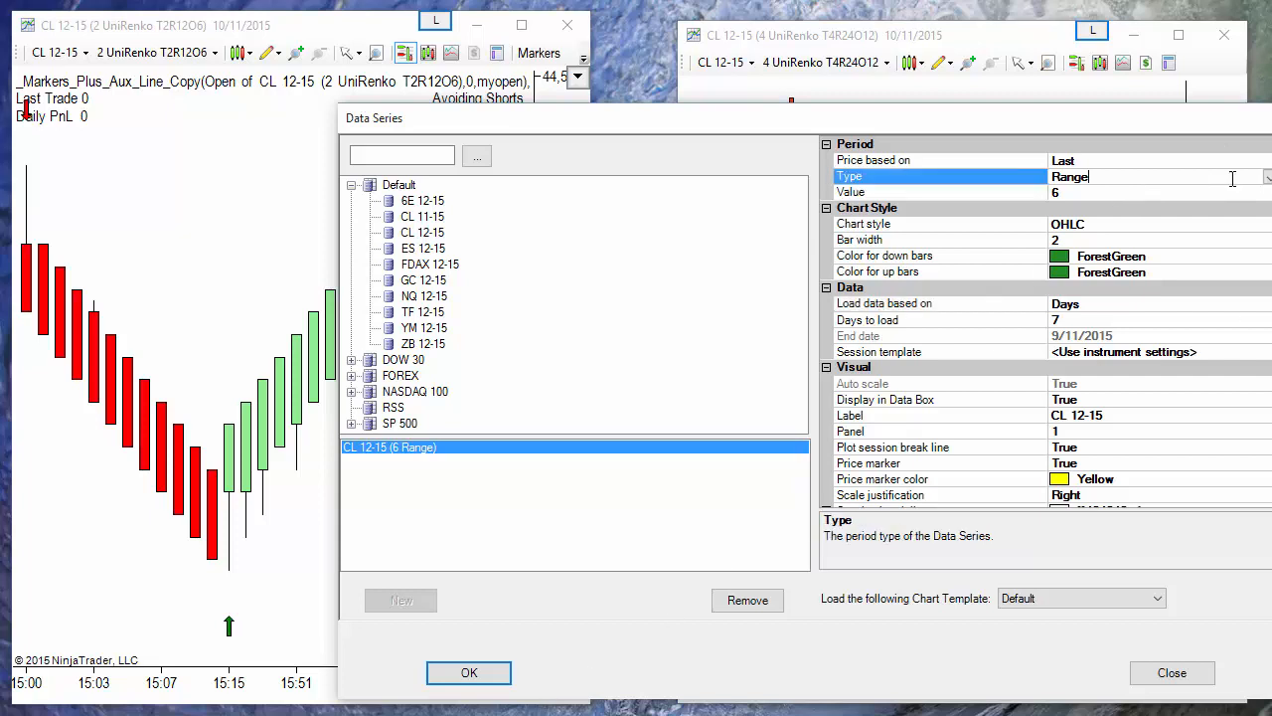
click(1264, 177)
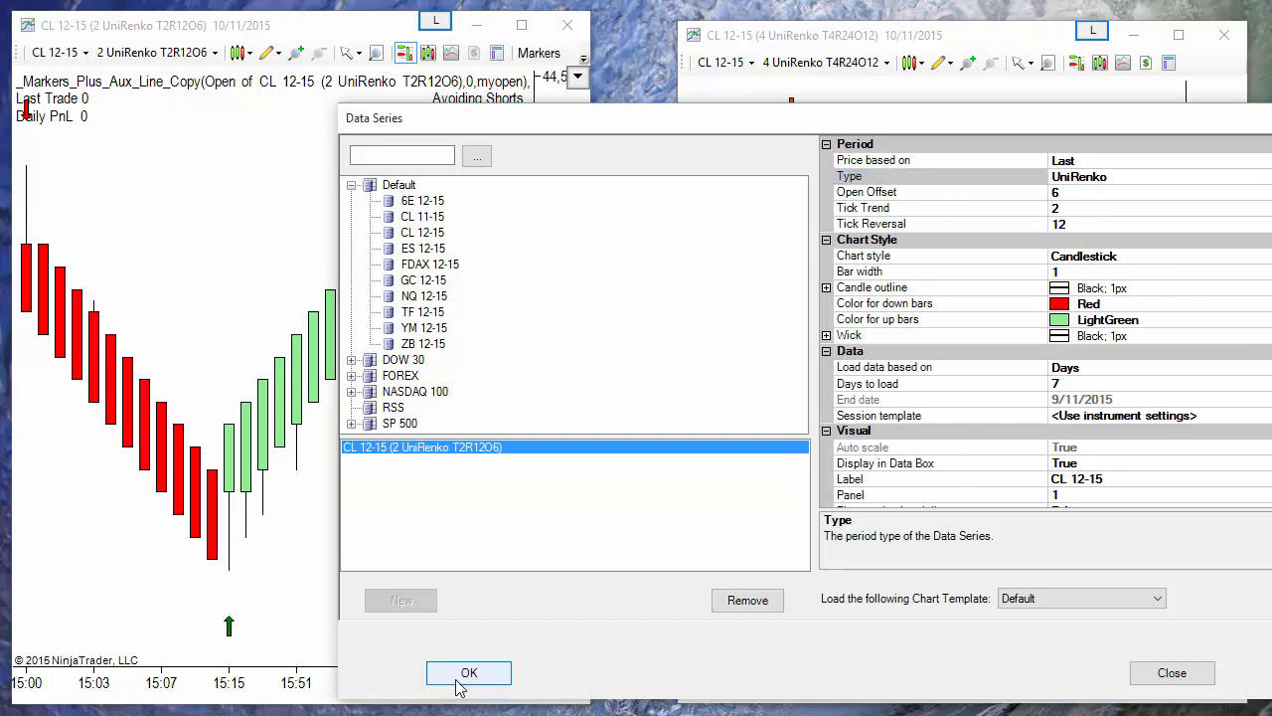
click(470, 672)
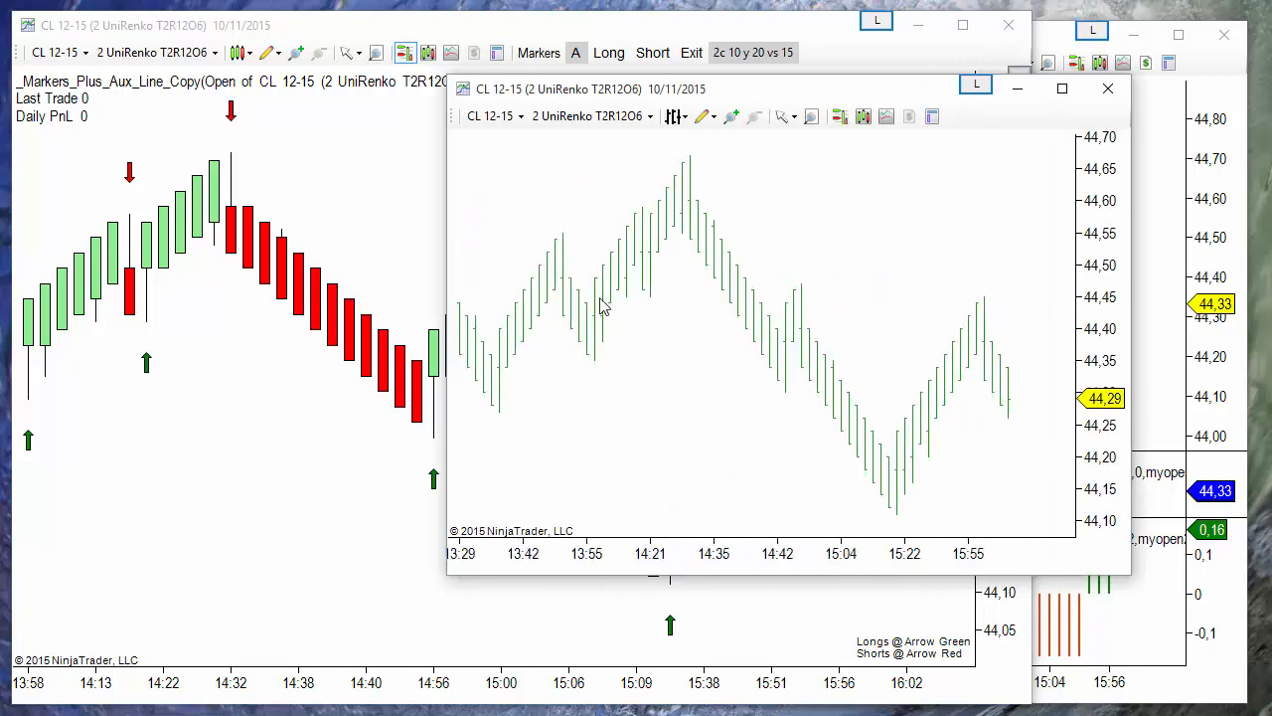
mouse_move(601, 477)
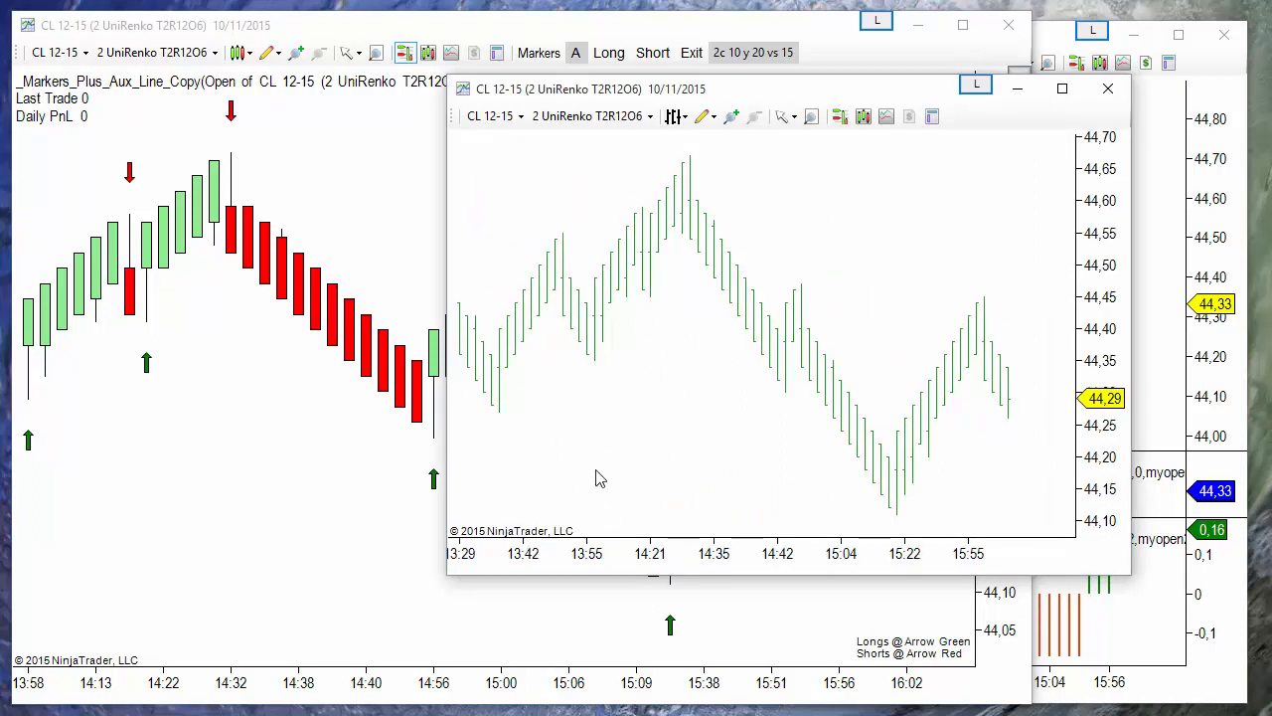
Add Aux Line Copy indicators to the new chart, naming one myopen3 with input series Open
right_click(600, 477)
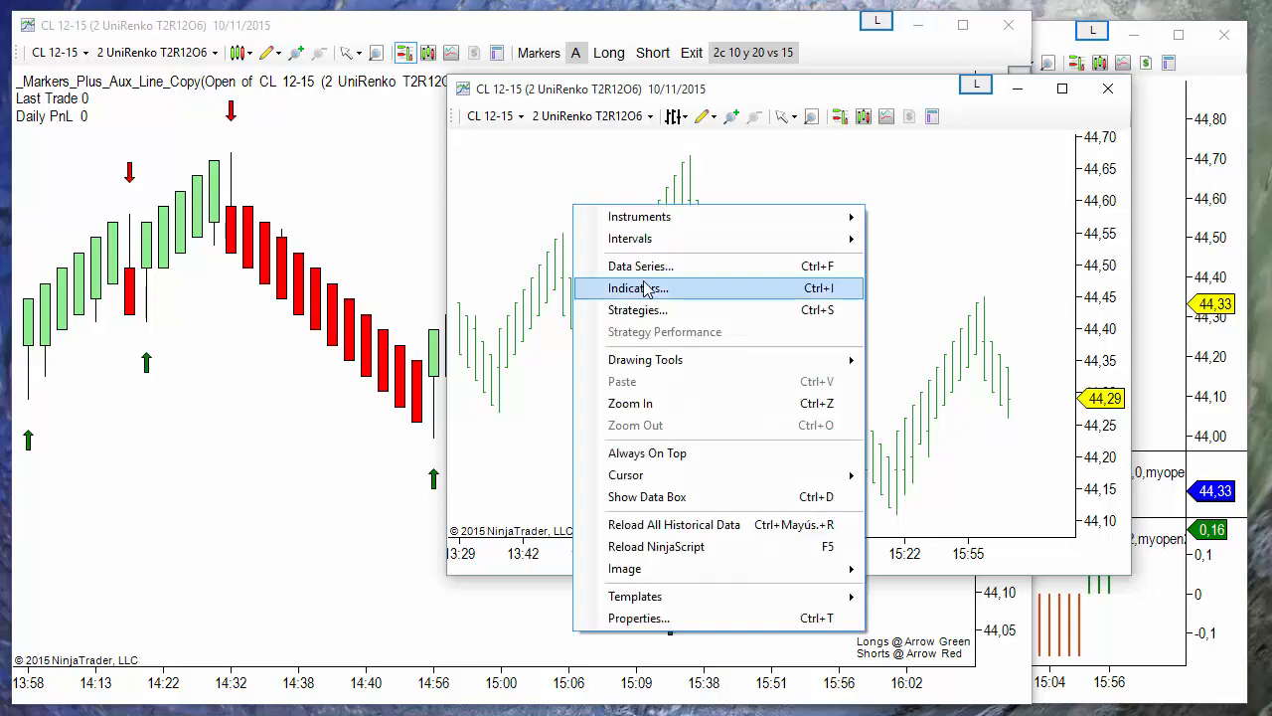
click(638, 286)
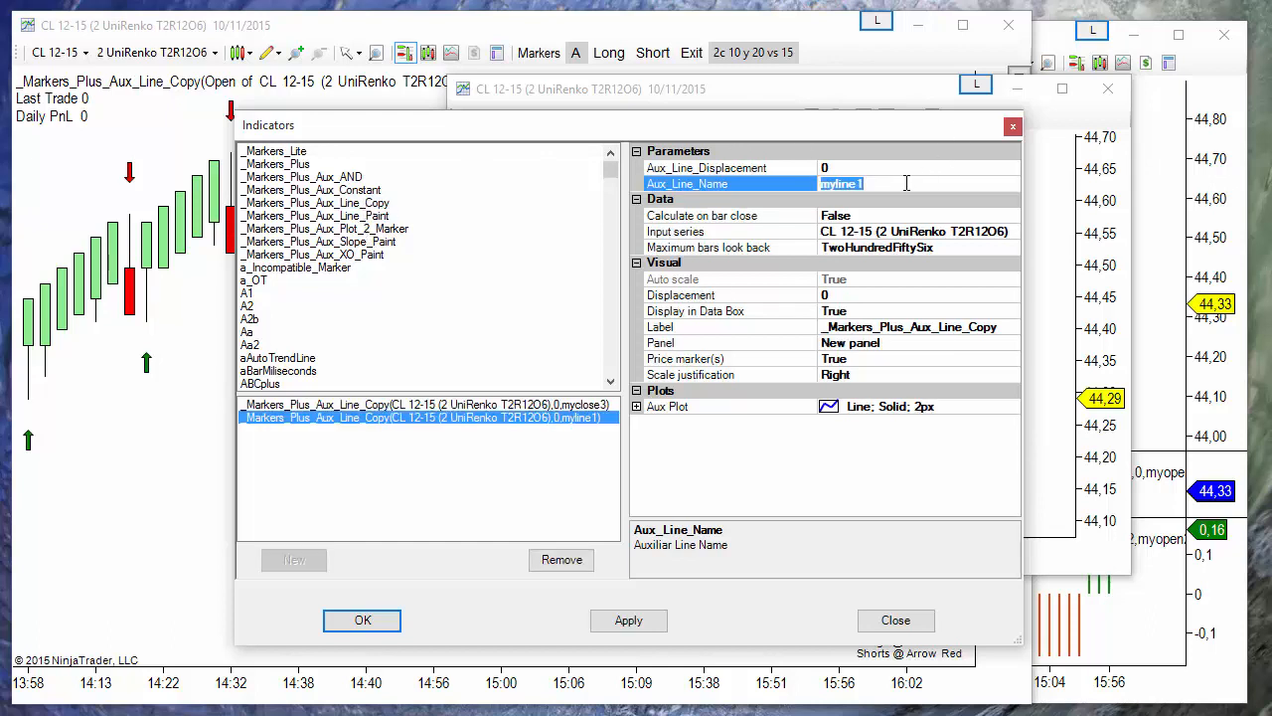
text(myopen3)
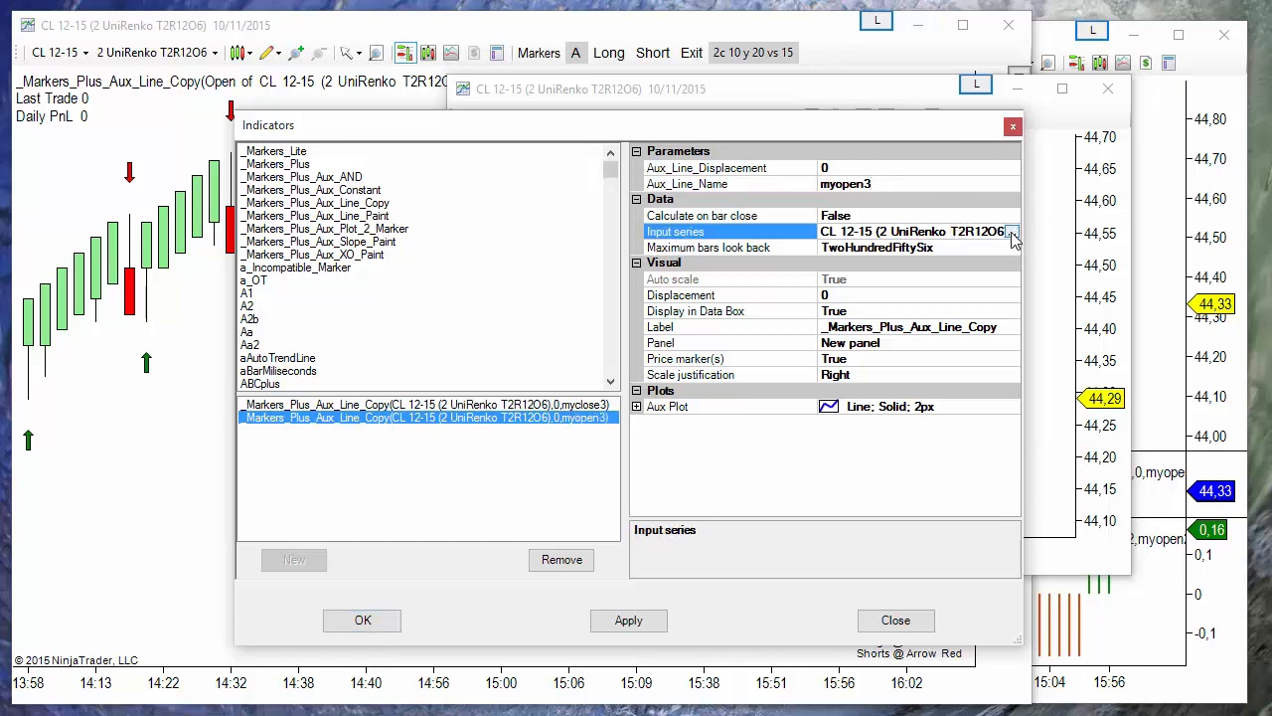
click(1014, 236)
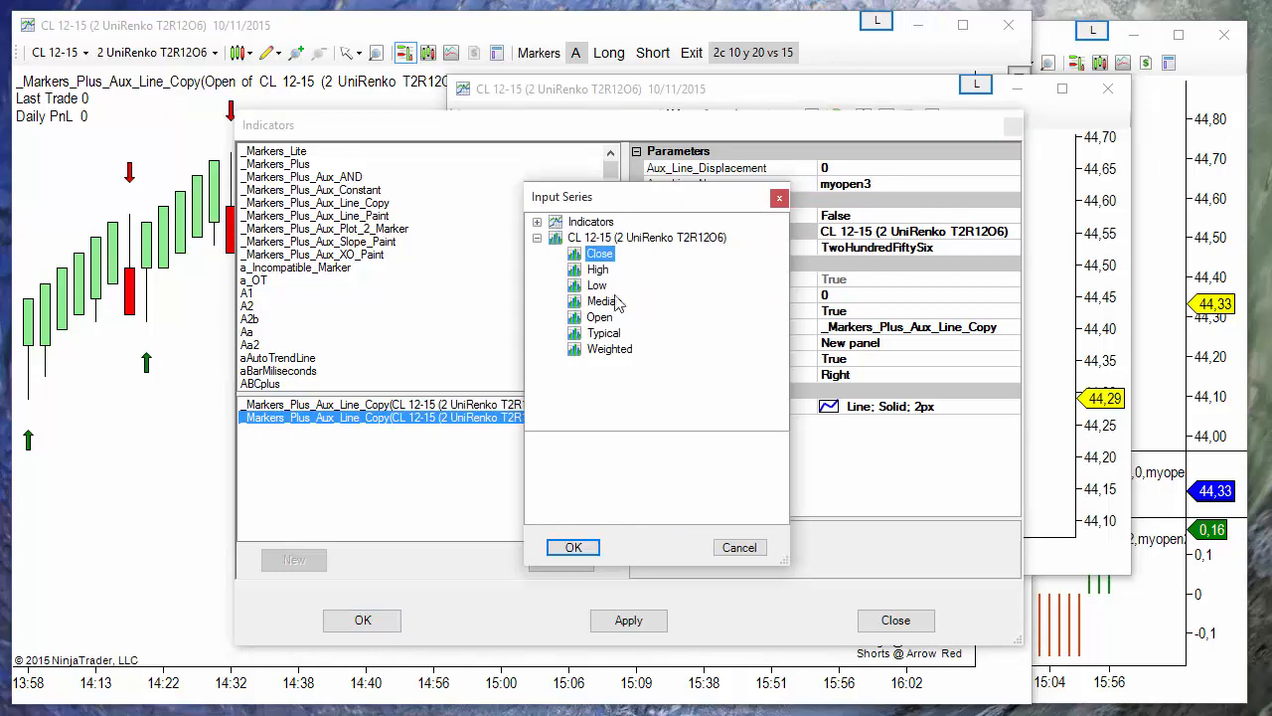
click(600, 318)
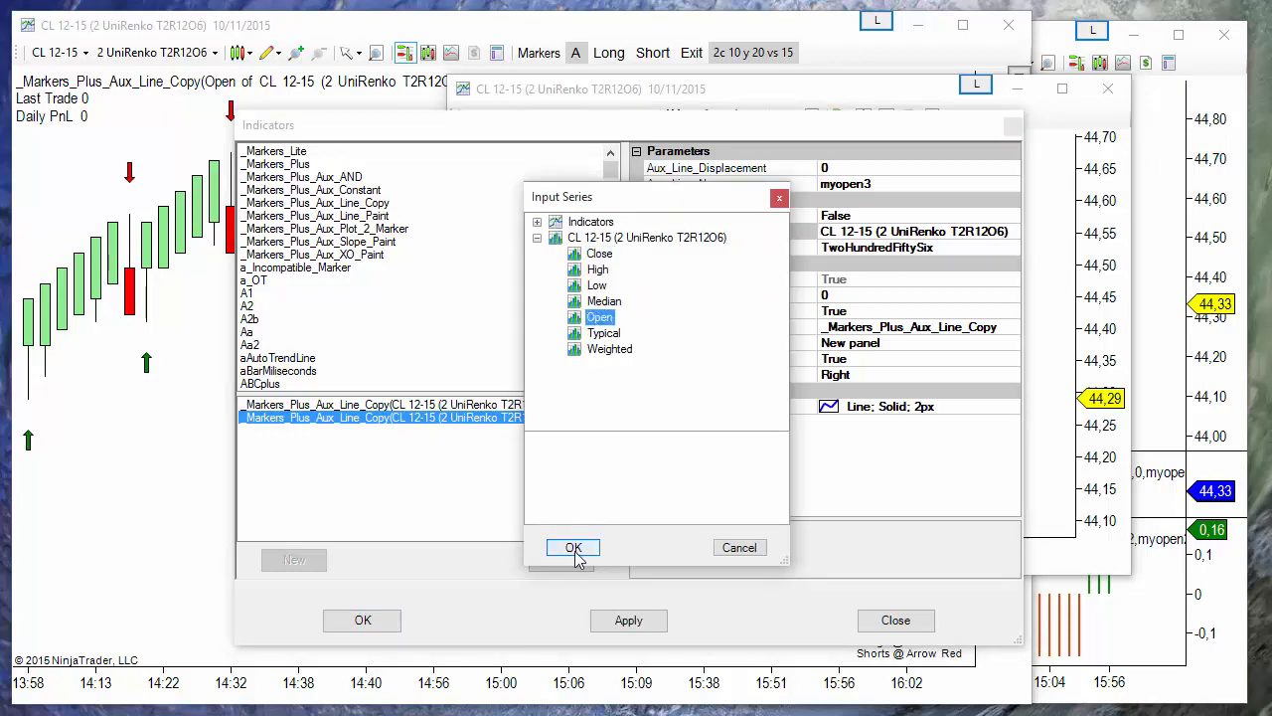
click(573, 549)
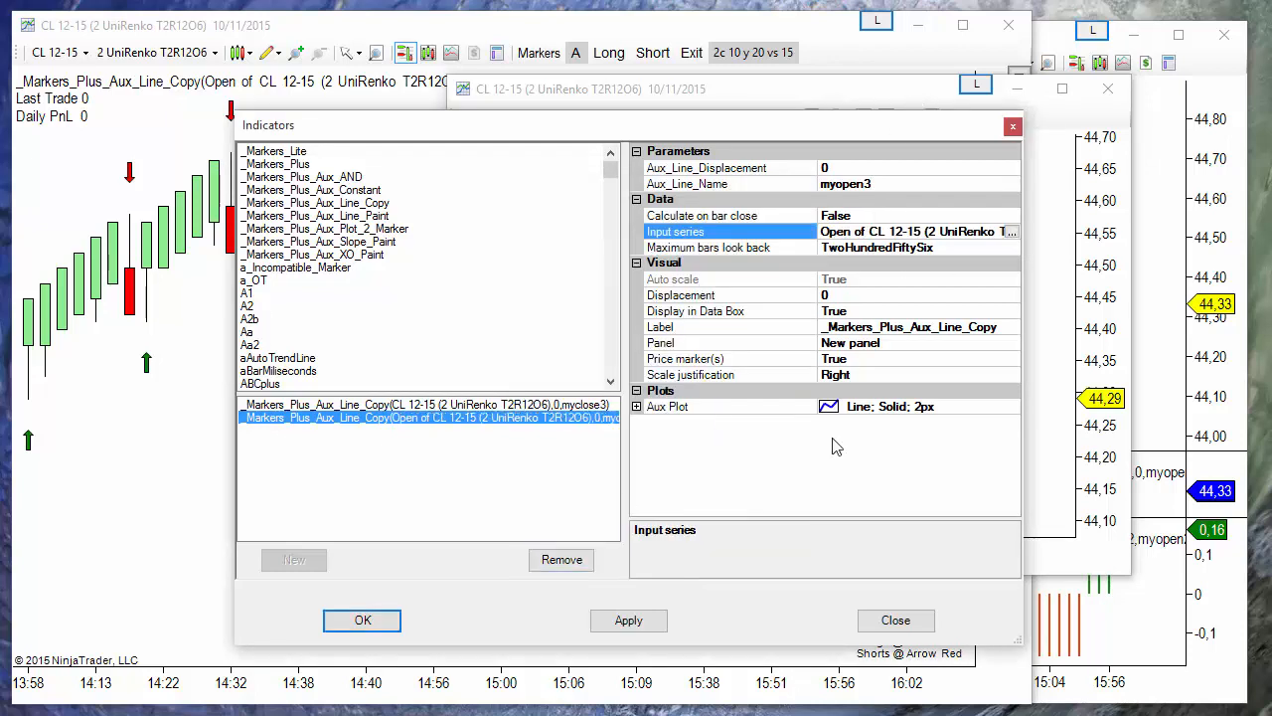
Choose a plot colour for the open-price myopen3 line
click(640, 405)
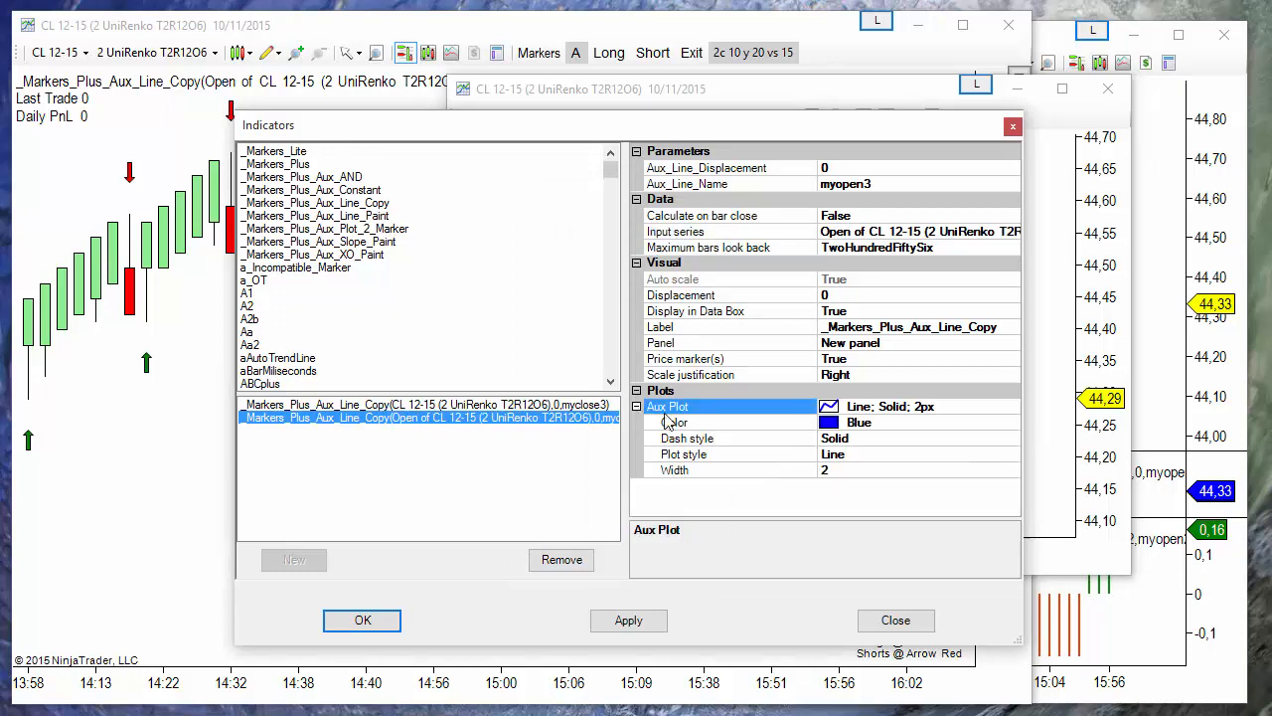
click(1009, 422)
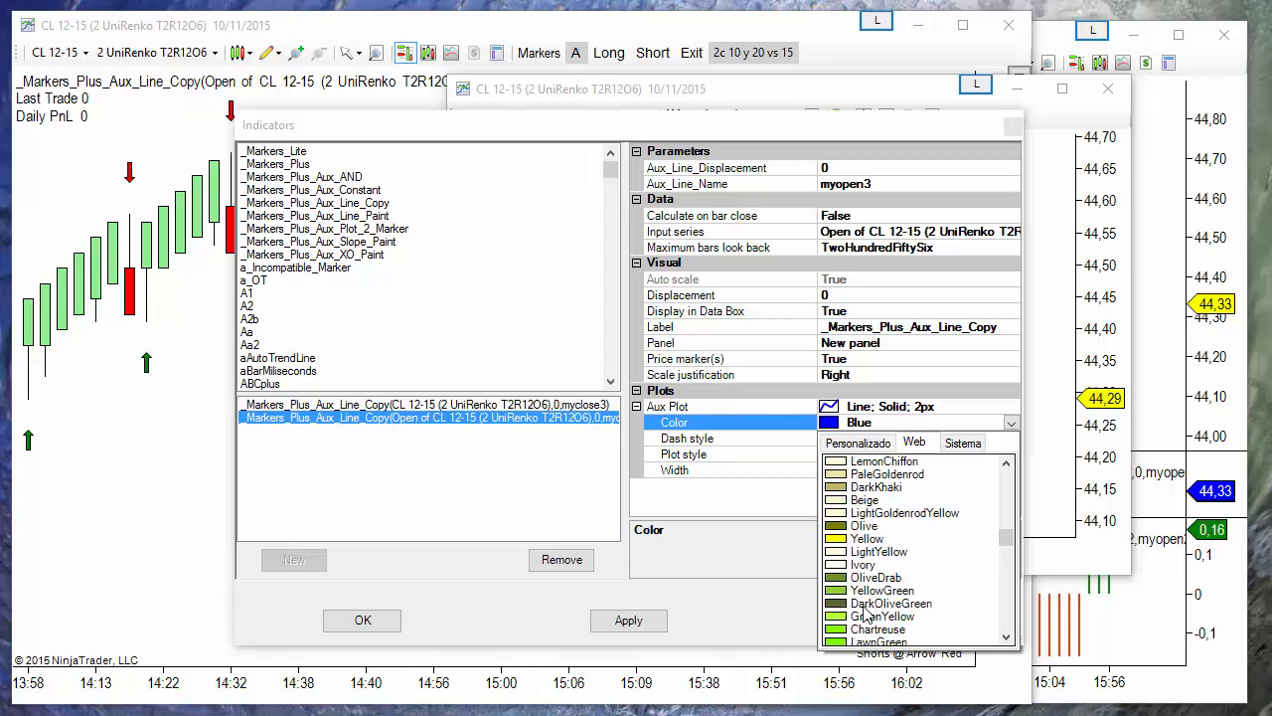
click(362, 620)
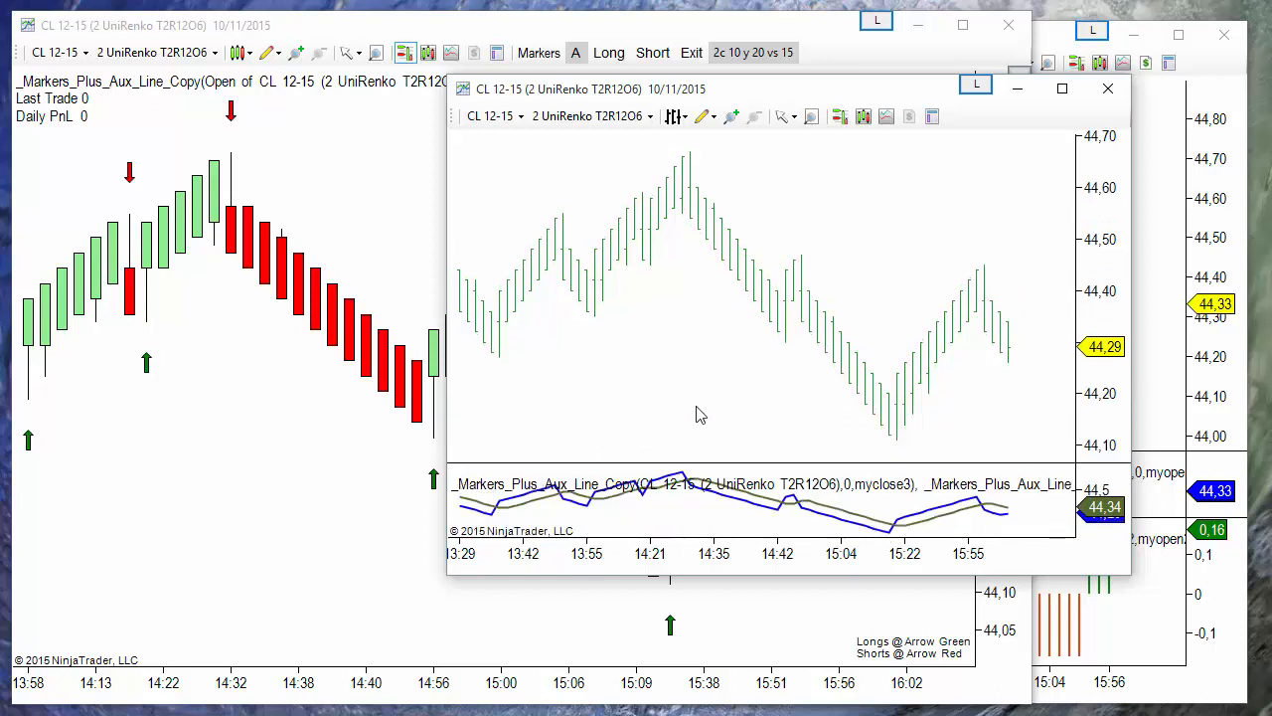
mouse_move(629, 433)
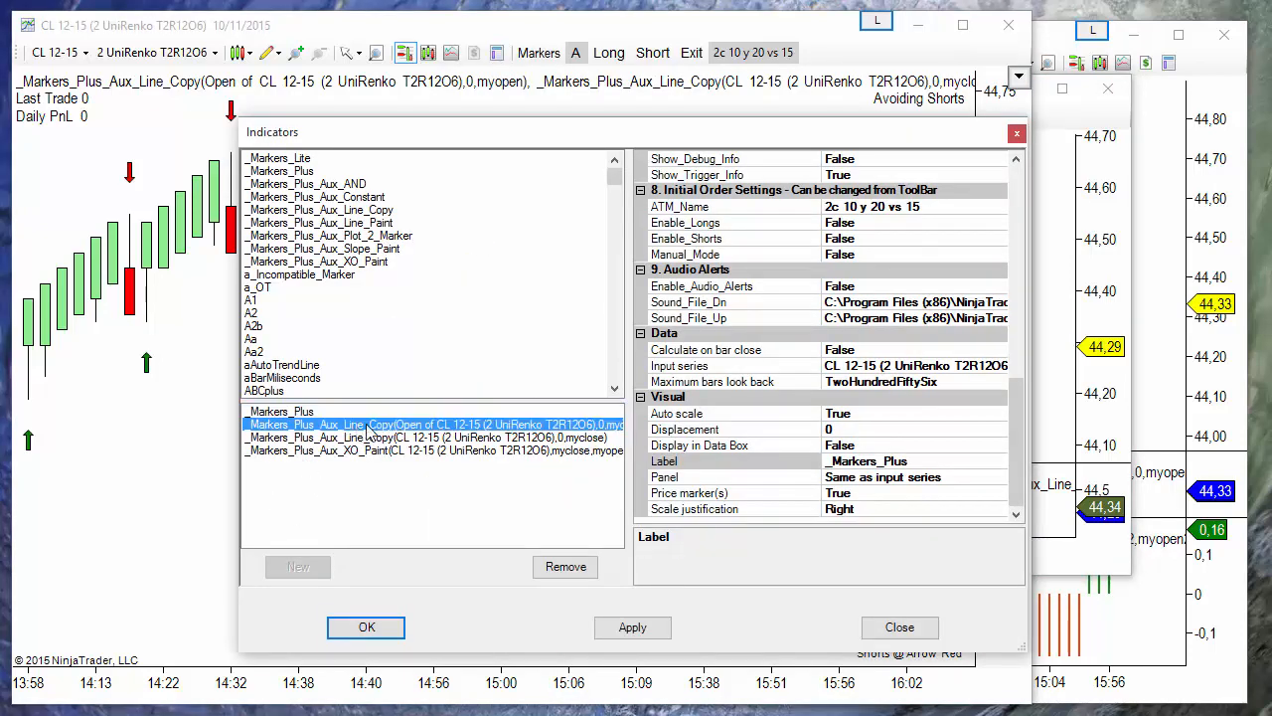
Remove all indicators from the original Renko chart, leaving plain red/green bars
click(564, 566)
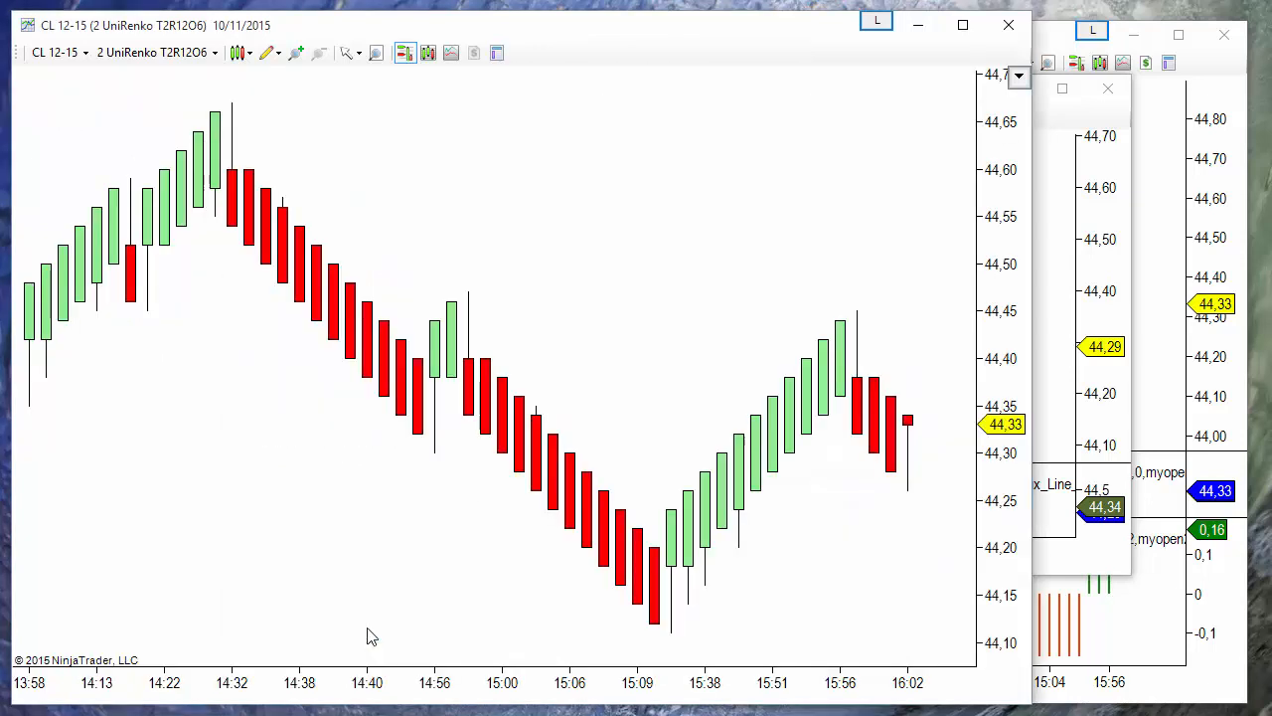
mouse_move(570, 266)
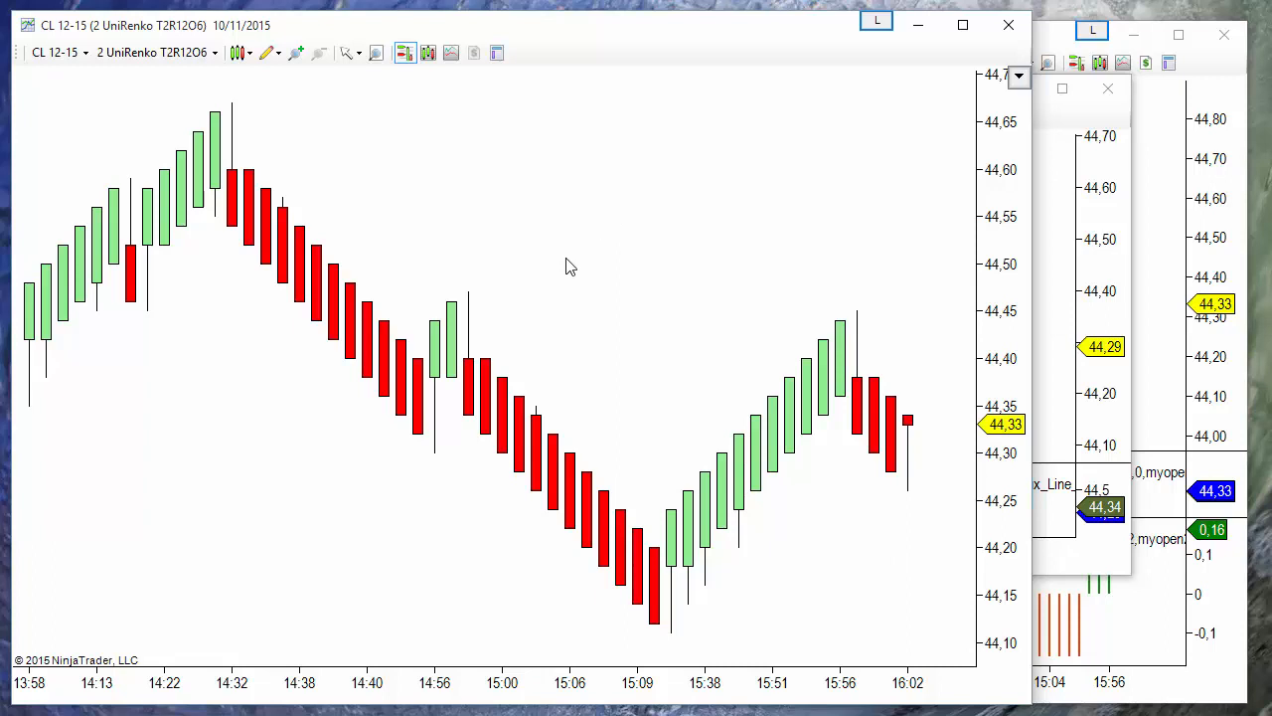
mouse_move(437, 230)
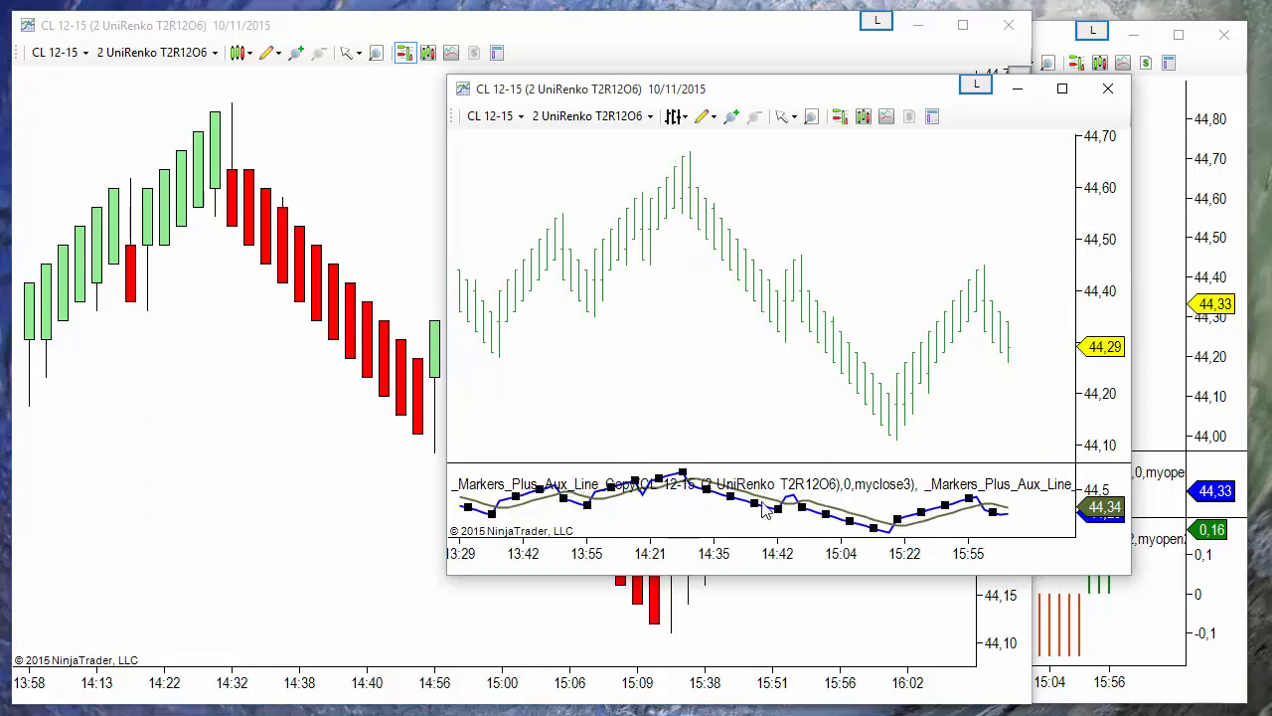
right_click(765, 513)
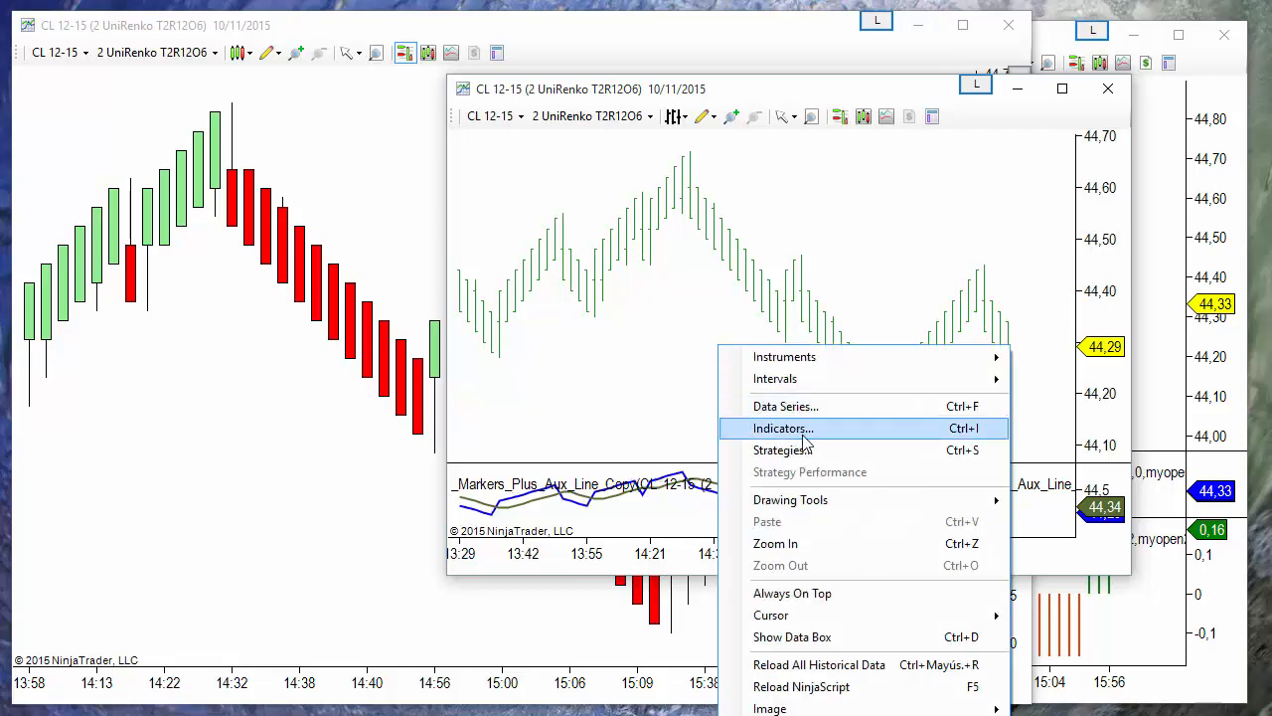
click(783, 429)
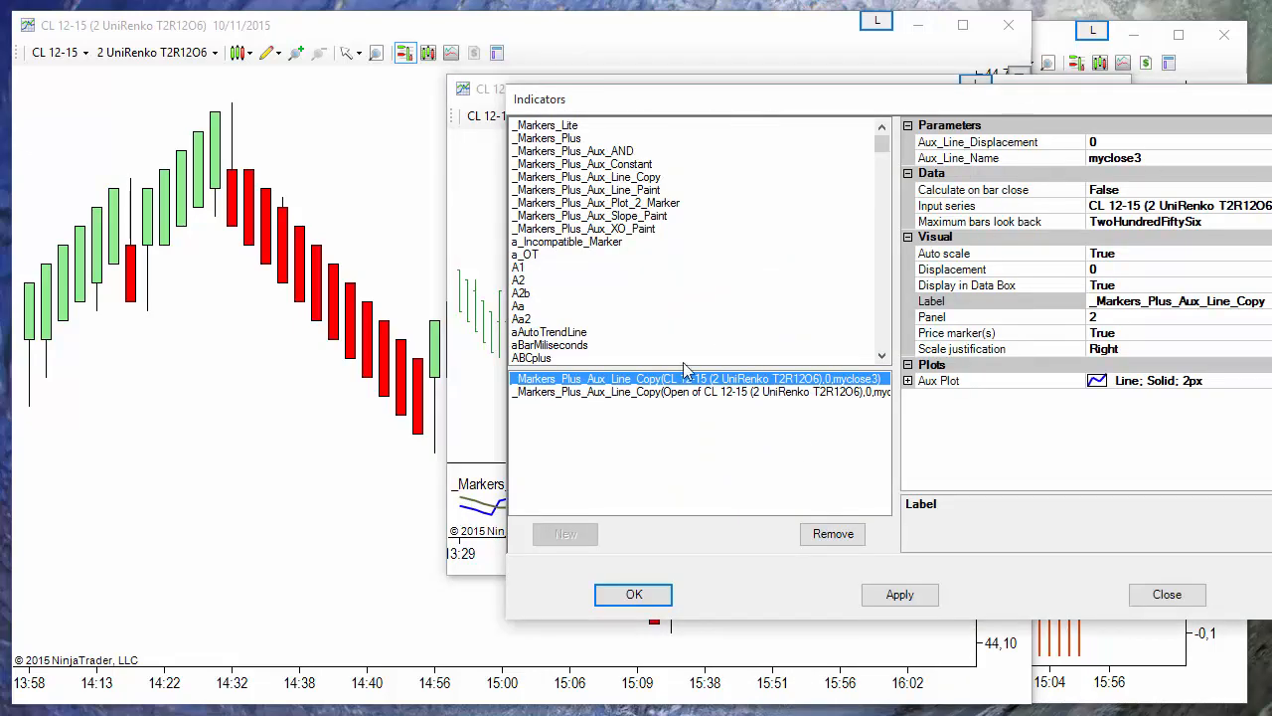
click(686, 391)
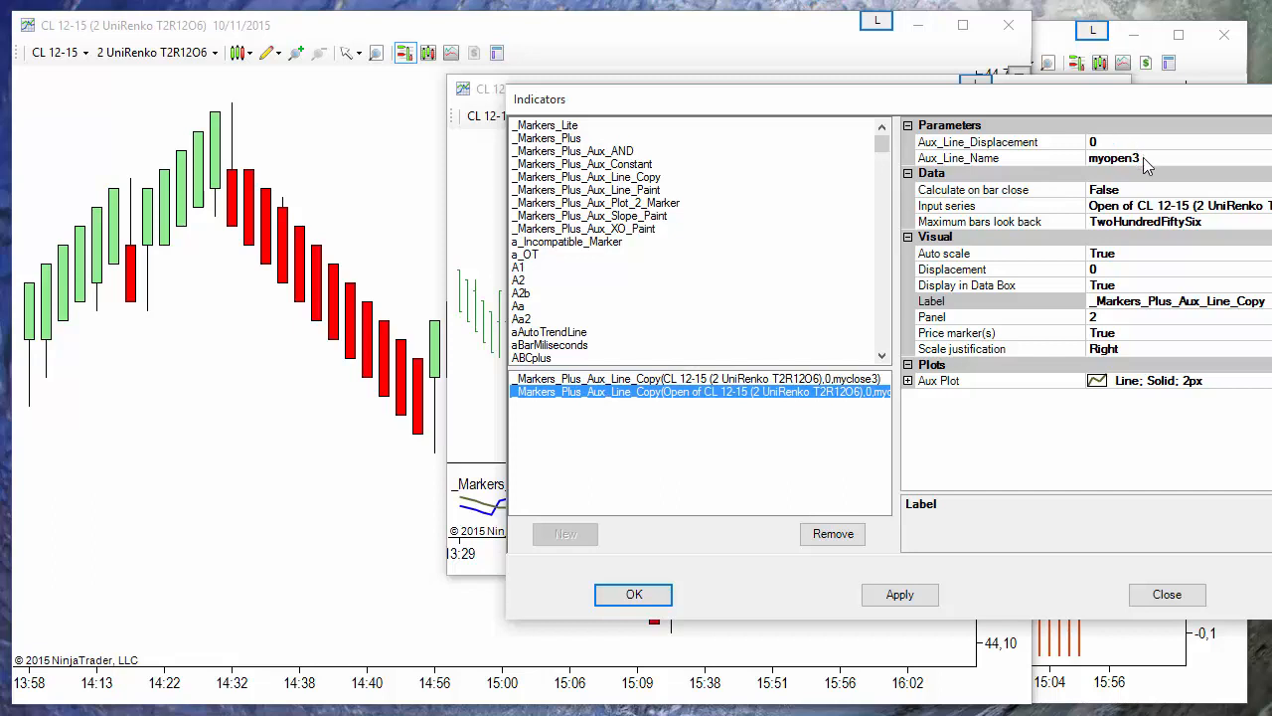
mouse_move(1179, 594)
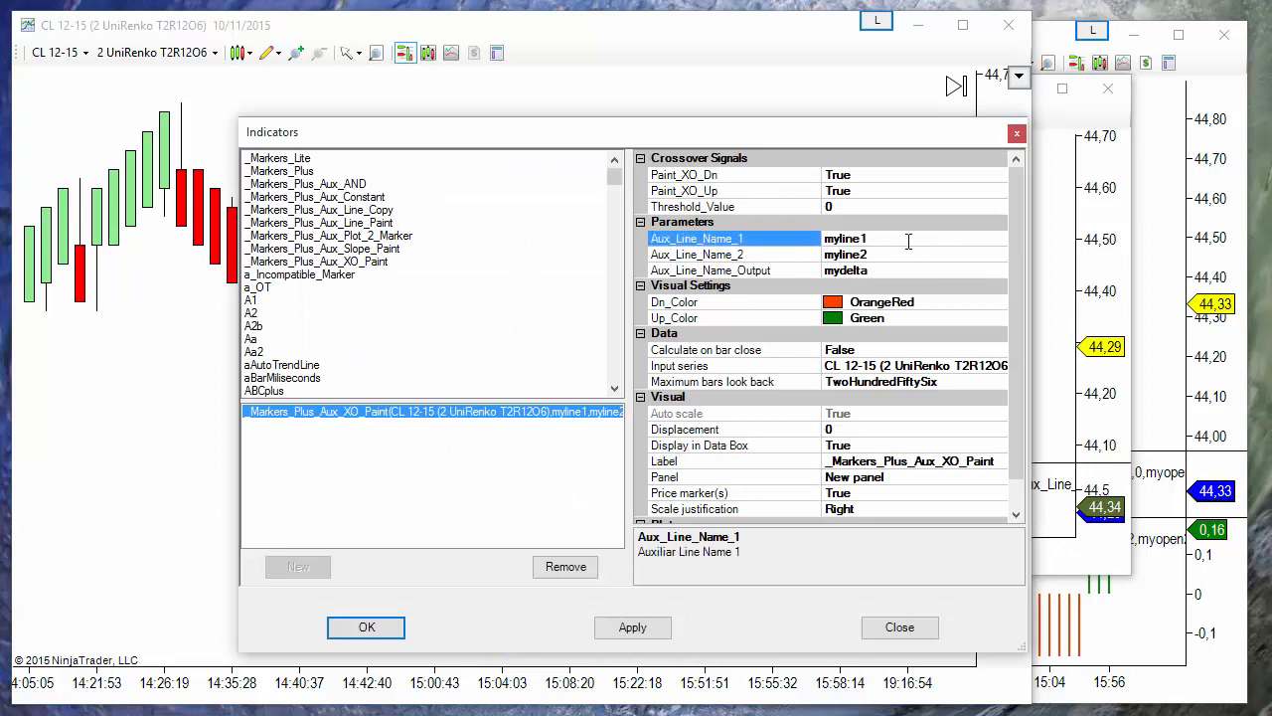
Set the XO Paint indicator's auxiliary lines to myclose3 and myopen3 with output mytrend3, and apply
double_click(845, 239)
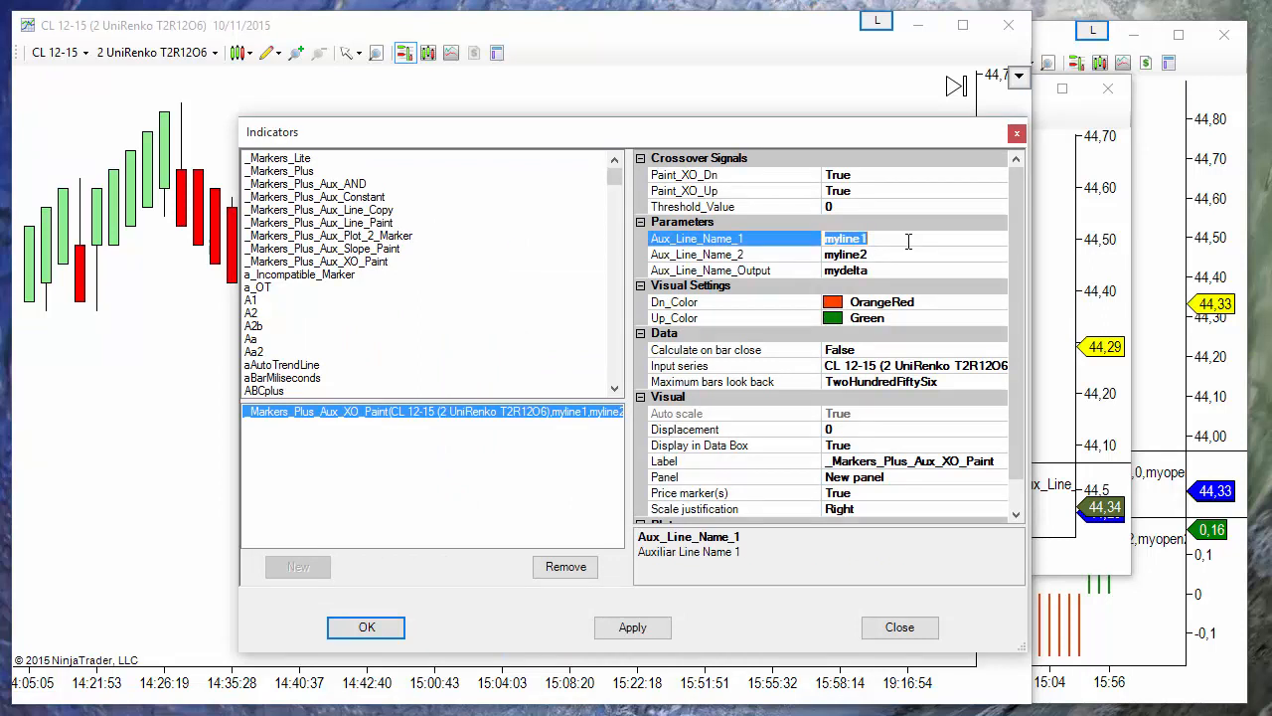
text(myclose3)
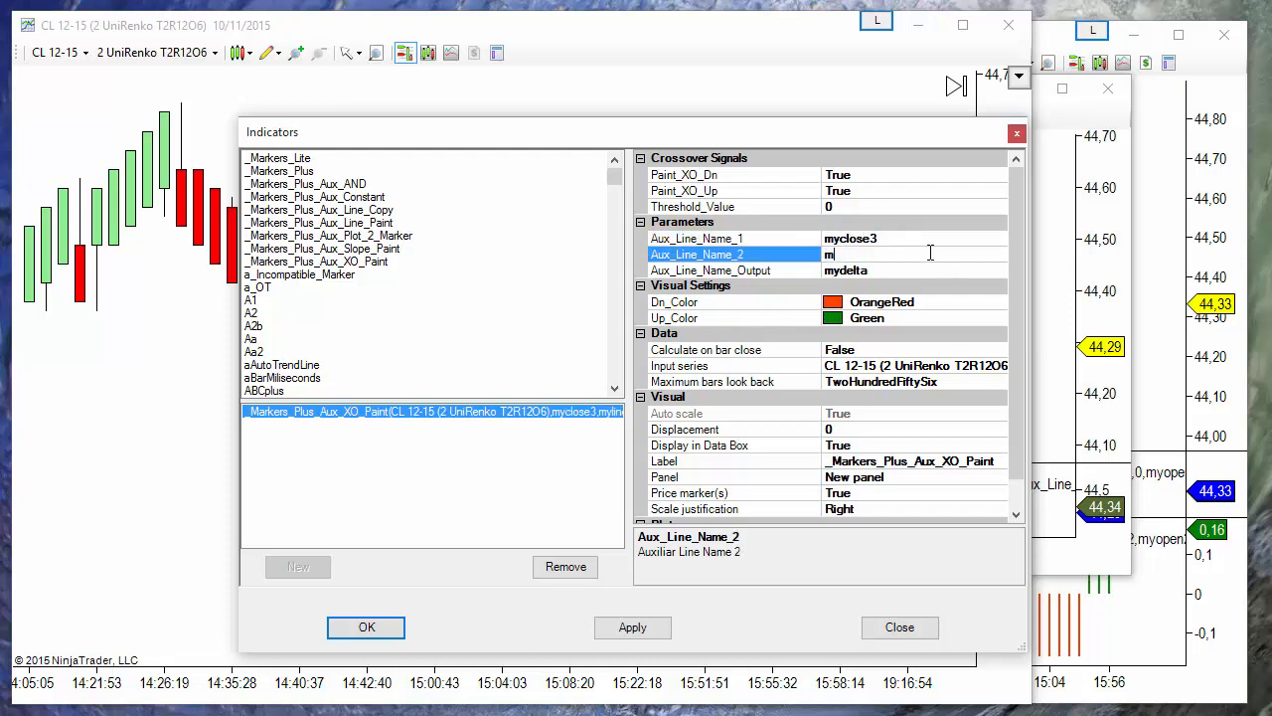
text(yopen3)
click(914, 271)
text(m)
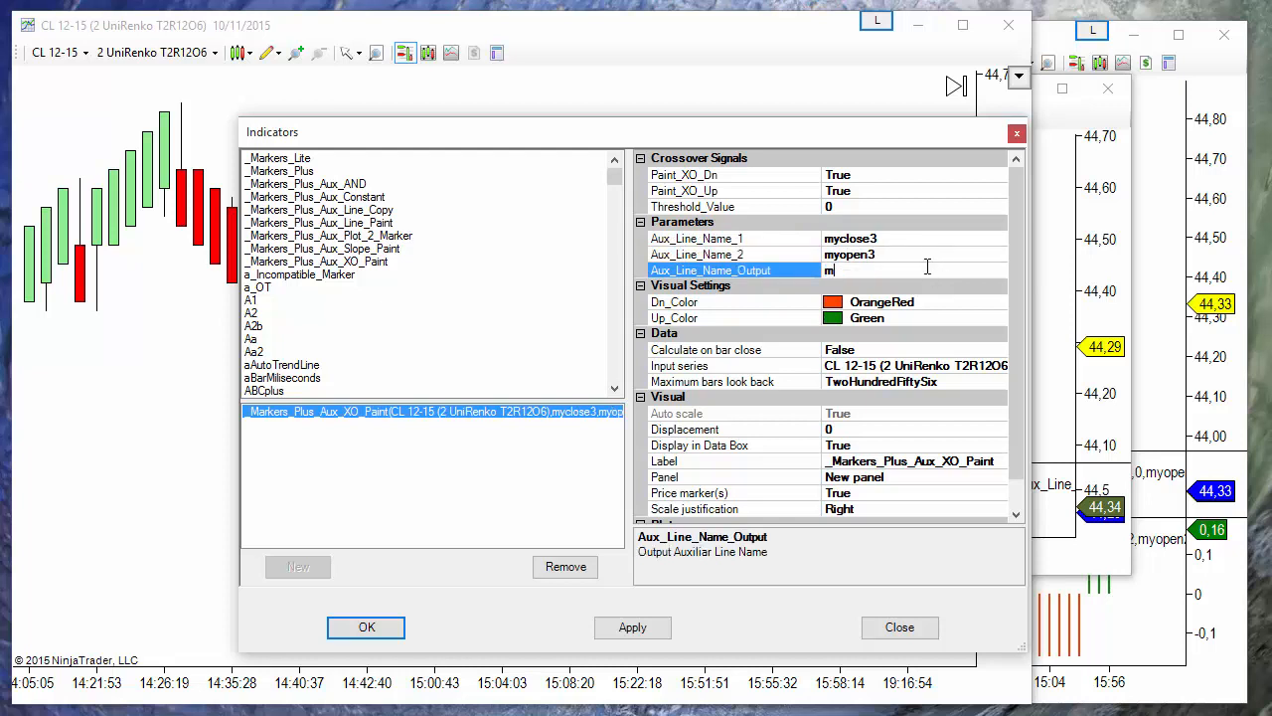
text(y)
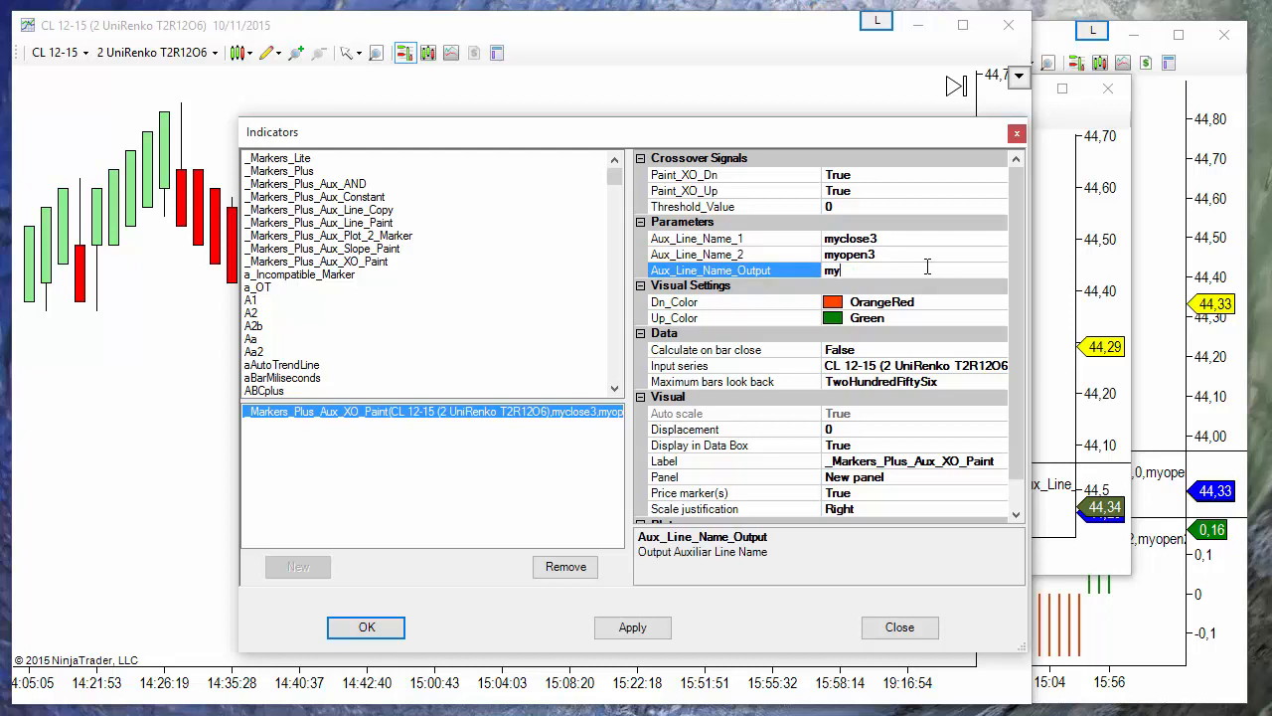
text(trend)
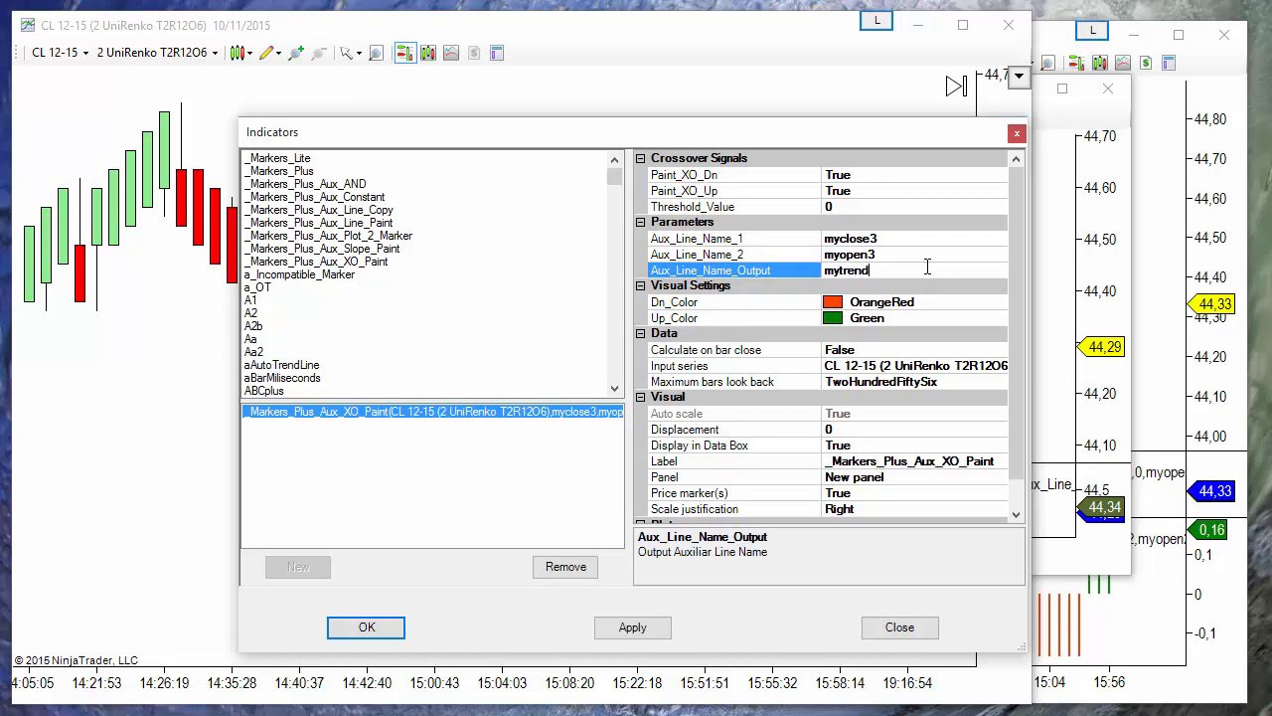
text(3)
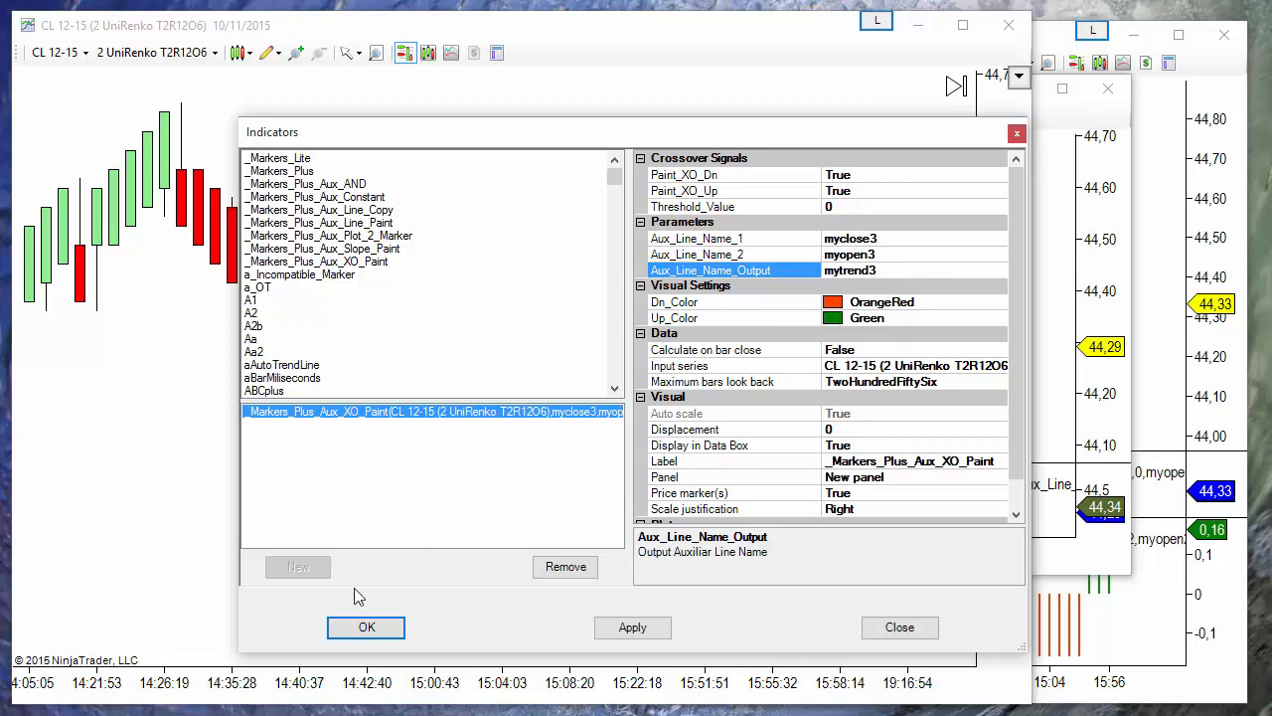
click(366, 628)
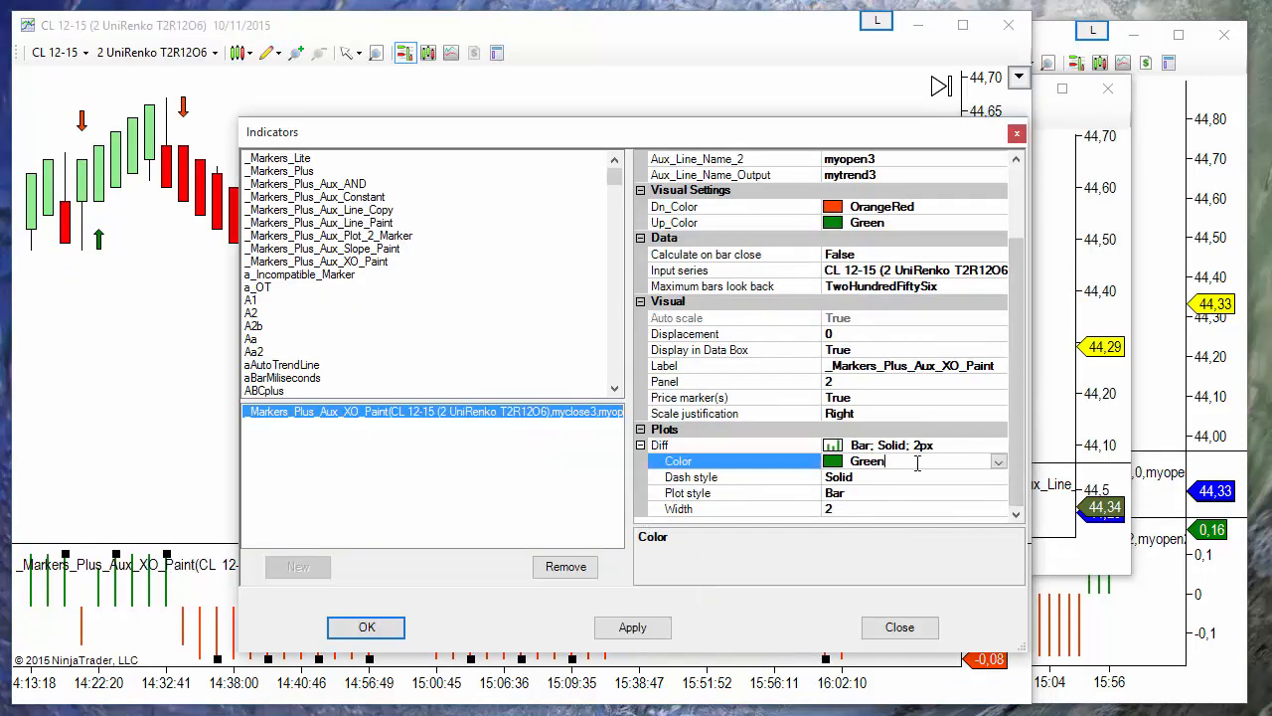
Make the Diff plot transparent on the same panel as the input series, confirm, and reopen Indicators
click(998, 461)
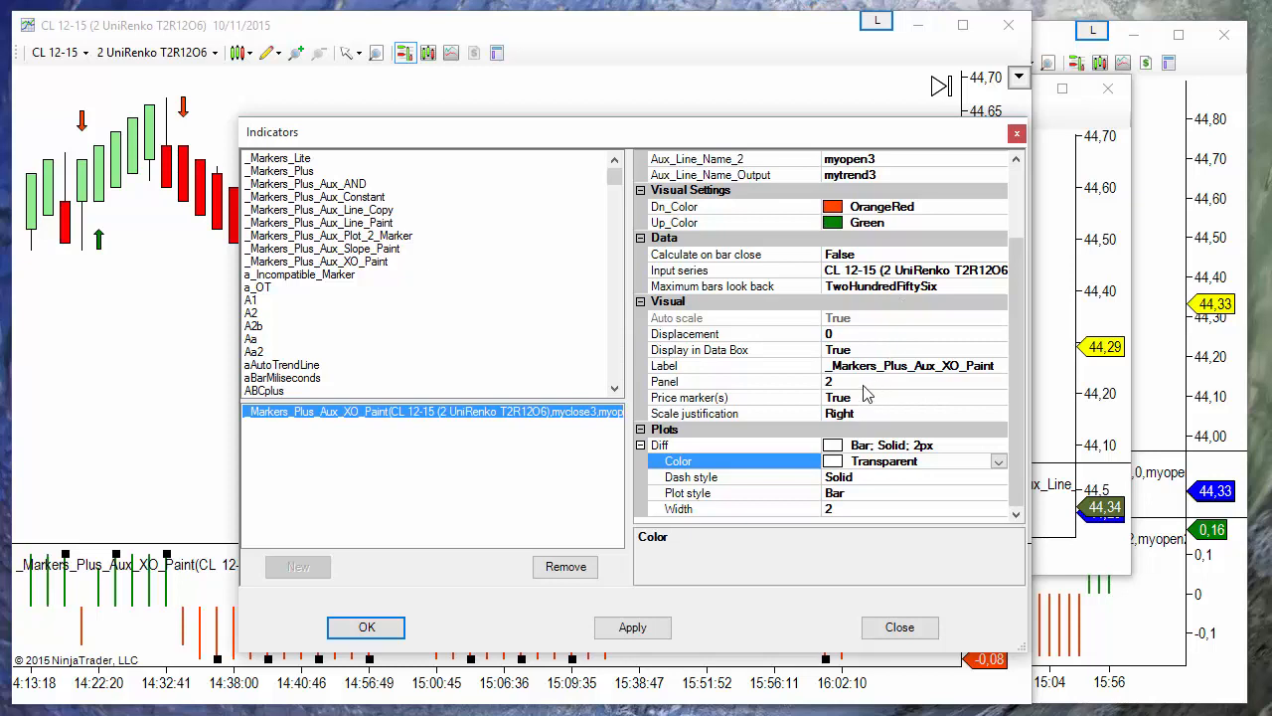
click(998, 382)
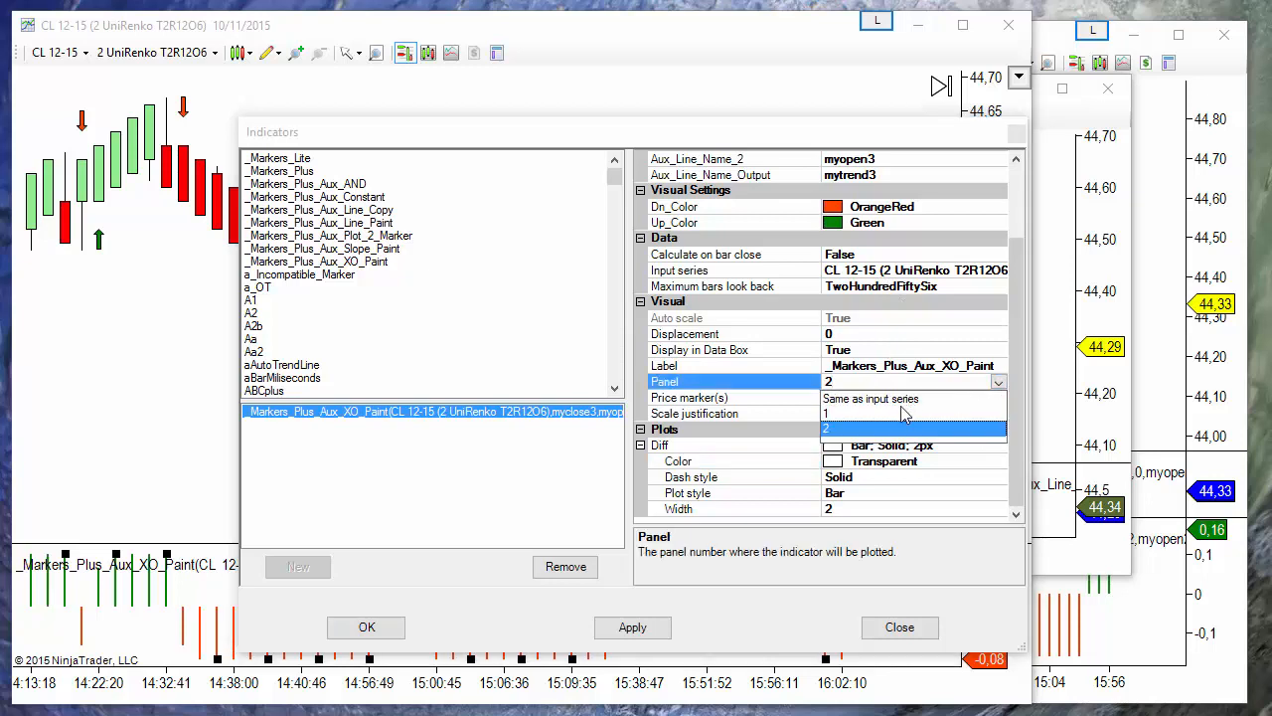
click(871, 398)
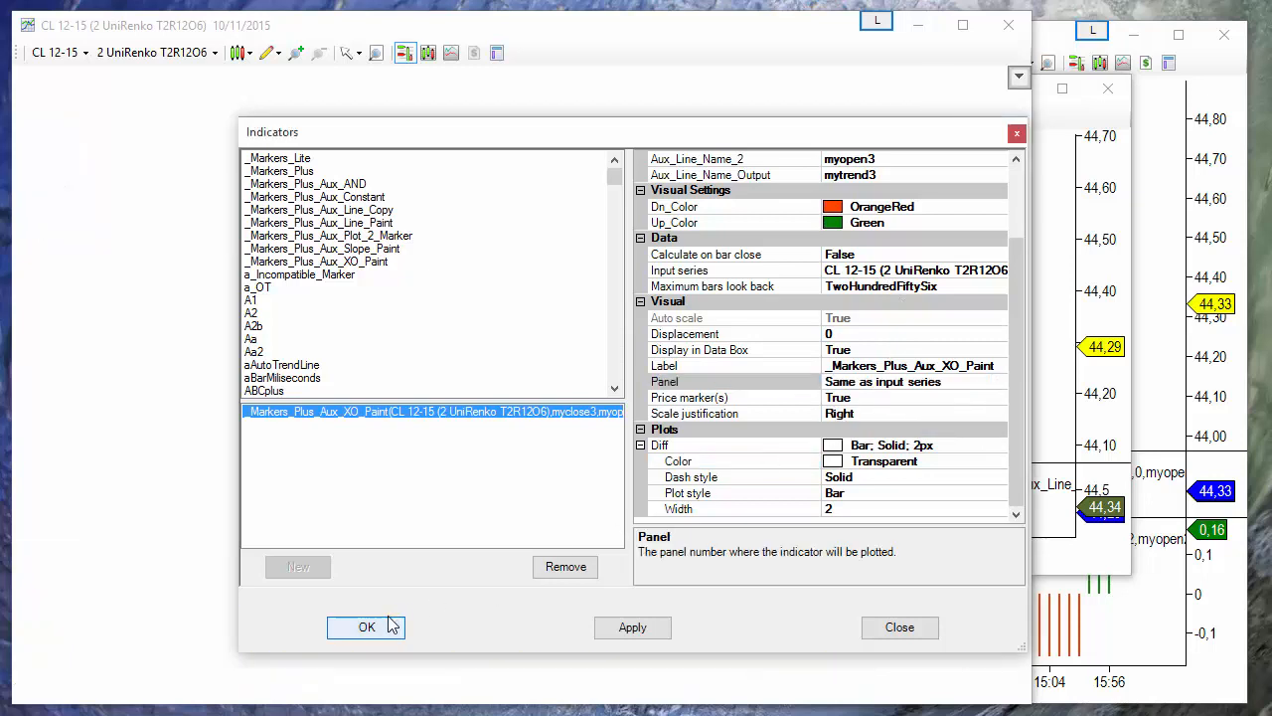
click(365, 628)
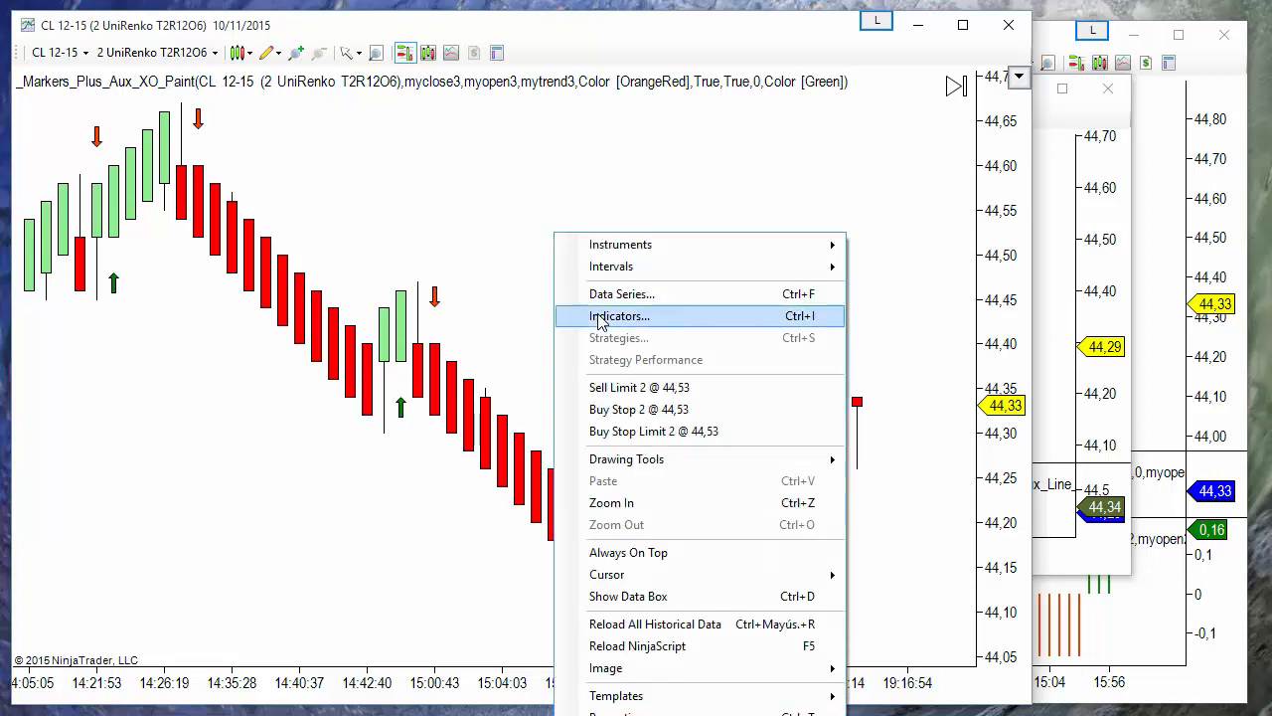
click(620, 314)
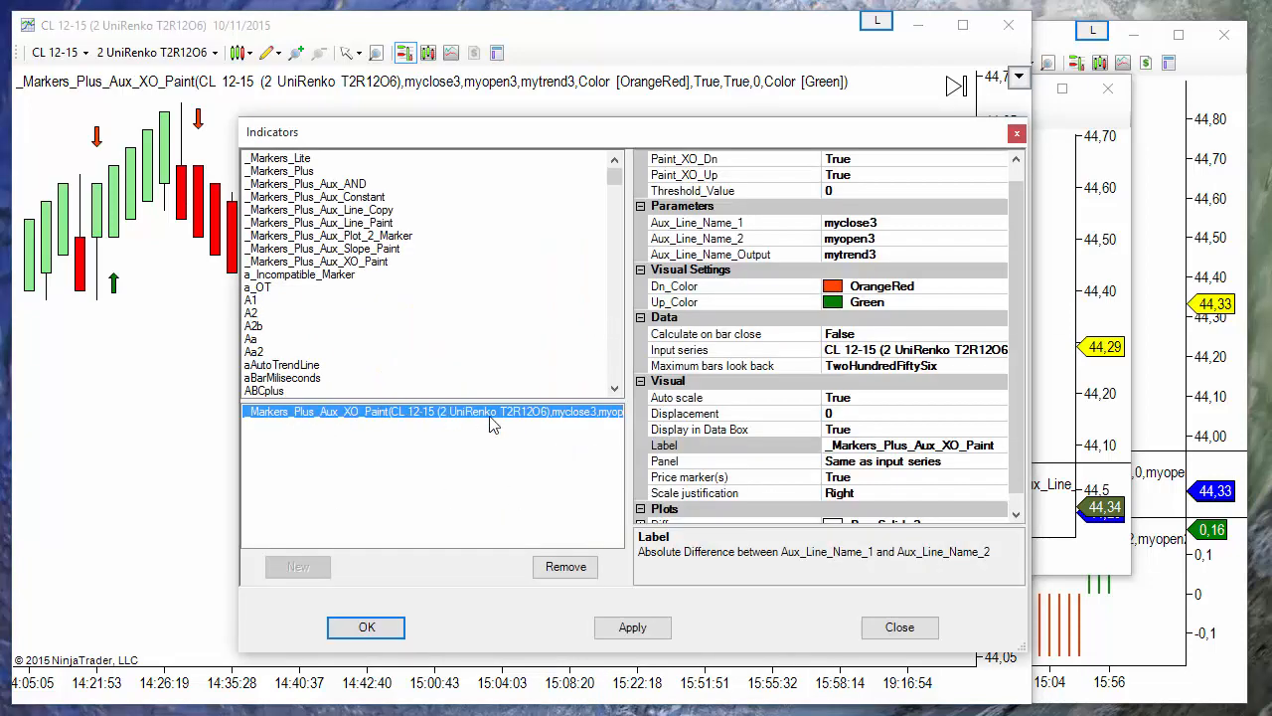
Close the Indicators dialog to show the red/green crossover arrows on the Renko chart
click(366, 628)
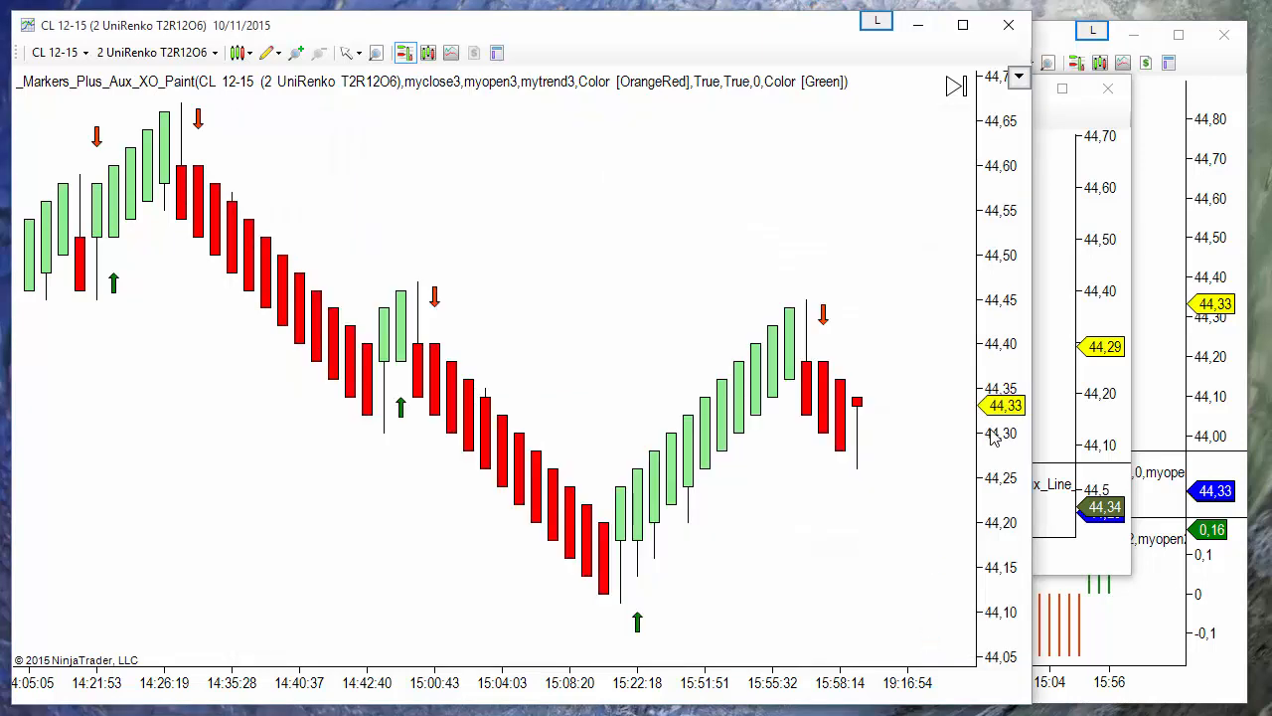
mouse_move(1033, 465)
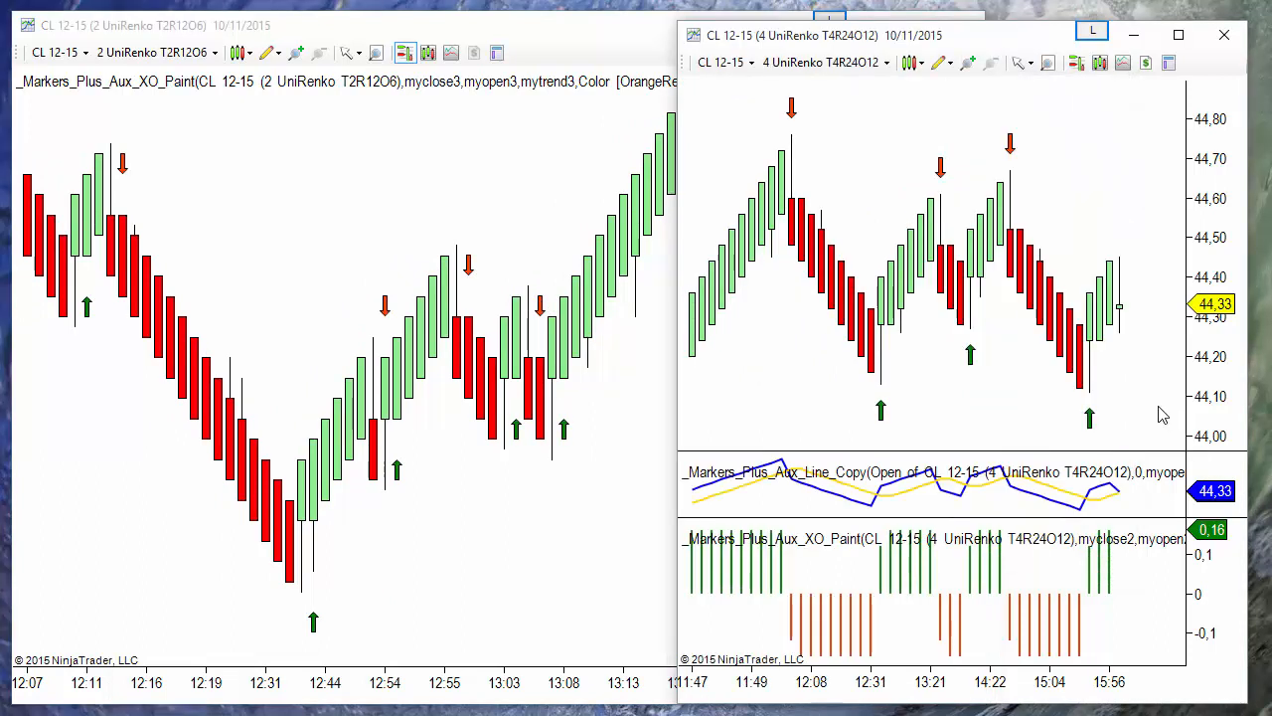
mouse_move(930, 638)
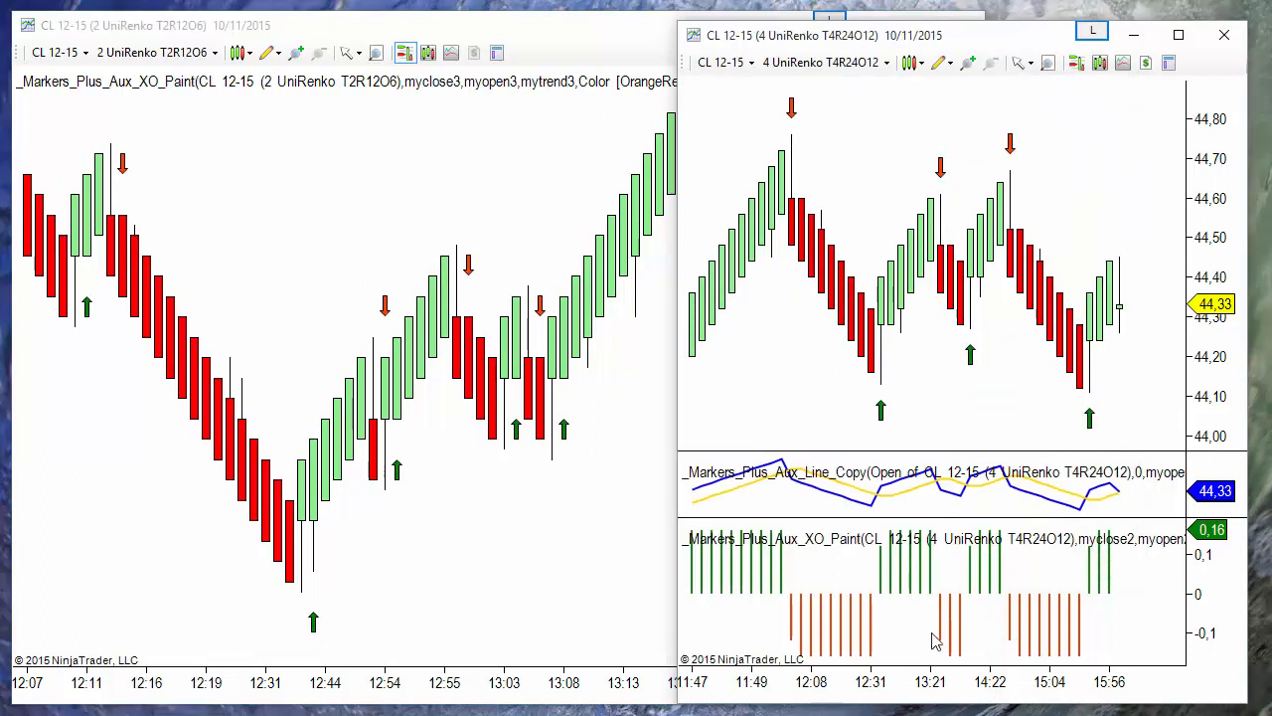
mouse_move(513, 572)
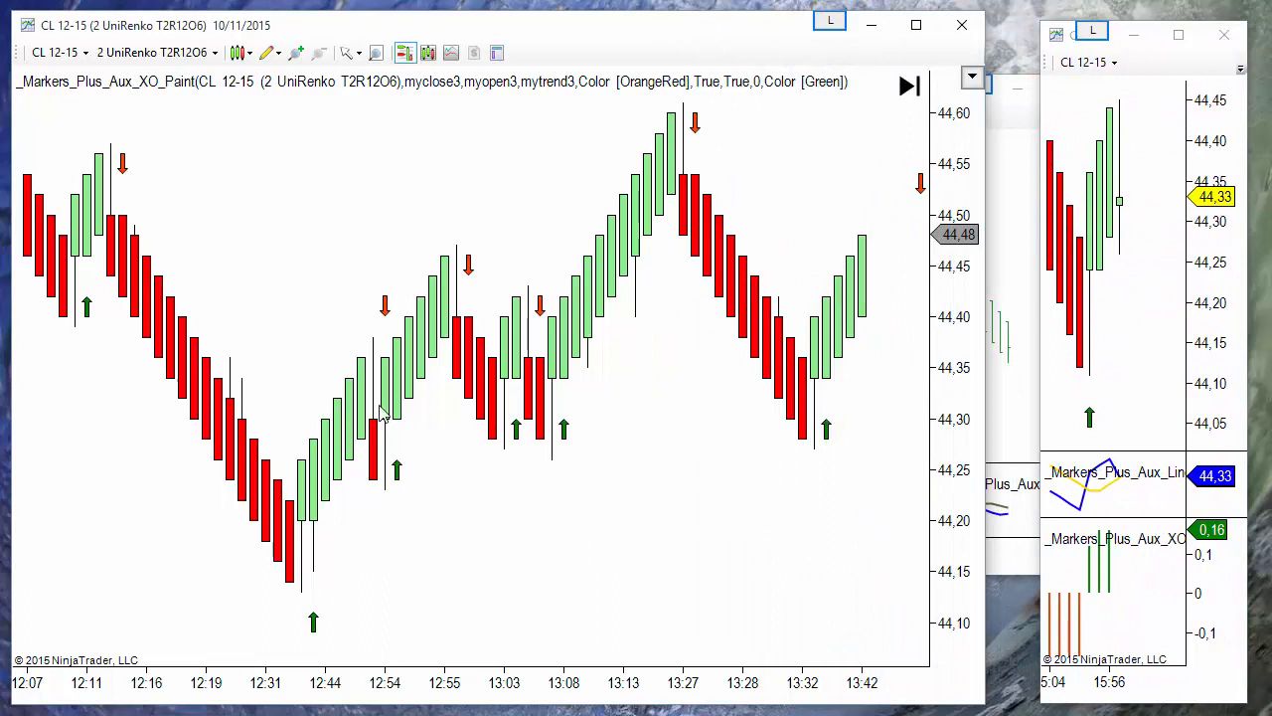
mouse_move(1010, 421)
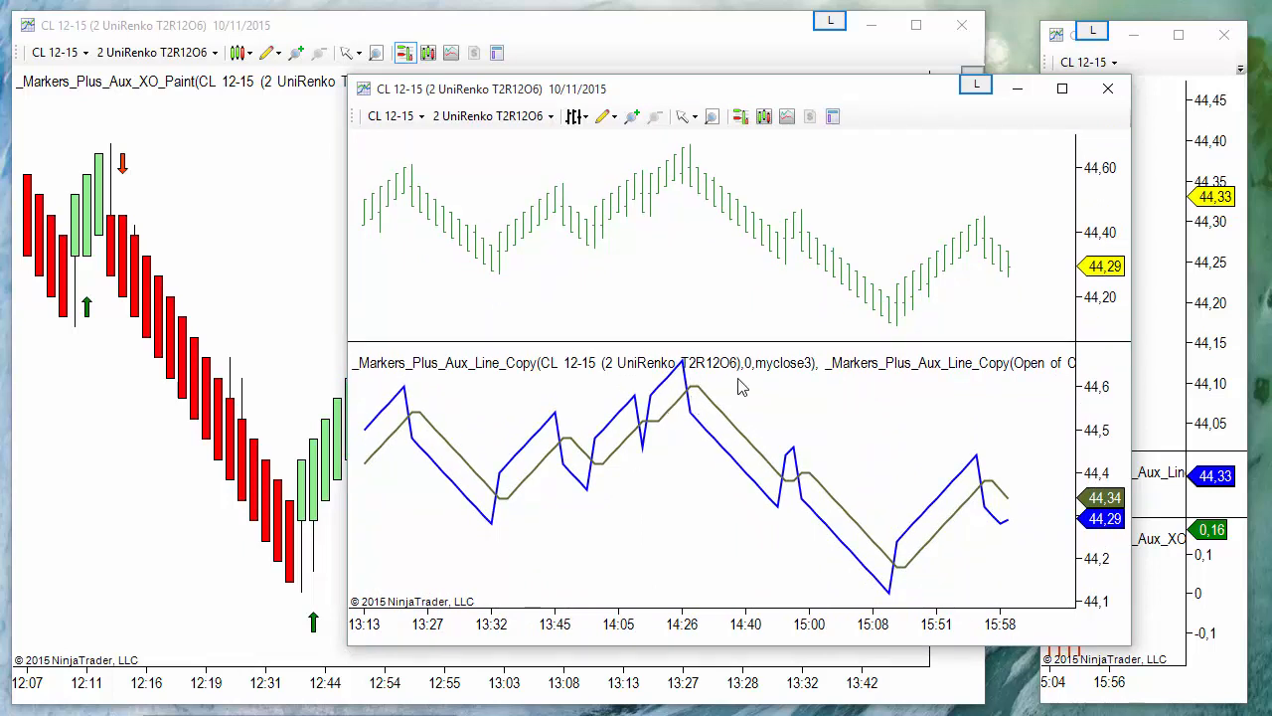
mouse_move(719, 410)
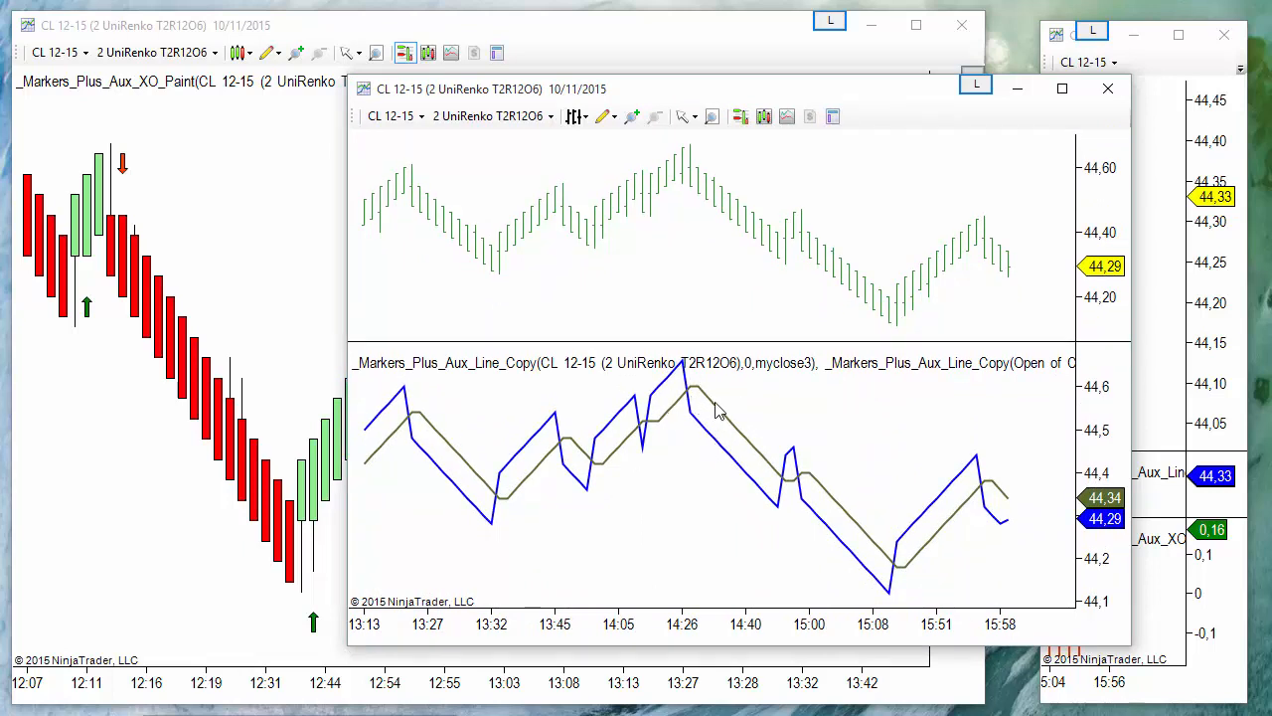
mouse_move(725, 447)
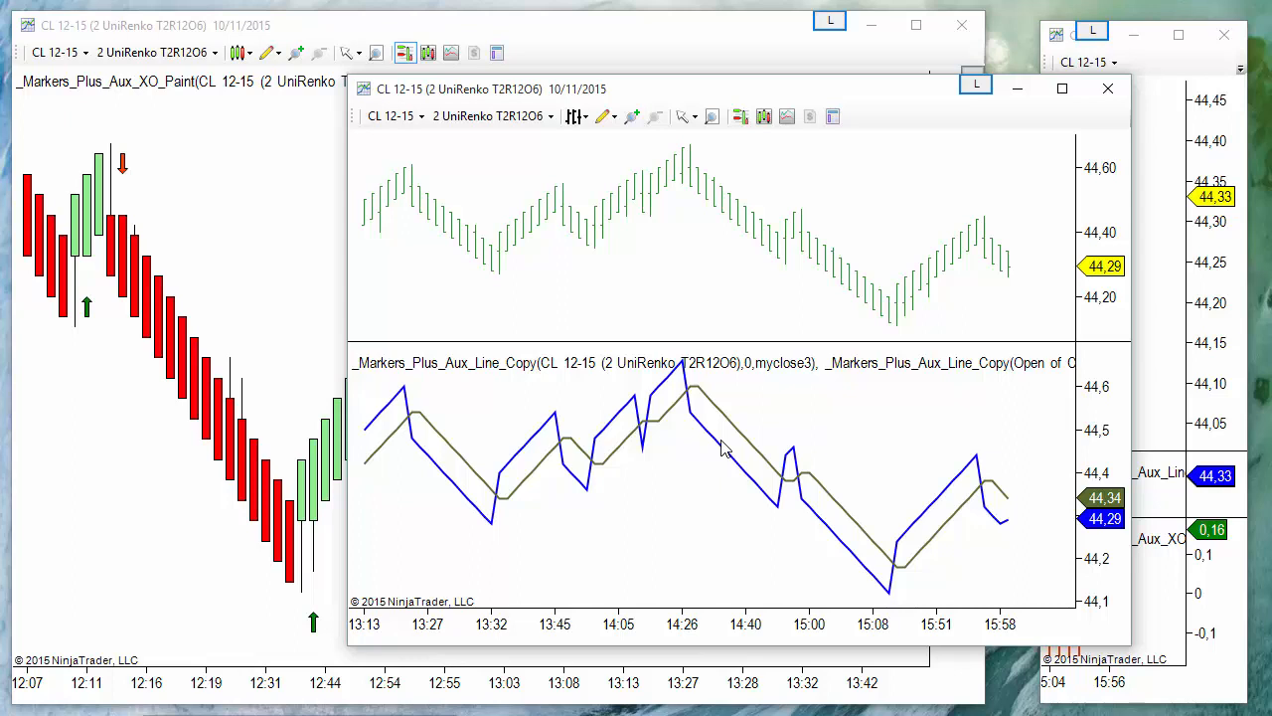
mouse_move(624, 288)
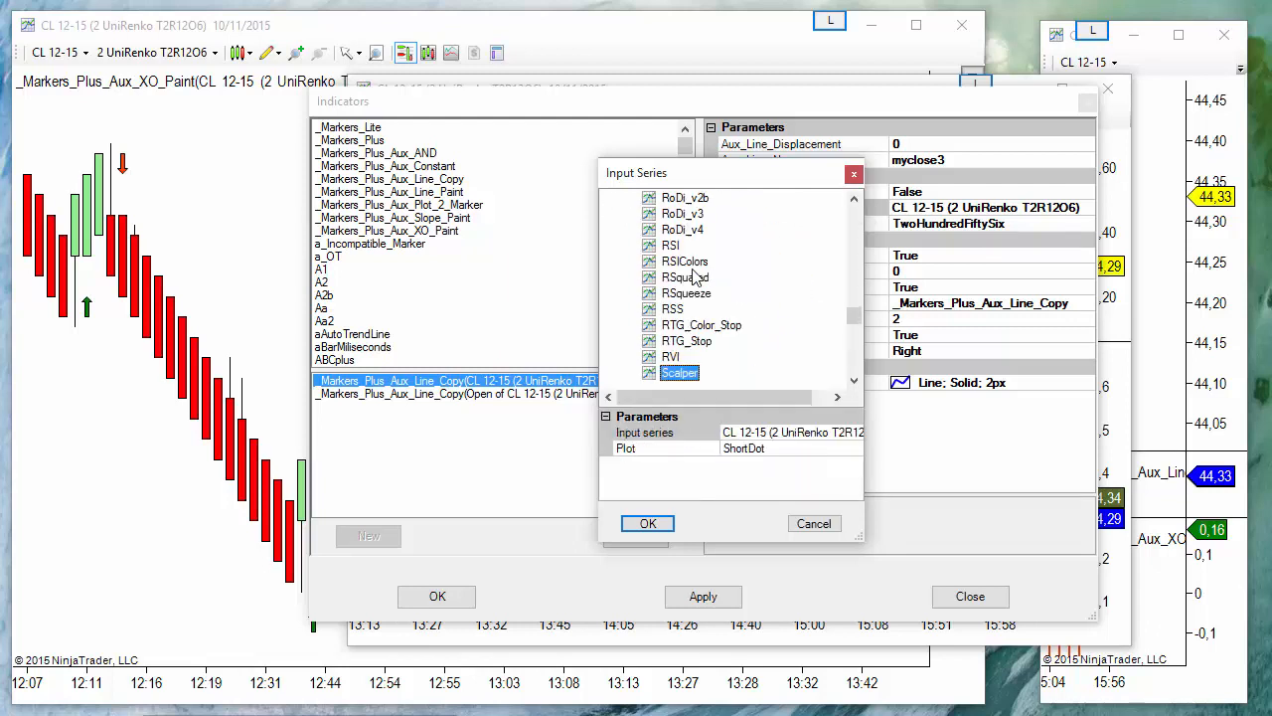
Give the myopen3 auxiliary line a 4-period SMA of the Open price as its input series
scroll(down, 3)
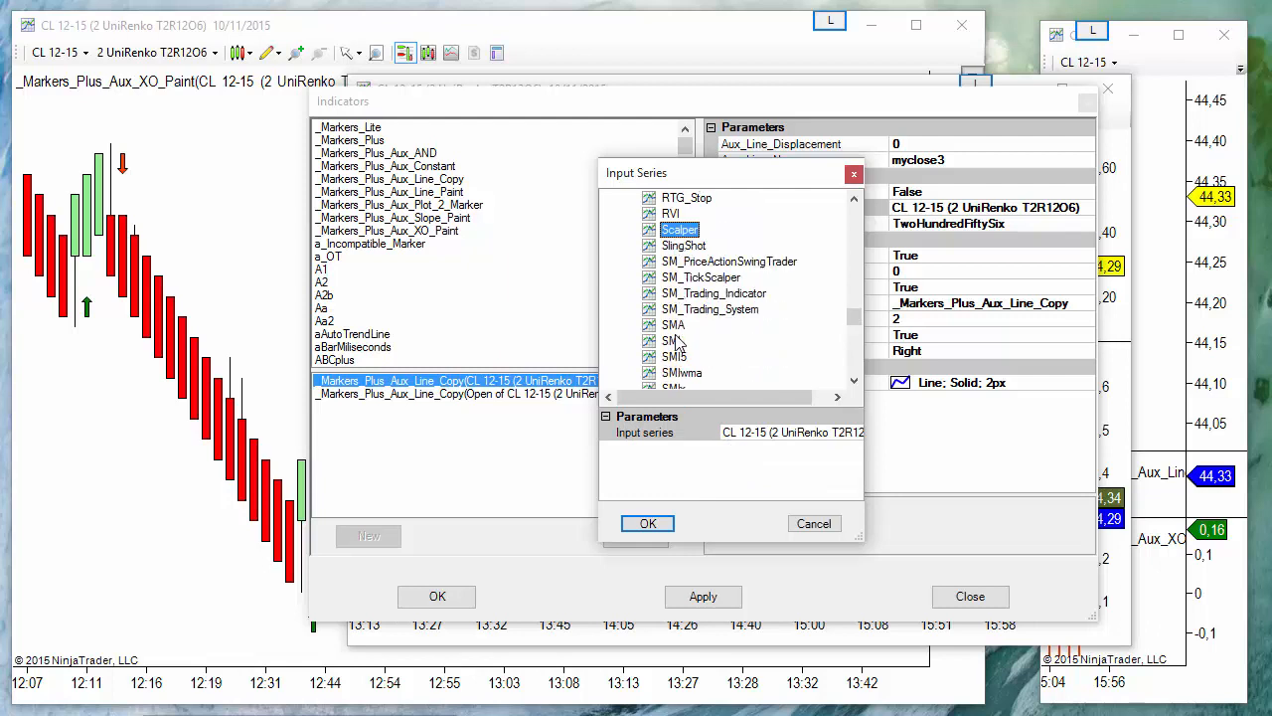
click(672, 324)
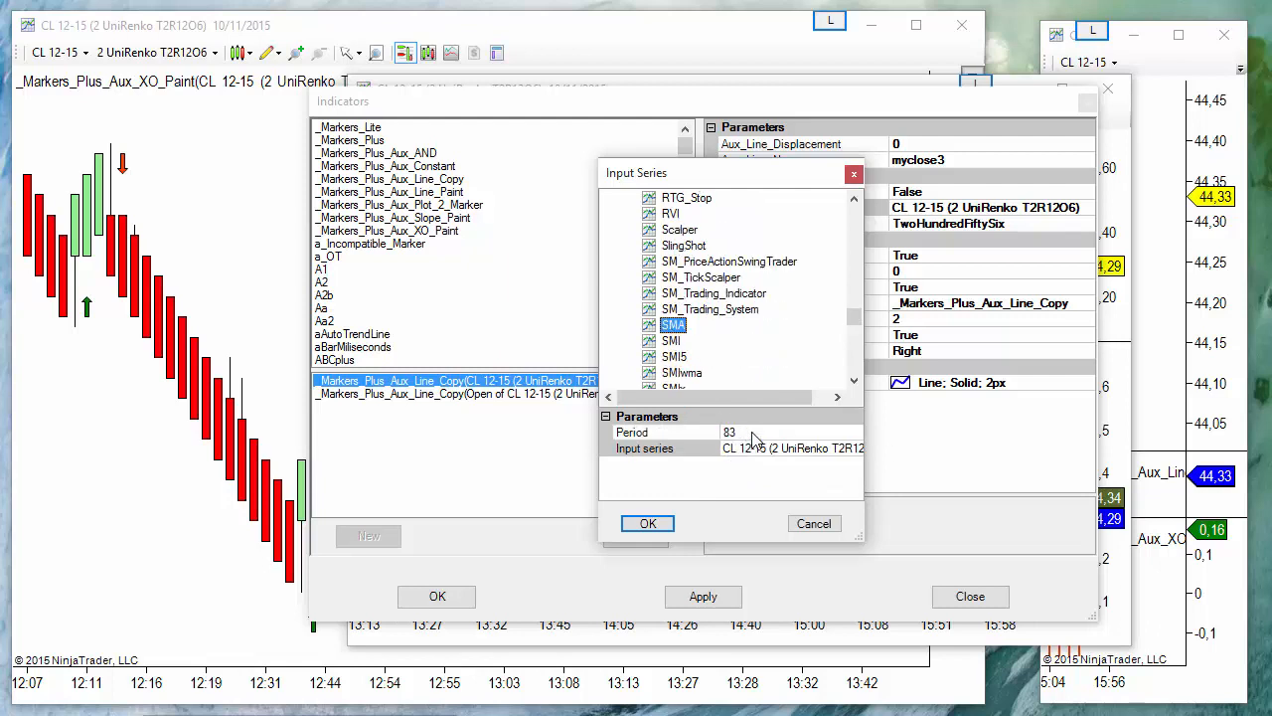
click(730, 433)
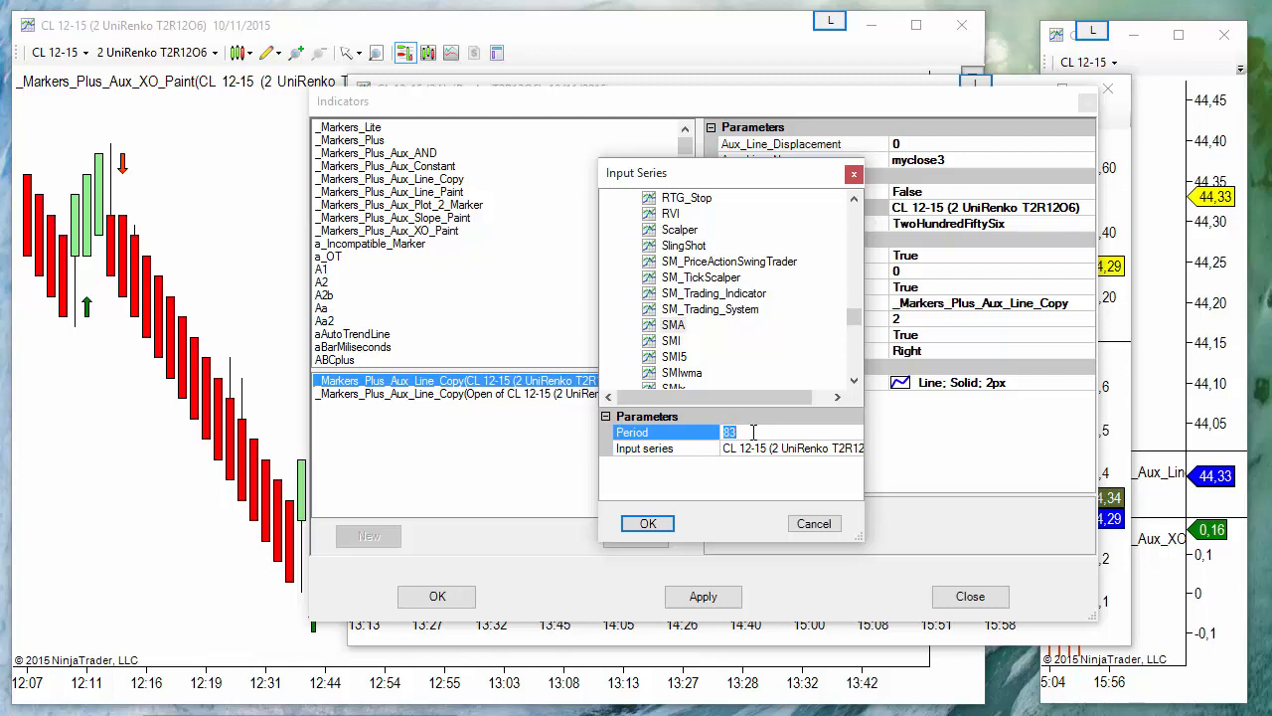
text(4)
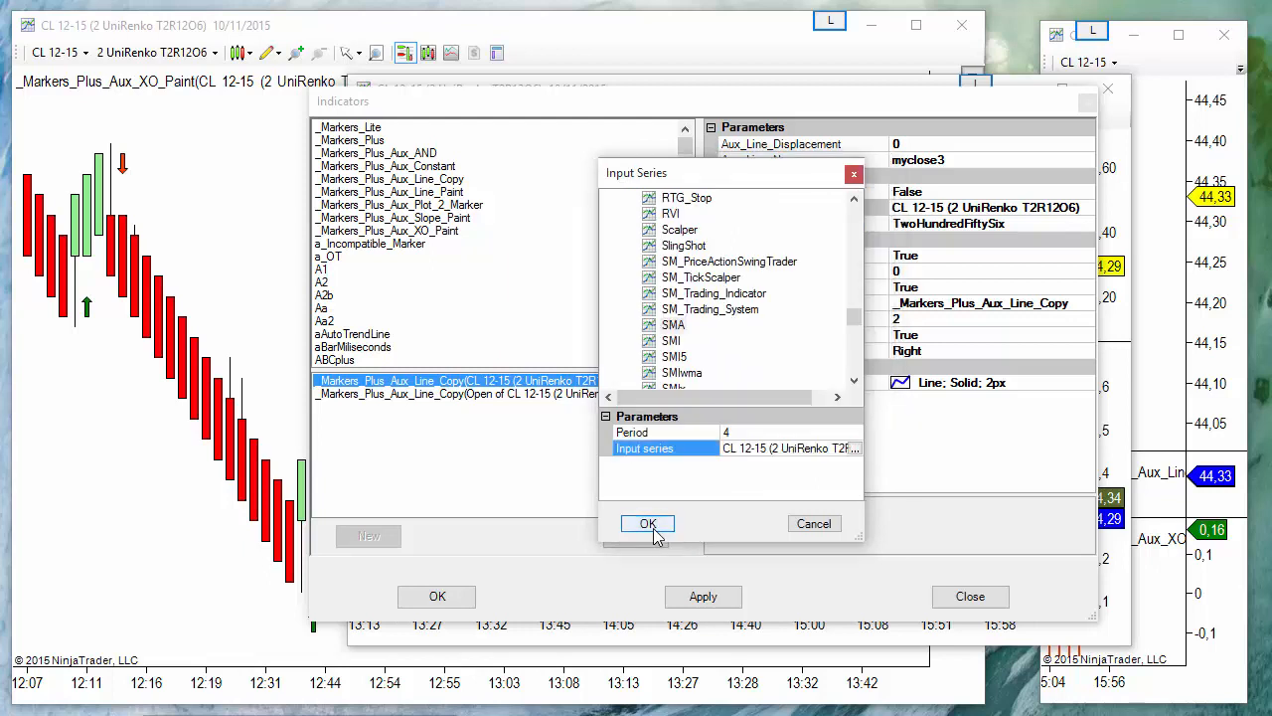
click(648, 522)
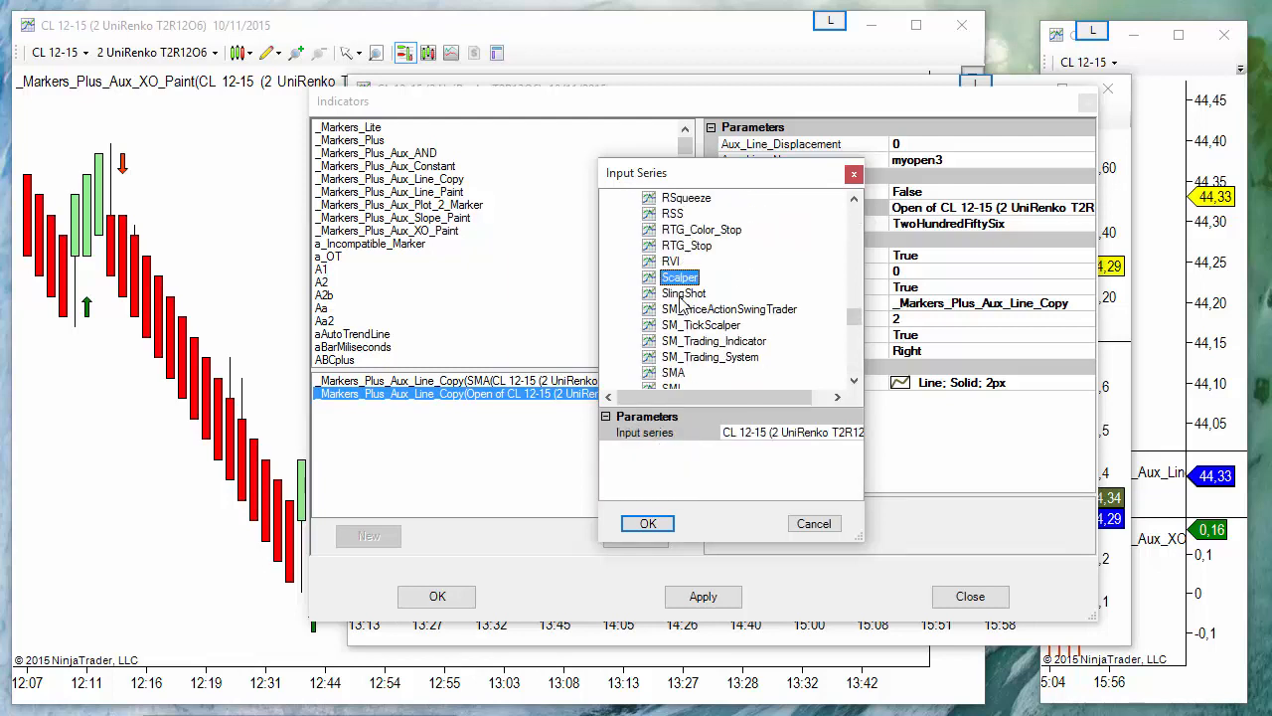
click(674, 372)
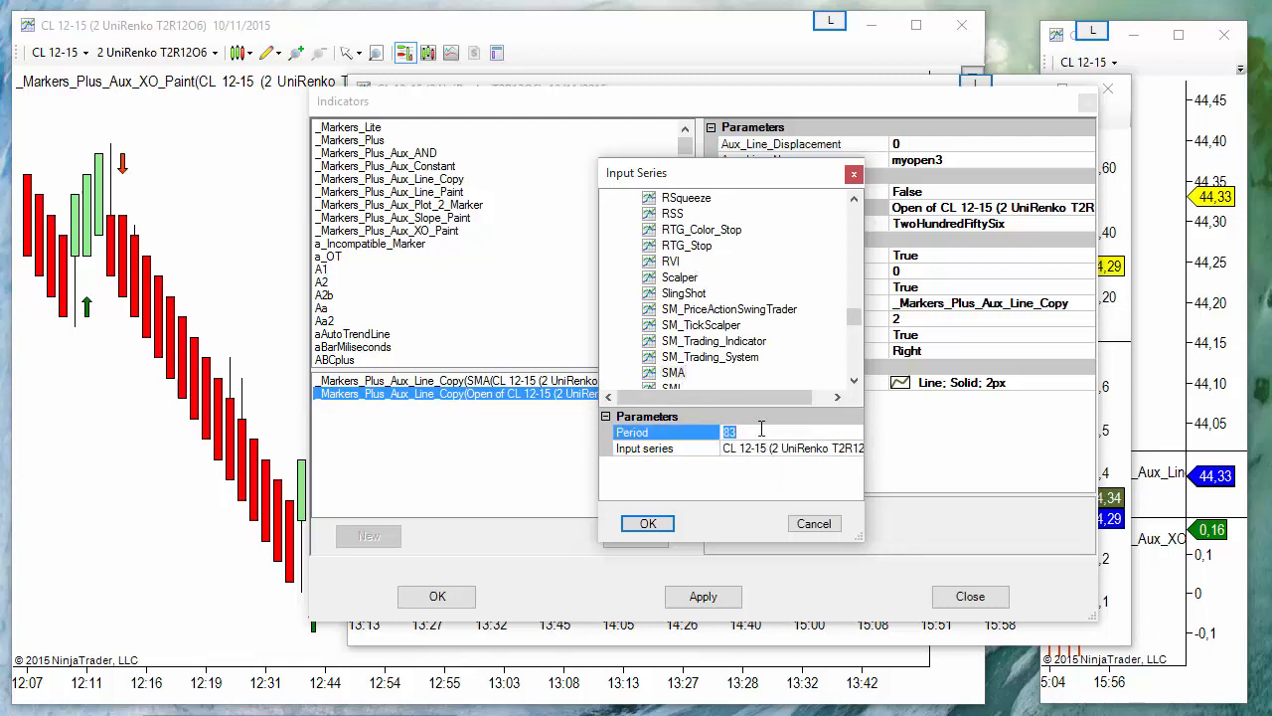
text(3)
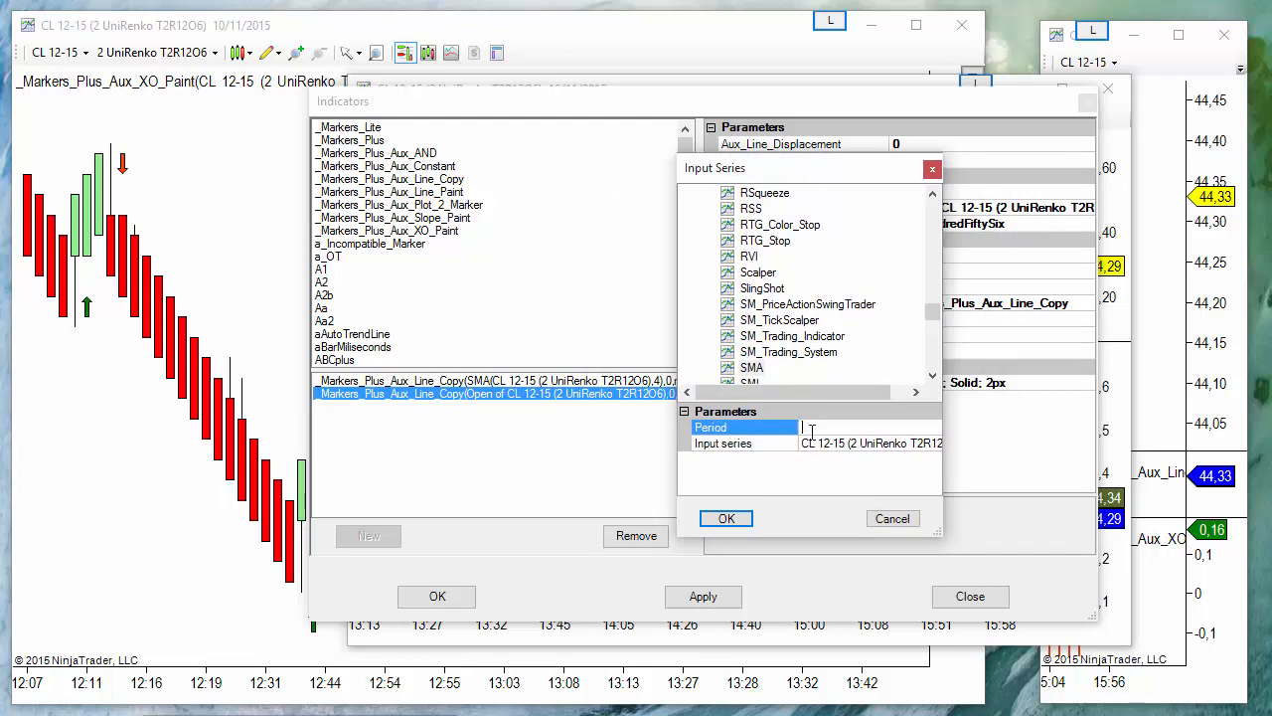
text(4)
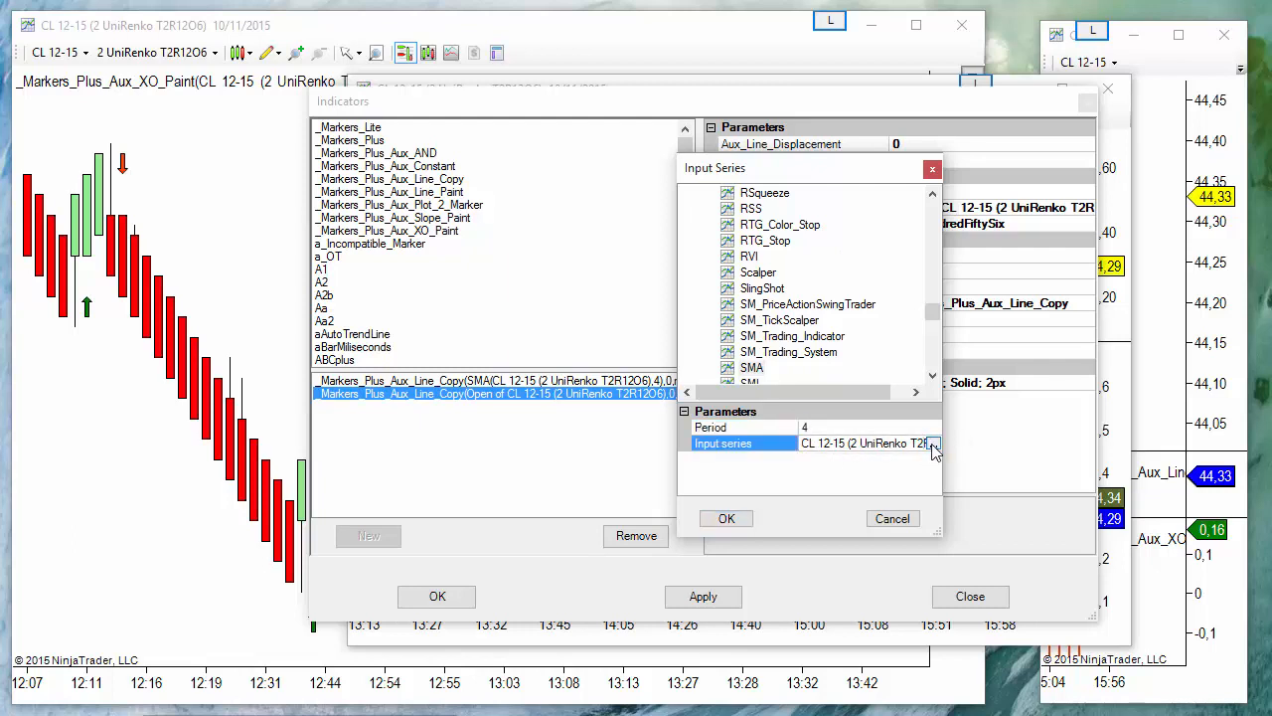
click(932, 443)
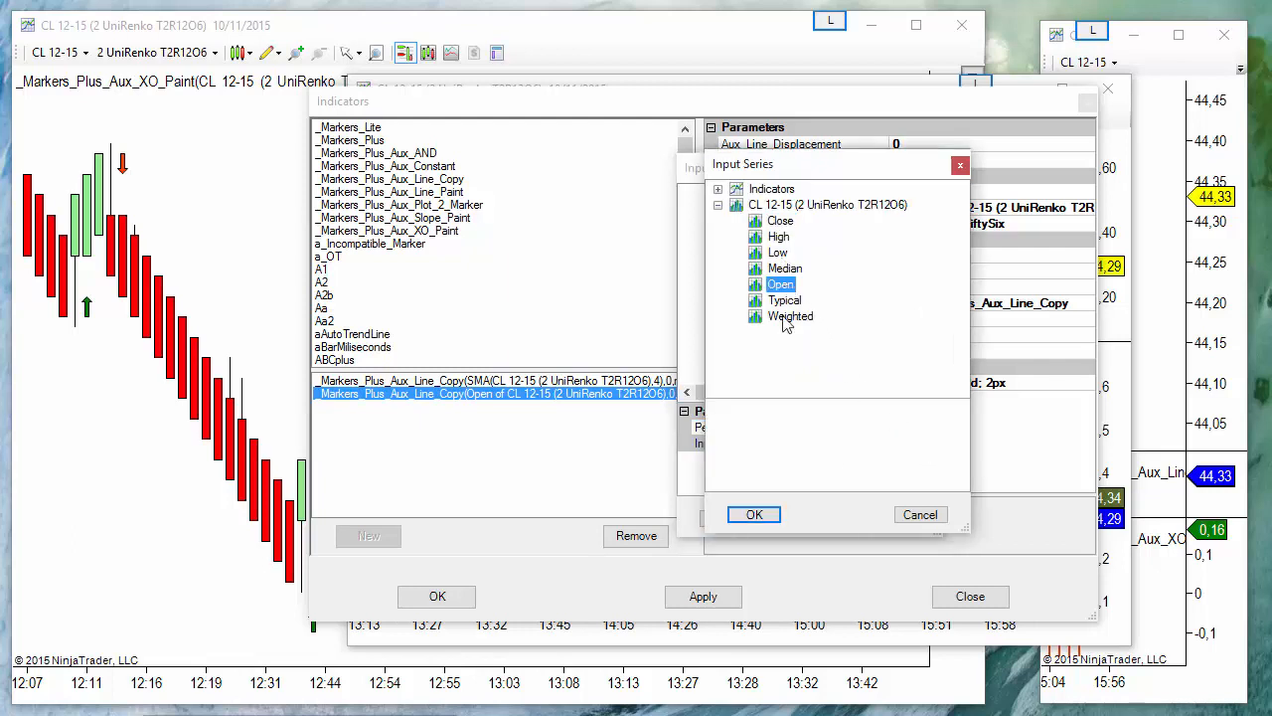
click(753, 515)
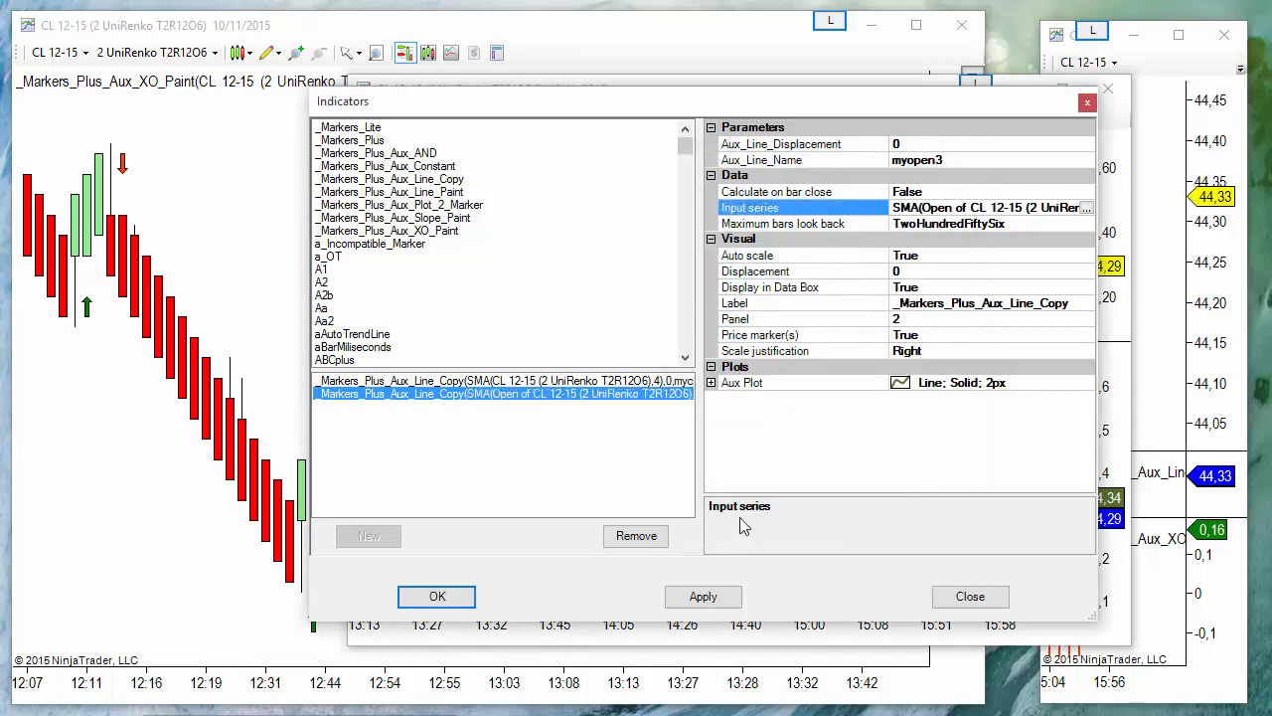
click(501, 380)
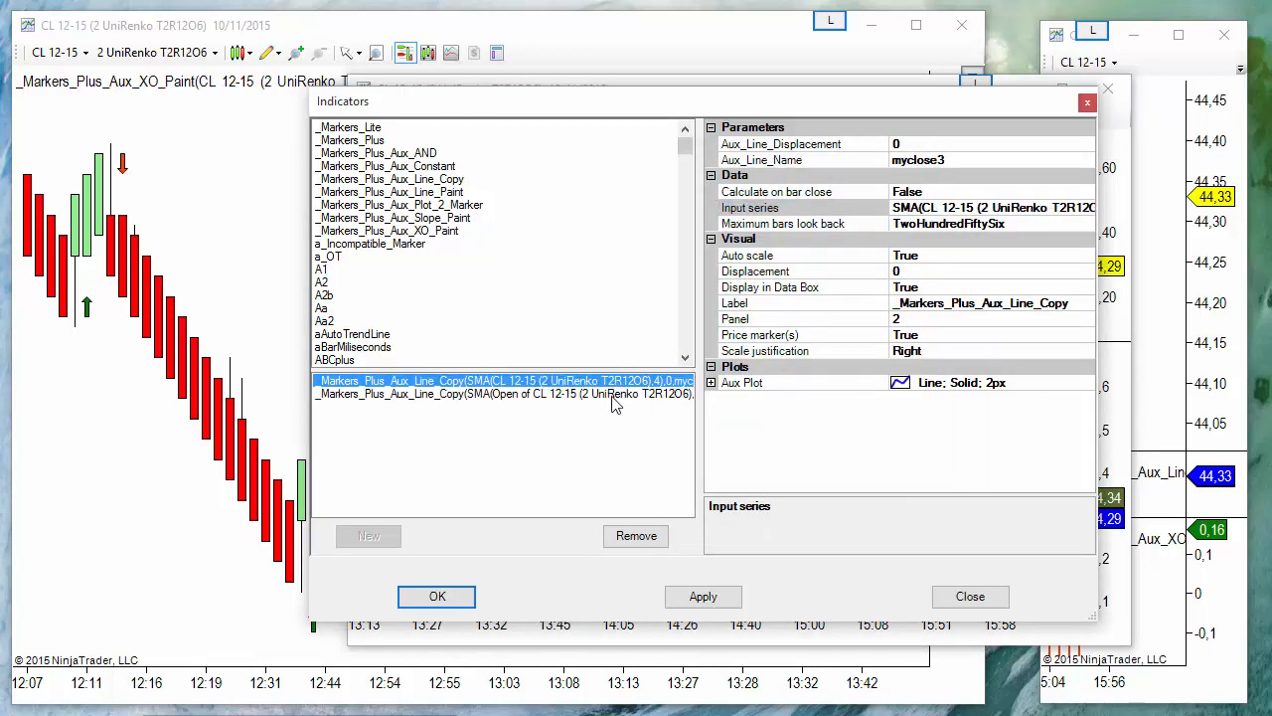
click(505, 393)
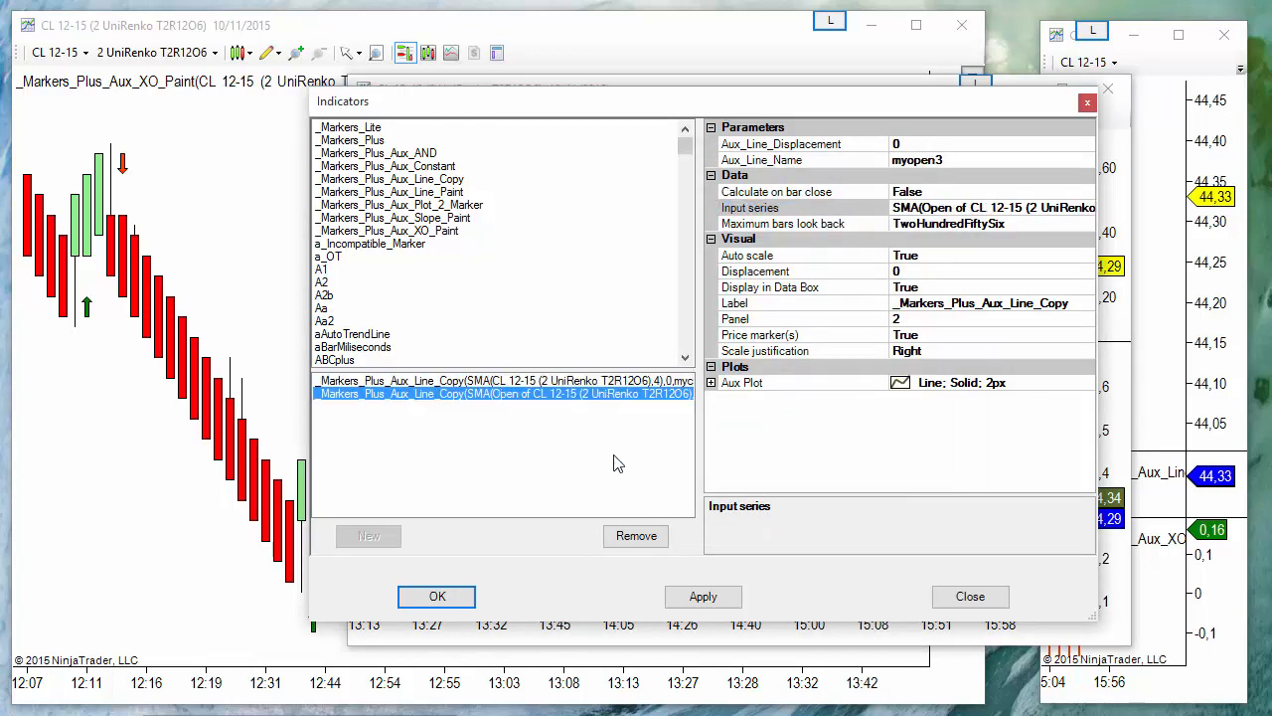
Confirm the indicator settings so the smoothed close and open lines plot in the lower panel
click(437, 597)
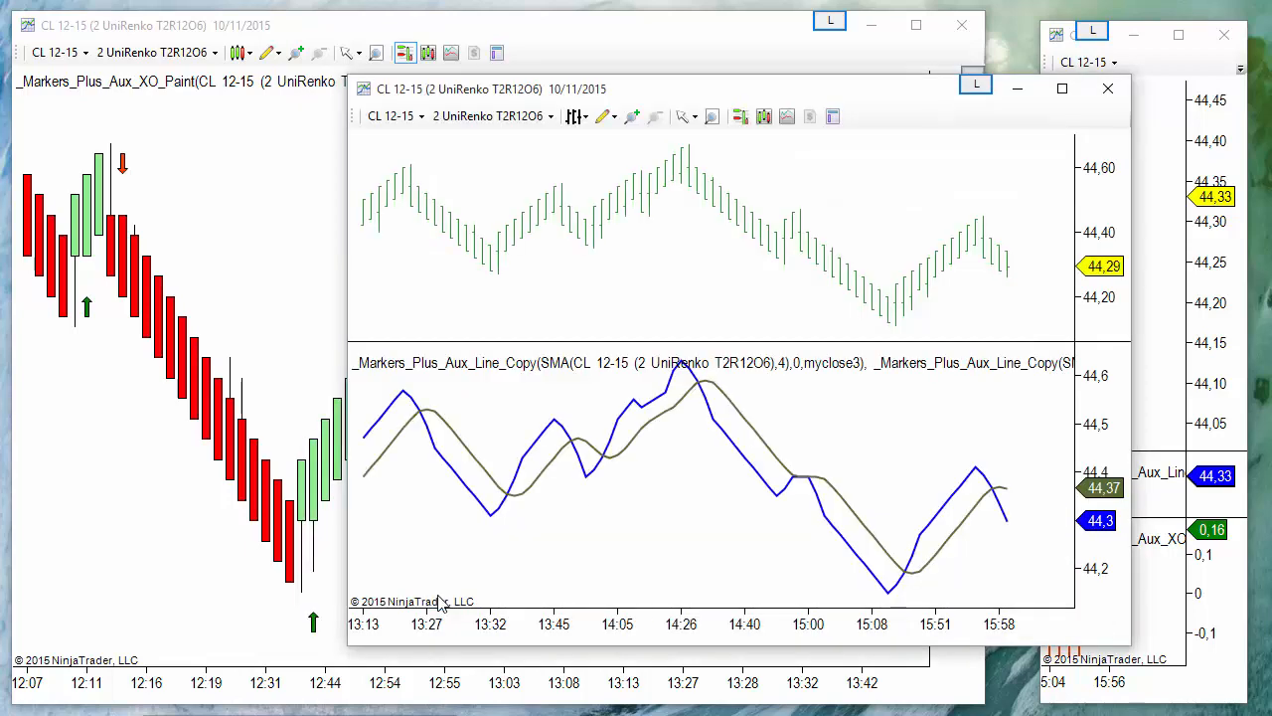
mouse_move(545, 628)
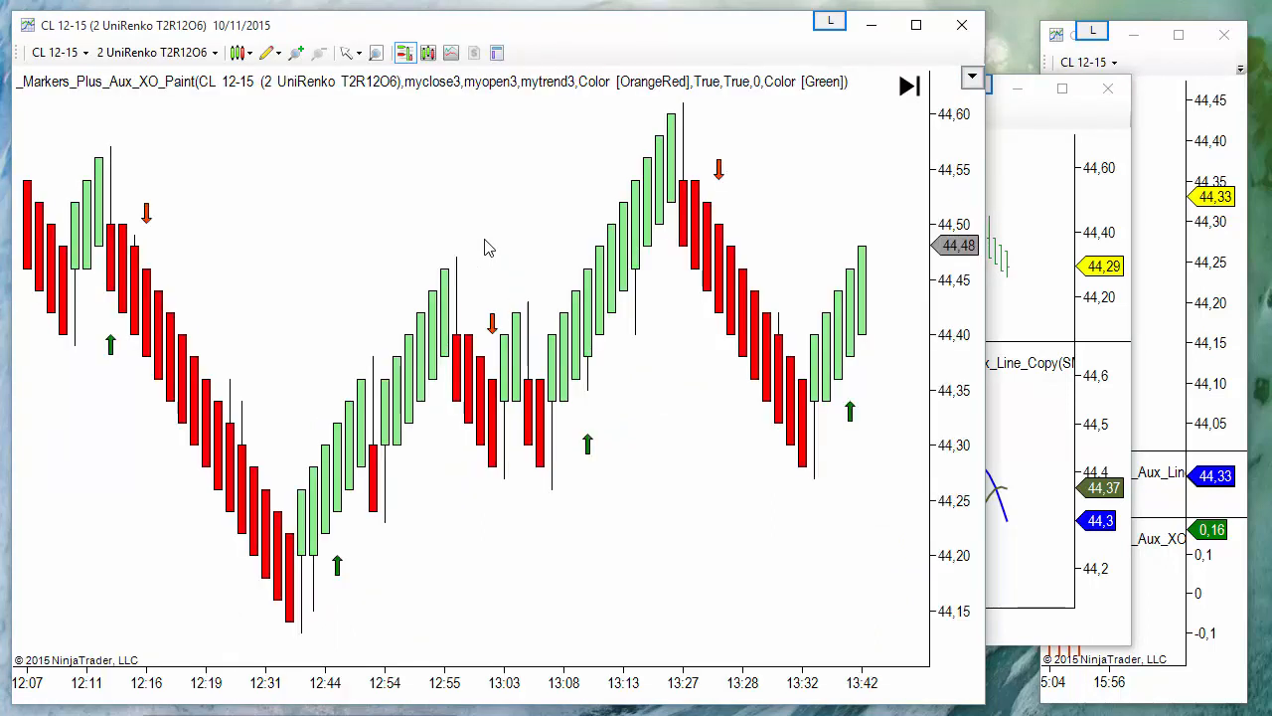
mouse_move(495, 354)
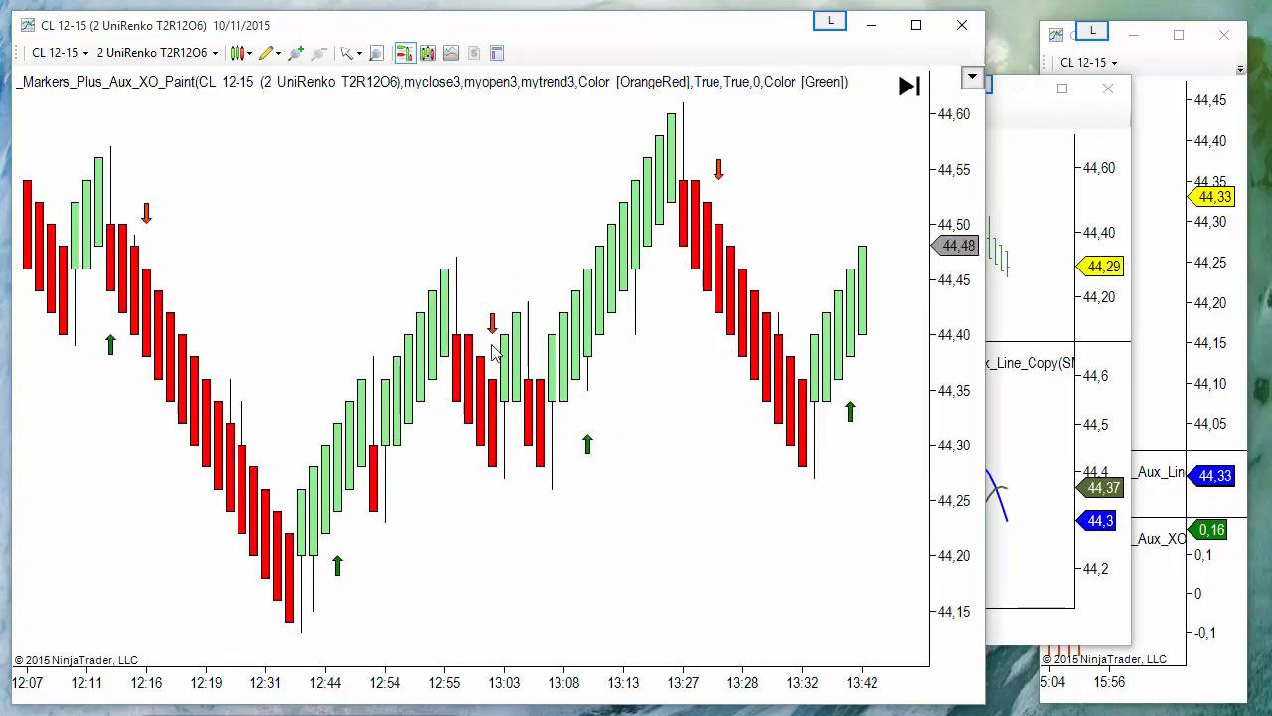
mouse_move(507, 320)
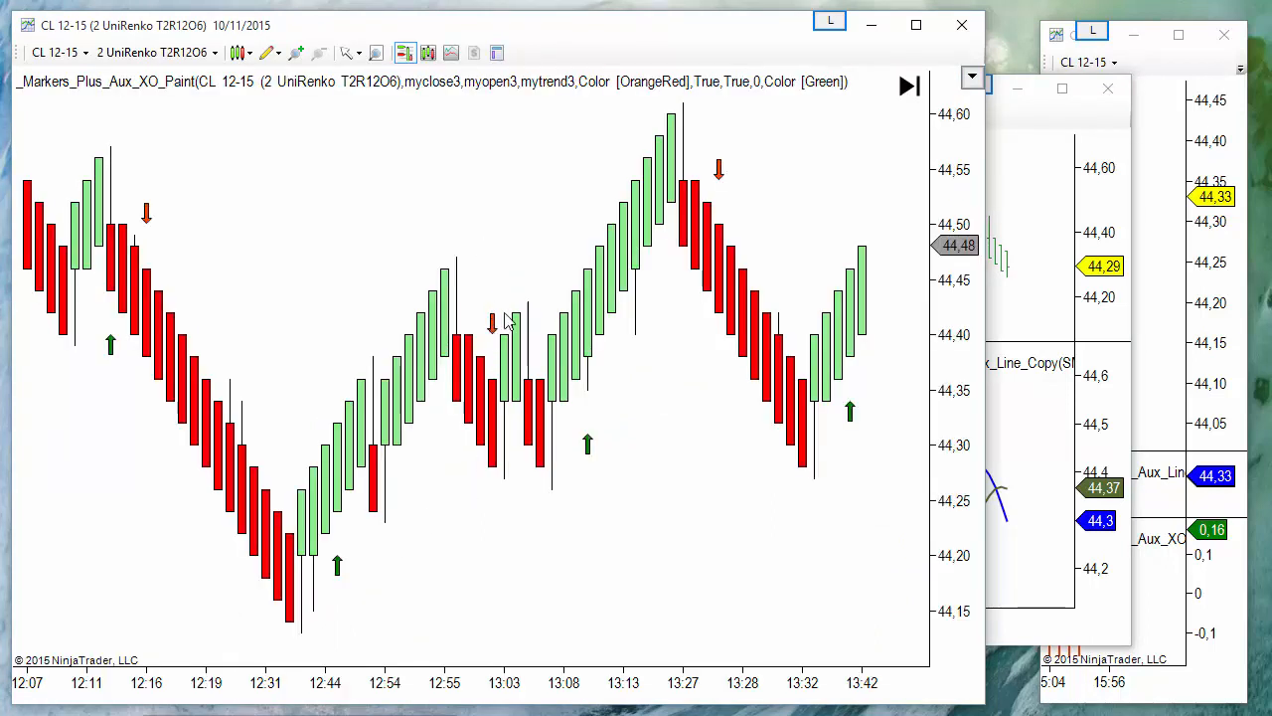
mouse_move(376, 600)
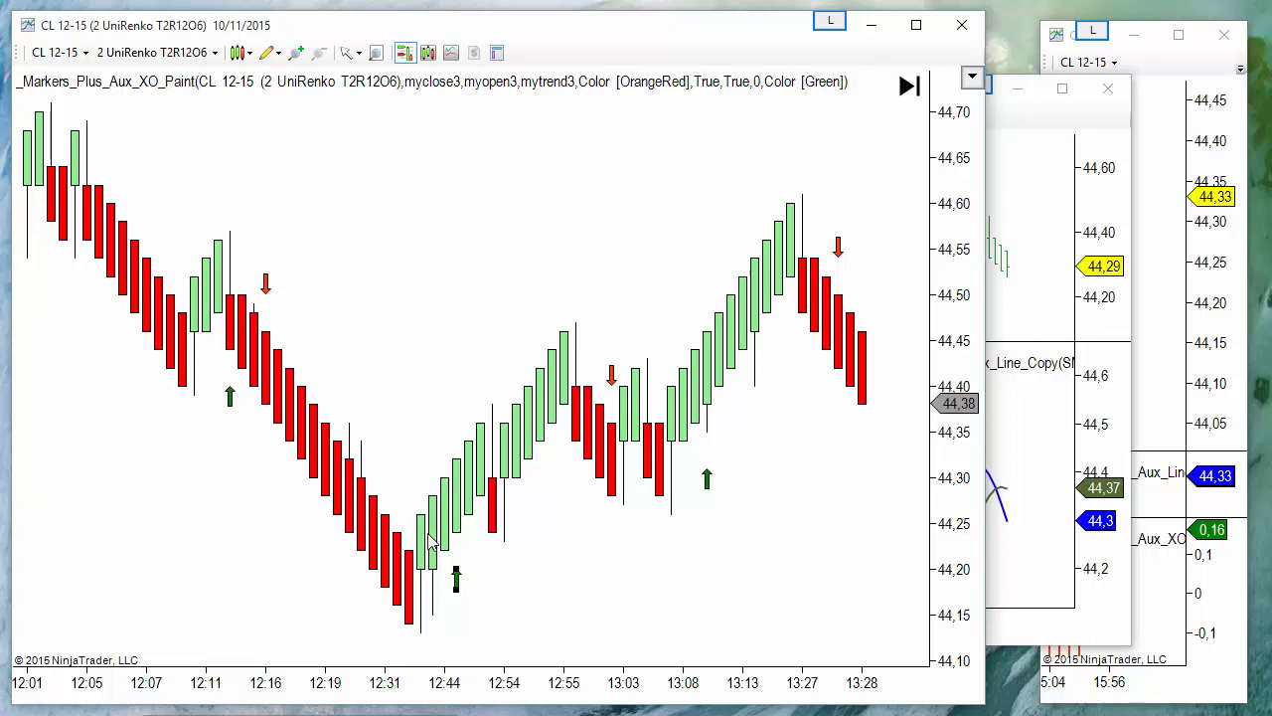
mouse_move(540, 608)
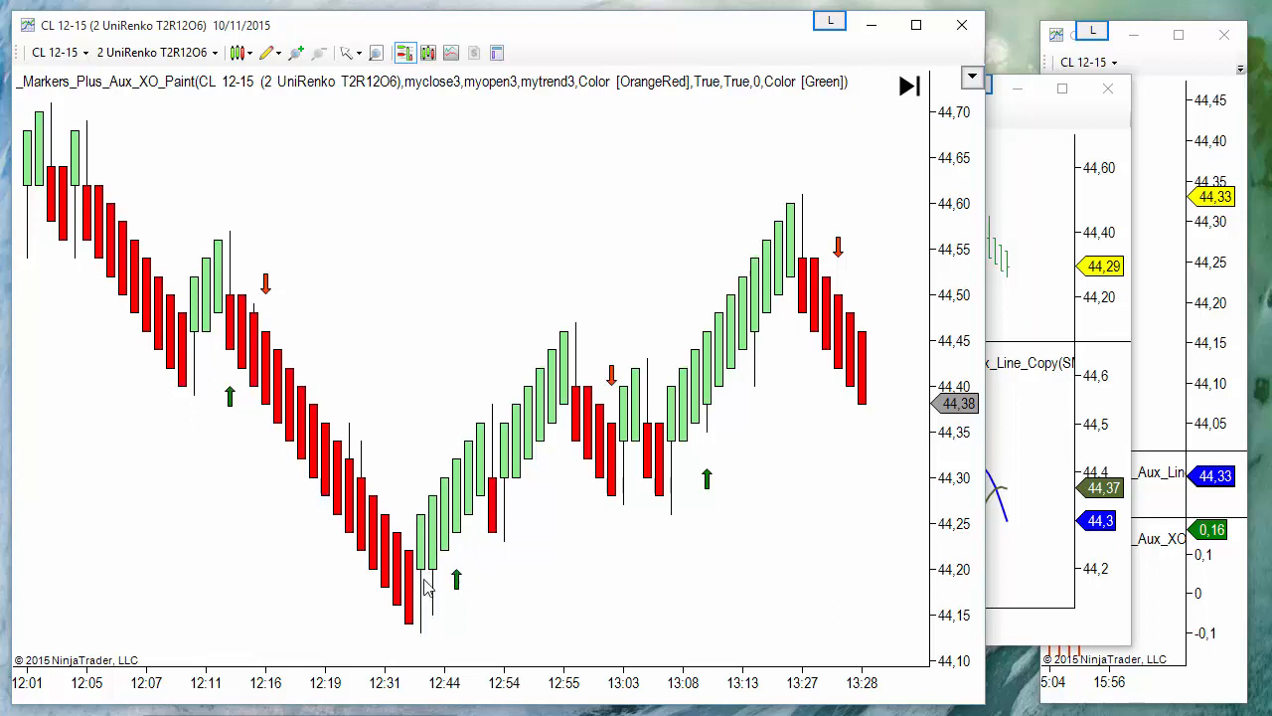
mouse_move(469, 535)
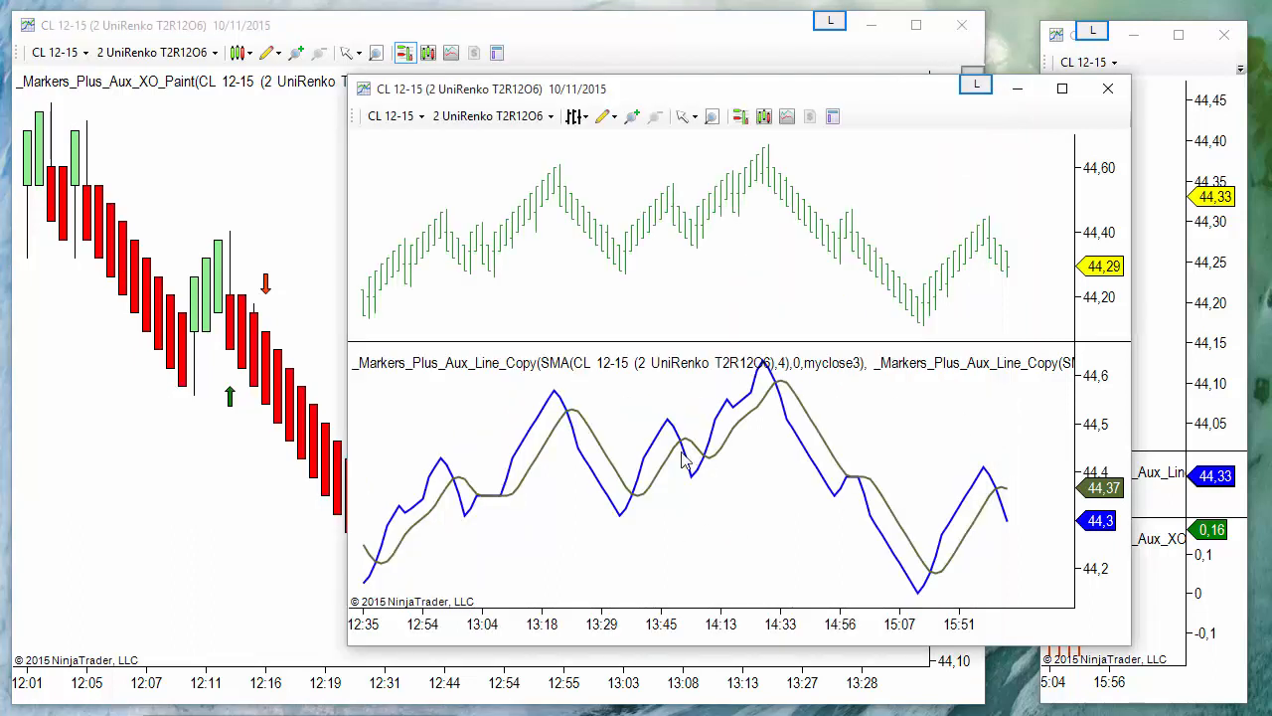
Change the myclose3 line's SMA of Close to a 3-period input series
right_click(684, 459)
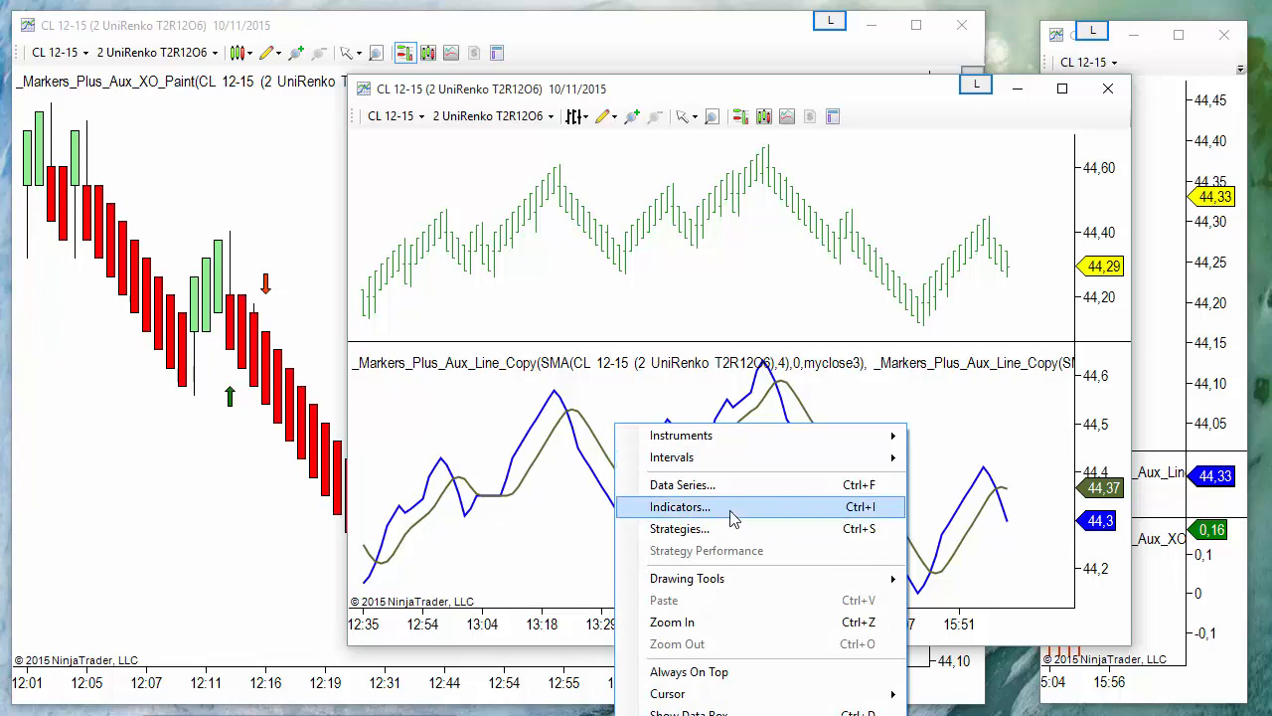
click(680, 506)
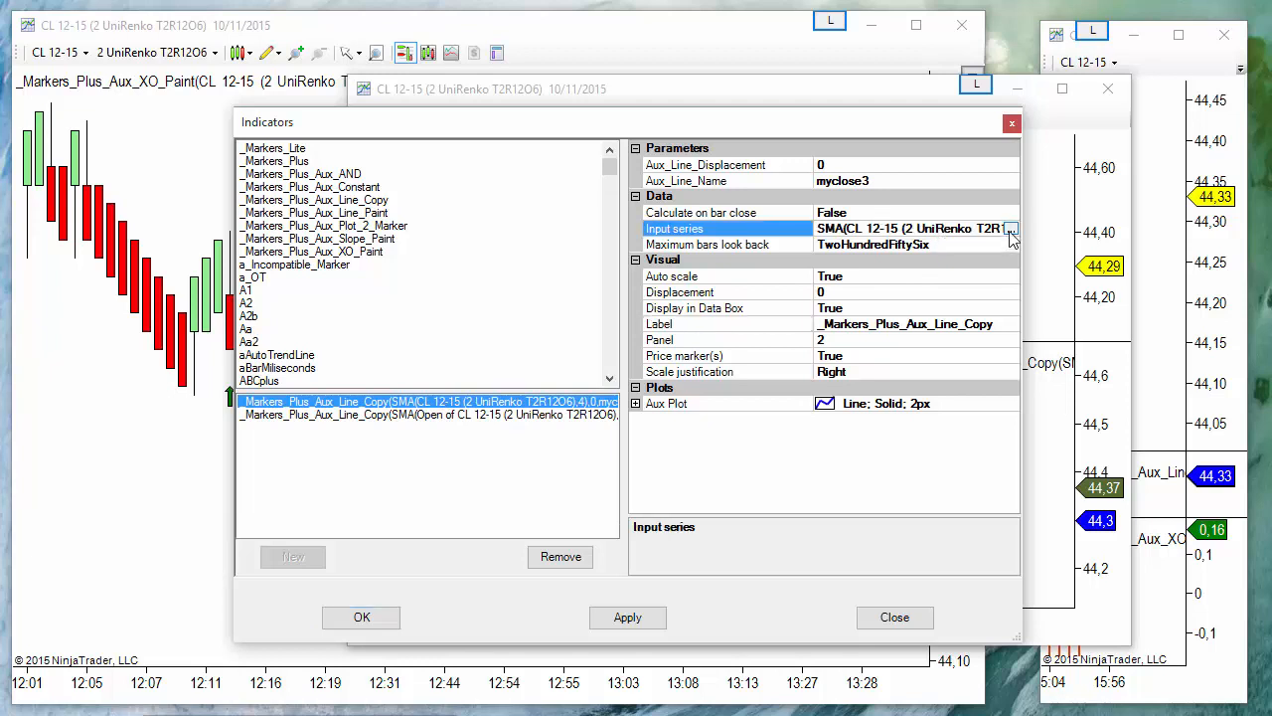
click(1009, 227)
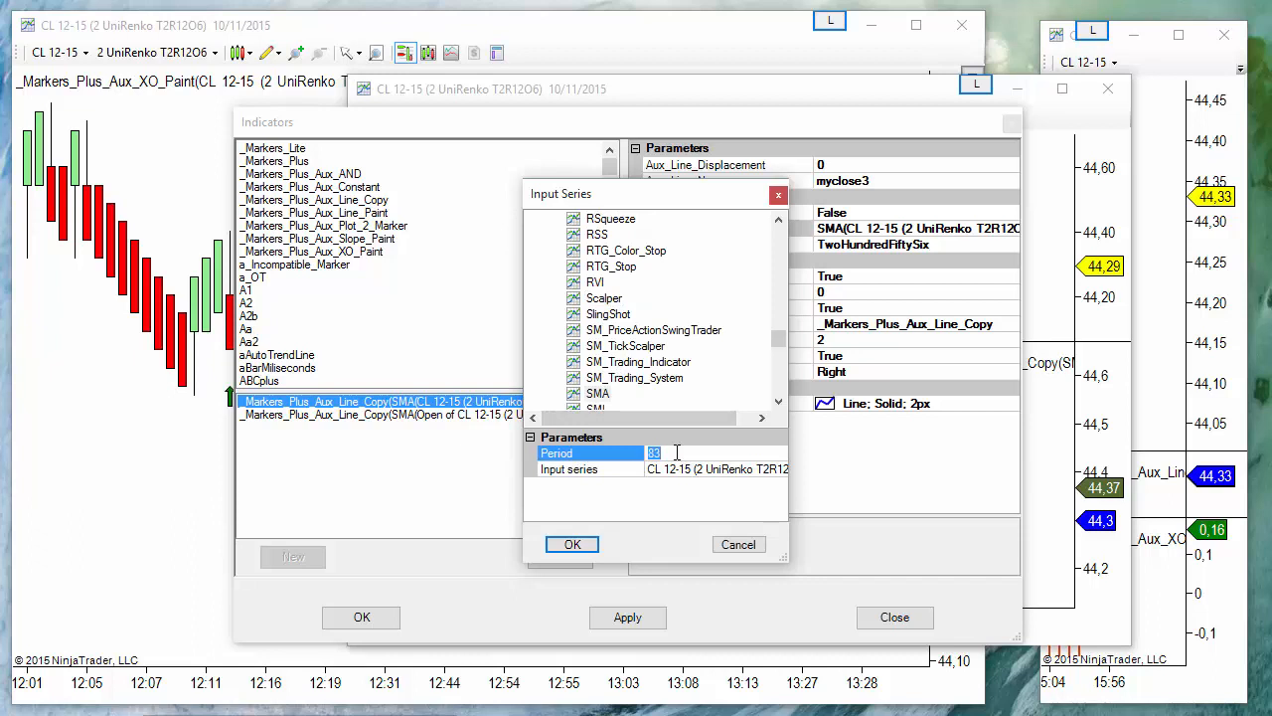
text(3)
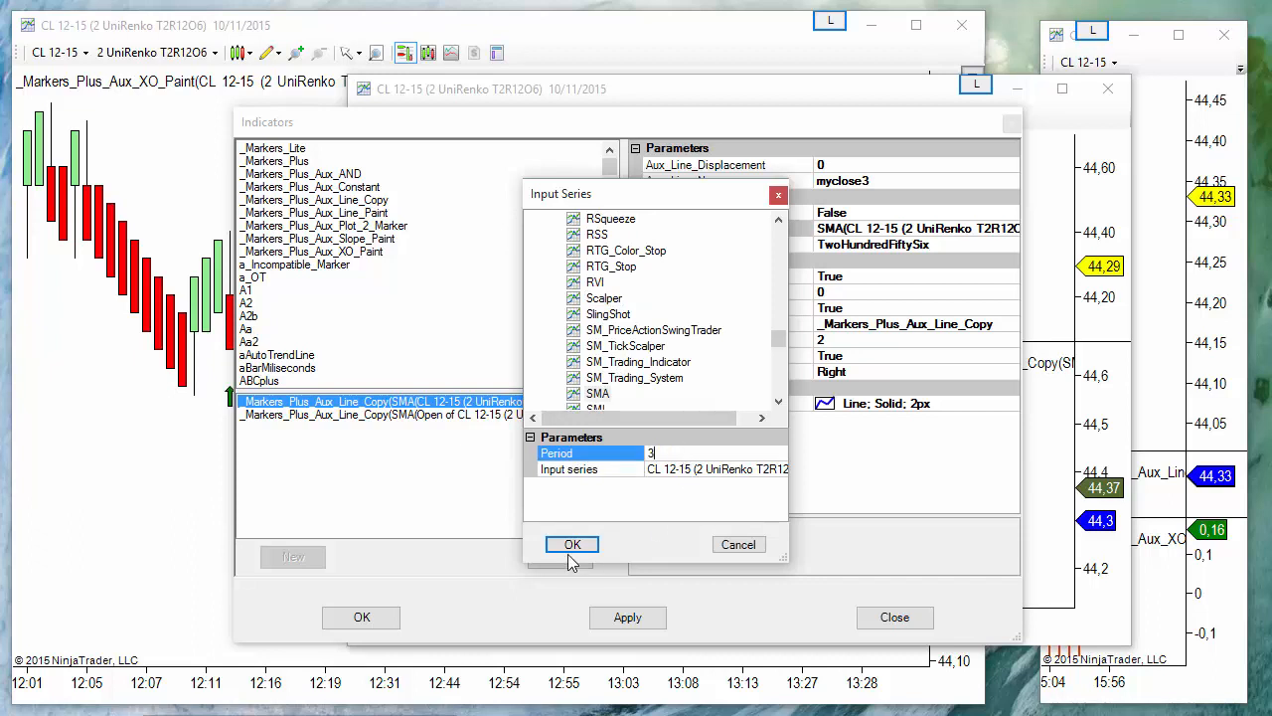
click(572, 544)
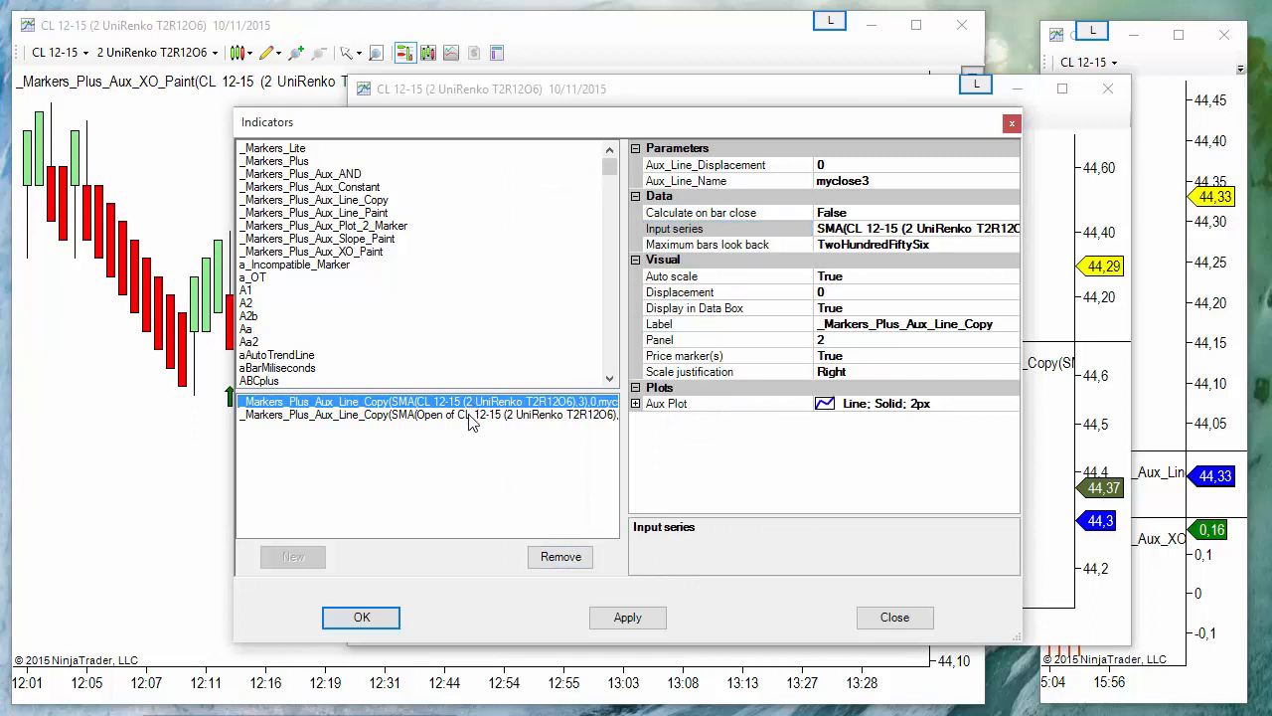
Change the myopen3 line's input to a 3-period SMA of the Open price
click(425, 413)
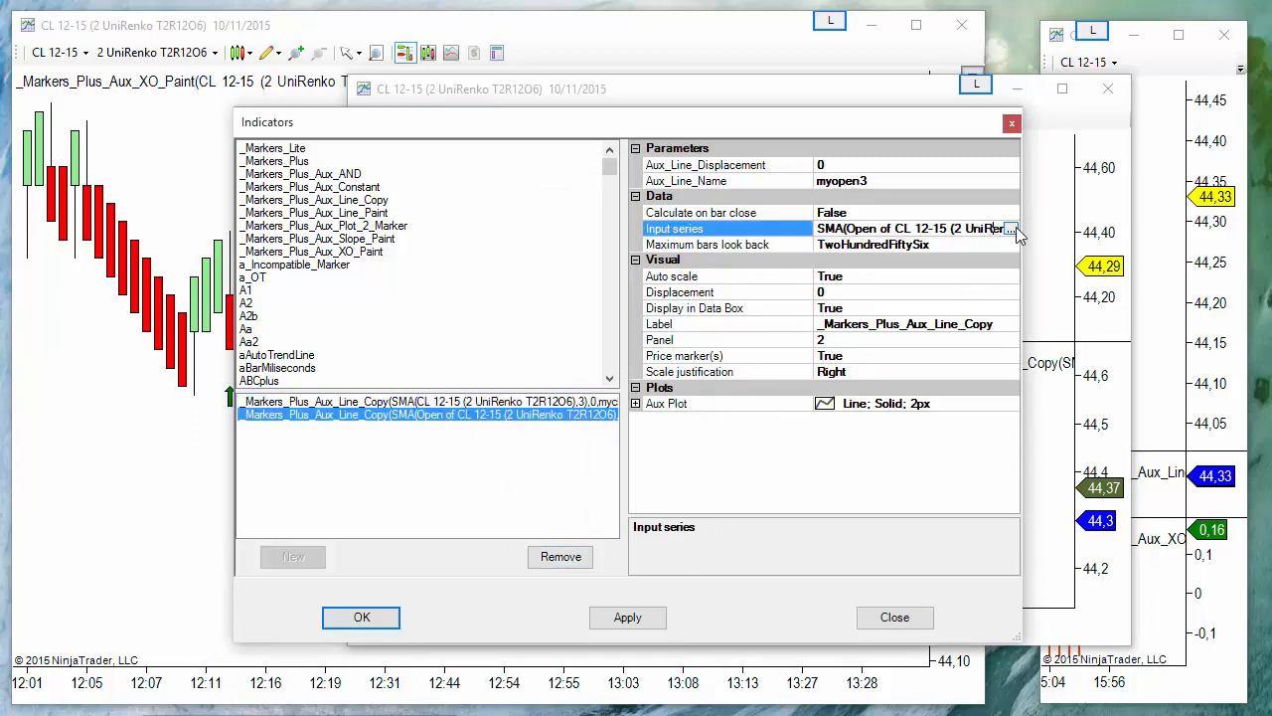
click(1010, 228)
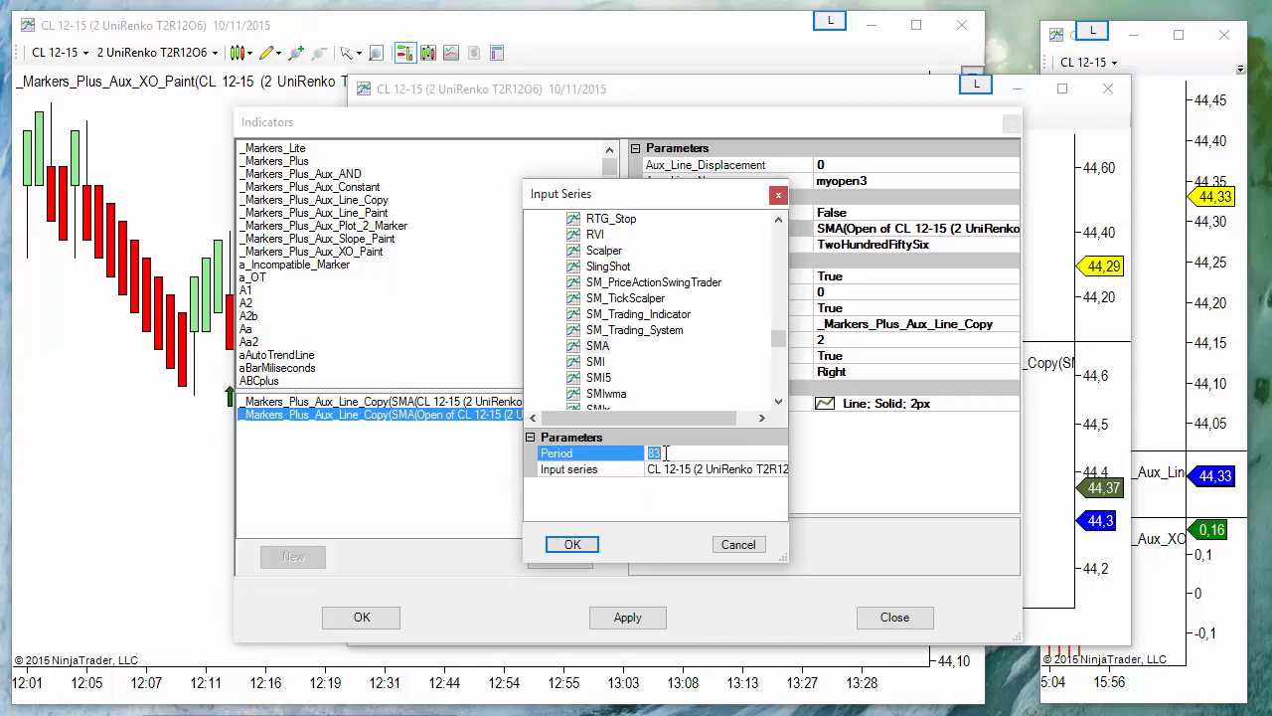
text(3)
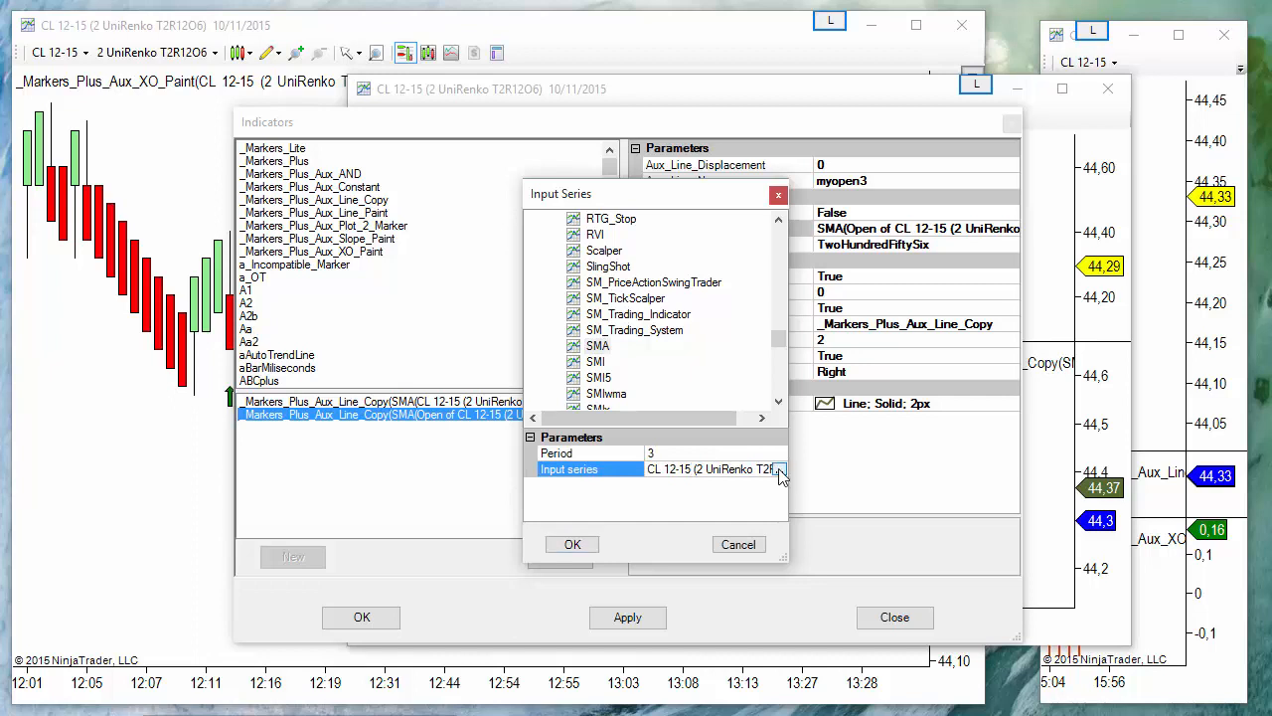
click(779, 469)
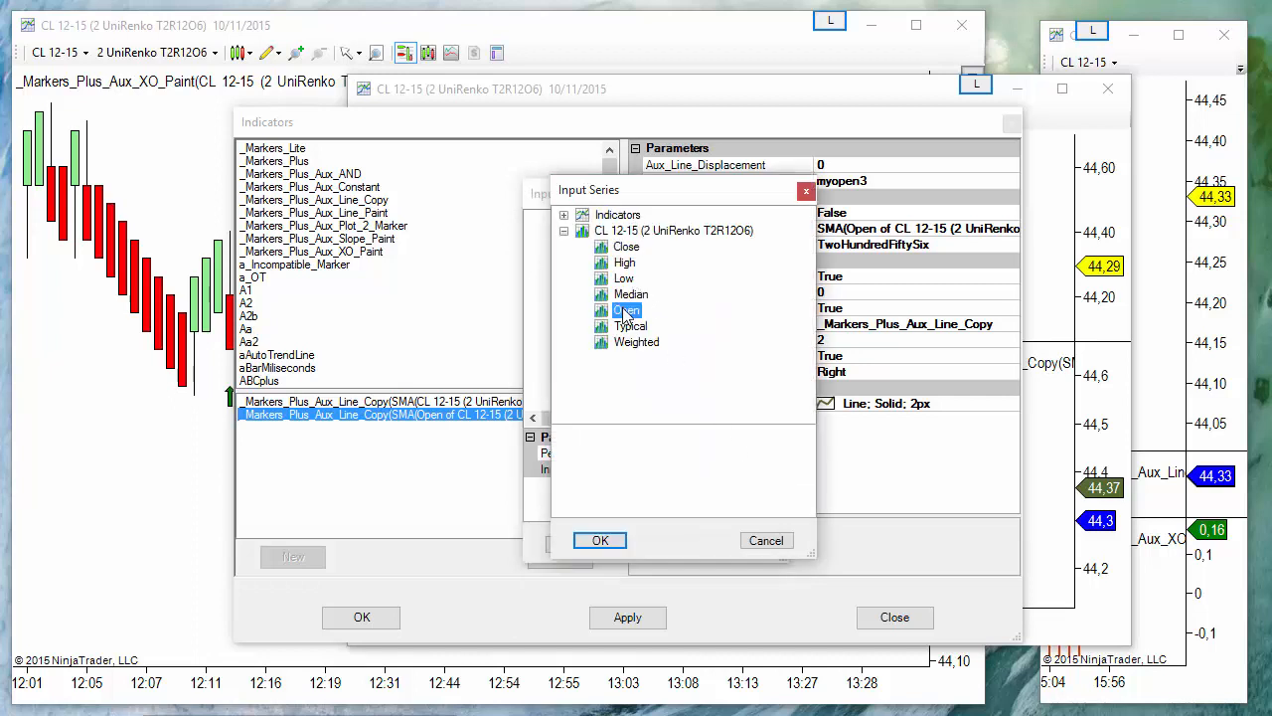
click(600, 541)
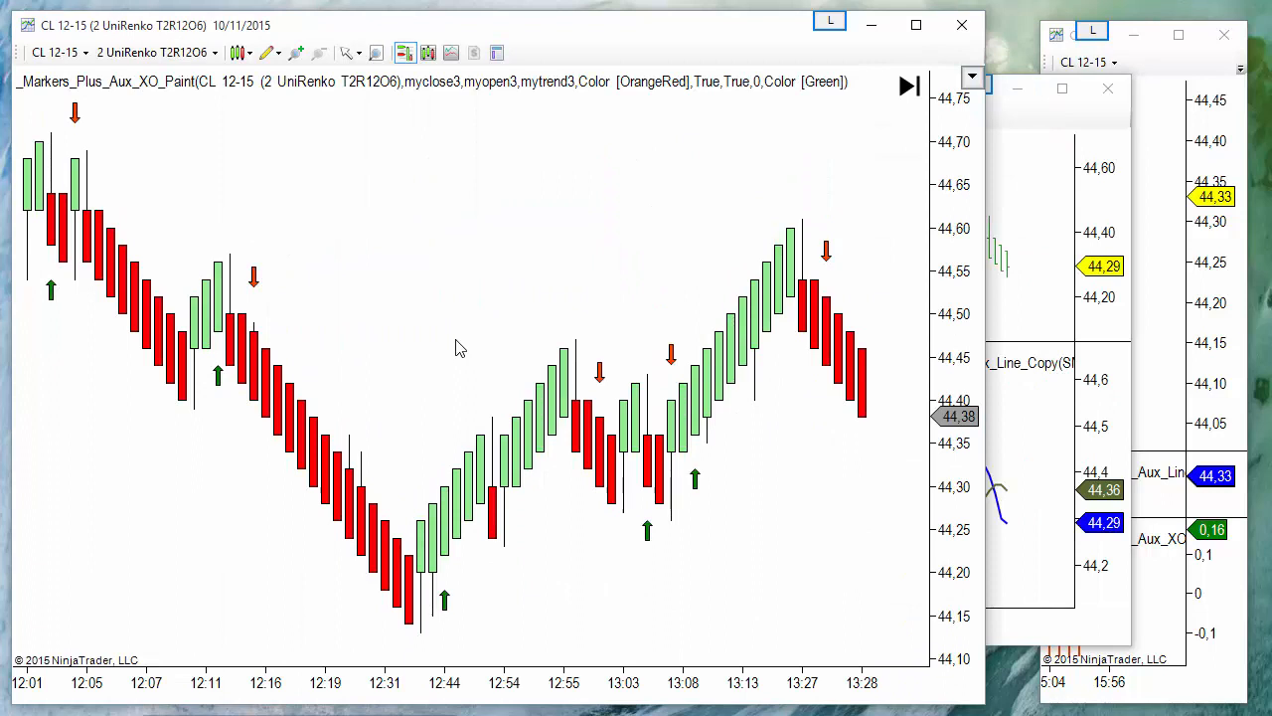
mouse_move(617, 469)
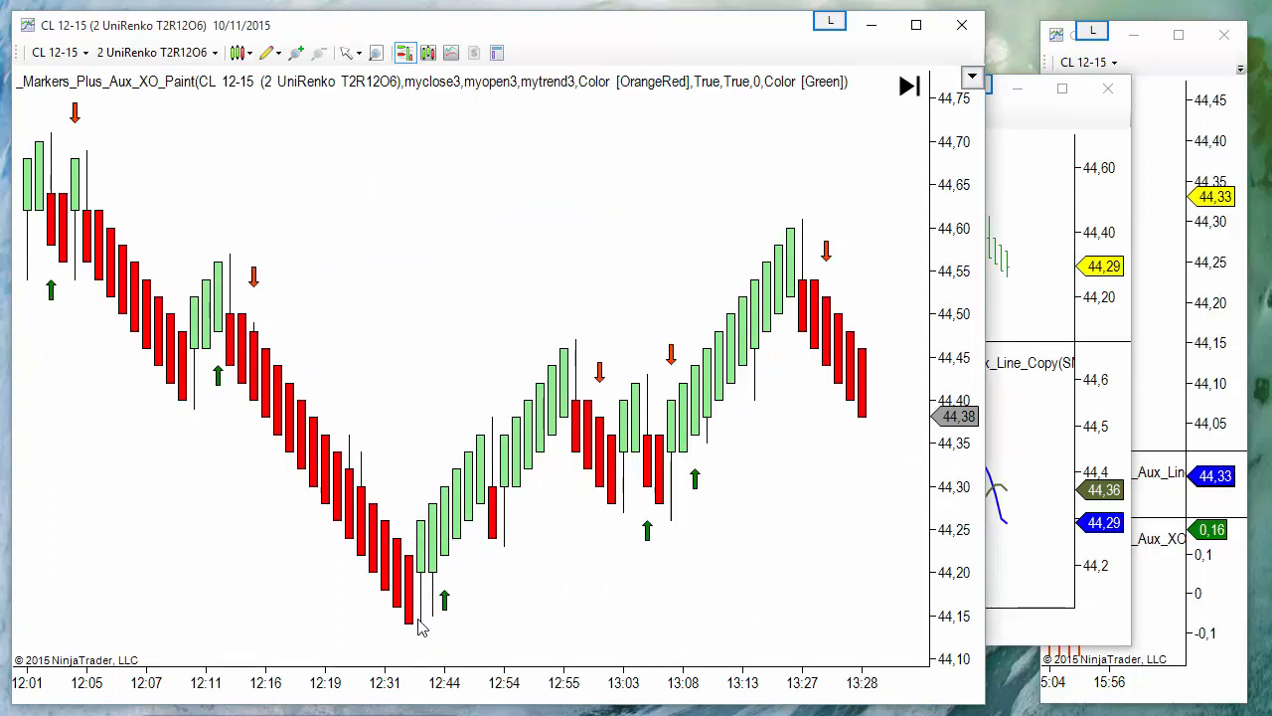
mouse_move(438, 612)
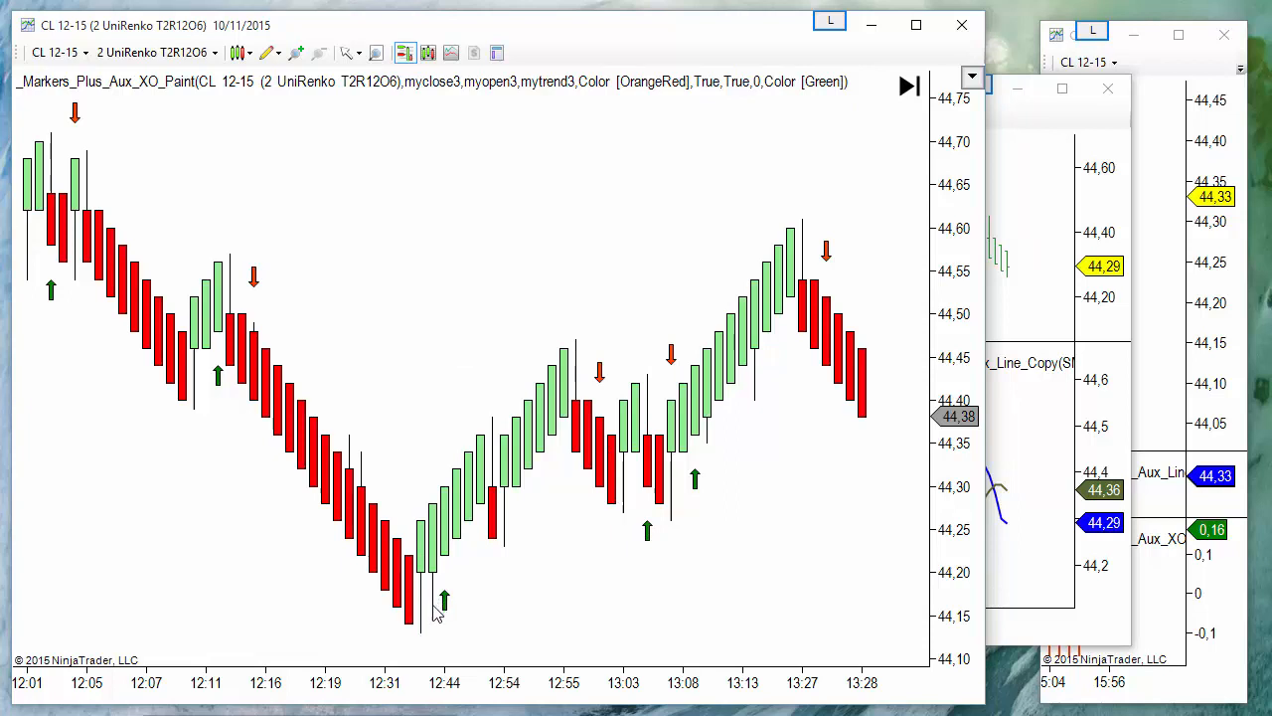